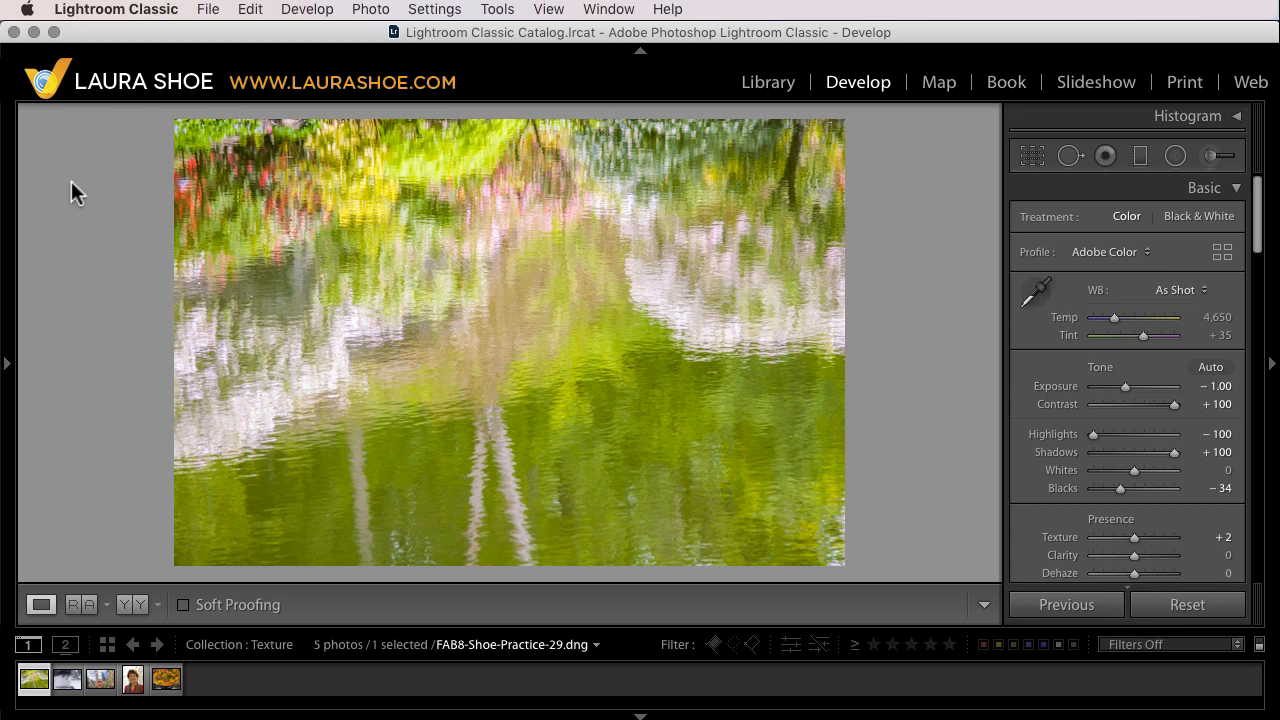
{"action": "mouse_move", "coordinate": [84, 188]}
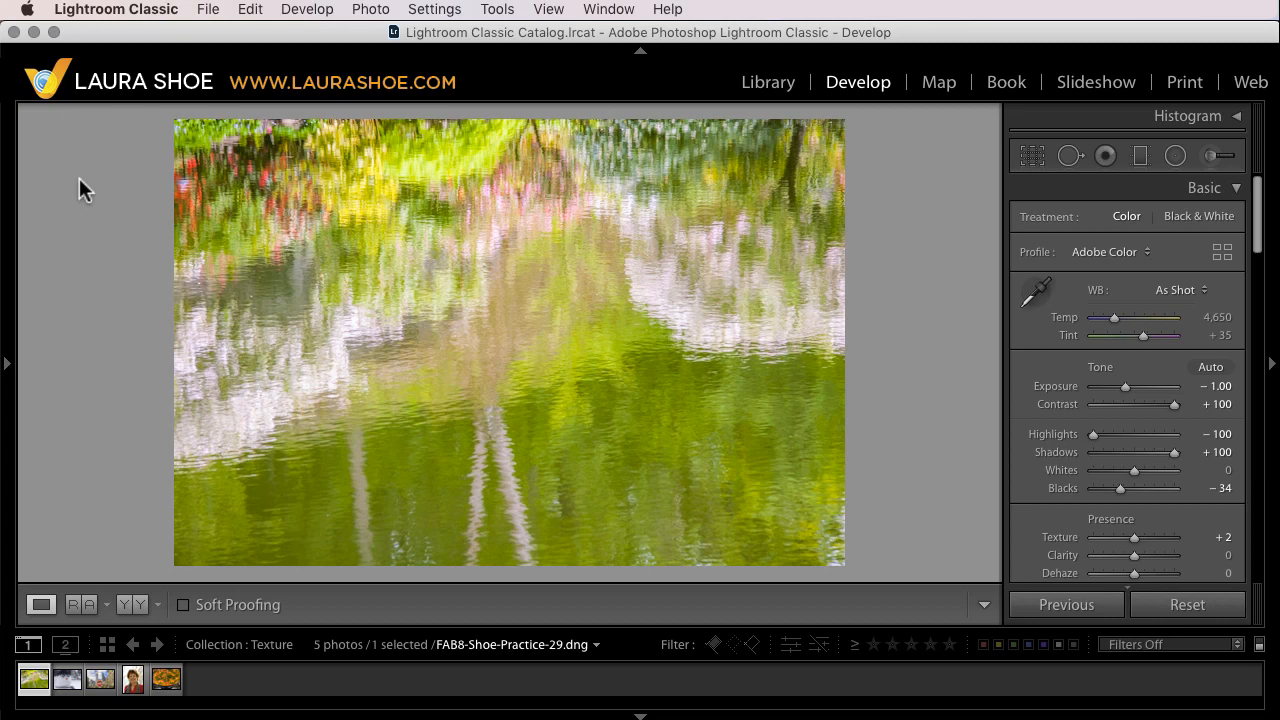
{"action": "mouse_move", "coordinate": [96, 332]}
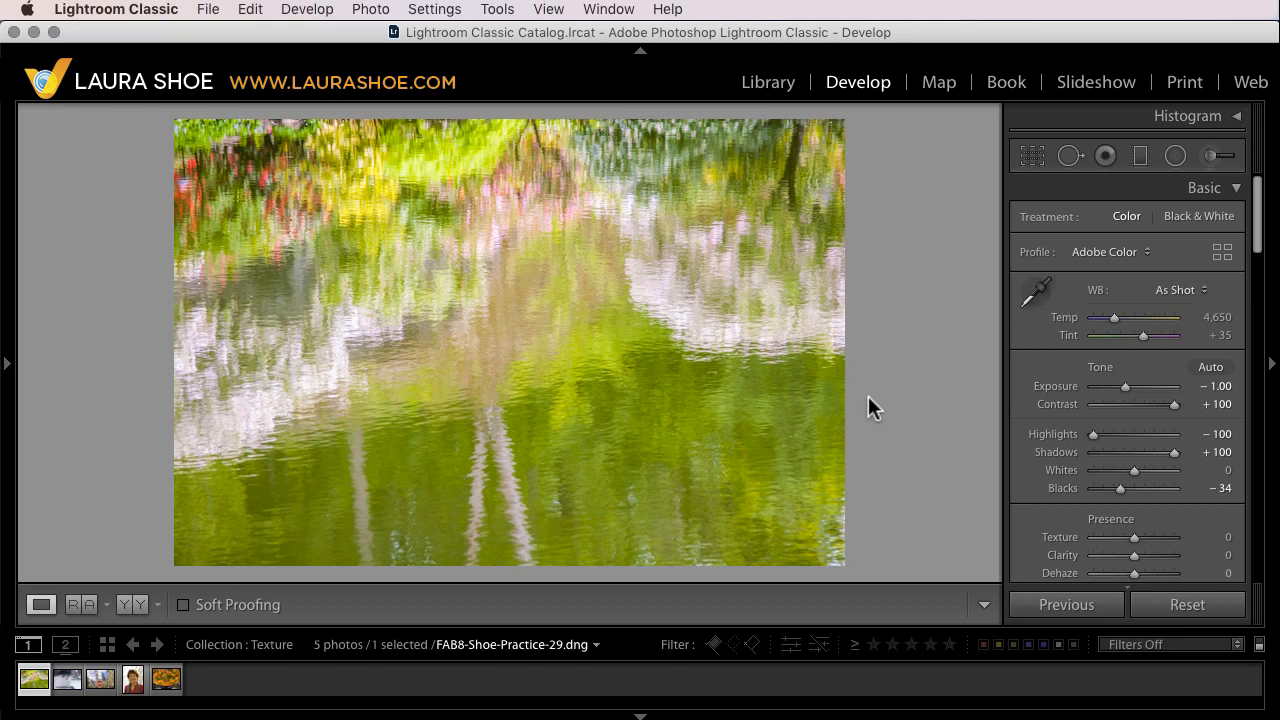
{"action": "mouse_move", "coordinate": [780, 424]}
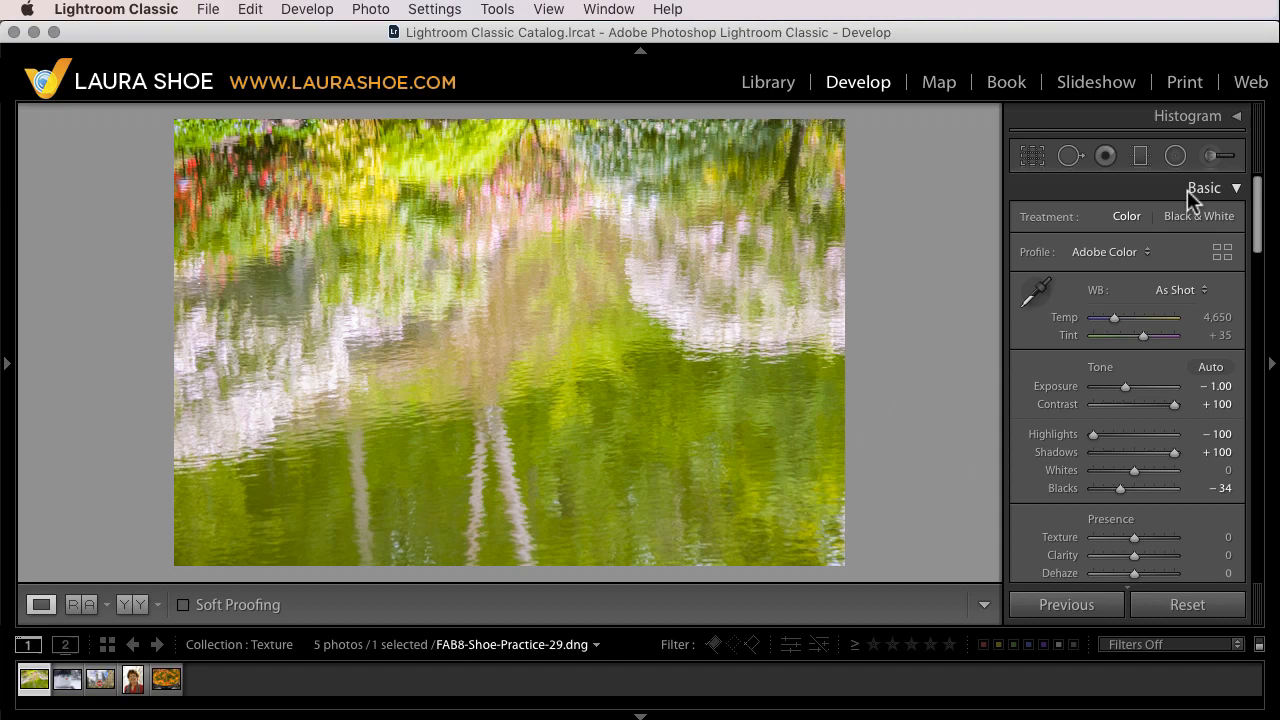
{"action": "mouse_move", "coordinate": [1128, 534]}
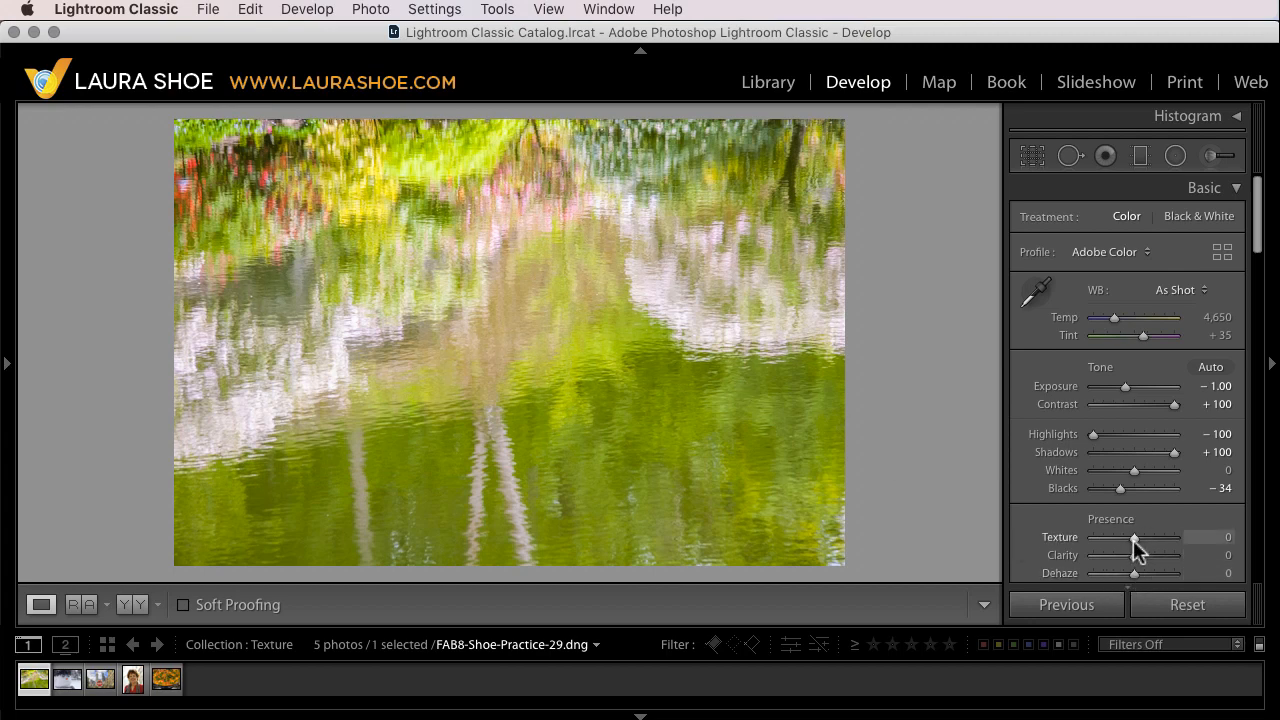
Sweep Texture from about +53 up to +99, then down through +41 to -100 on the reflection photo
{"action": "left_click_drag", "start_coordinate": [1134, 536], "coordinate": [1156, 536]}
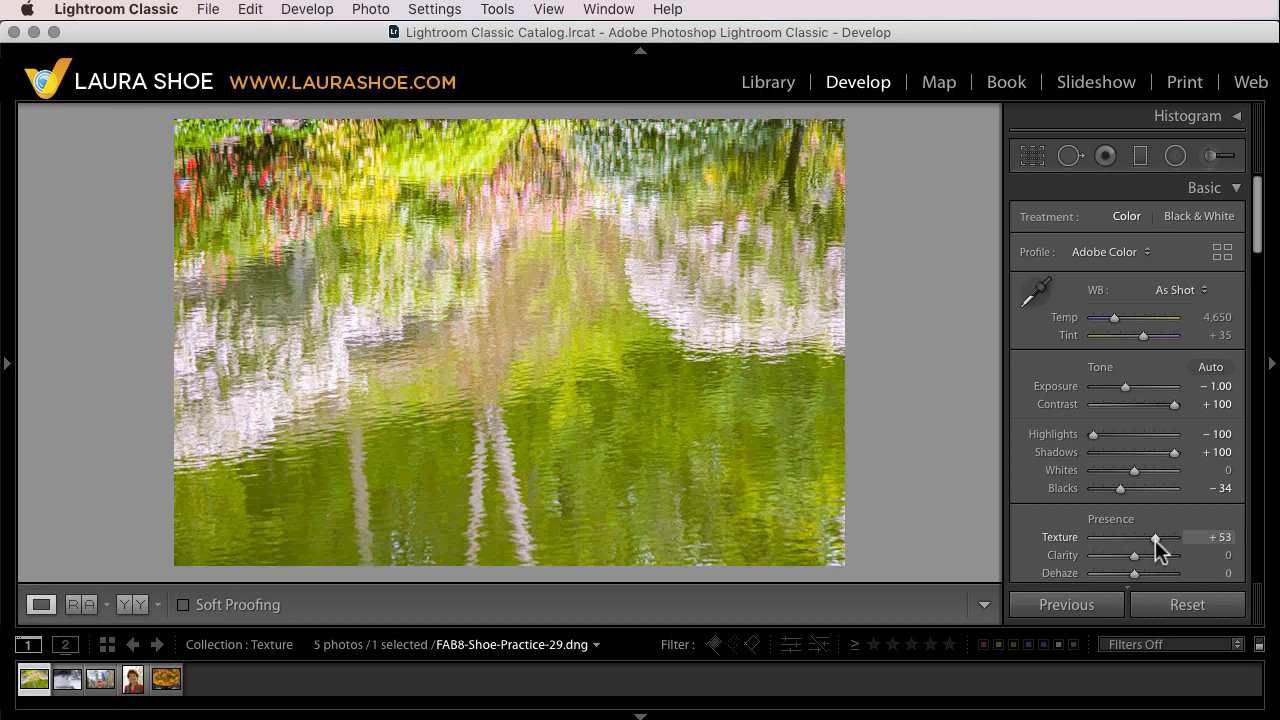
{"action": "left_click_drag", "start_coordinate": [1156, 536], "coordinate": [1172, 536]}
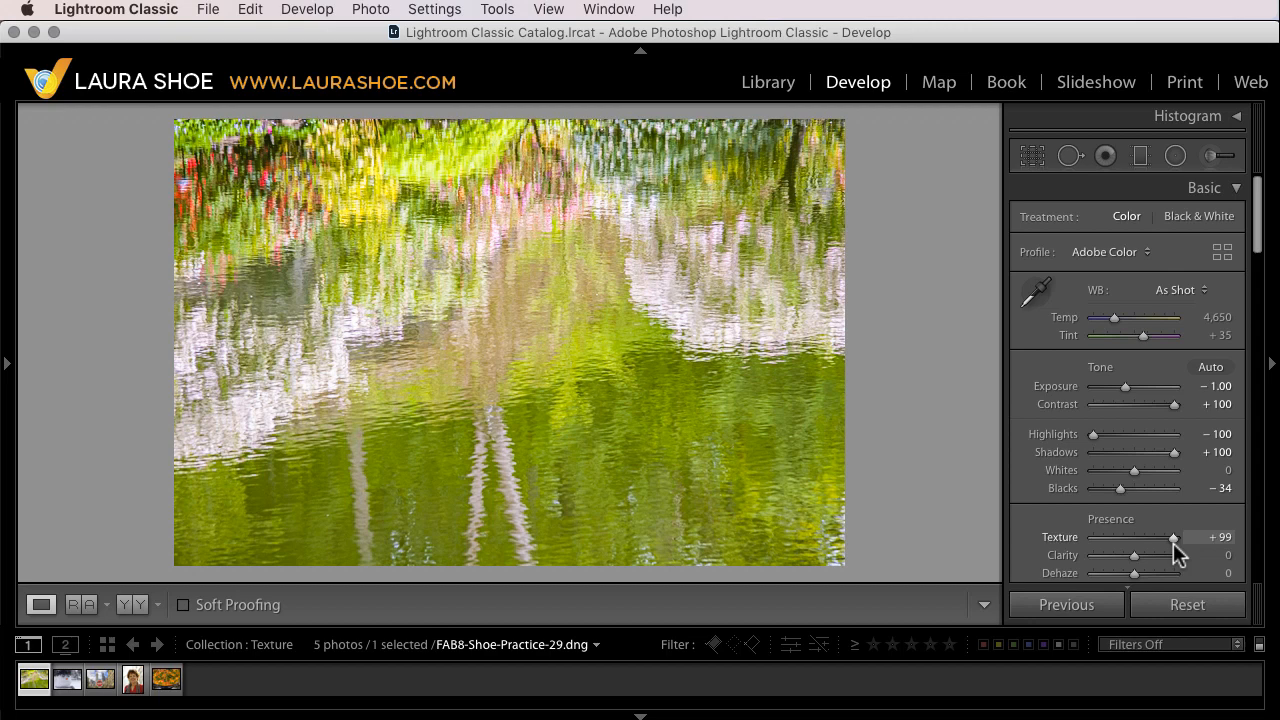
{"action": "mouse_move", "coordinate": [1128, 542]}
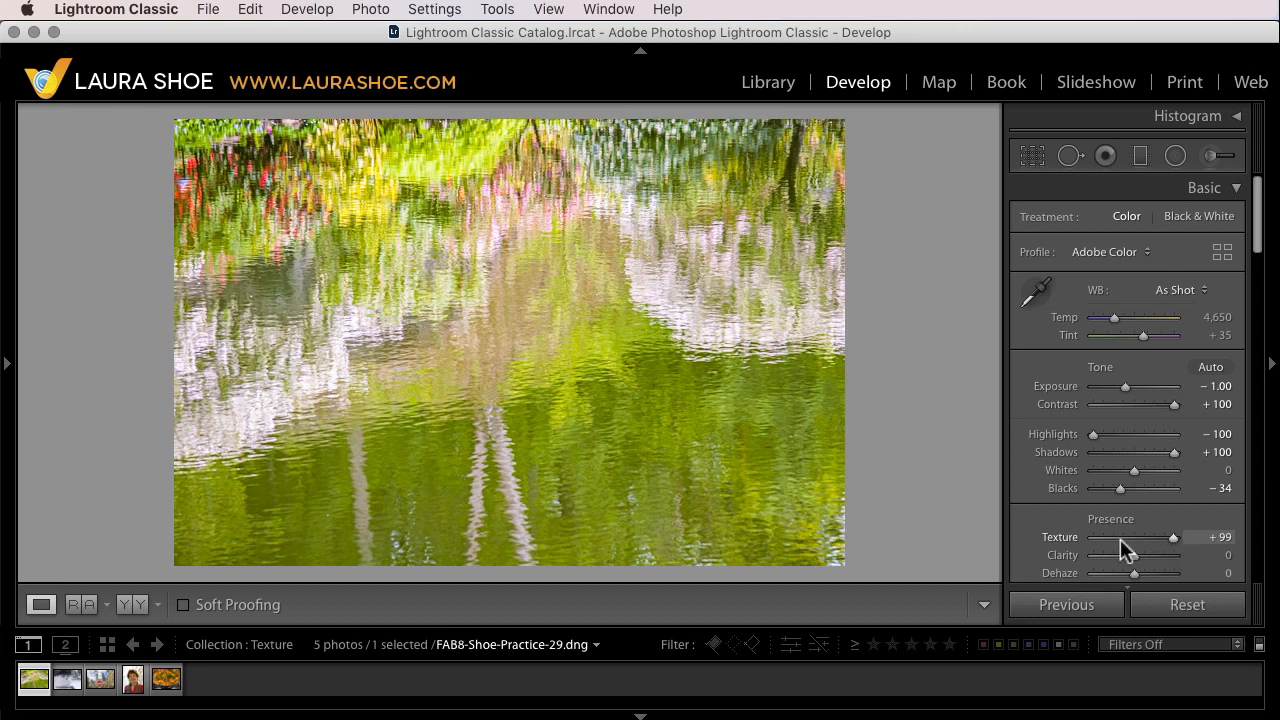
{"action": "left_click_drag", "start_coordinate": [1172, 536], "coordinate": [1148, 536]}
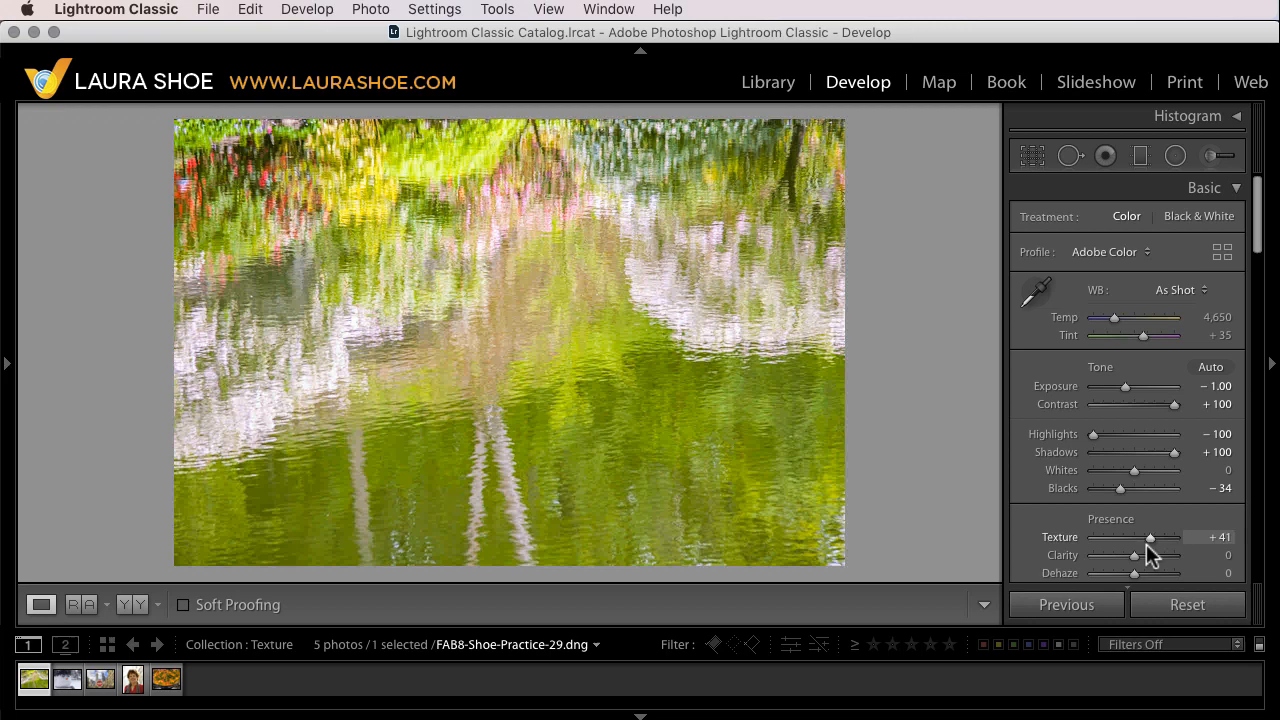
{"action": "left_click_drag", "start_coordinate": [1148, 536], "coordinate": [1128, 536]}
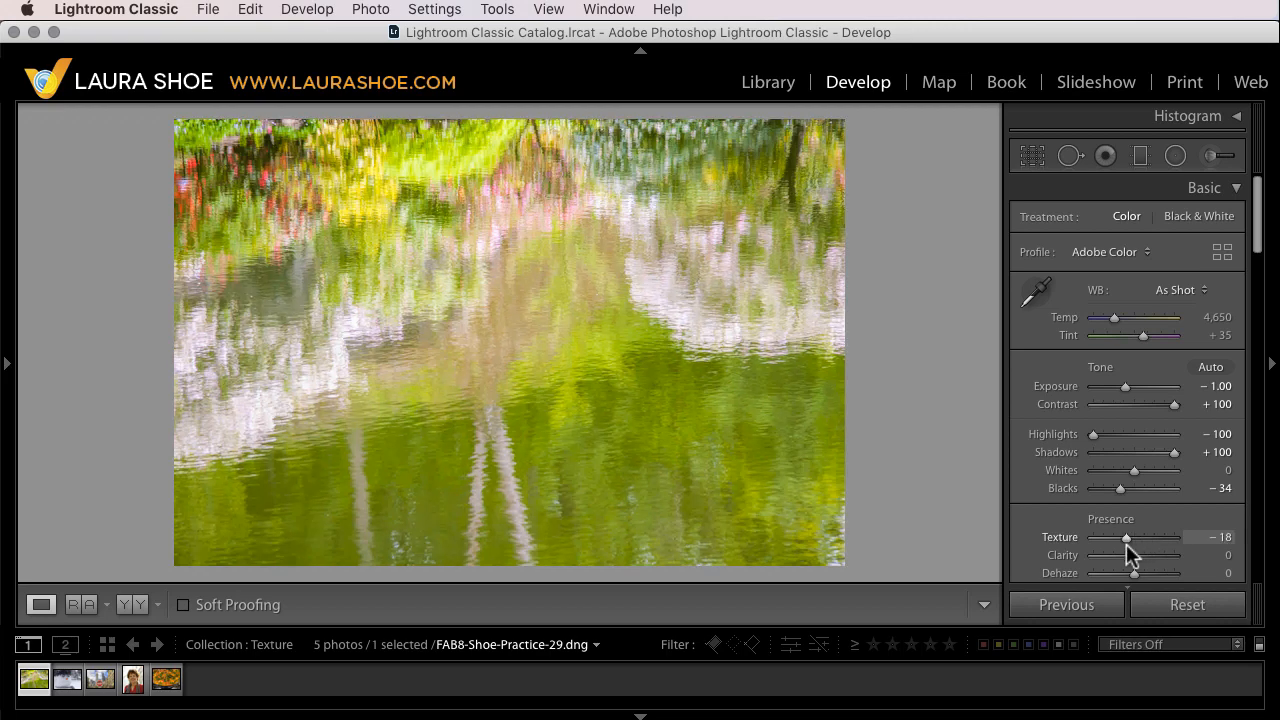
{"action": "left_click_drag", "start_coordinate": [1126, 536], "coordinate": [1094, 536]}
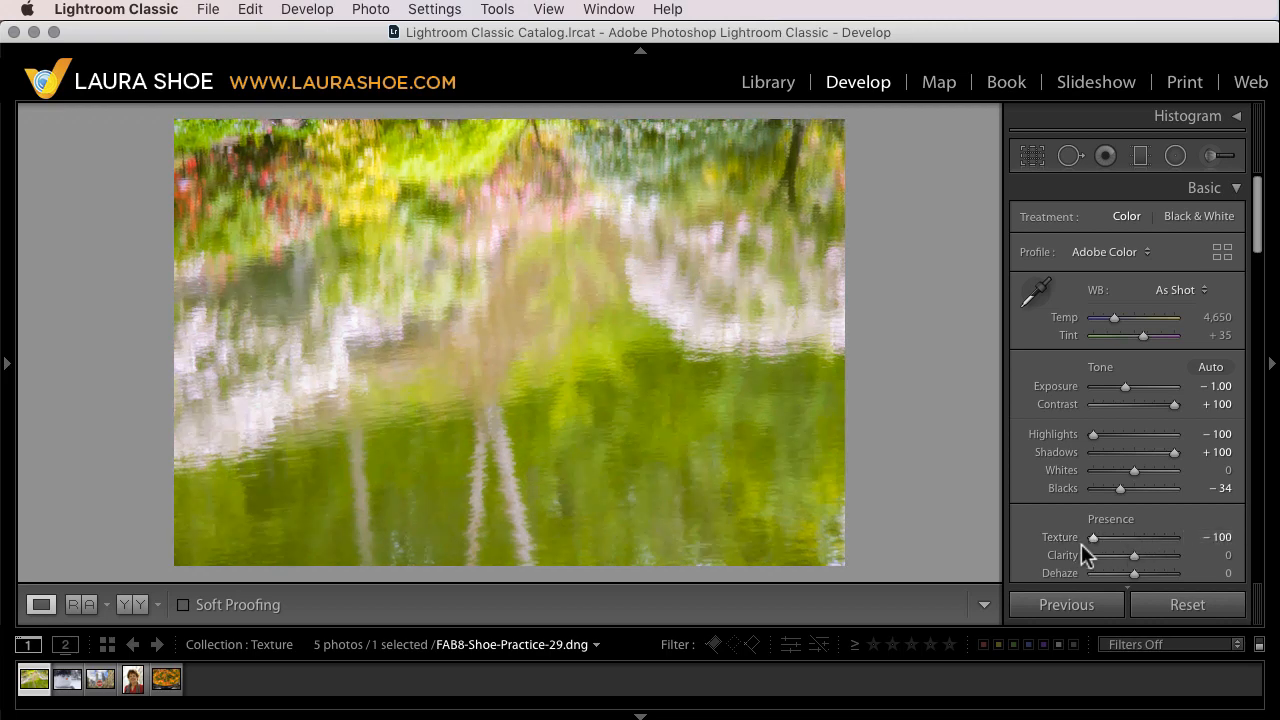
{"action": "mouse_move", "coordinate": [524, 476]}
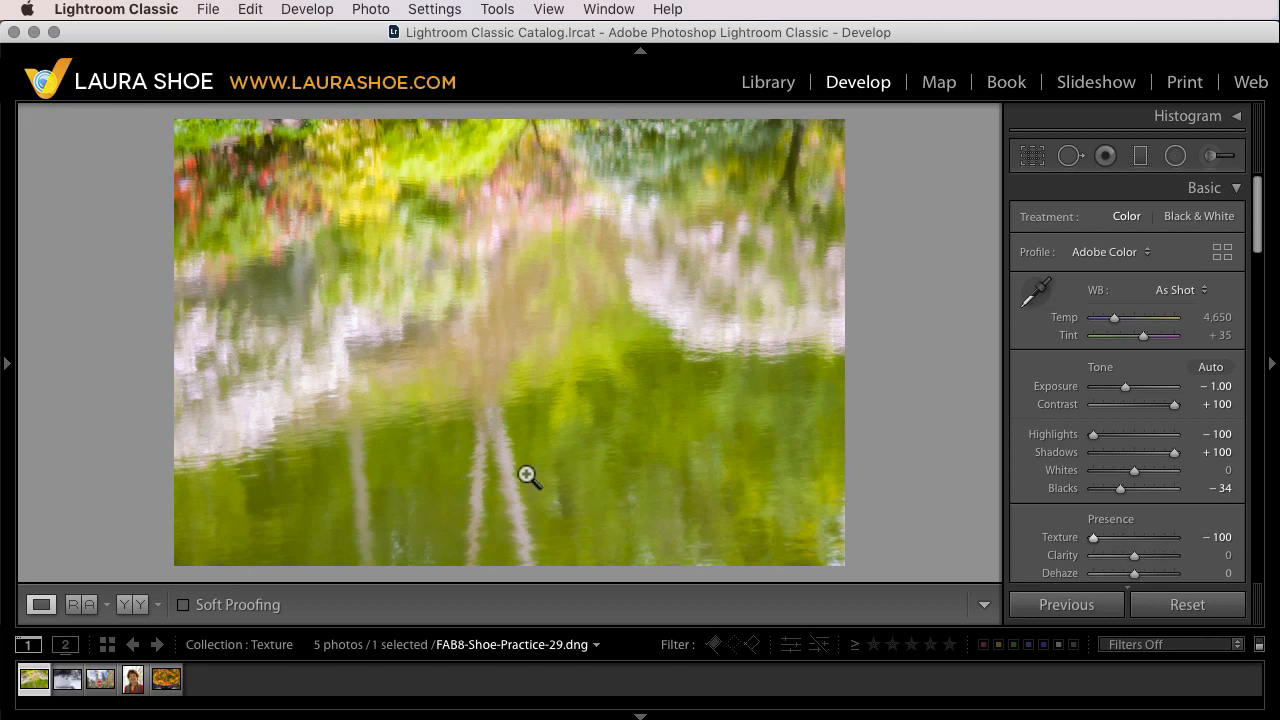
{"action": "mouse_move", "coordinate": [1076, 524]}
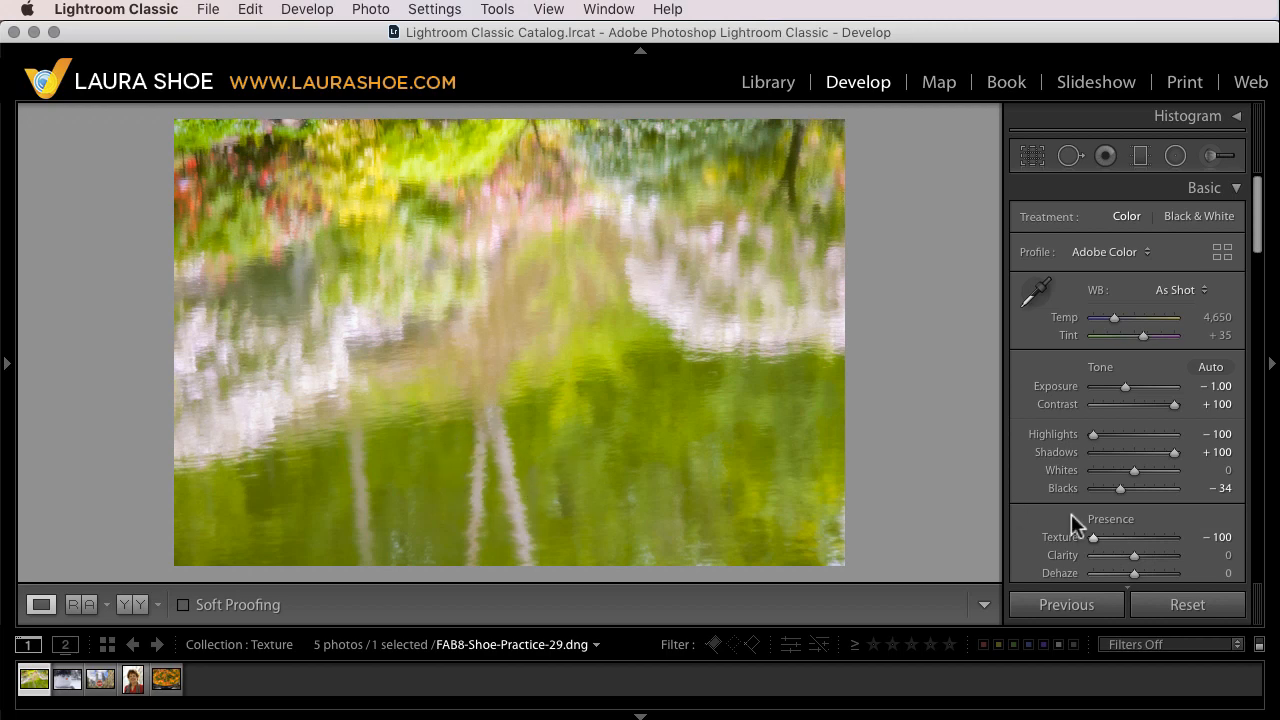
Swing Texture between negative and positive values (+61, -3, +68, -39) and settle it at +74
{"action": "left_click_drag", "start_coordinate": [1094, 536], "coordinate": [1156, 536]}
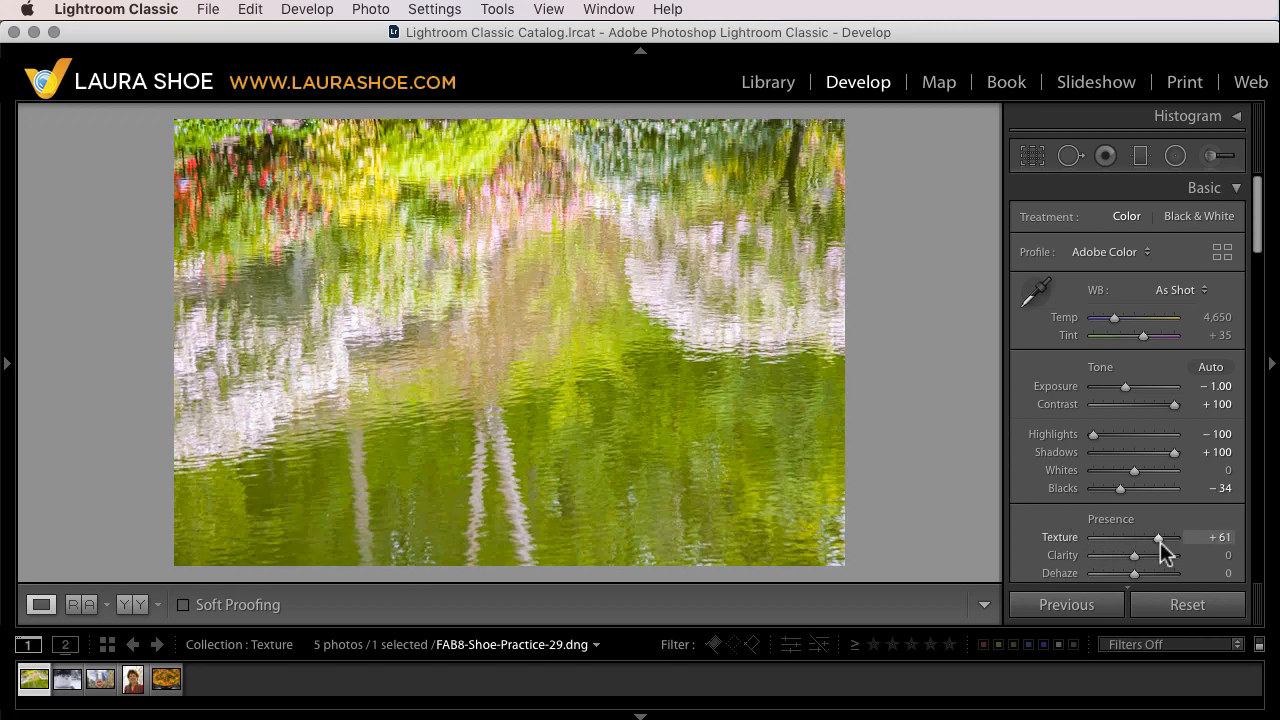
{"action": "left_click_drag", "start_coordinate": [1156, 536], "coordinate": [1136, 536]}
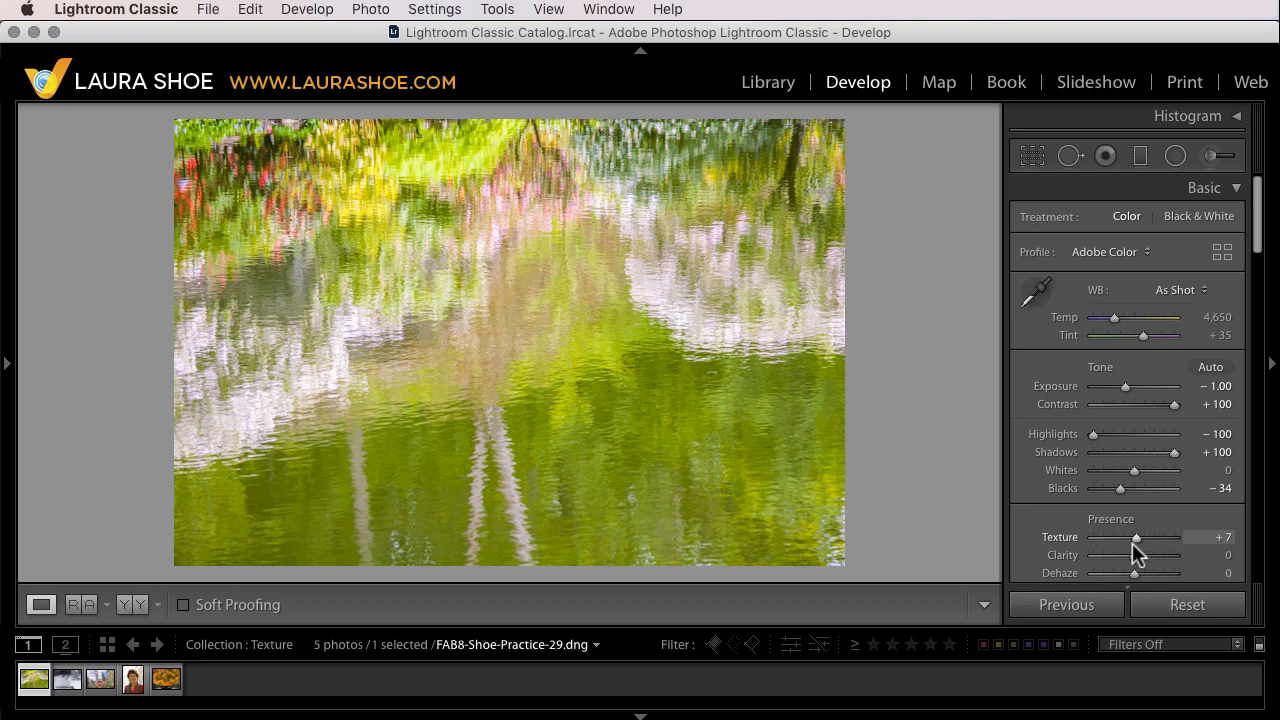
{"action": "left_click_drag", "start_coordinate": [1136, 538], "coordinate": [1132, 538]}
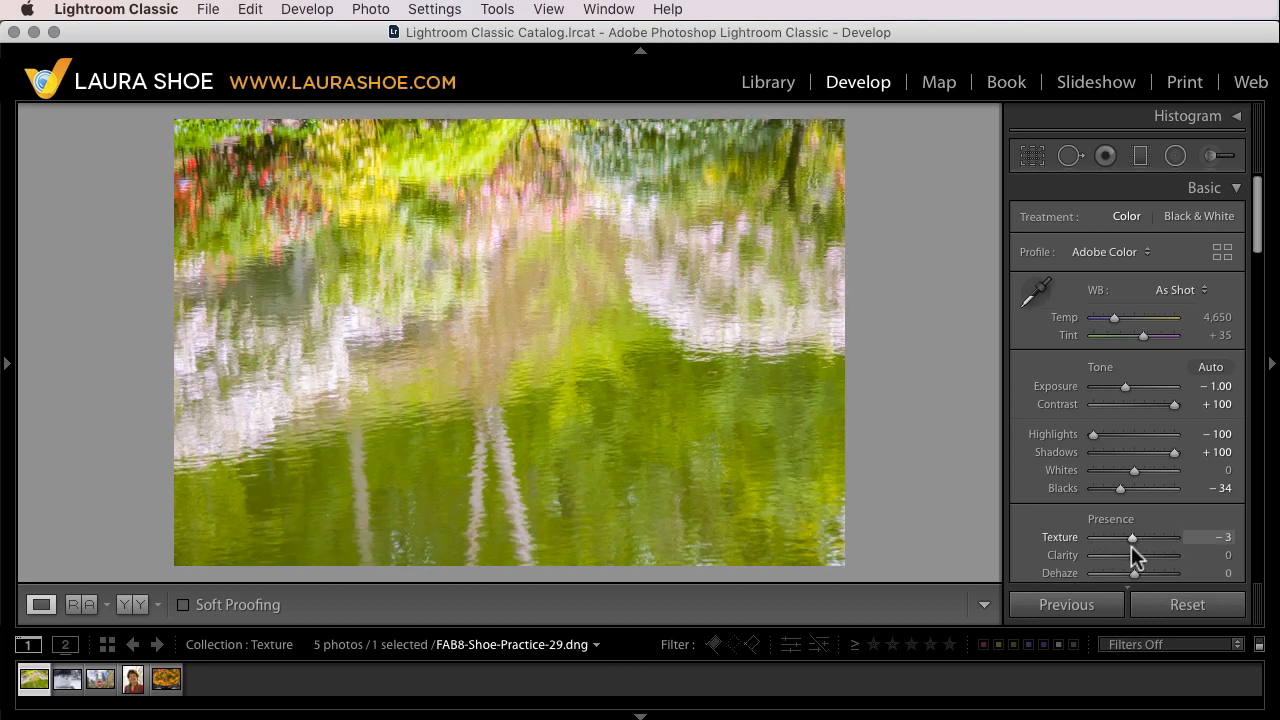
{"action": "left_click_drag", "start_coordinate": [1132, 536], "coordinate": [1160, 536]}
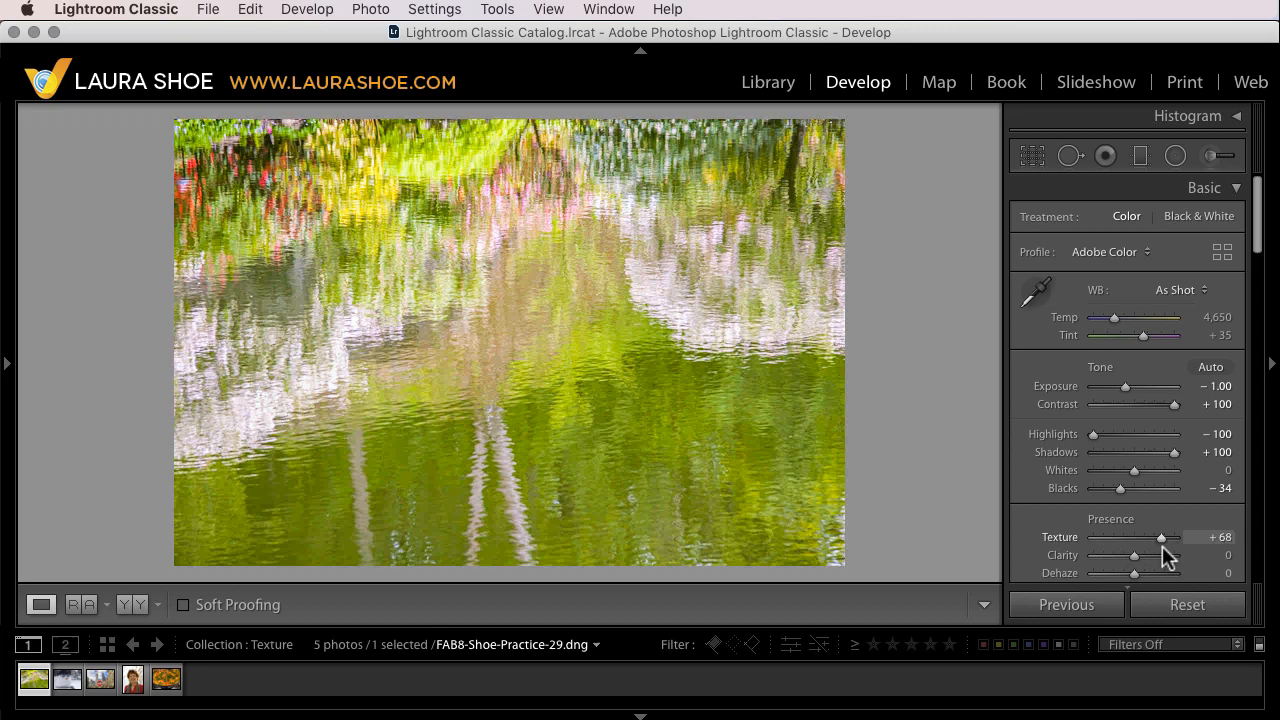
{"action": "left_click_drag", "start_coordinate": [1160, 536], "coordinate": [1120, 536]}
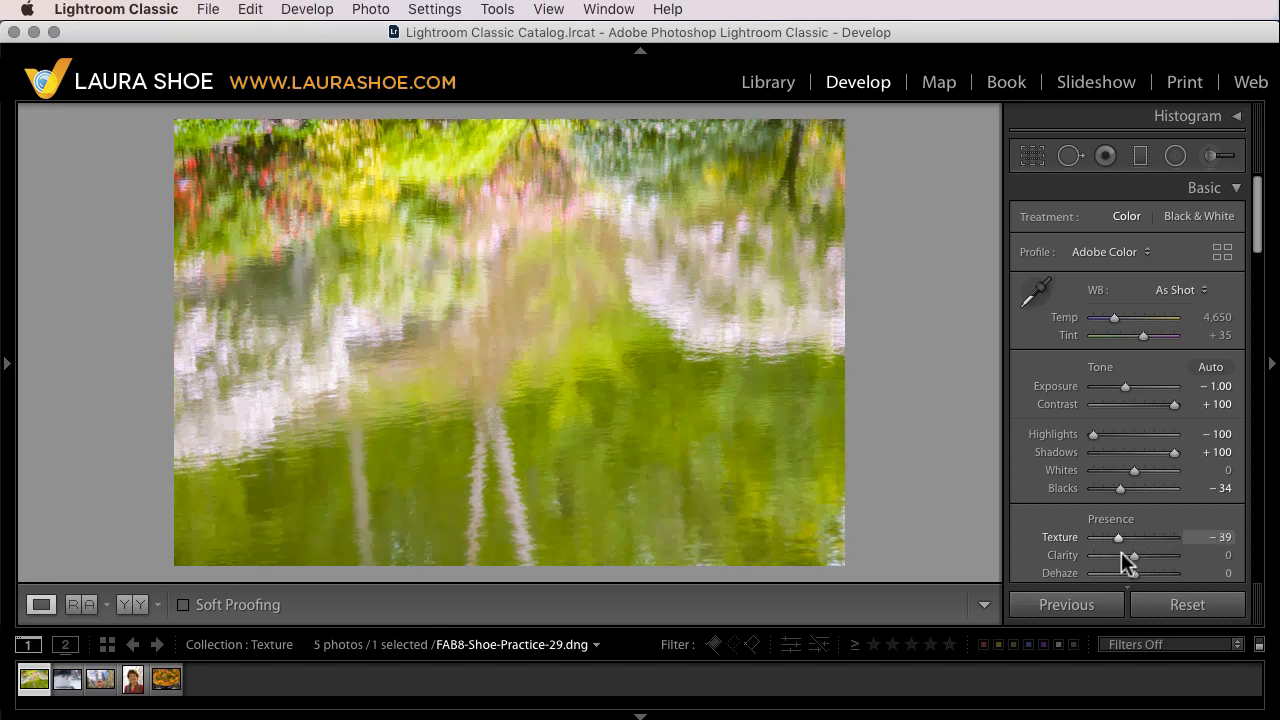
{"action": "left_click_drag", "start_coordinate": [1120, 536], "coordinate": [1136, 536]}
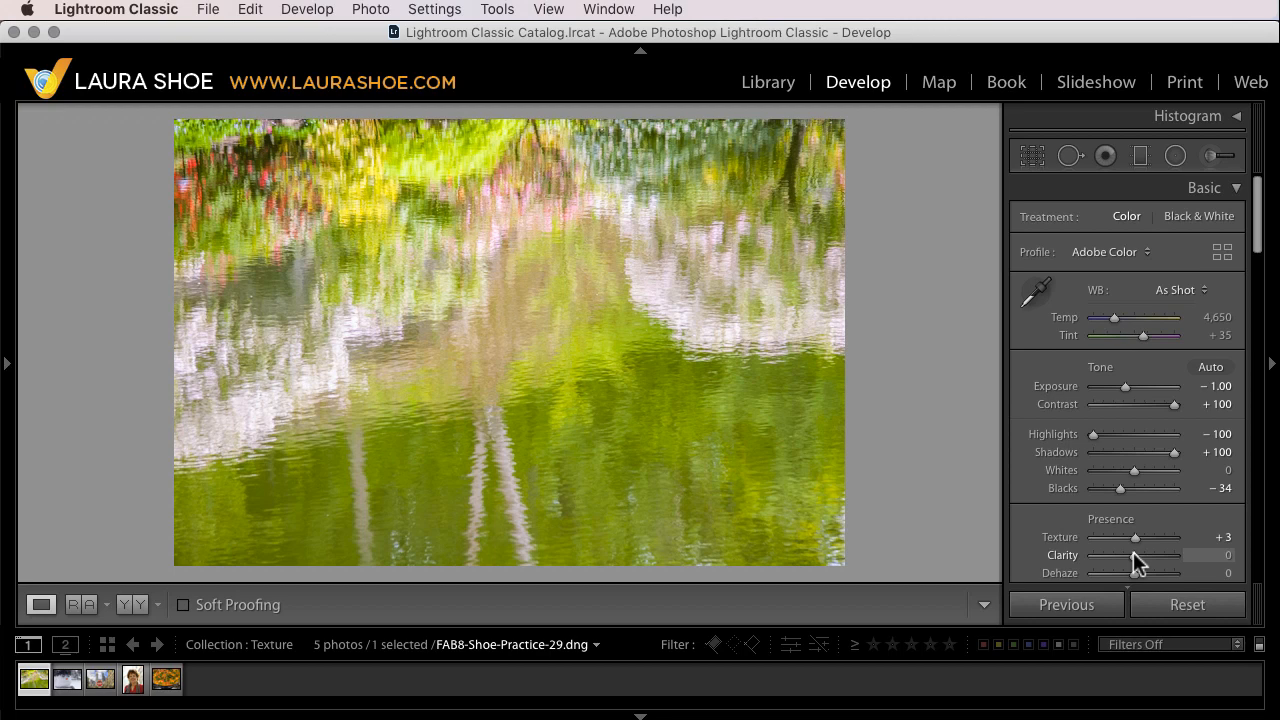
{"action": "left_click_drag", "start_coordinate": [1136, 536], "coordinate": [1162, 536]}
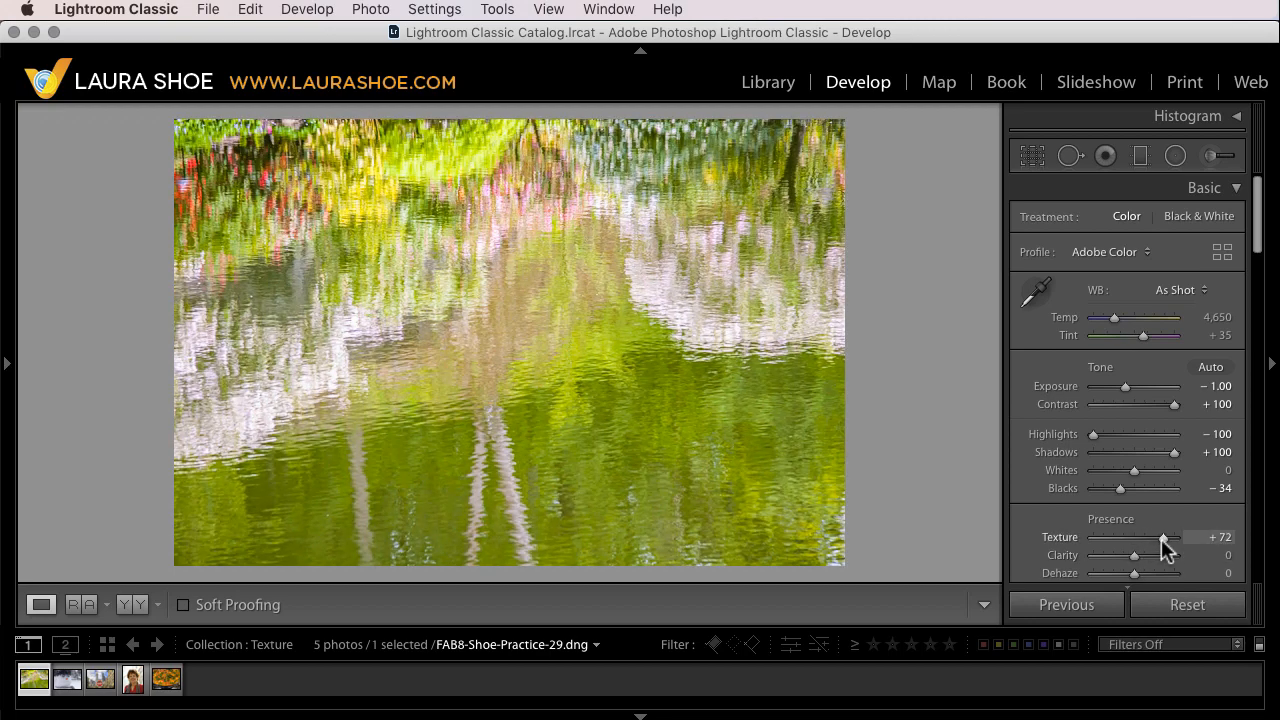
{"action": "left_click_drag", "start_coordinate": [1164, 536], "coordinate": [1168, 536]}
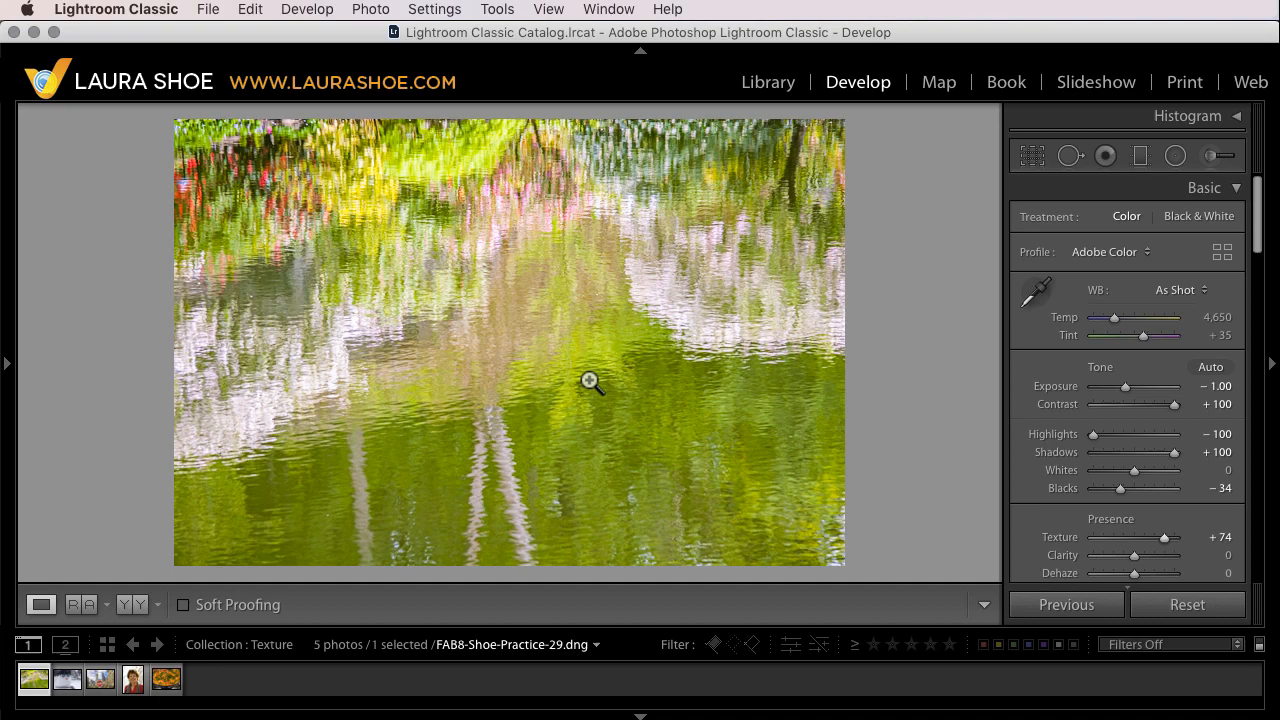
{"action": "mouse_move", "coordinate": [610, 430]}
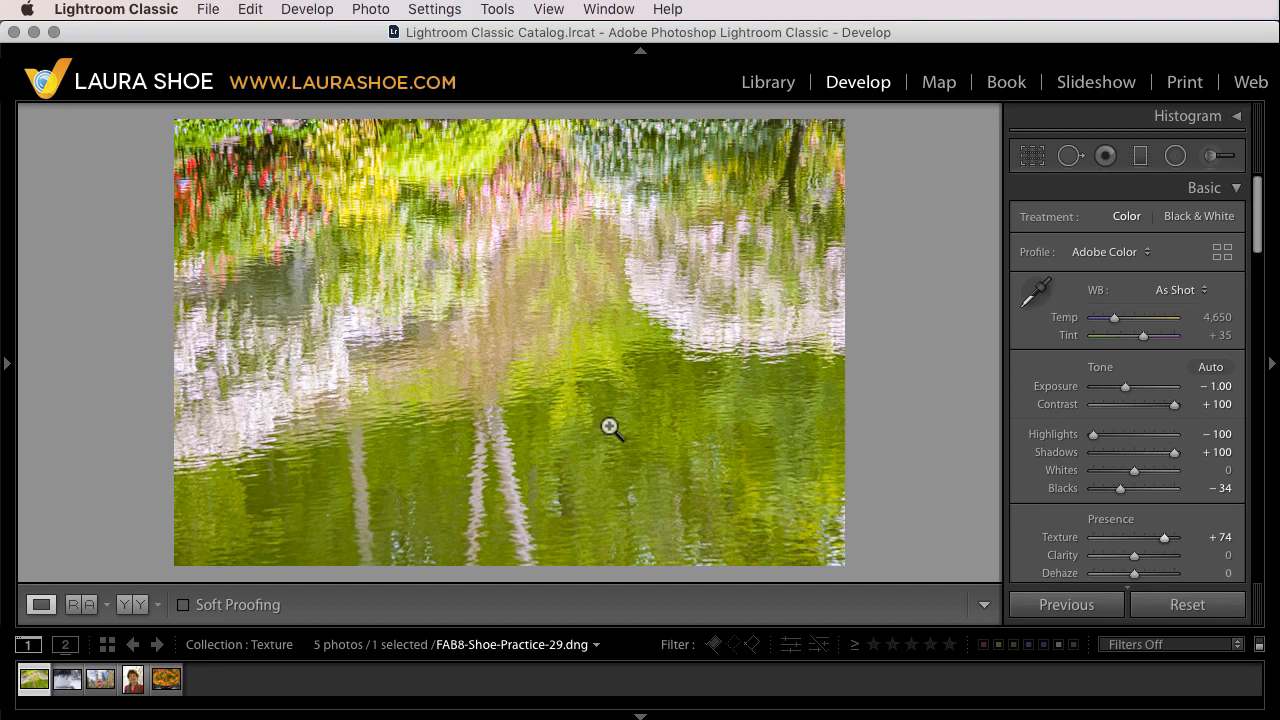
{"action": "mouse_move", "coordinate": [610, 440]}
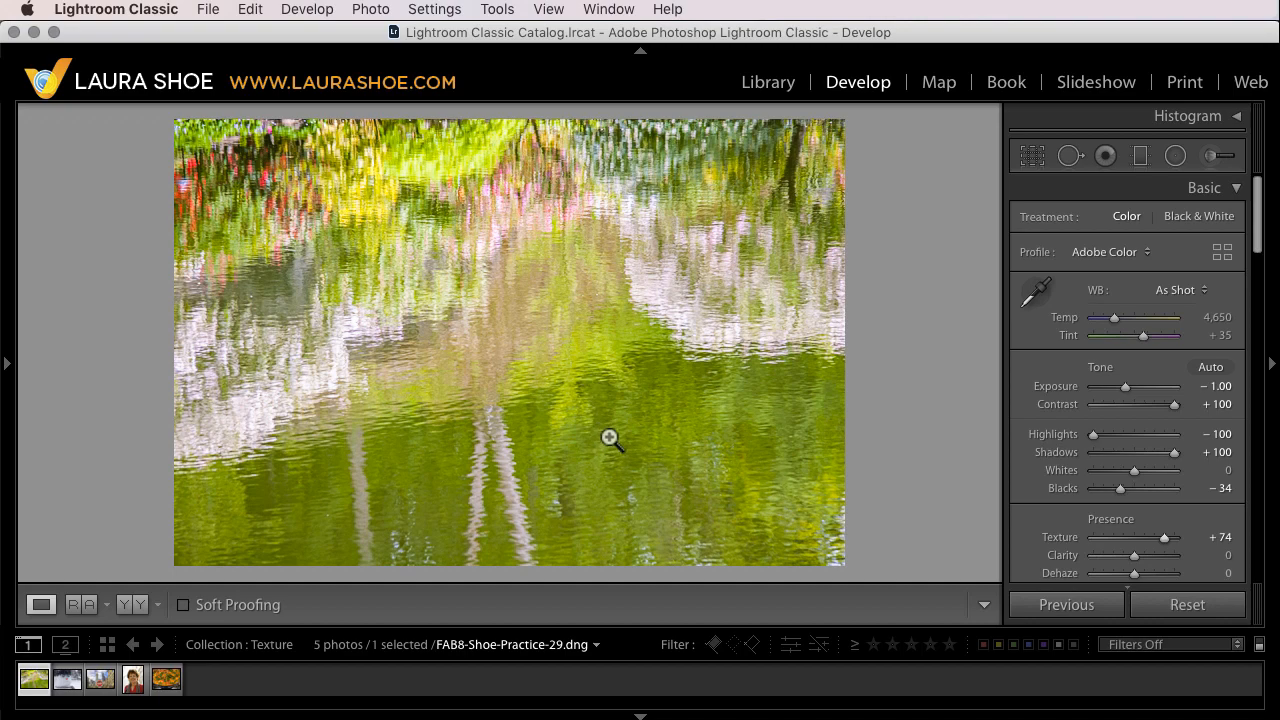
Zoom in on the water and test Texture at about +3, +58 and the maximum +100
{"action": "left_click", "coordinate": [610, 440]}
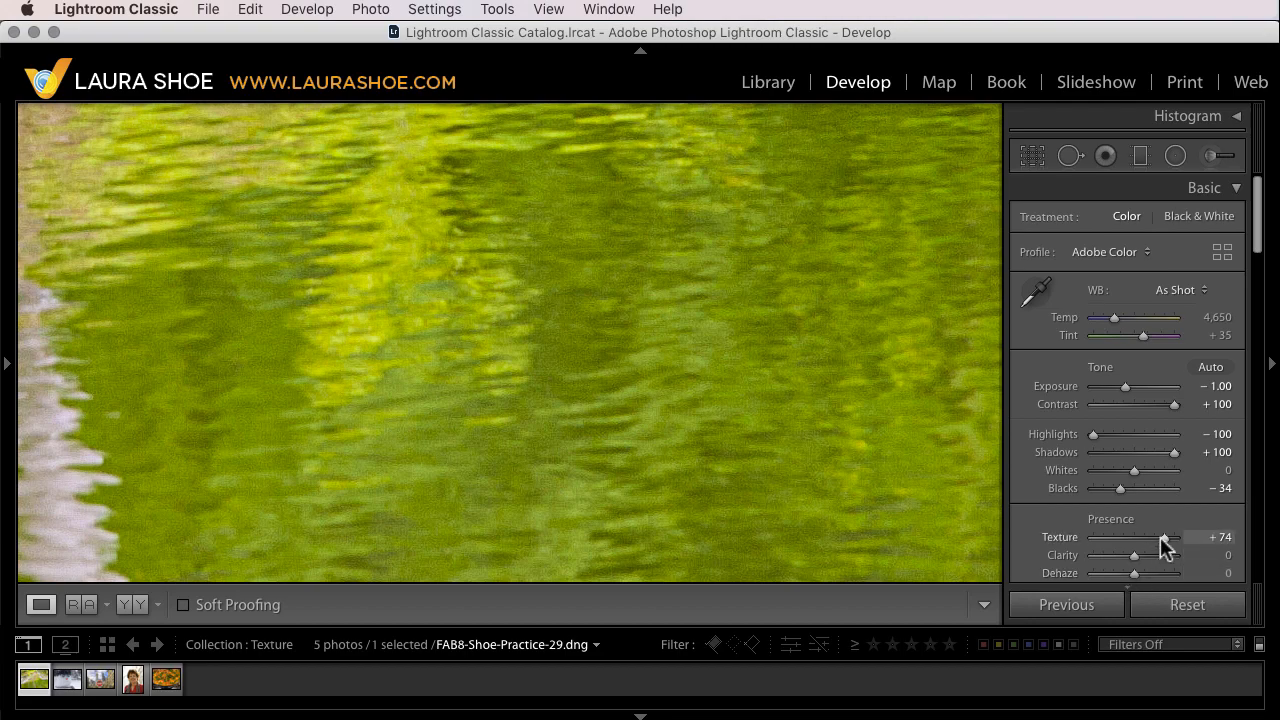
{"action": "left_click_drag", "start_coordinate": [1164, 536], "coordinate": [1136, 536]}
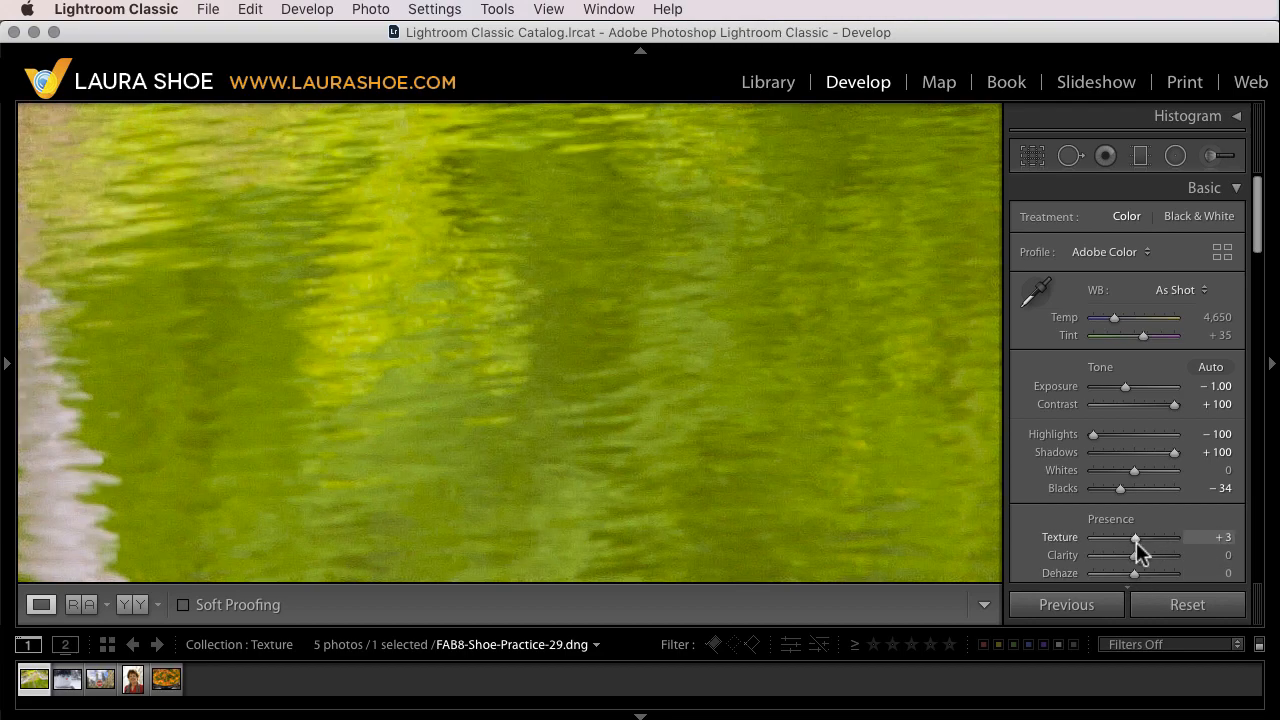
{"action": "left_click_drag", "start_coordinate": [1136, 538], "coordinate": [1160, 538]}
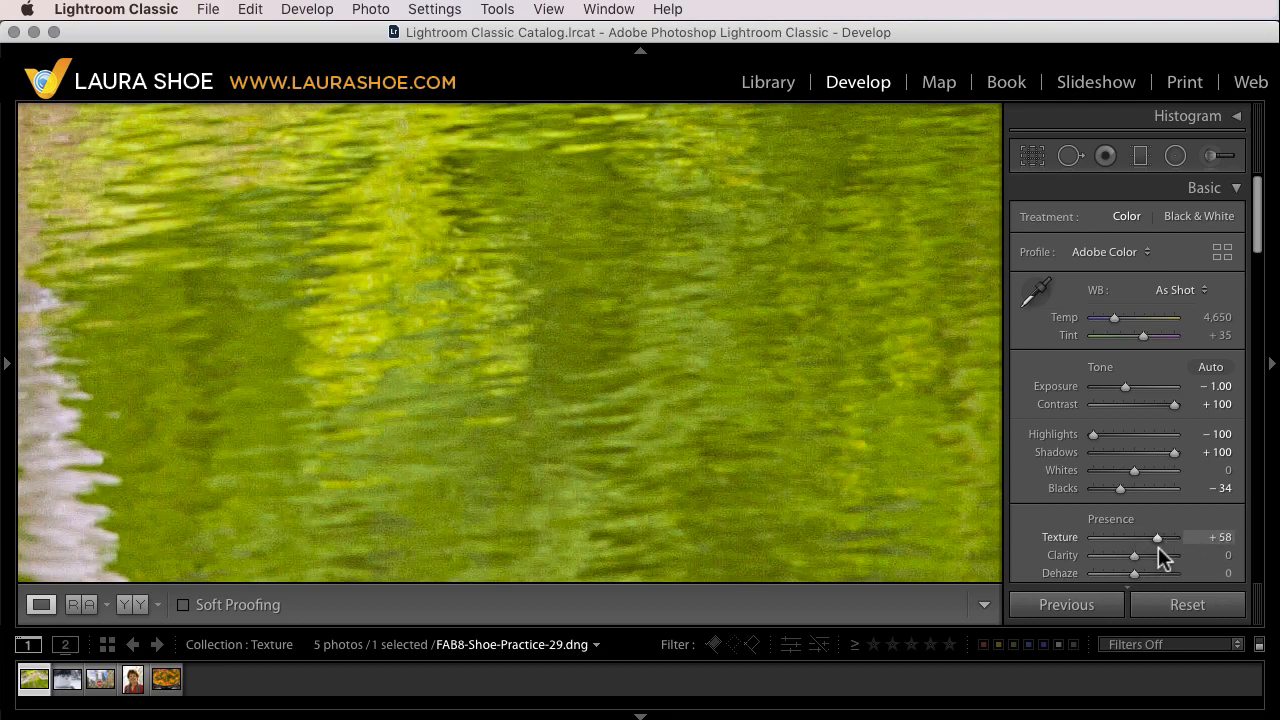
{"action": "left_click_drag", "start_coordinate": [1160, 536], "coordinate": [1196, 536]}
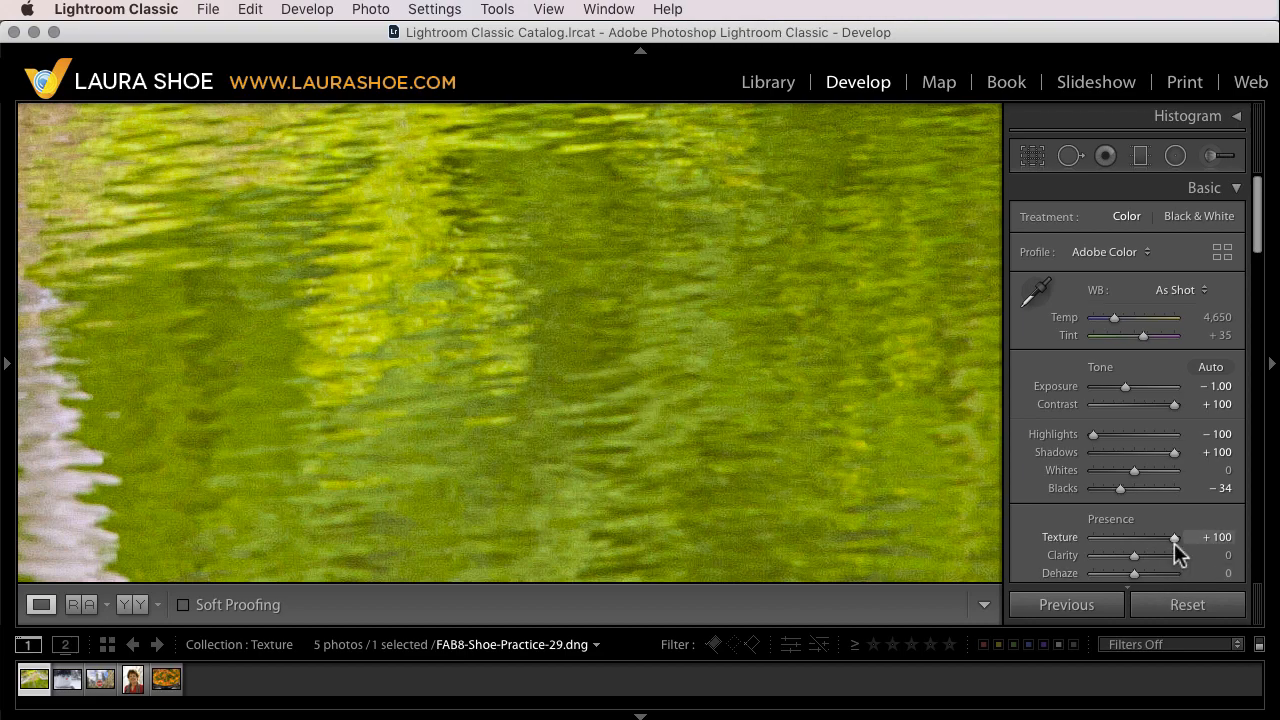
Back Texture off from maximum and leave it at +70 on the close-up
{"action": "left_click_drag", "start_coordinate": [1174, 536], "coordinate": [1152, 536]}
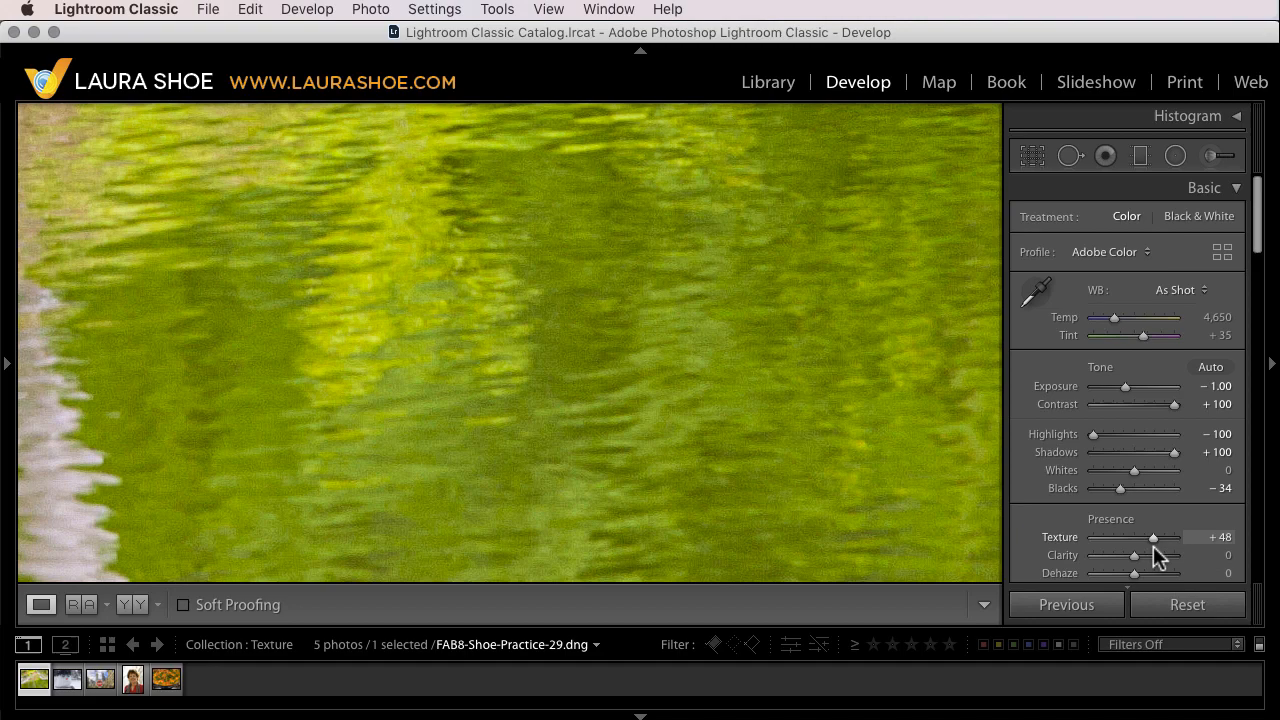
{"action": "left_click_drag", "start_coordinate": [1152, 536], "coordinate": [1160, 536]}
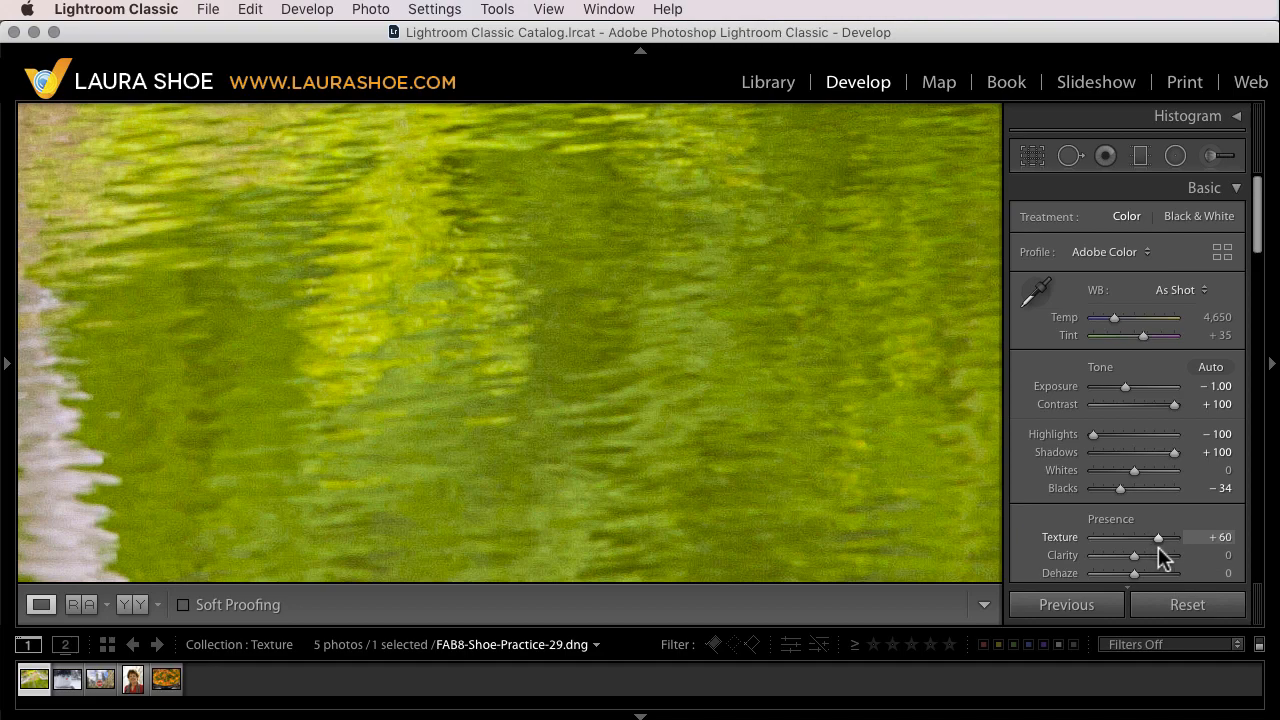
{"action": "left_click_drag", "start_coordinate": [1152, 536], "coordinate": [1162, 536]}
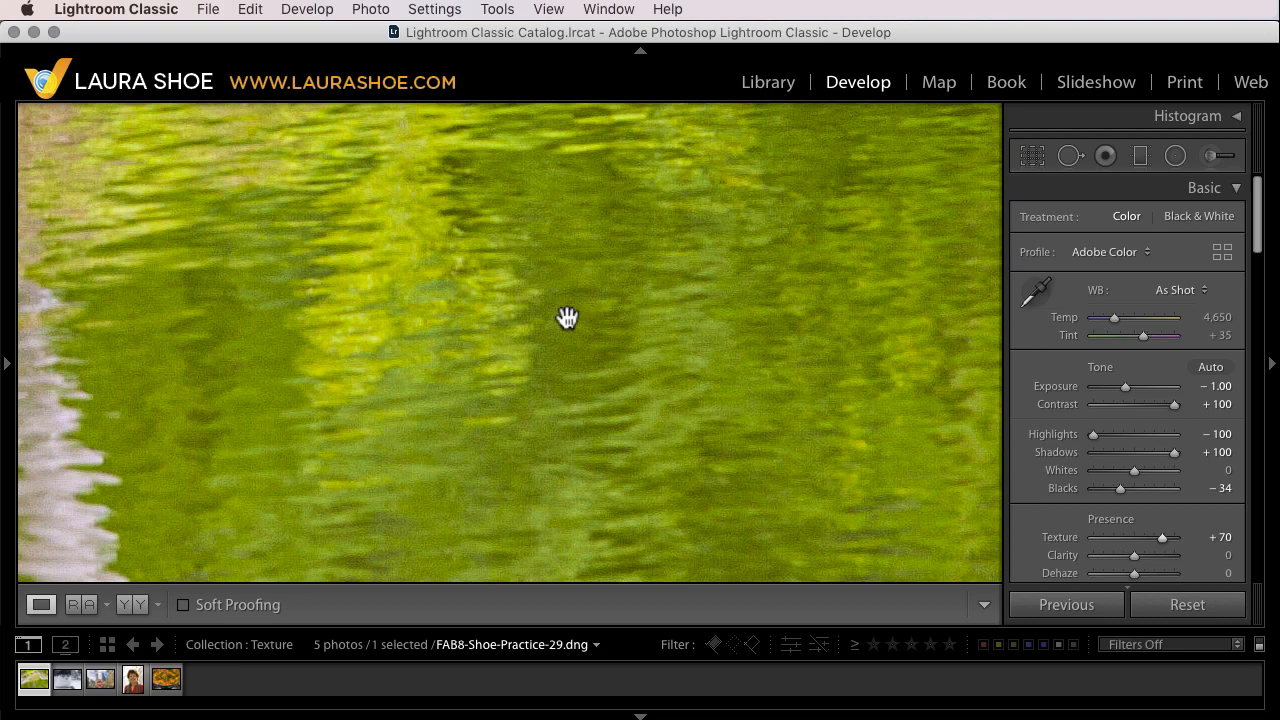
{"action": "mouse_move", "coordinate": [580, 336]}
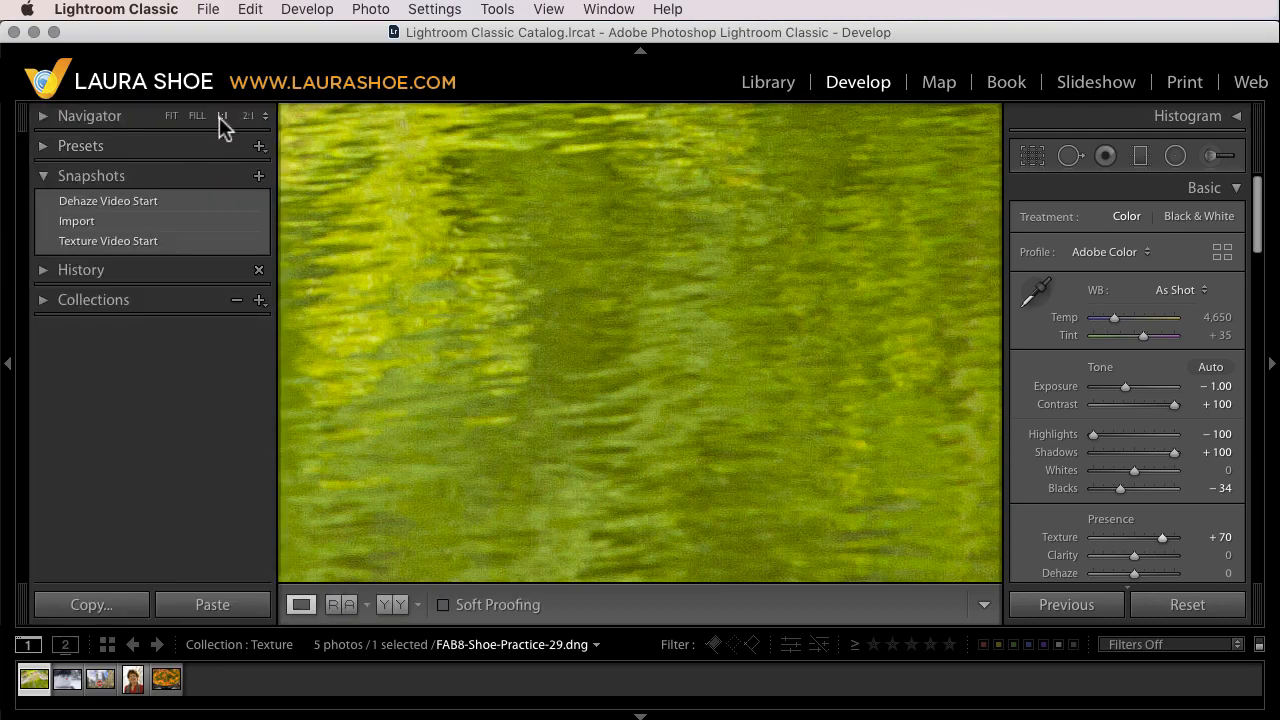
{"action": "mouse_move", "coordinate": [222, 114]}
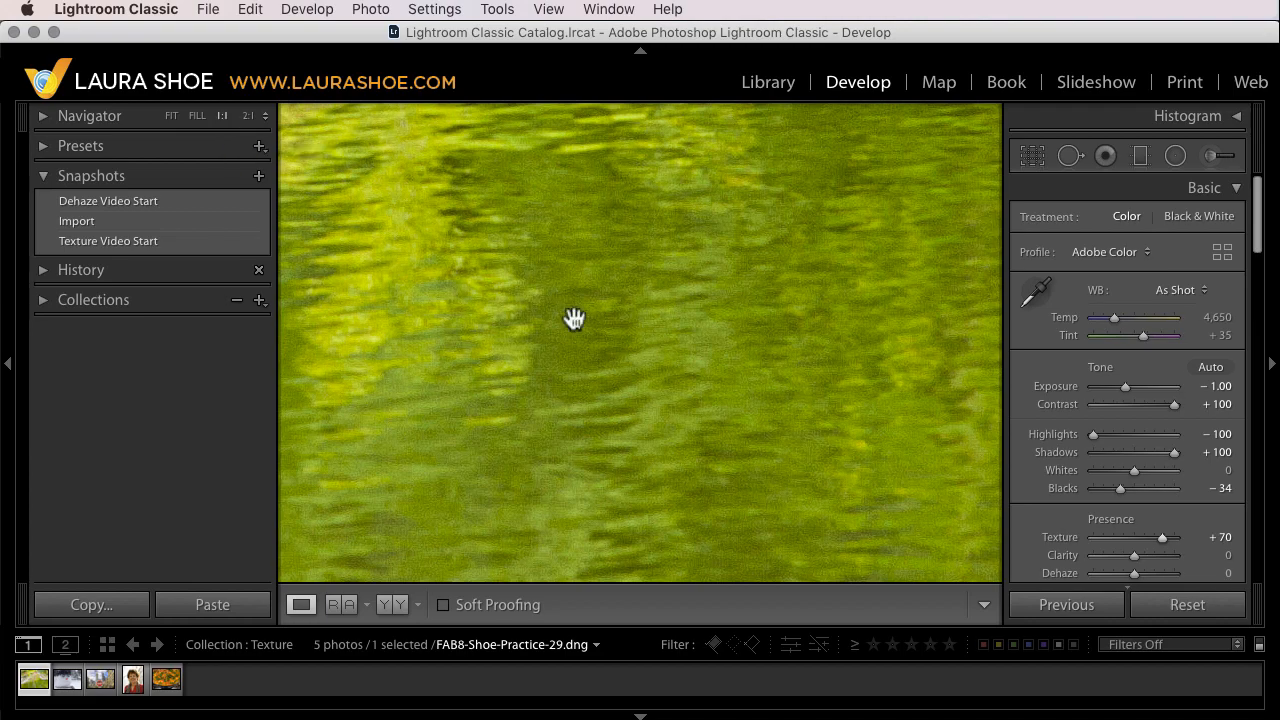
{"action": "mouse_move", "coordinate": [548, 320]}
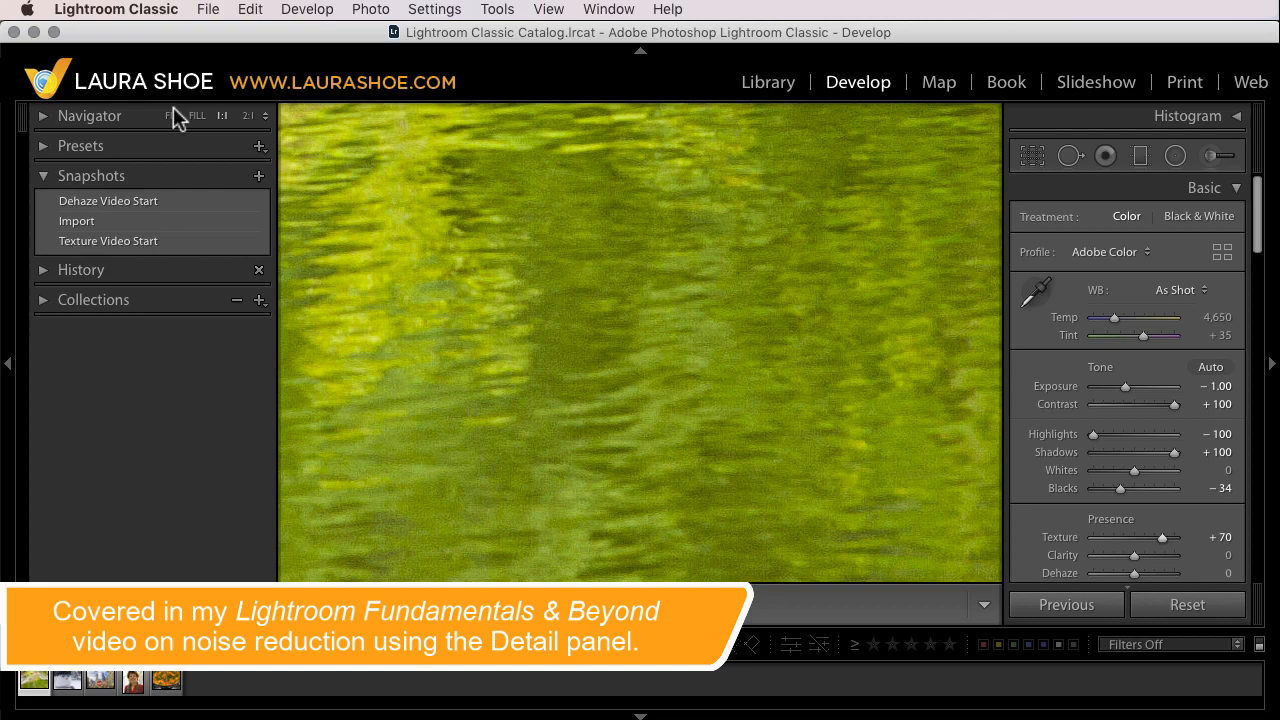
Fit the whole pond reflection photo in the view again
{"action": "left_click", "coordinate": [172, 114]}
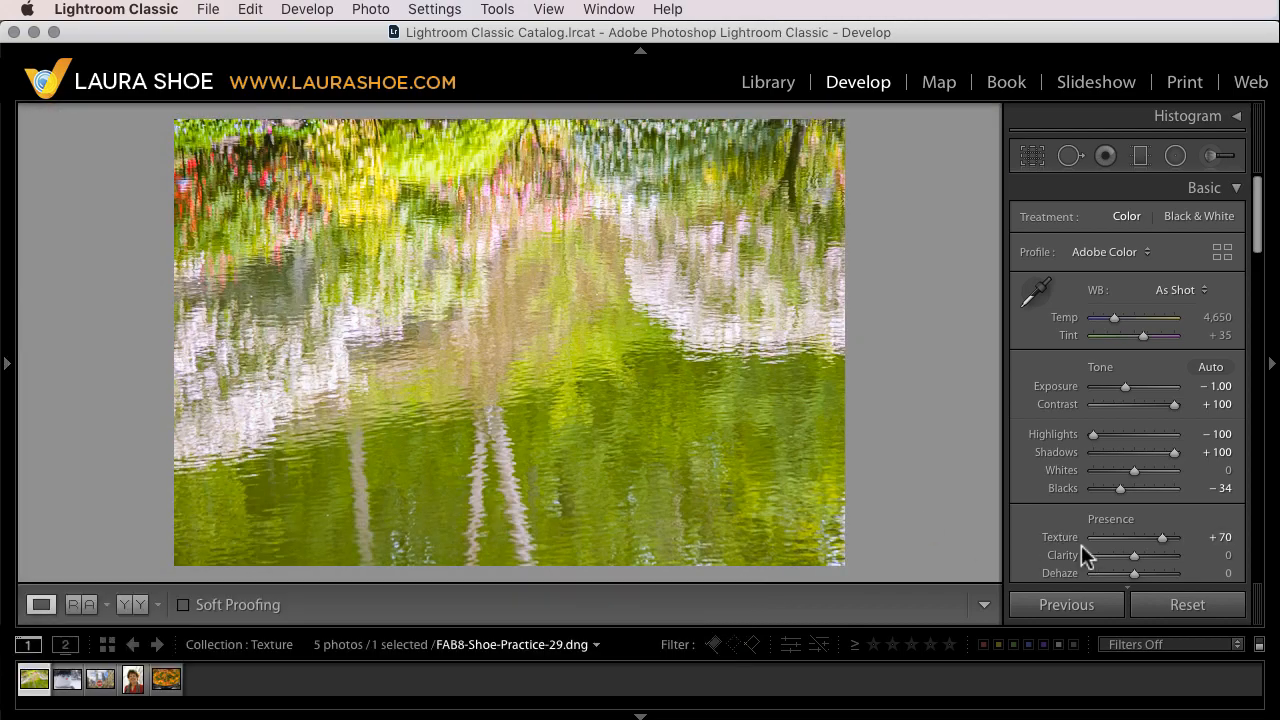
{"action": "mouse_move", "coordinate": [1068, 548]}
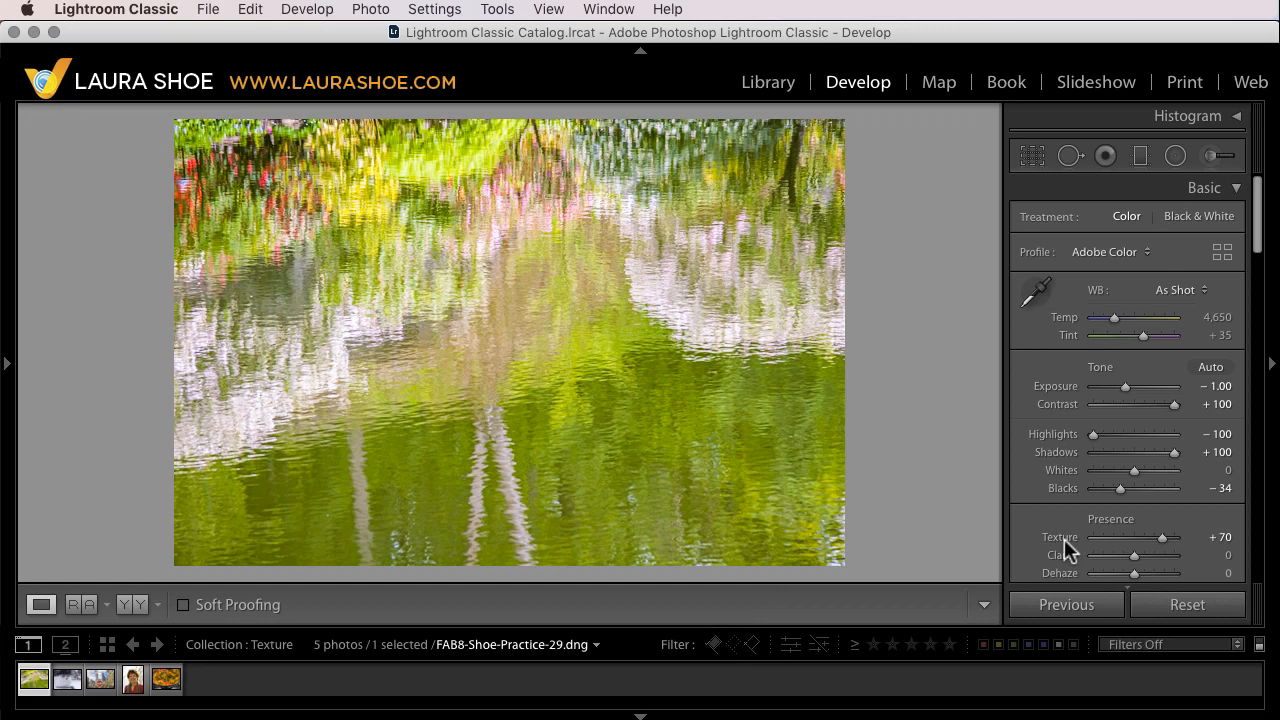
{"action": "mouse_move", "coordinate": [1090, 572]}
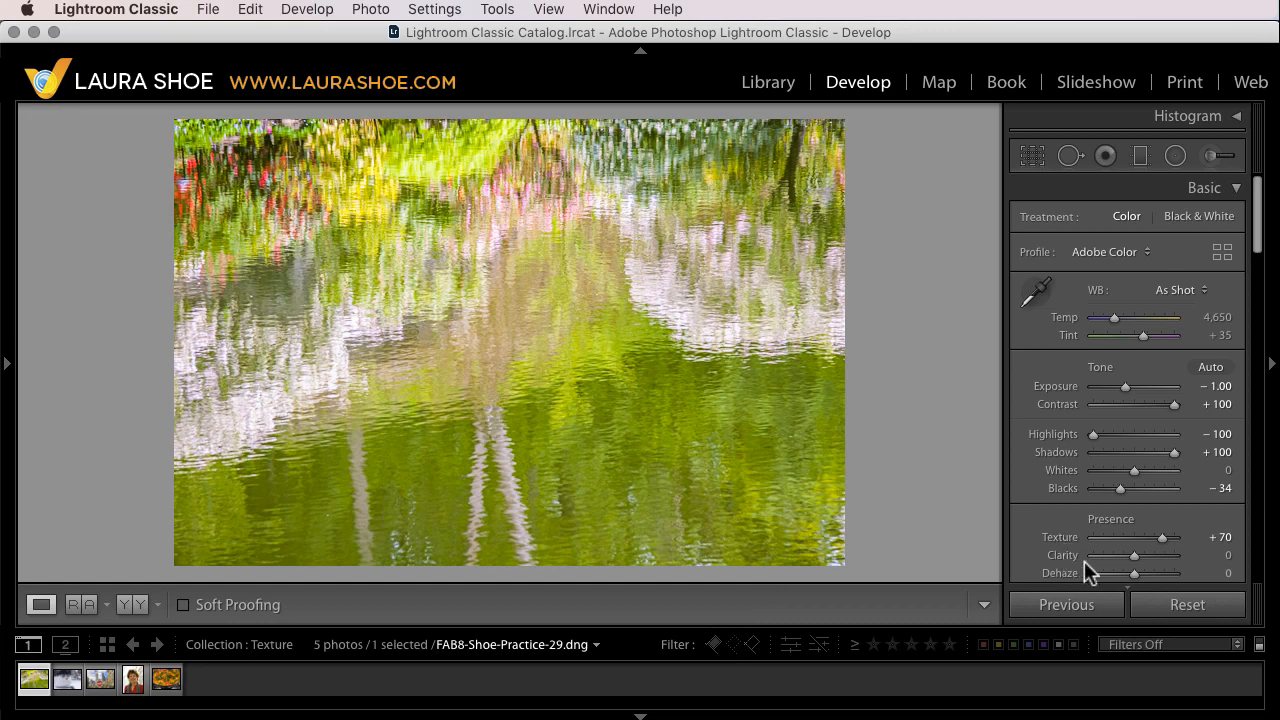
{"action": "mouse_move", "coordinate": [1140, 566]}
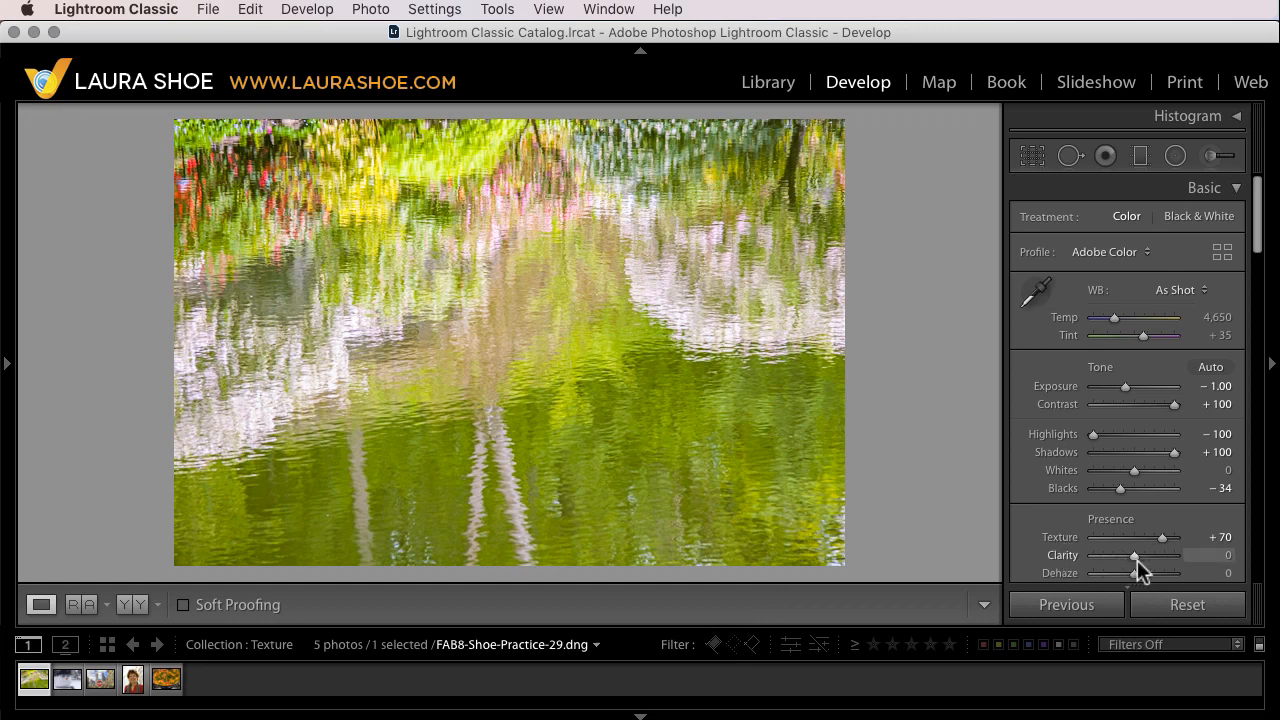
{"action": "mouse_move", "coordinate": [1140, 568]}
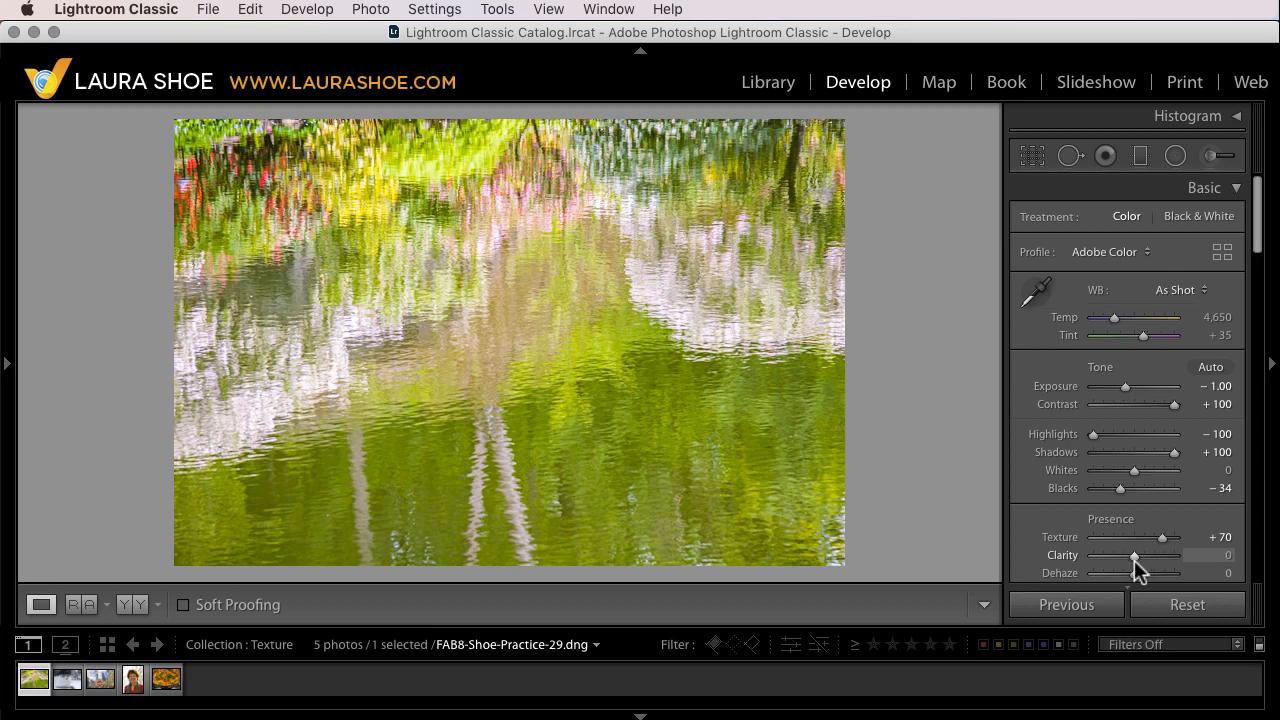
Dip Texture to +14 and back to +70, then raise Clarity to +100 for comparison
{"action": "left_click_drag", "start_coordinate": [1164, 536], "coordinate": [1138, 536]}
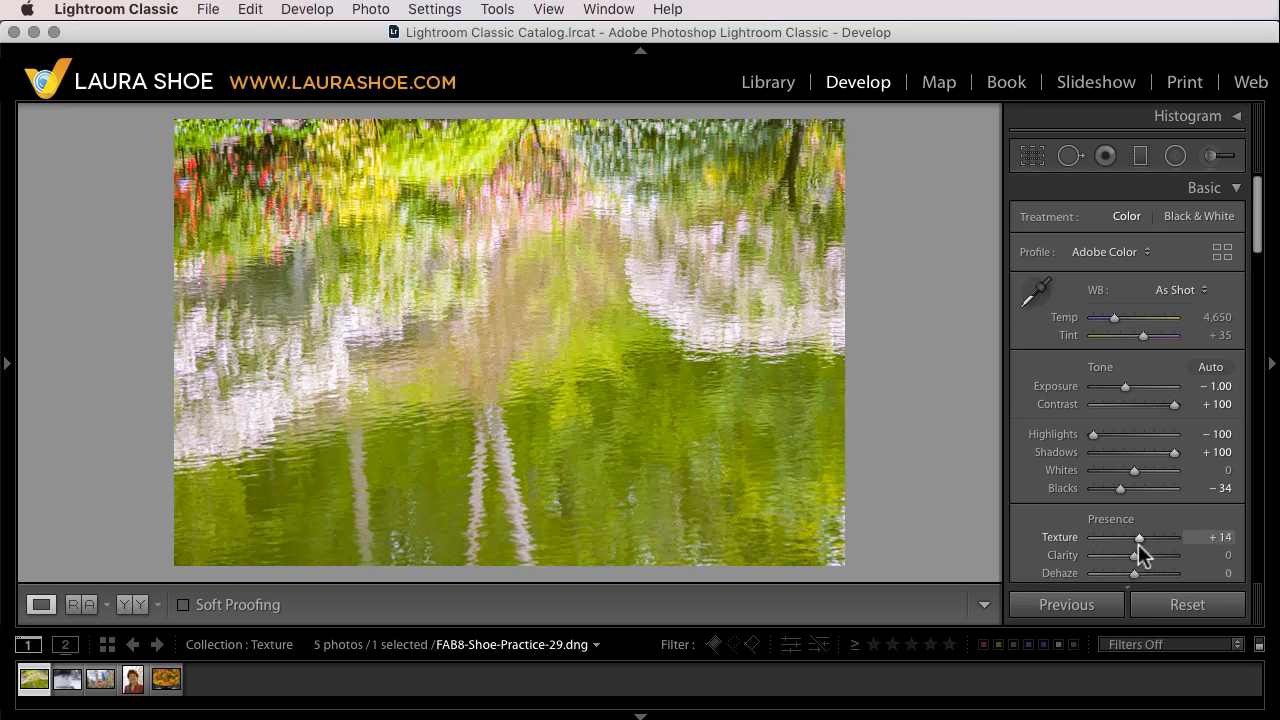
{"action": "left_click_drag", "start_coordinate": [1138, 538], "coordinate": [1160, 538]}
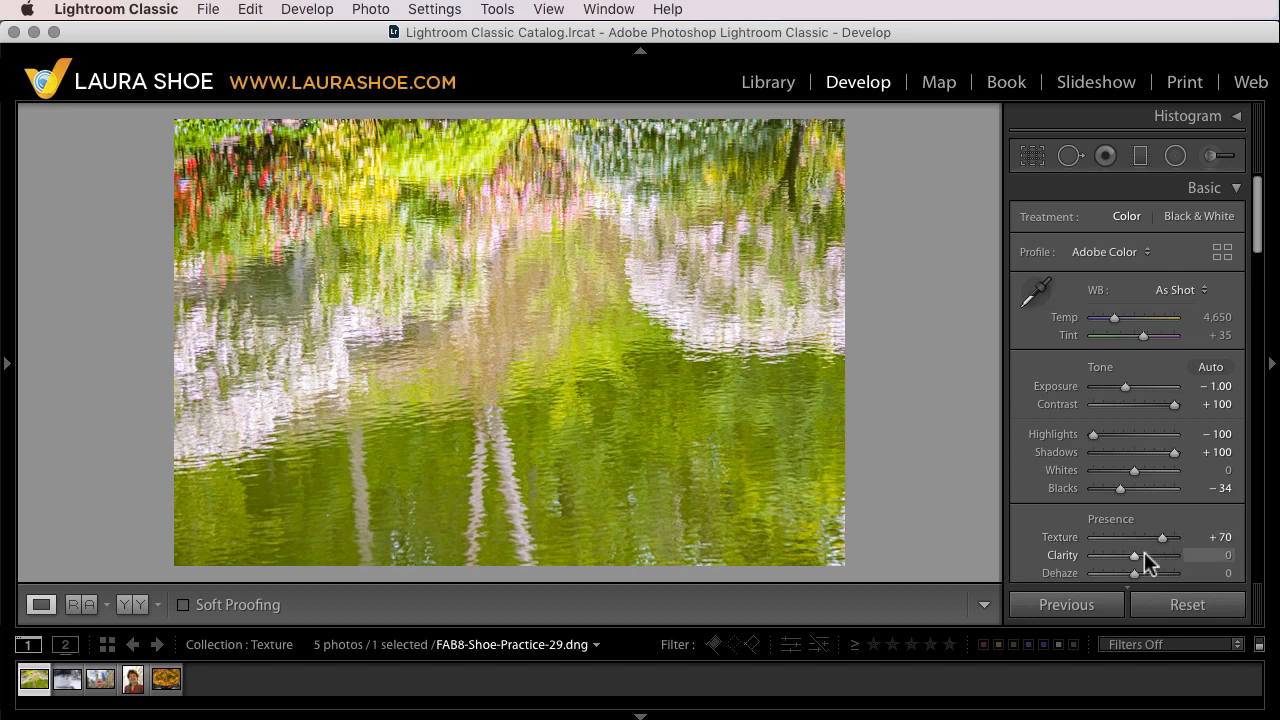
{"action": "mouse_move", "coordinate": [1136, 562]}
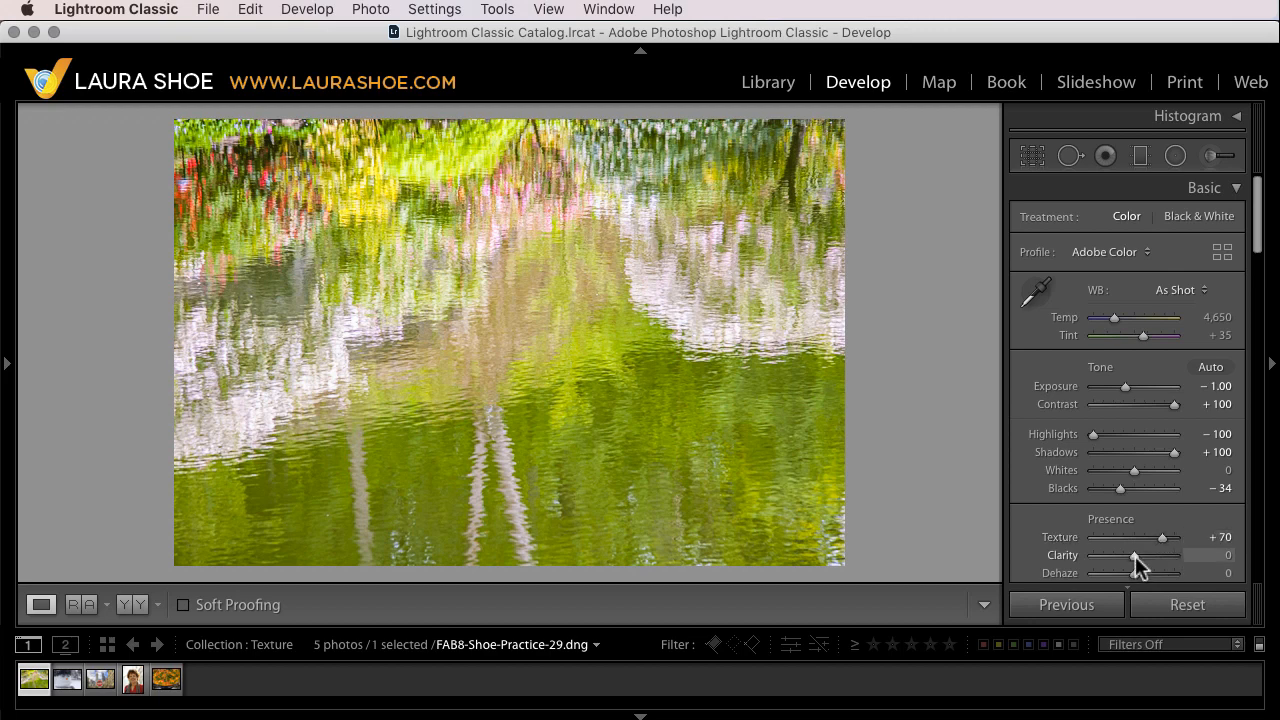
{"action": "left_click_drag", "start_coordinate": [1134, 556], "coordinate": [1140, 556]}
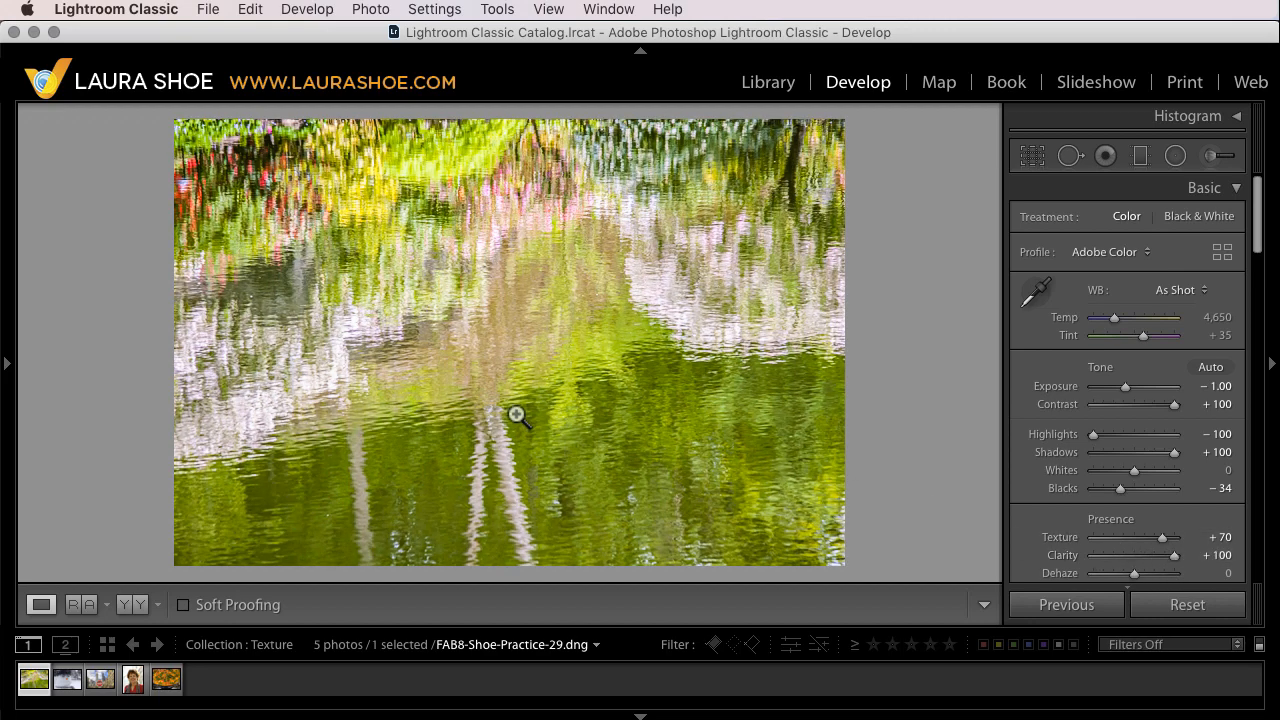
{"action": "mouse_move", "coordinate": [530, 436]}
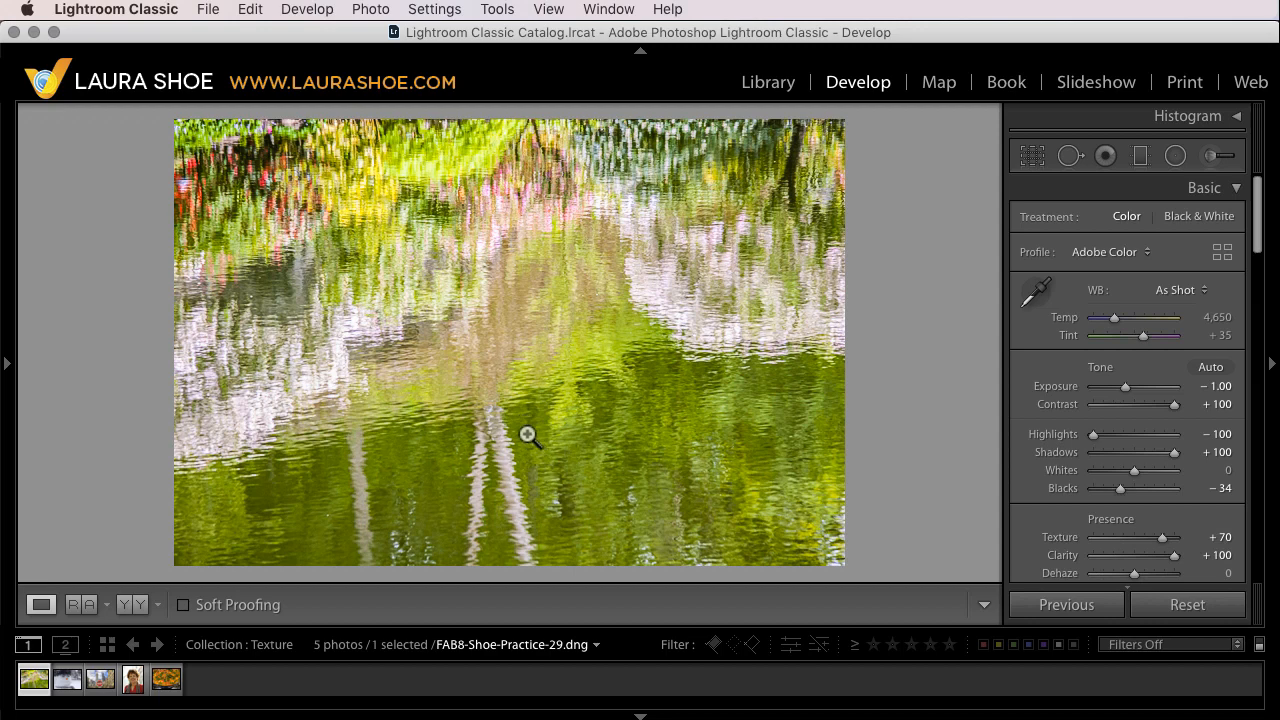
{"action": "mouse_move", "coordinate": [510, 532]}
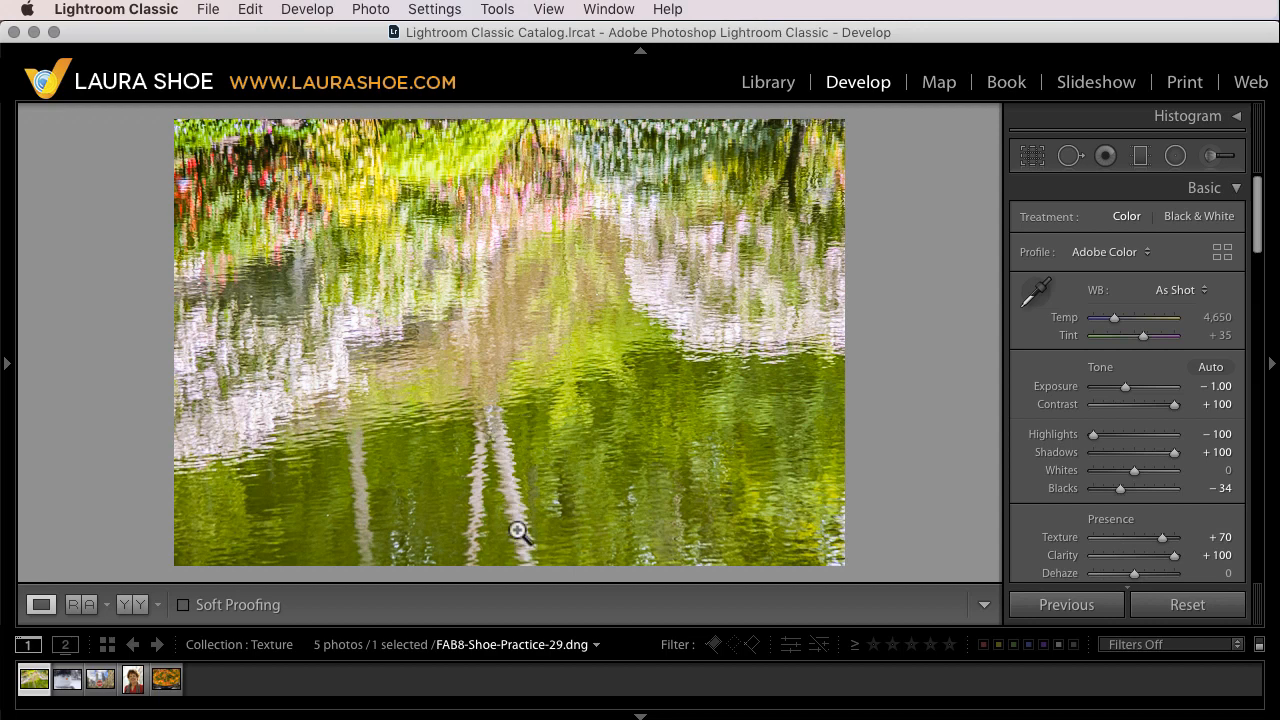
{"action": "mouse_move", "coordinate": [1188, 604]}
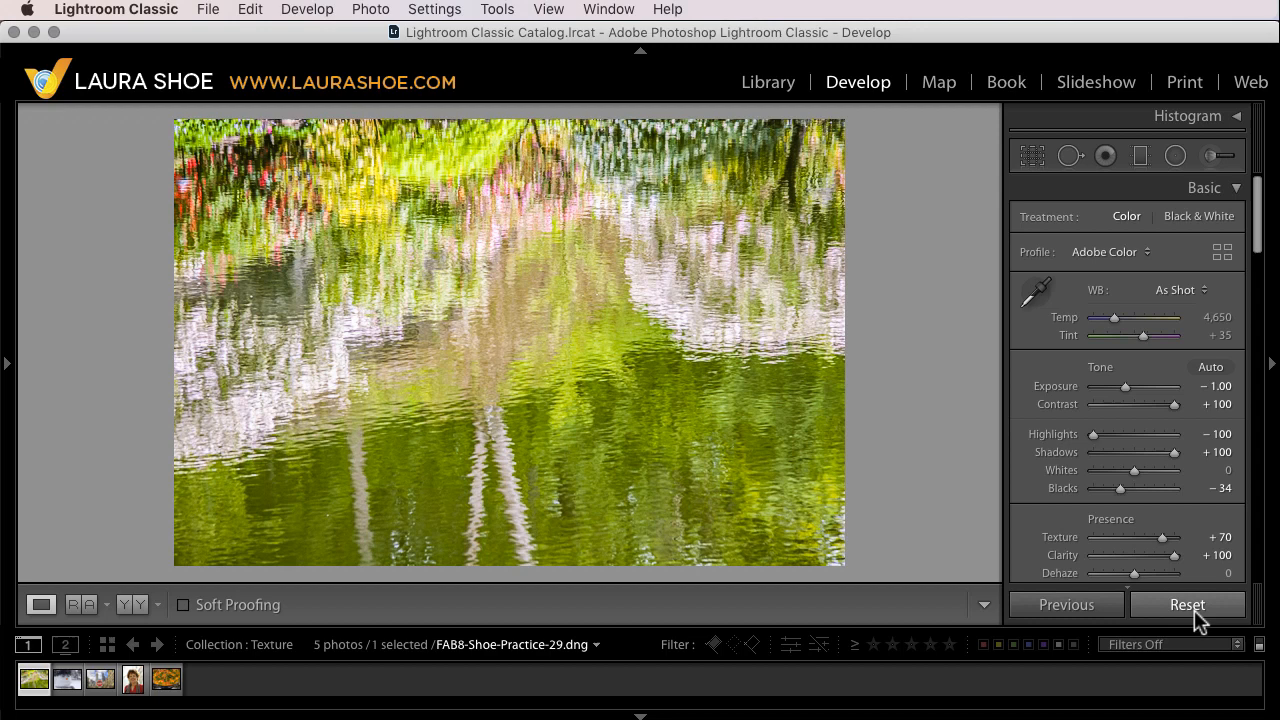
Alternate Clarity between +58 and +100 and leave it at +72
{"action": "left_click_drag", "start_coordinate": [1184, 556], "coordinate": [1160, 556]}
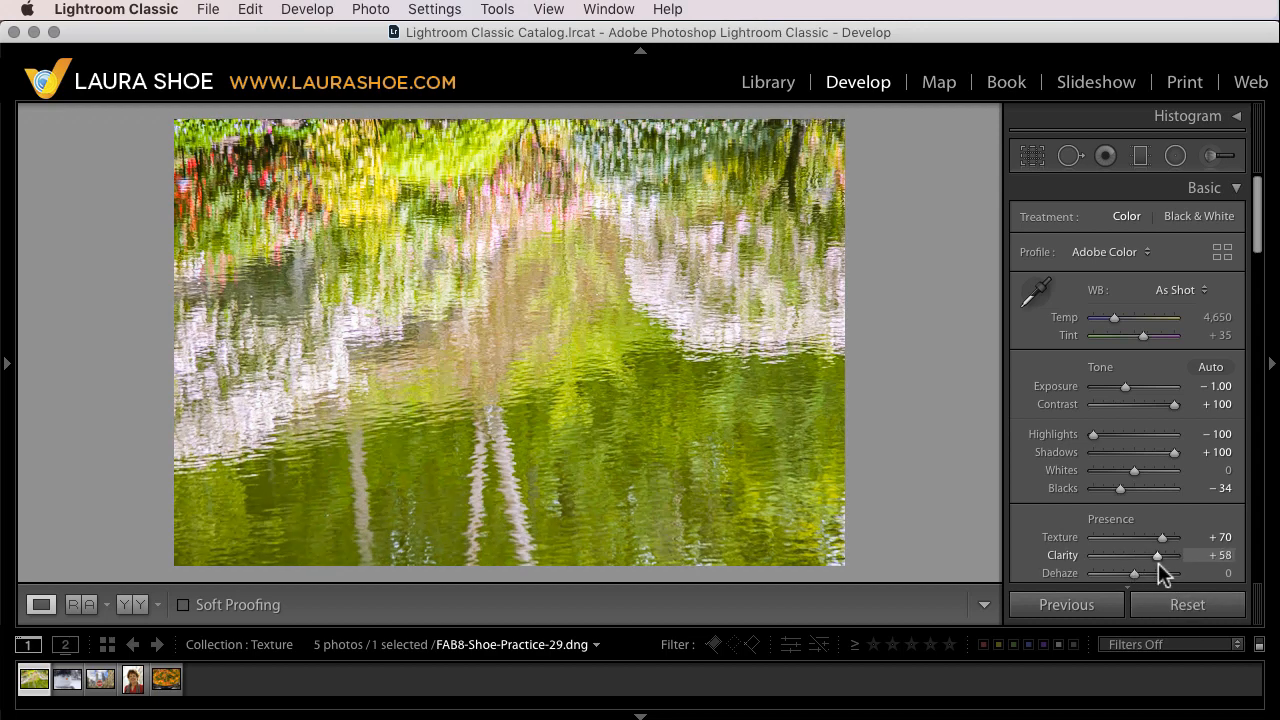
{"action": "left_click_drag", "start_coordinate": [1160, 556], "coordinate": [1190, 556]}
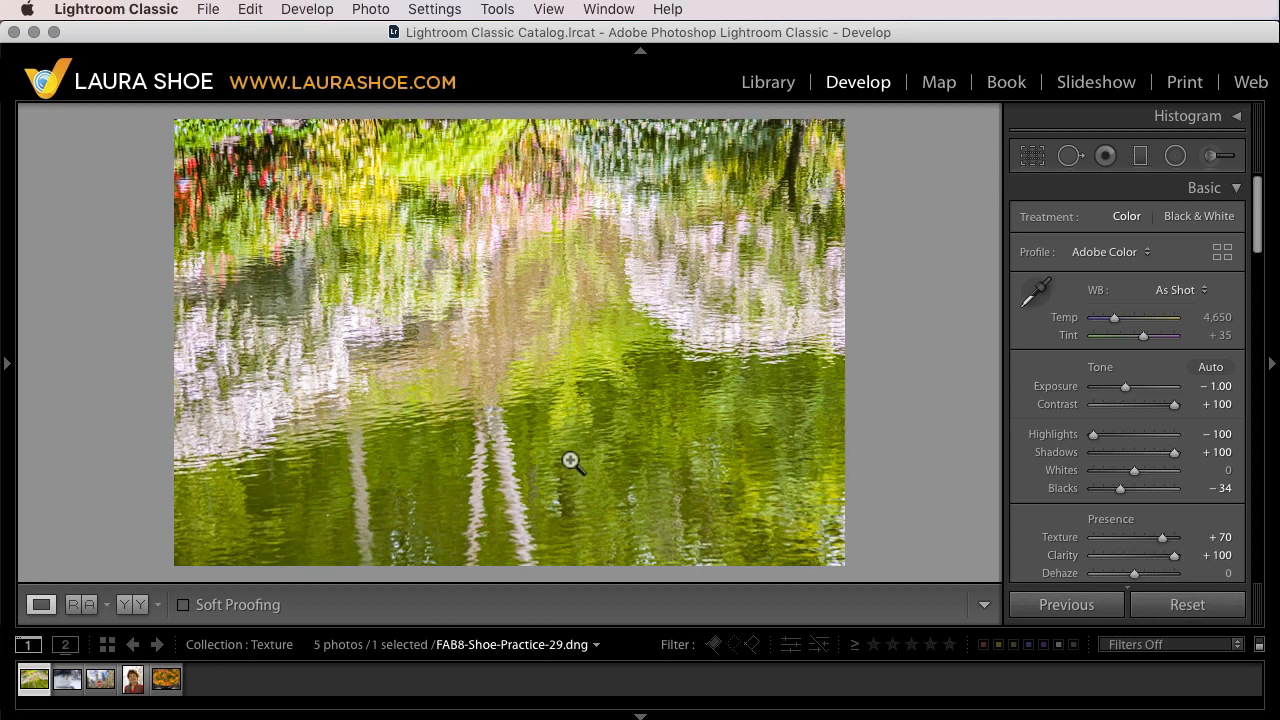
{"action": "mouse_move", "coordinate": [564, 464]}
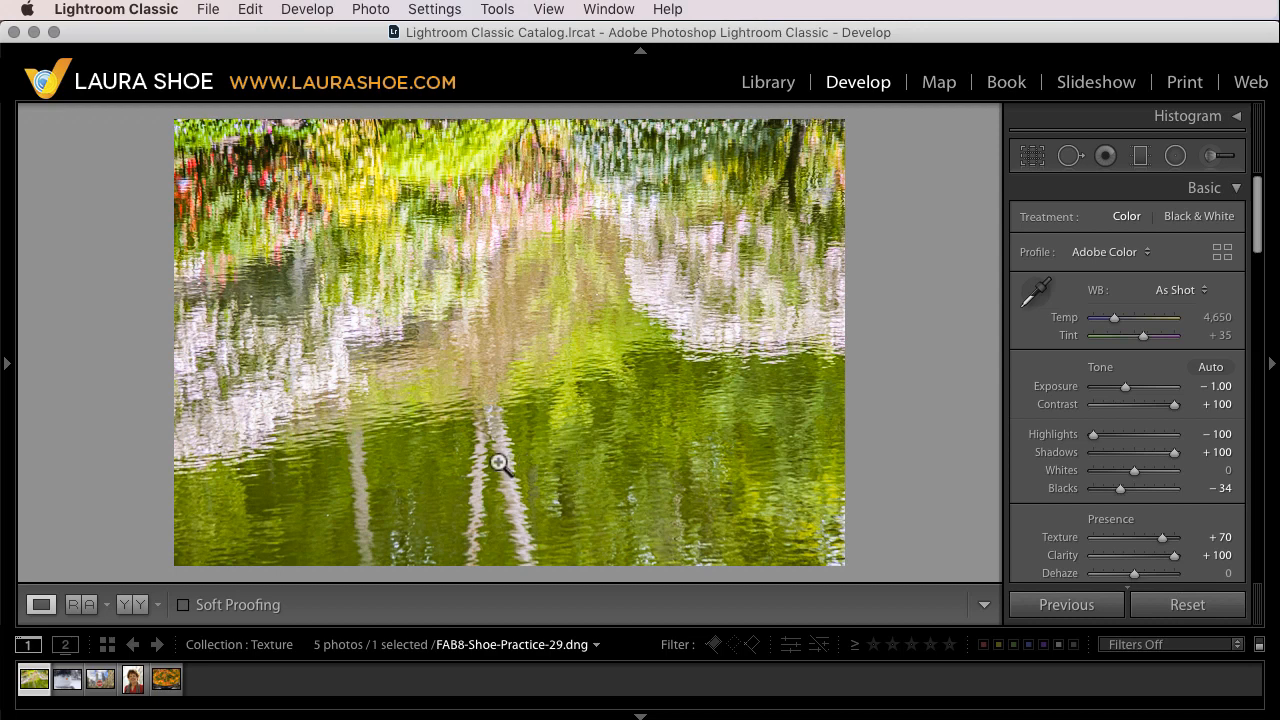
{"action": "mouse_move", "coordinate": [1072, 568]}
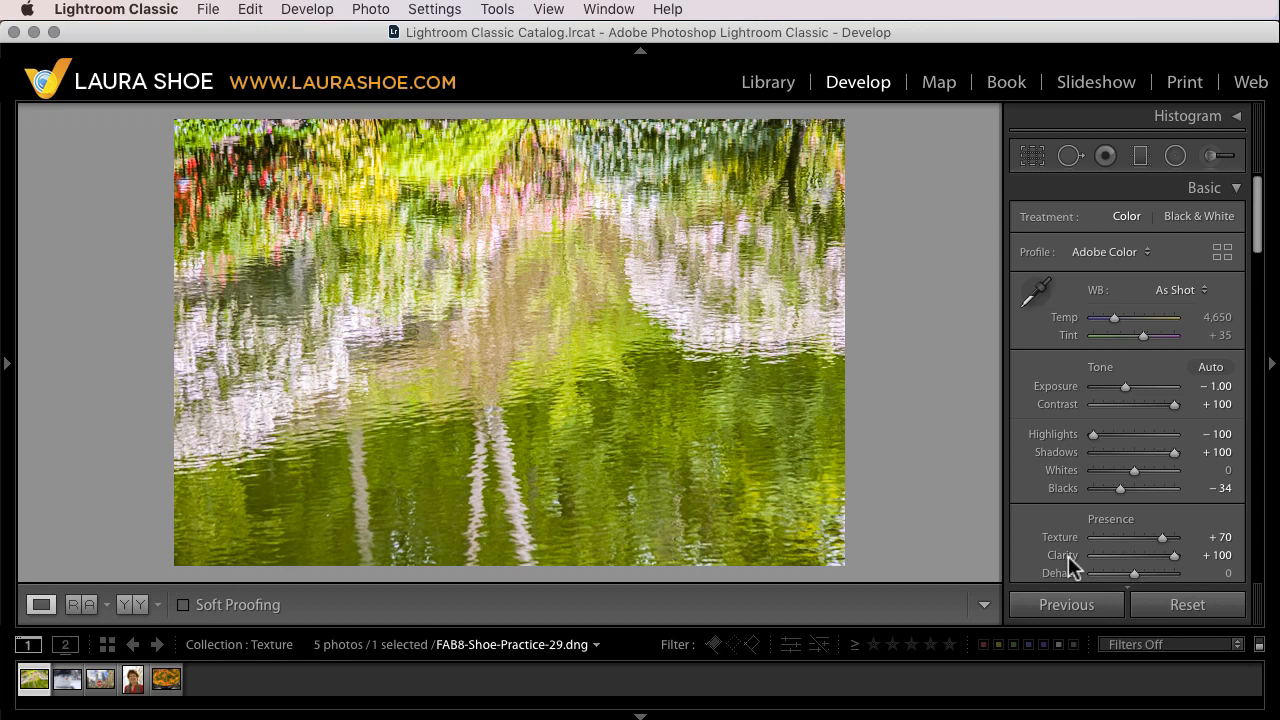
{"action": "mouse_move", "coordinate": [1058, 540]}
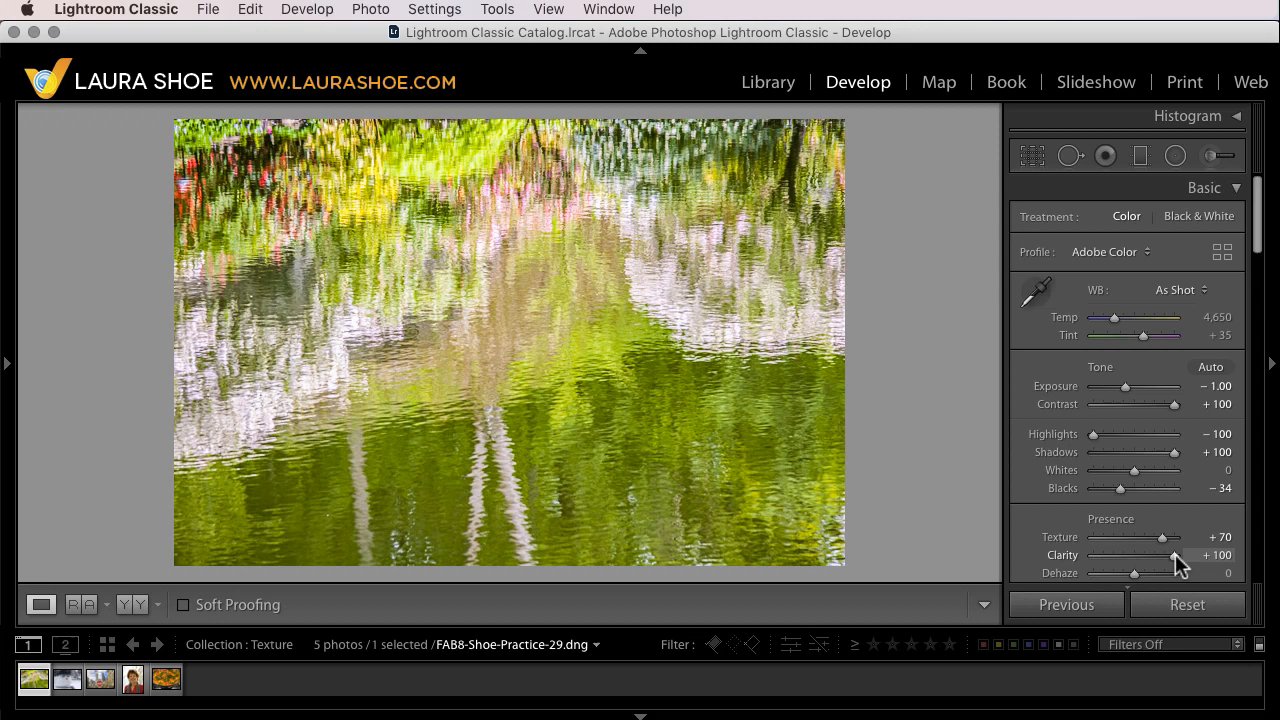
{"action": "left_click_drag", "start_coordinate": [1170, 556], "coordinate": [1158, 556]}
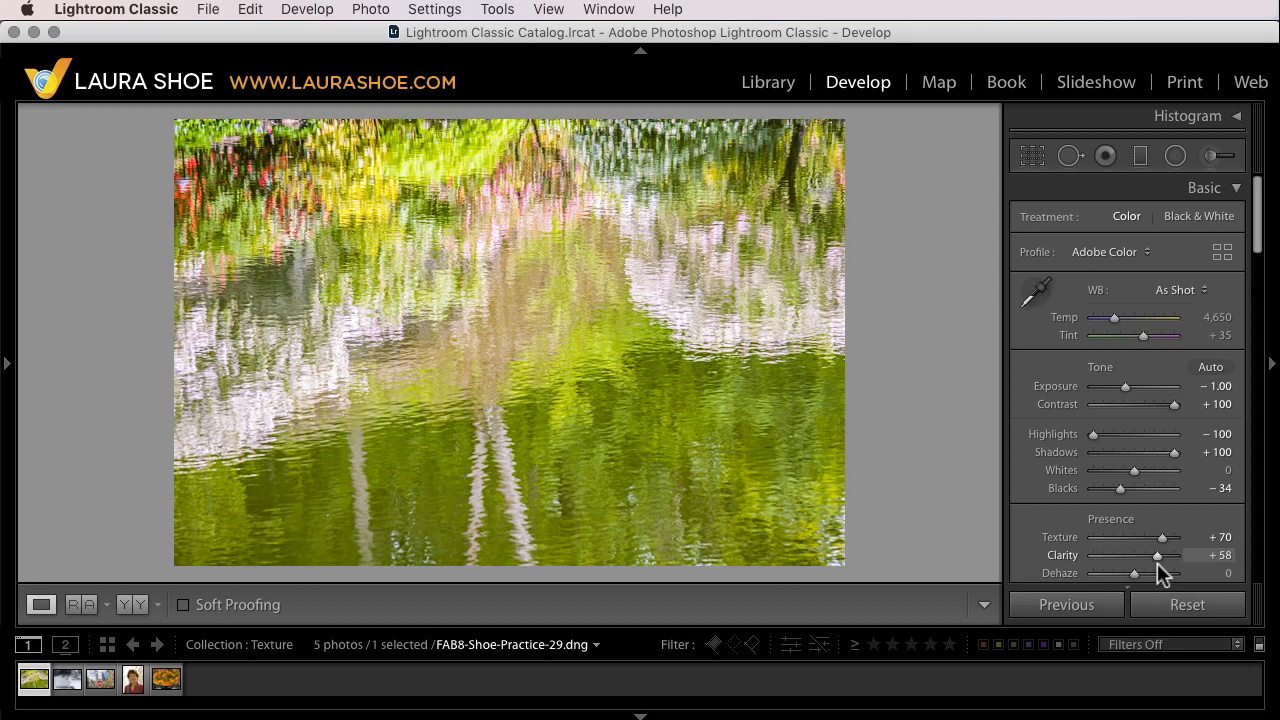
{"action": "left_click_drag", "start_coordinate": [1158, 556], "coordinate": [1164, 556]}
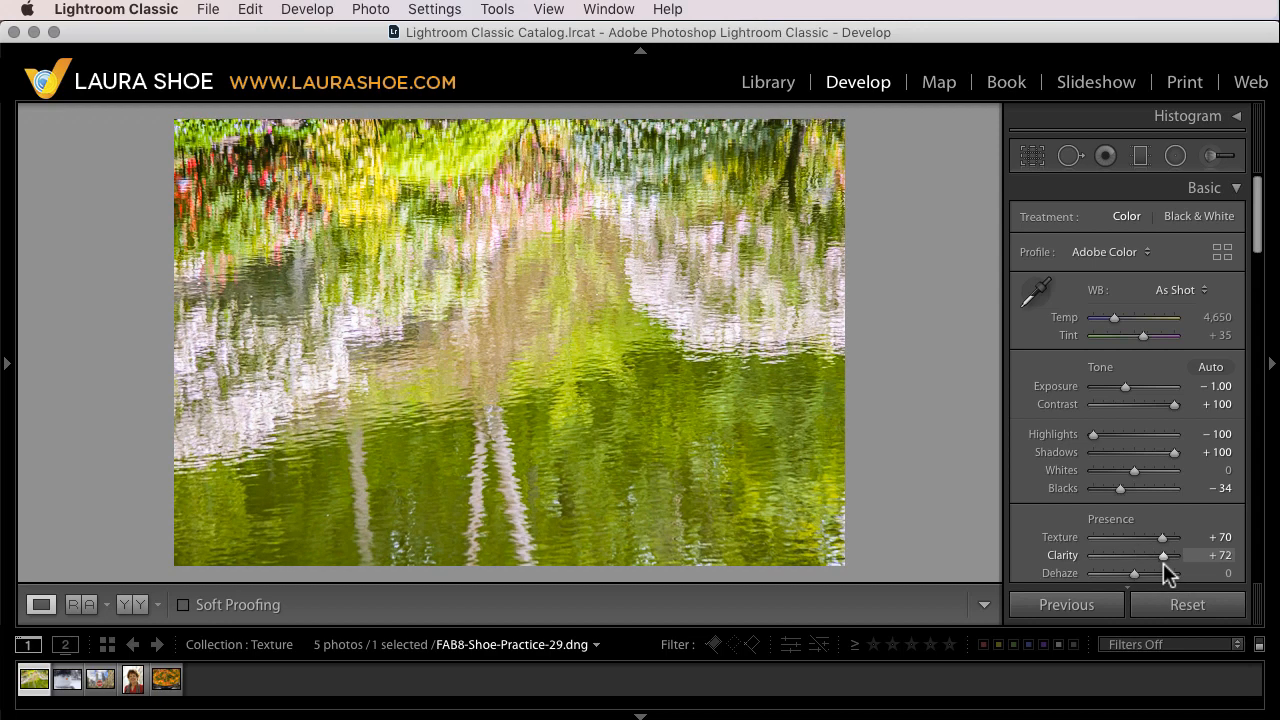
{"action": "left_click_drag", "start_coordinate": [1162, 556], "coordinate": [1156, 556]}
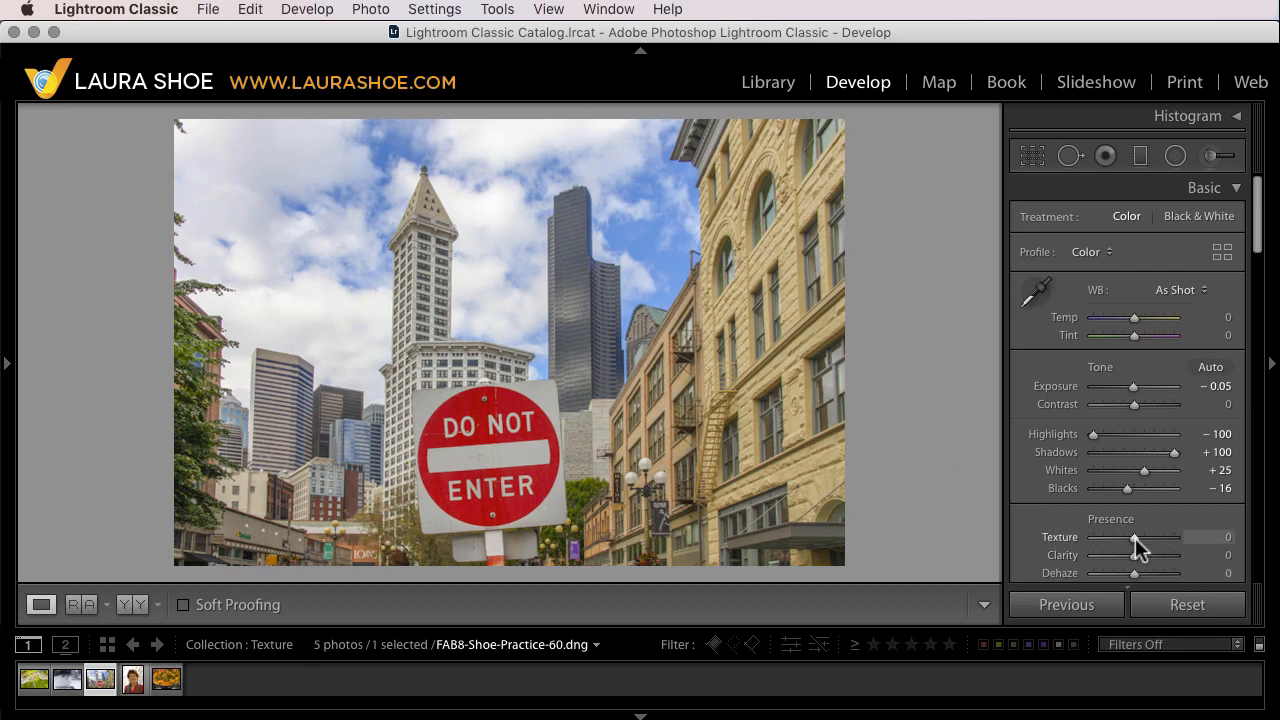
{"action": "left_click_drag", "start_coordinate": [1132, 536], "coordinate": [1176, 536]}
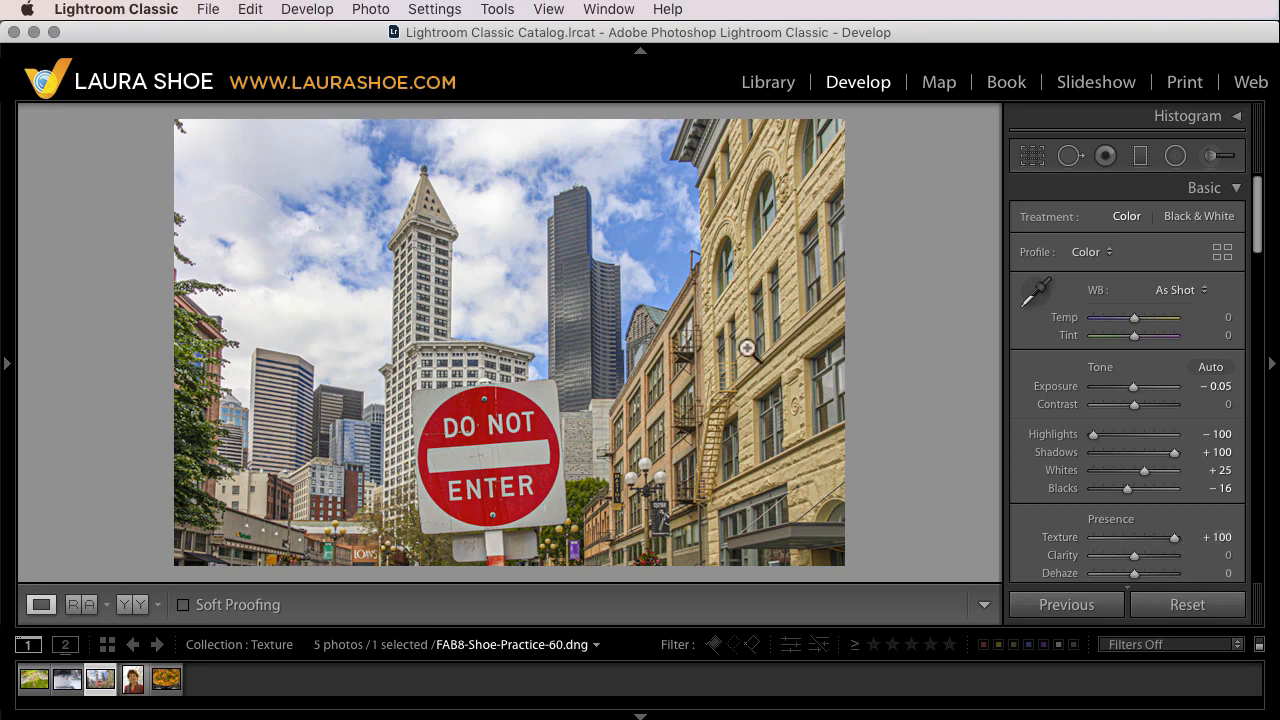
{"action": "mouse_move", "coordinate": [628, 328]}
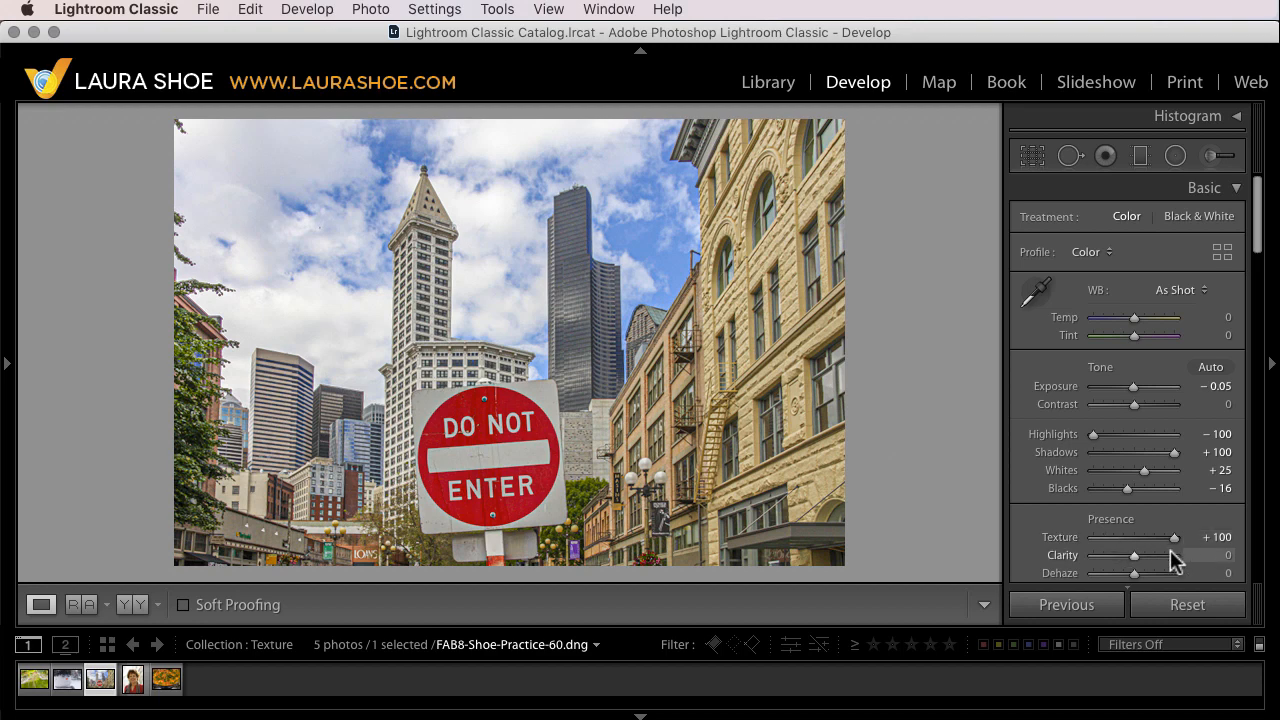
{"action": "mouse_move", "coordinate": [1156, 536]}
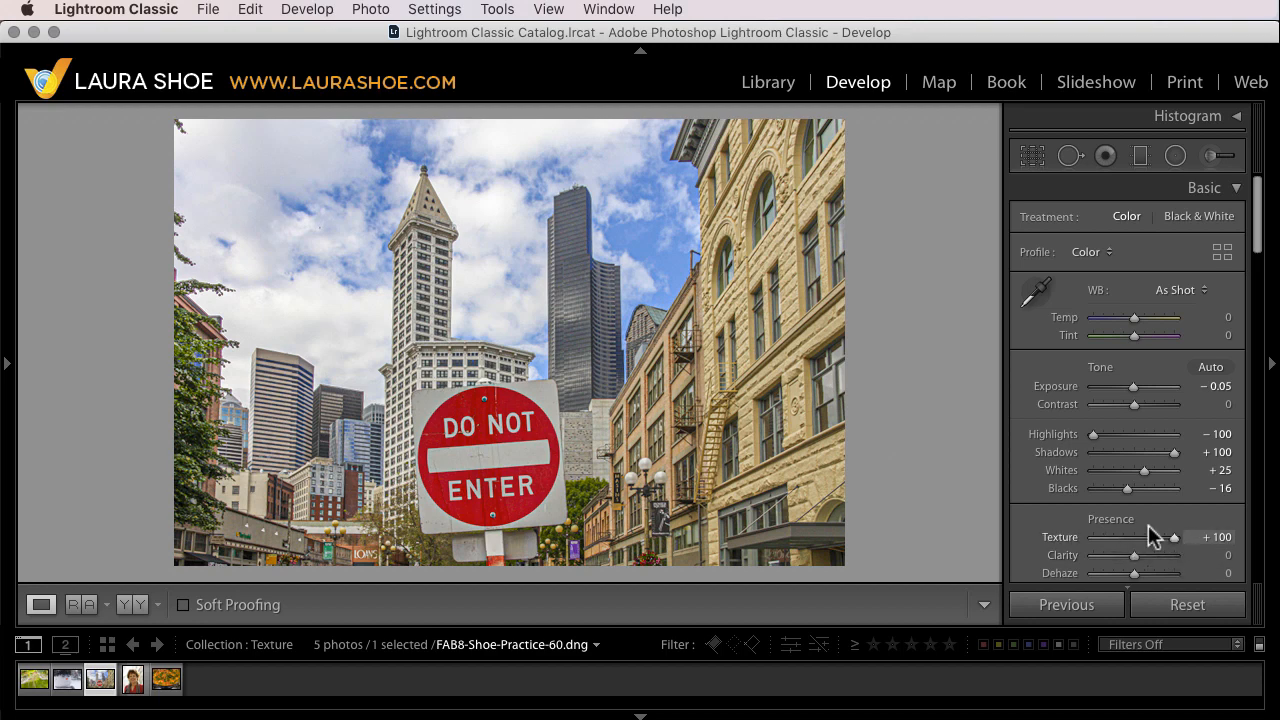
{"action": "mouse_move", "coordinate": [1142, 530]}
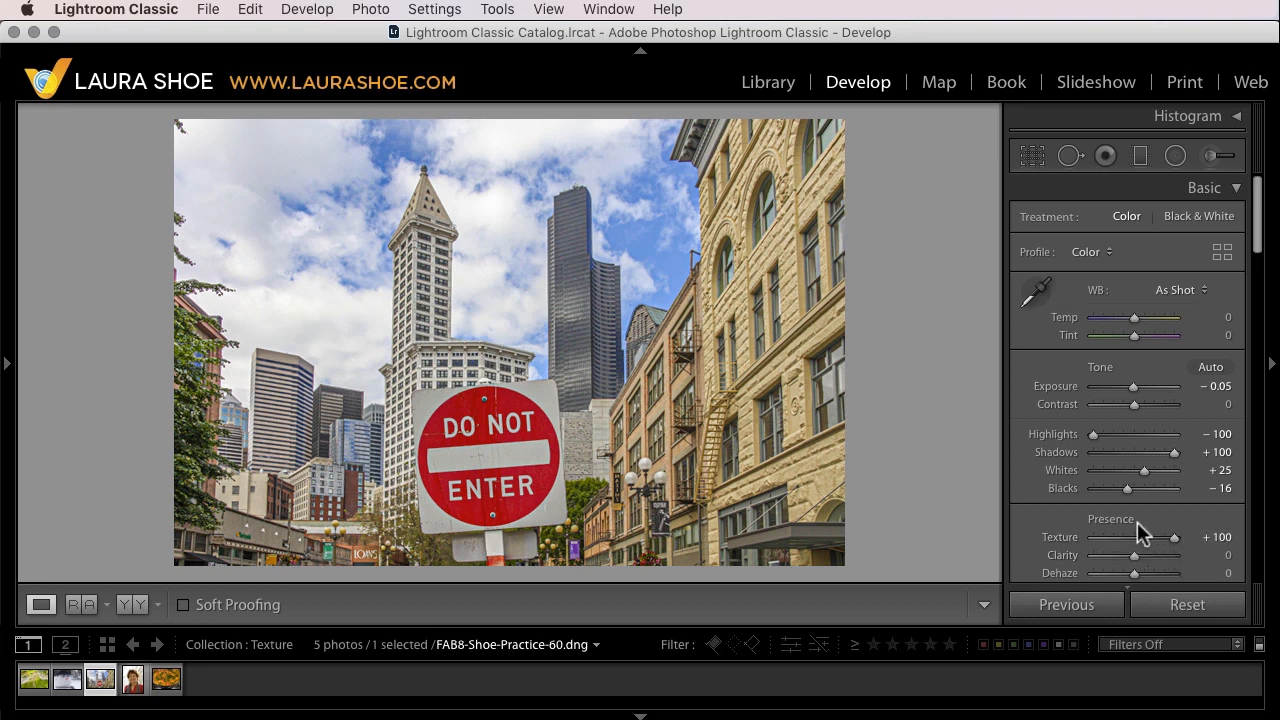
{"action": "mouse_move", "coordinate": [930, 456]}
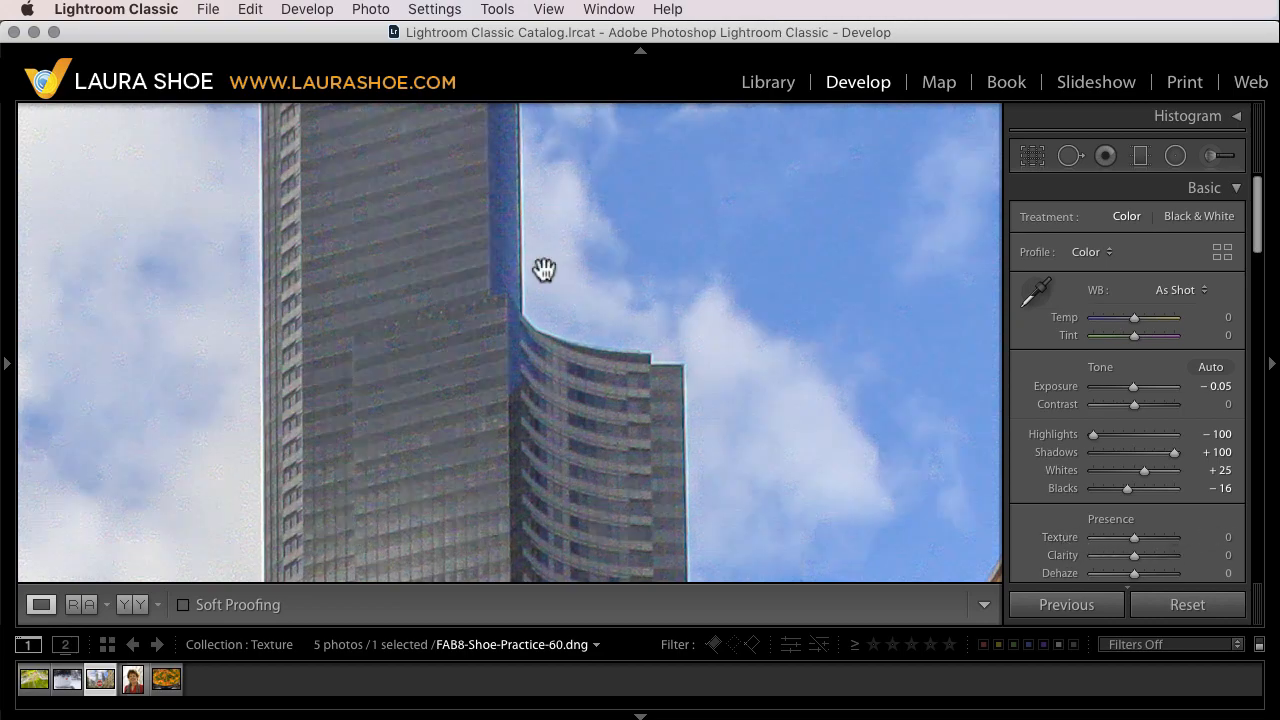
{"action": "mouse_move", "coordinate": [728, 252]}
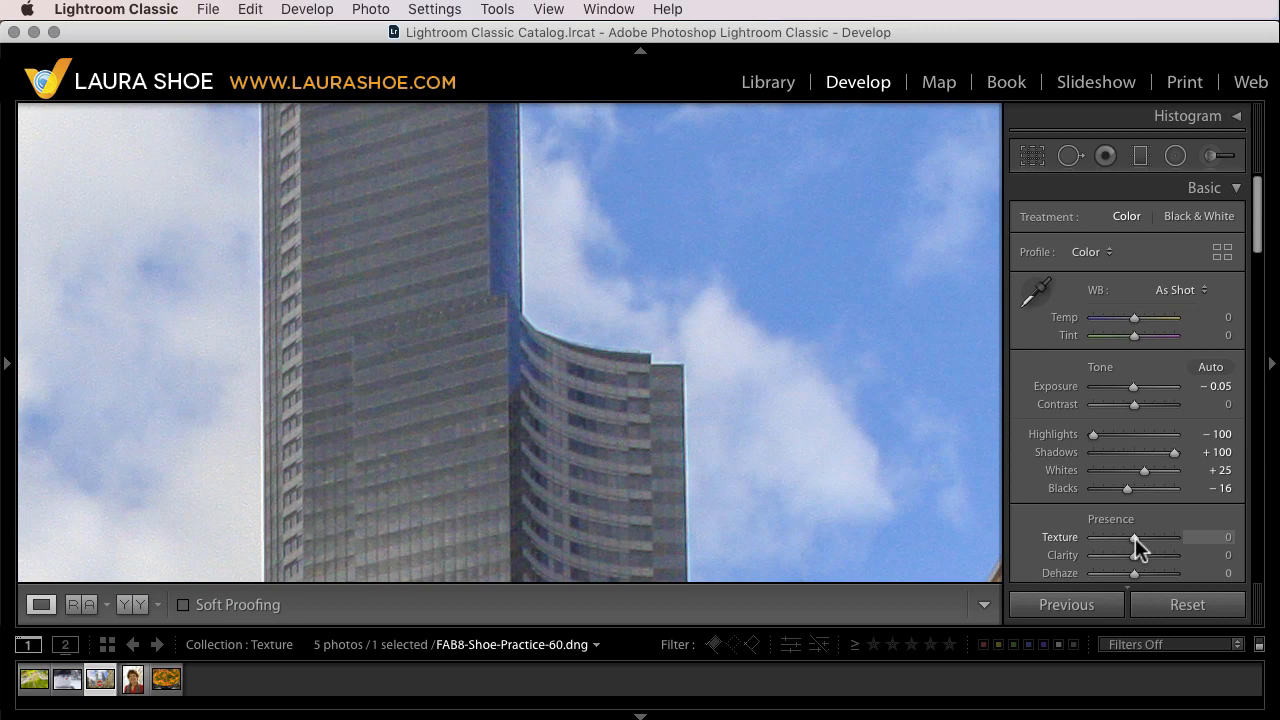
Raise Texture from 0 to +100 on the skyscraper close-up to compare
{"action": "left_click_drag", "start_coordinate": [1132, 536], "coordinate": [1190, 536]}
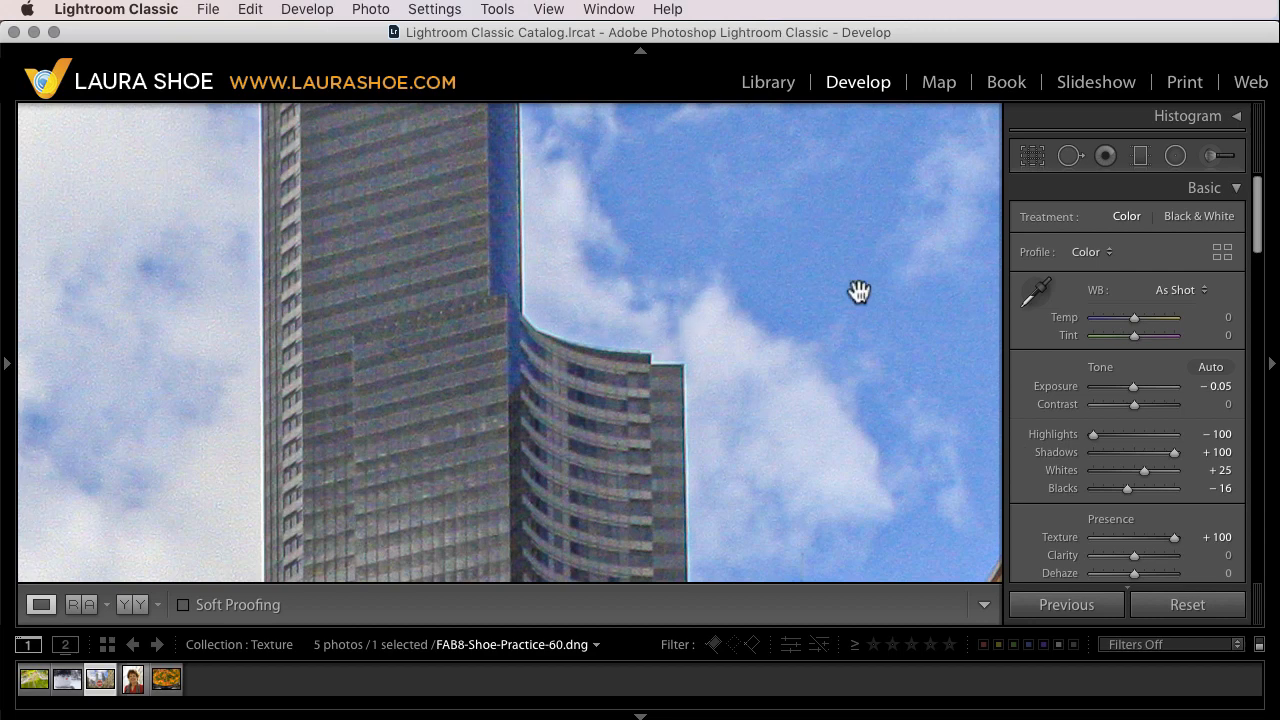
{"action": "mouse_move", "coordinate": [724, 376]}
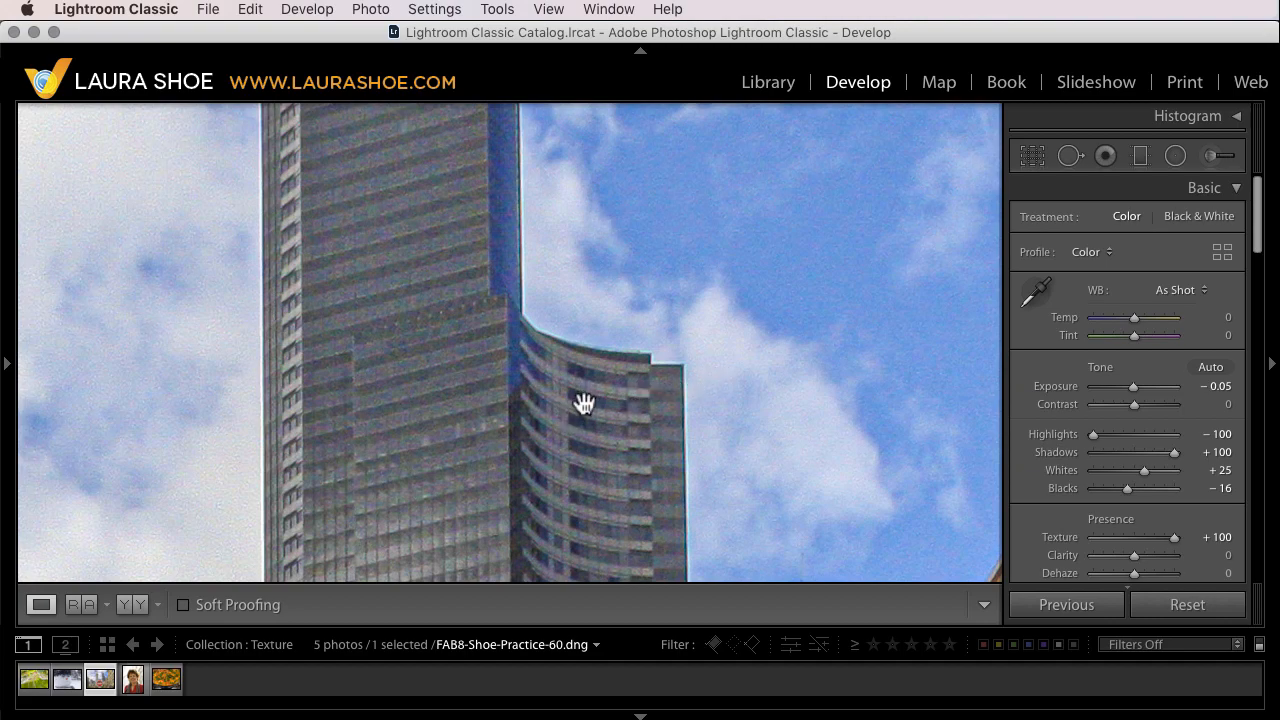
Zoom out to the whole city photo and push Texture back up to +100 on the tower
{"action": "left_click", "coordinate": [582, 404]}
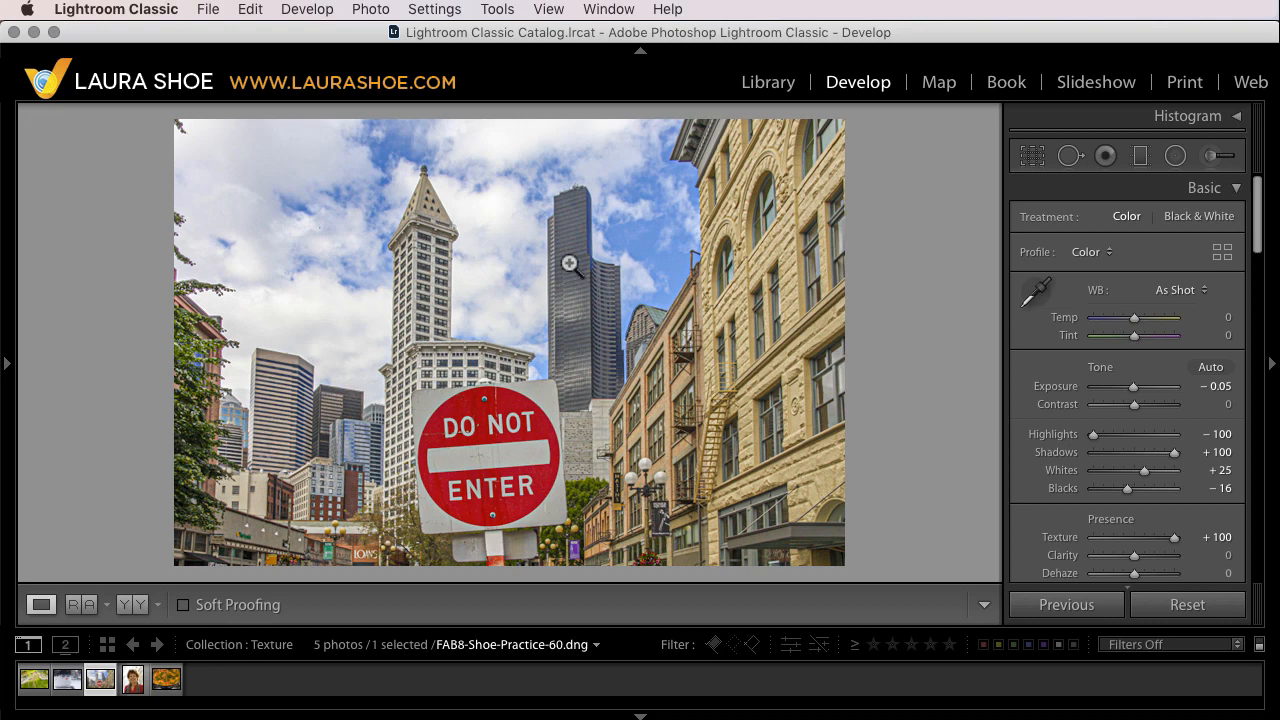
{"action": "mouse_move", "coordinate": [596, 288]}
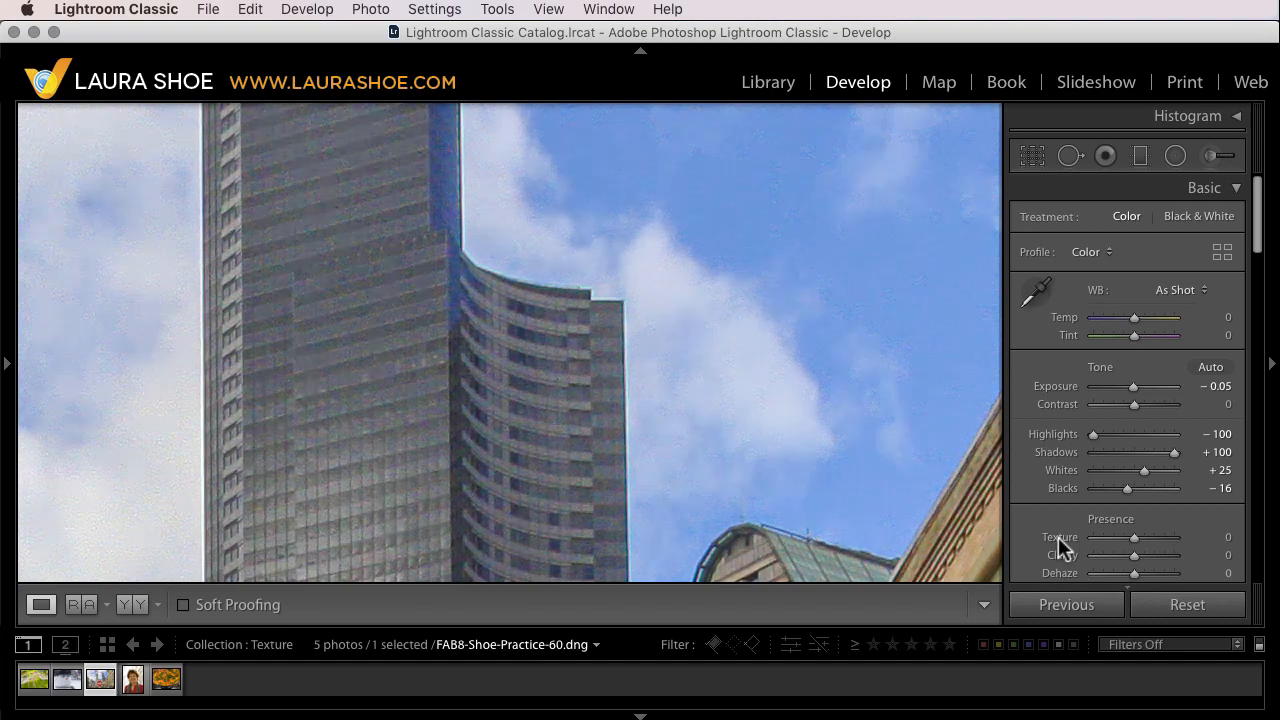
{"action": "mouse_move", "coordinate": [824, 380]}
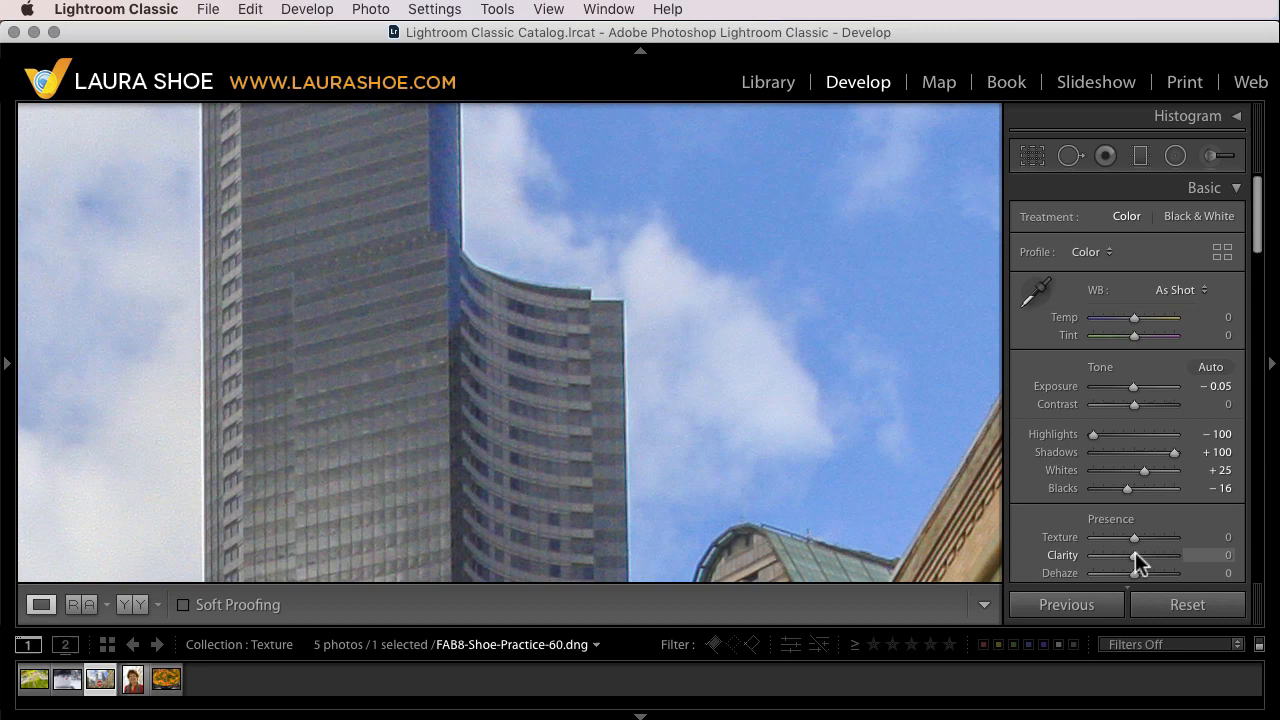
{"action": "left_click_drag", "start_coordinate": [1134, 536], "coordinate": [1184, 536]}
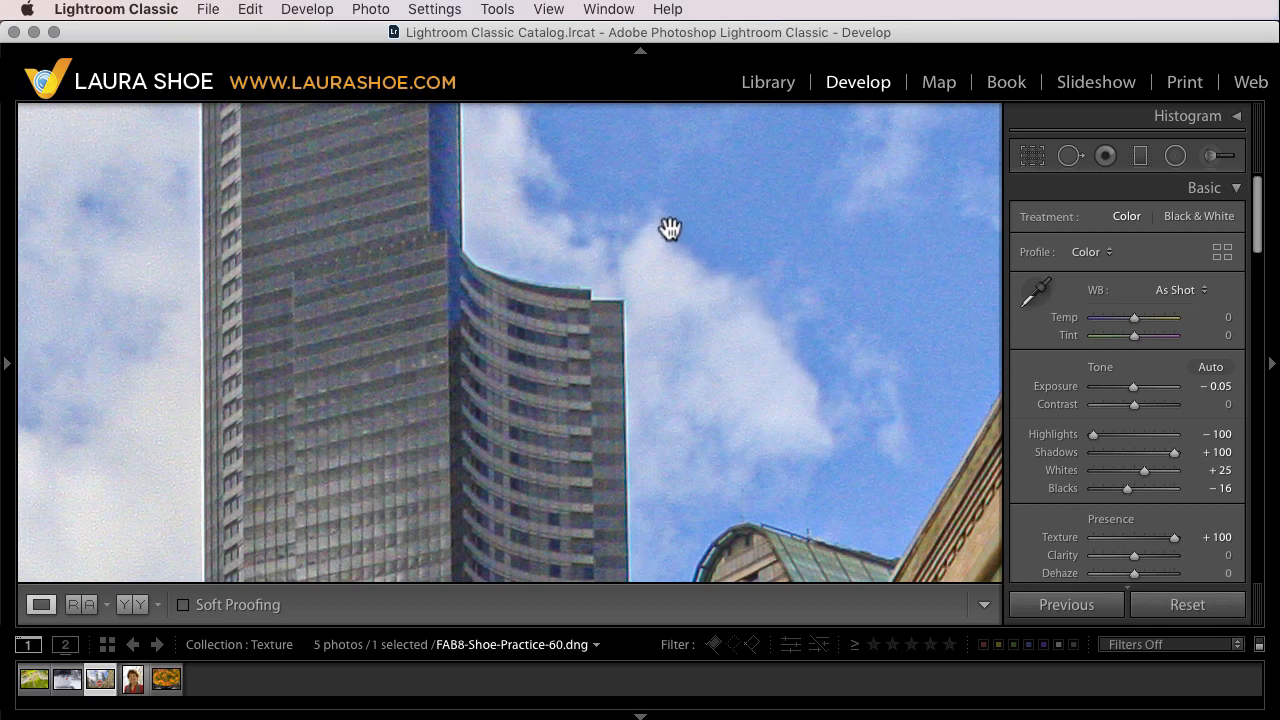
{"action": "mouse_move", "coordinate": [684, 228]}
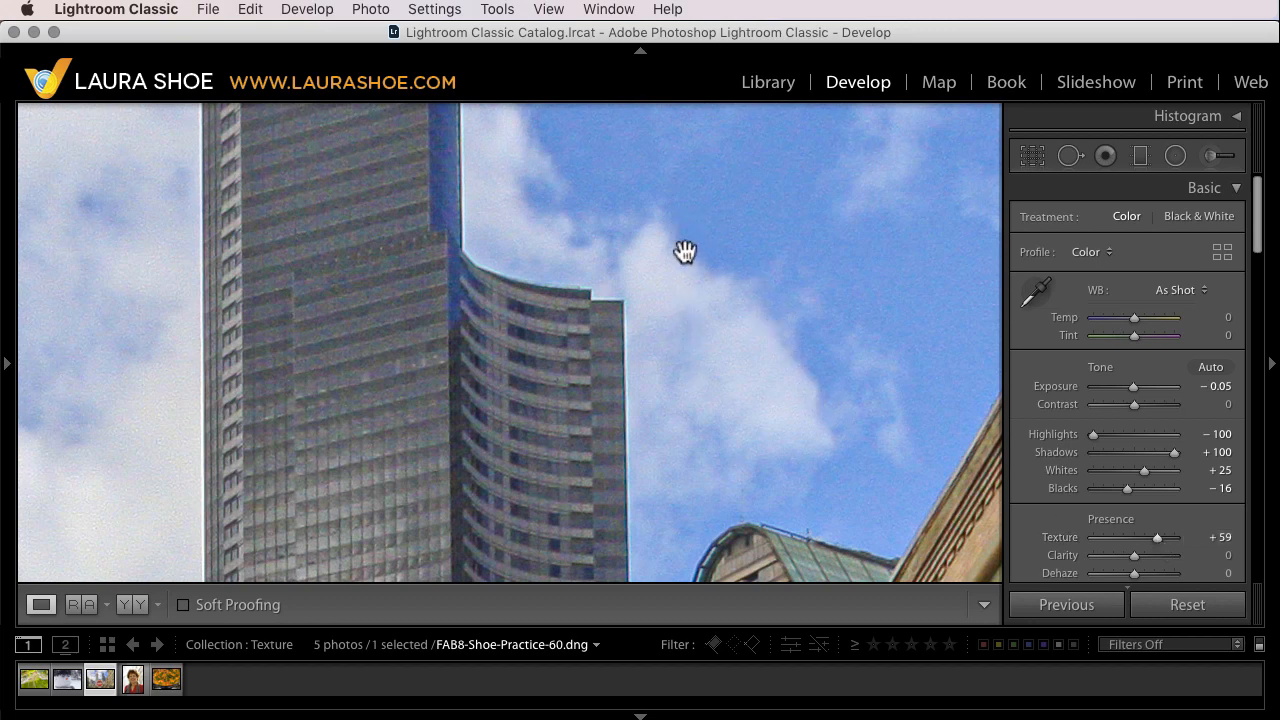
{"action": "mouse_move", "coordinate": [804, 358]}
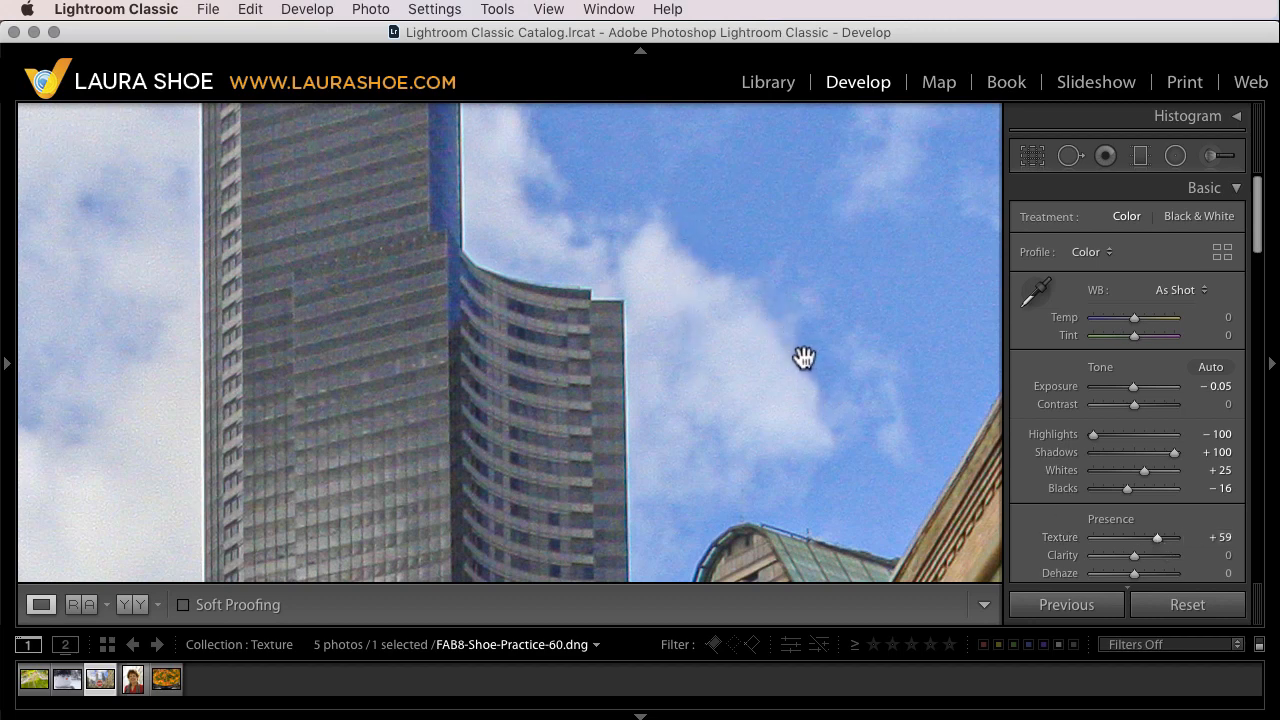
{"action": "mouse_move", "coordinate": [770, 352]}
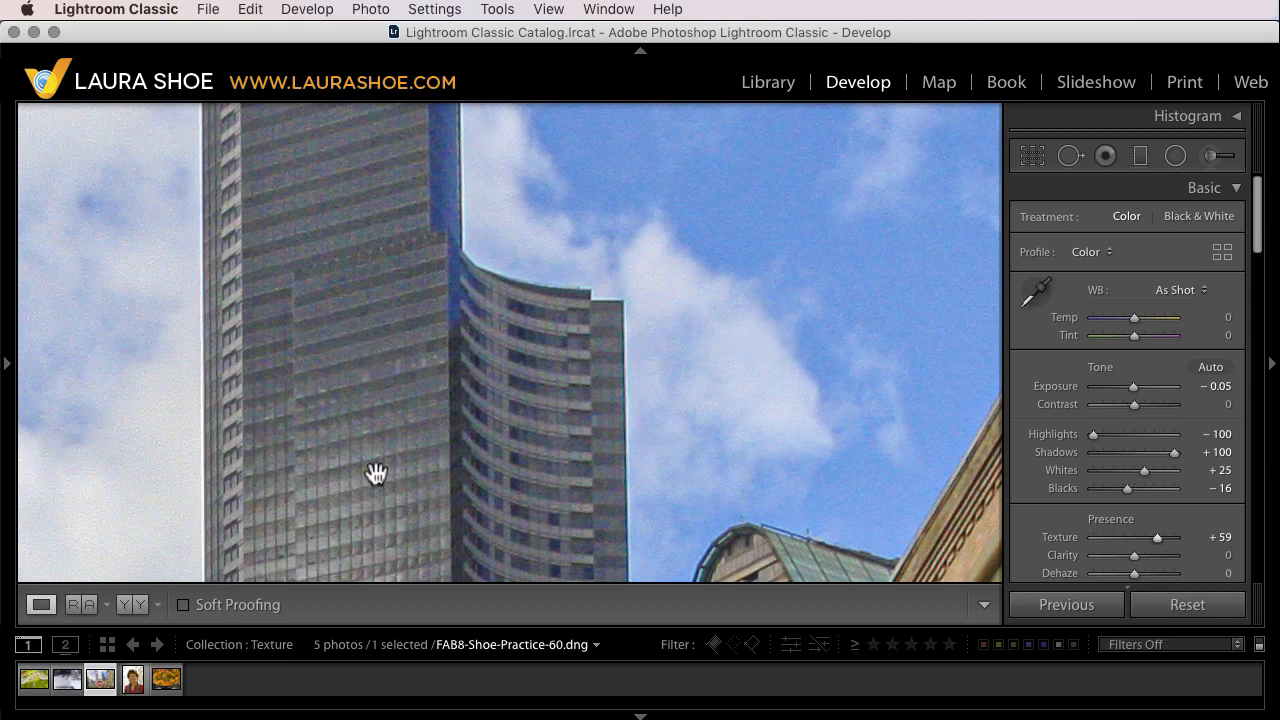
{"action": "mouse_move", "coordinate": [680, 384]}
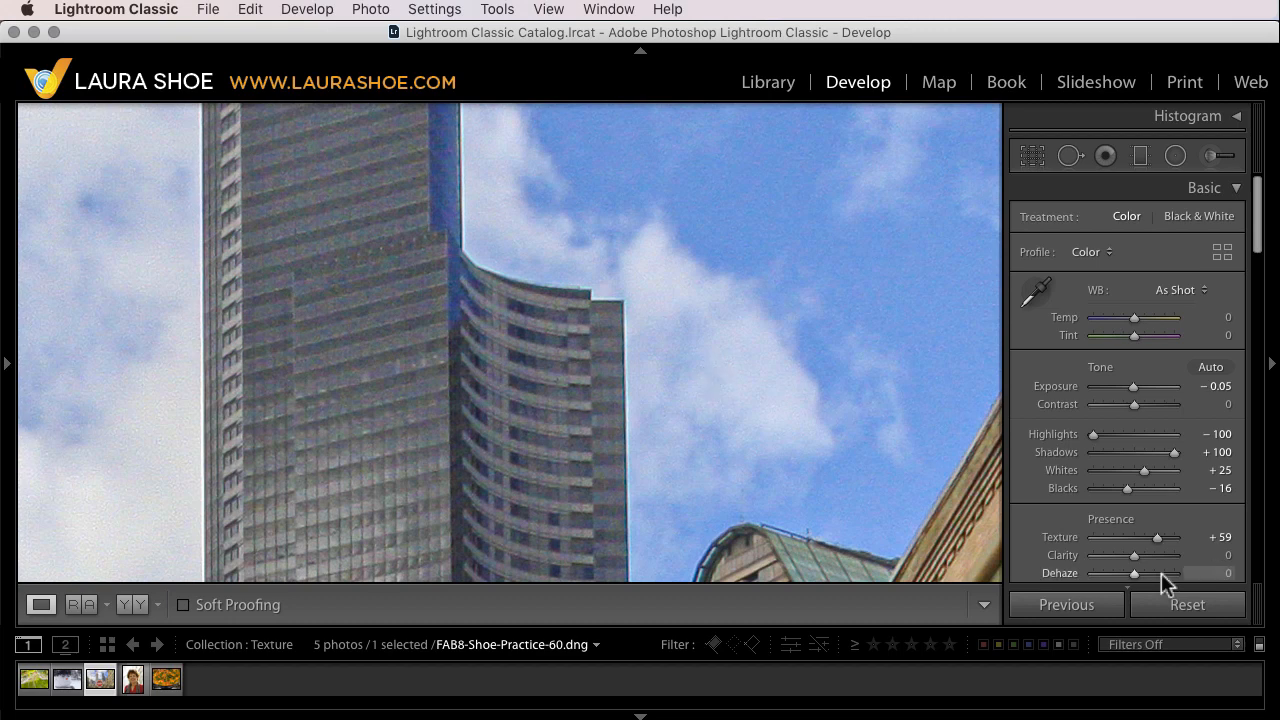
{"action": "mouse_move", "coordinate": [1162, 552]}
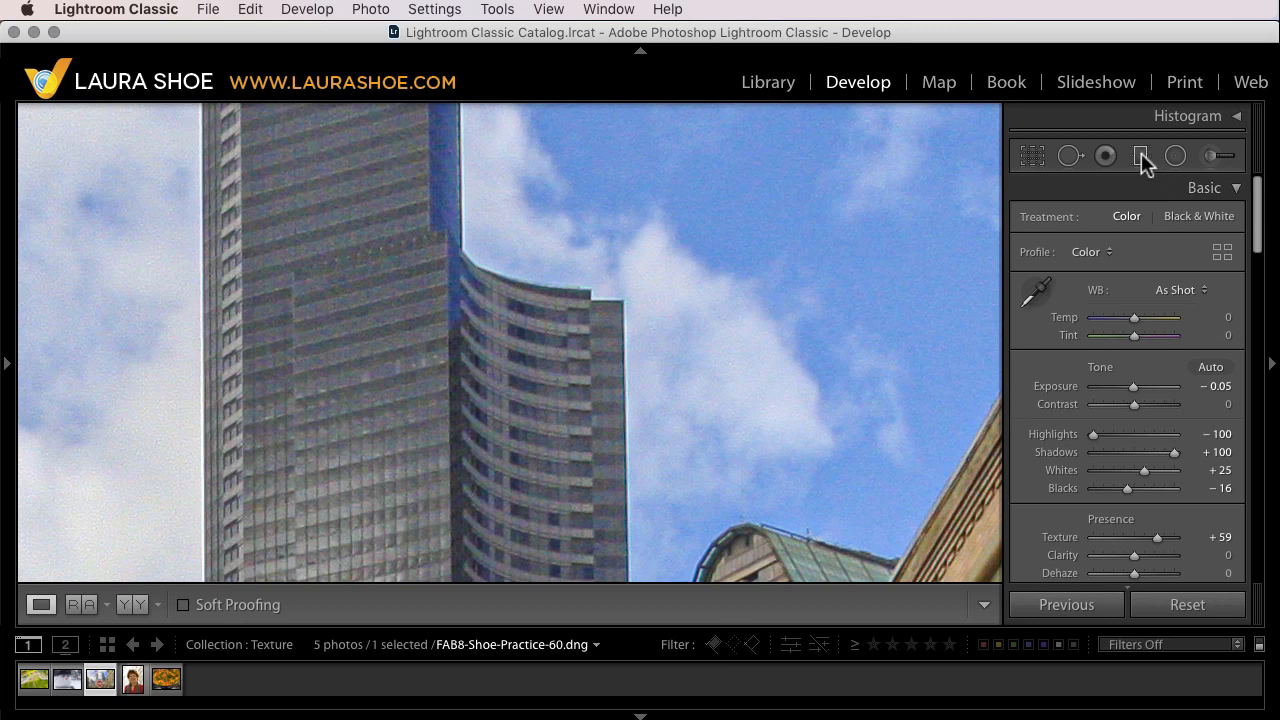
{"action": "mouse_move", "coordinate": [1180, 170]}
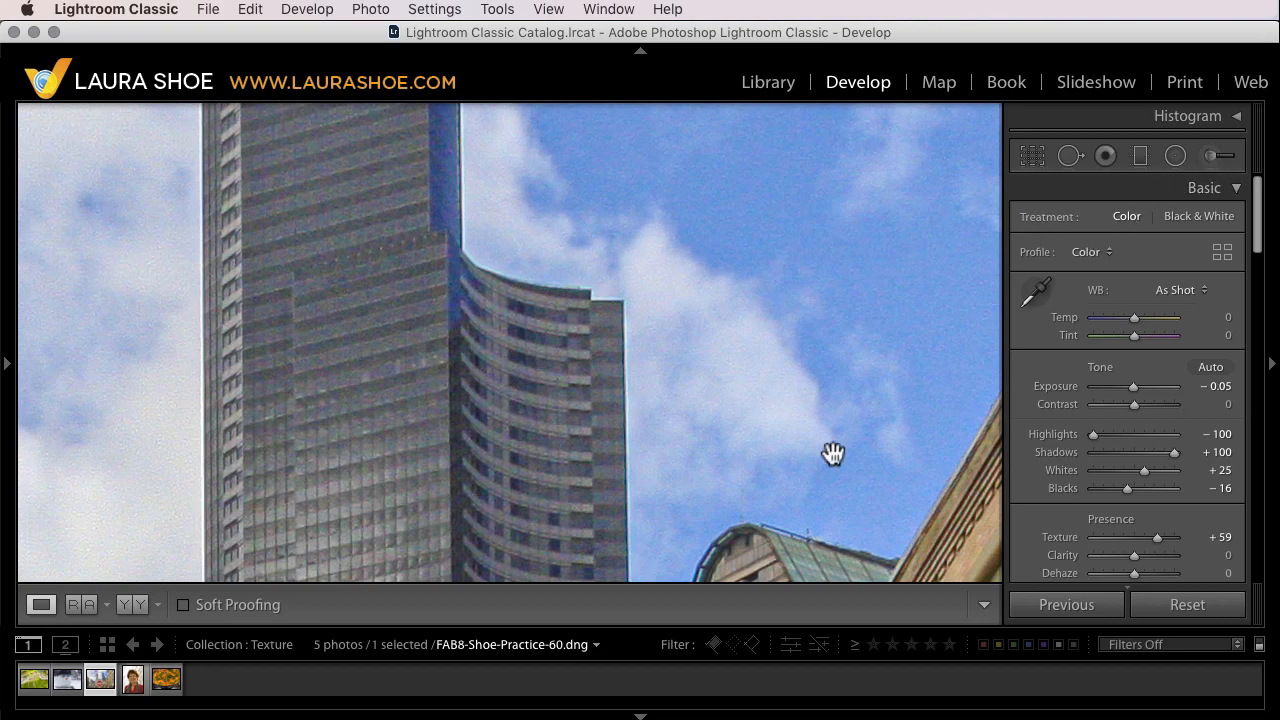
Open the smiling woman's portrait, zoom in on her face and try Texture at about +97 and +54
{"action": "left_click", "coordinate": [132, 680]}
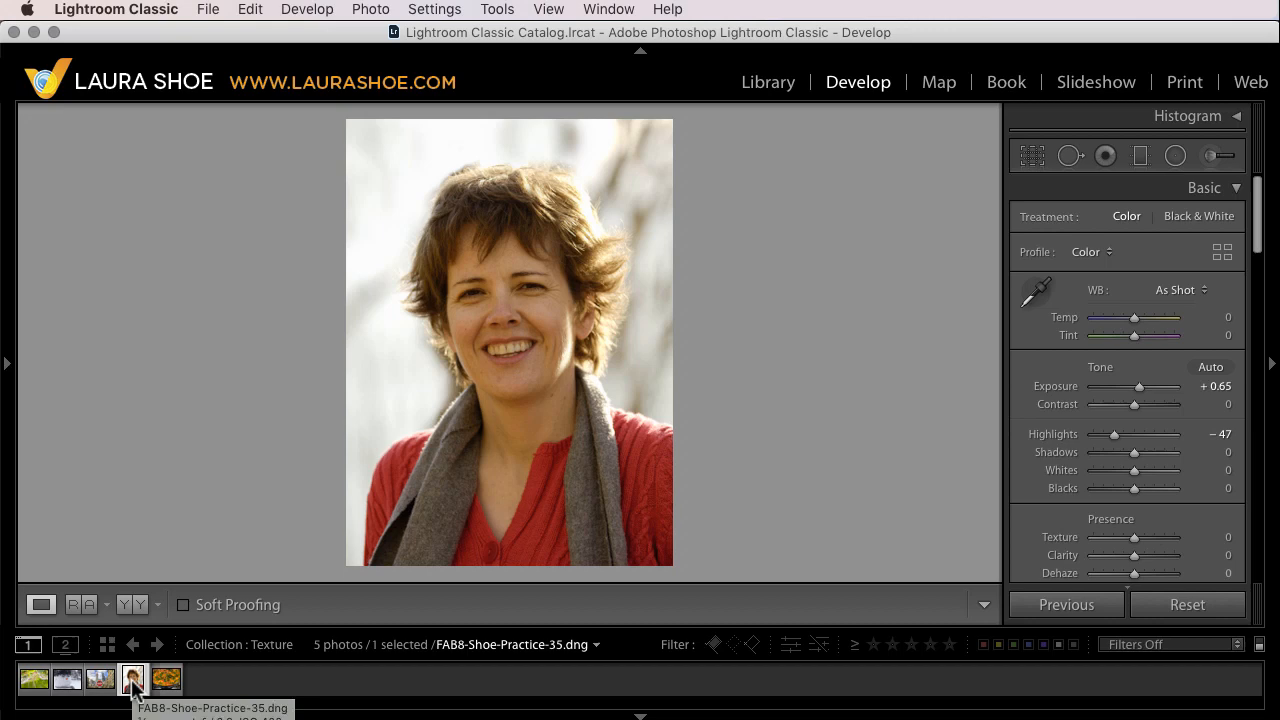
{"action": "left_click", "coordinate": [532, 316]}
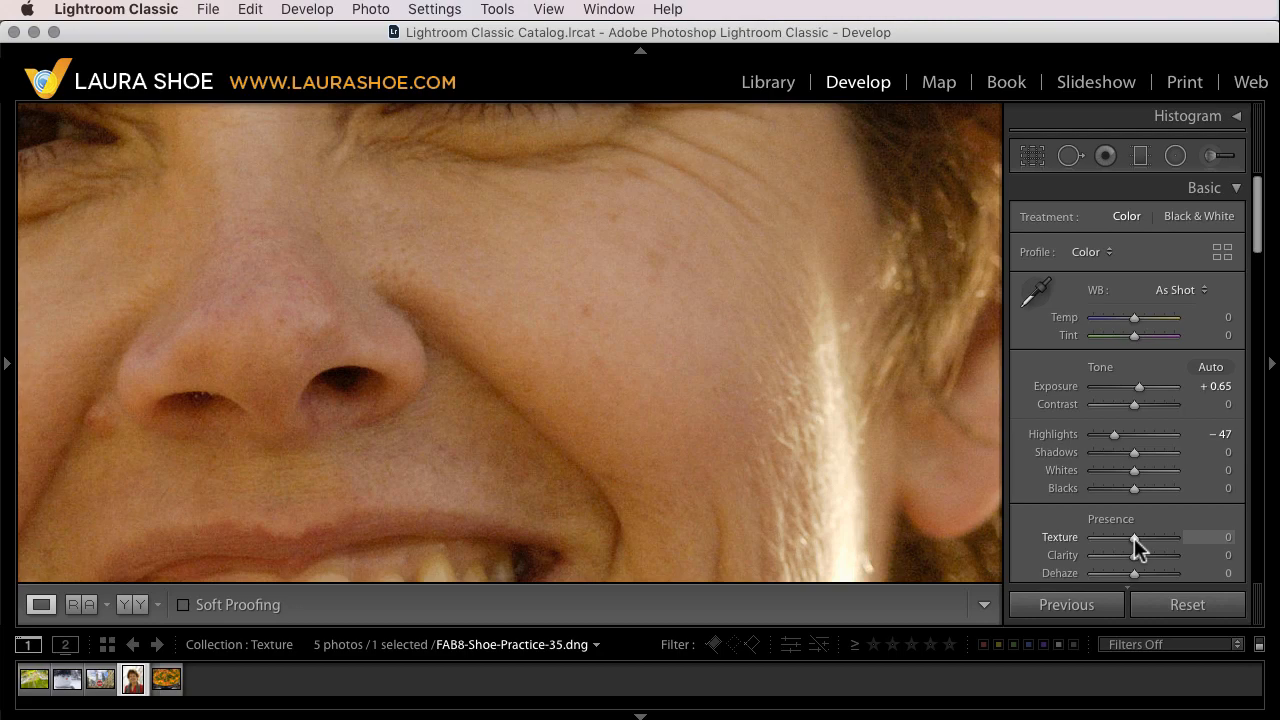
{"action": "left_click_drag", "start_coordinate": [1134, 536], "coordinate": [1174, 536]}
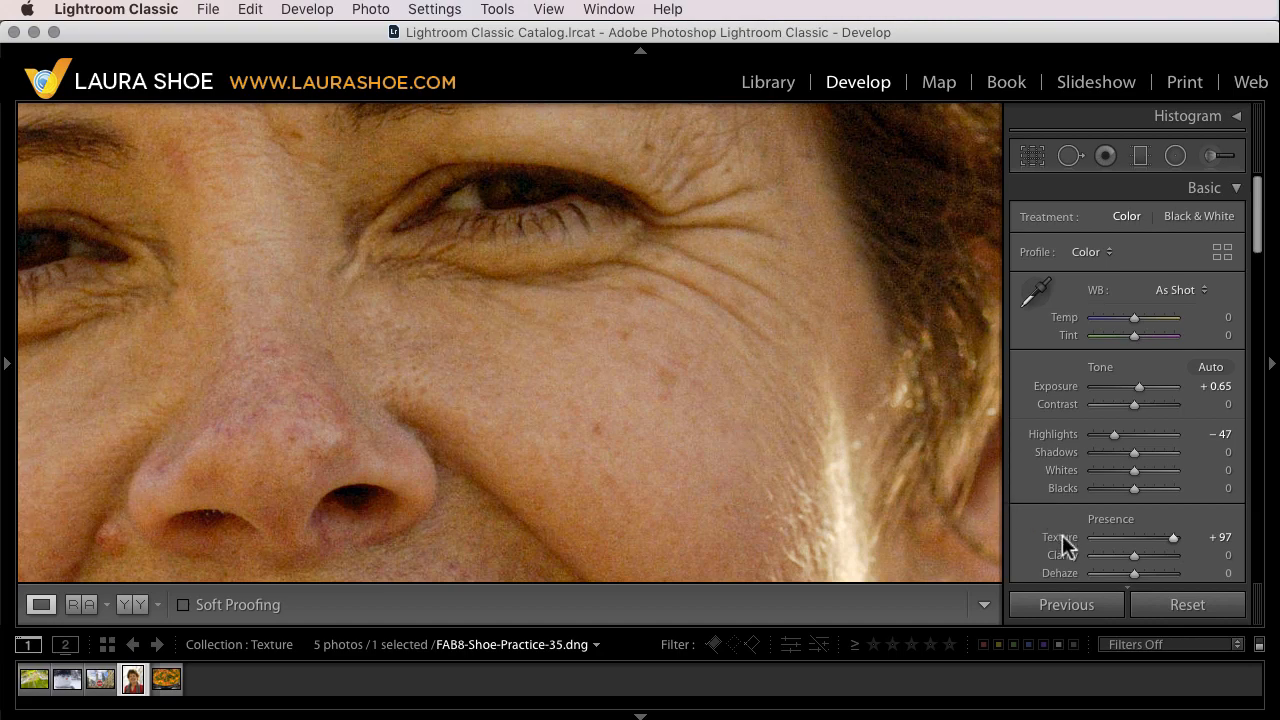
{"action": "left_click_drag", "start_coordinate": [1170, 536], "coordinate": [1148, 536]}
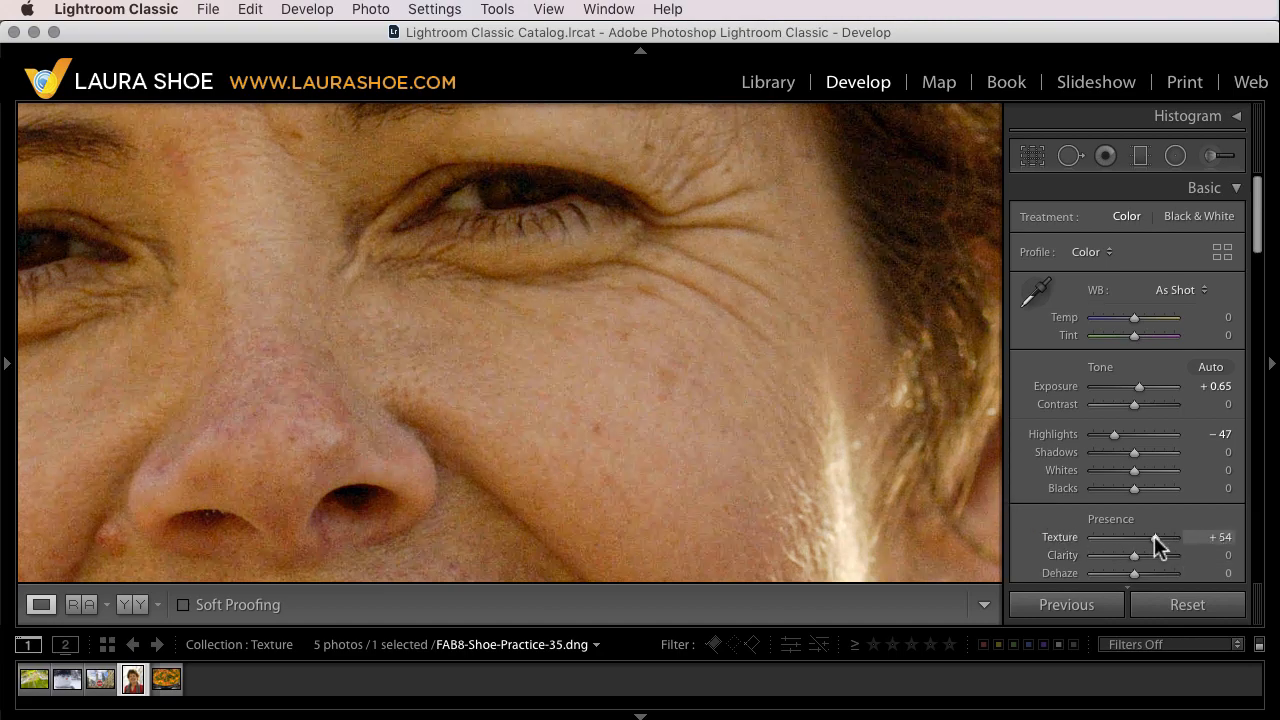
Smooth the skin with Texture at -100, then reset Texture to 0
{"action": "left_click_drag", "start_coordinate": [1156, 536], "coordinate": [1132, 536]}
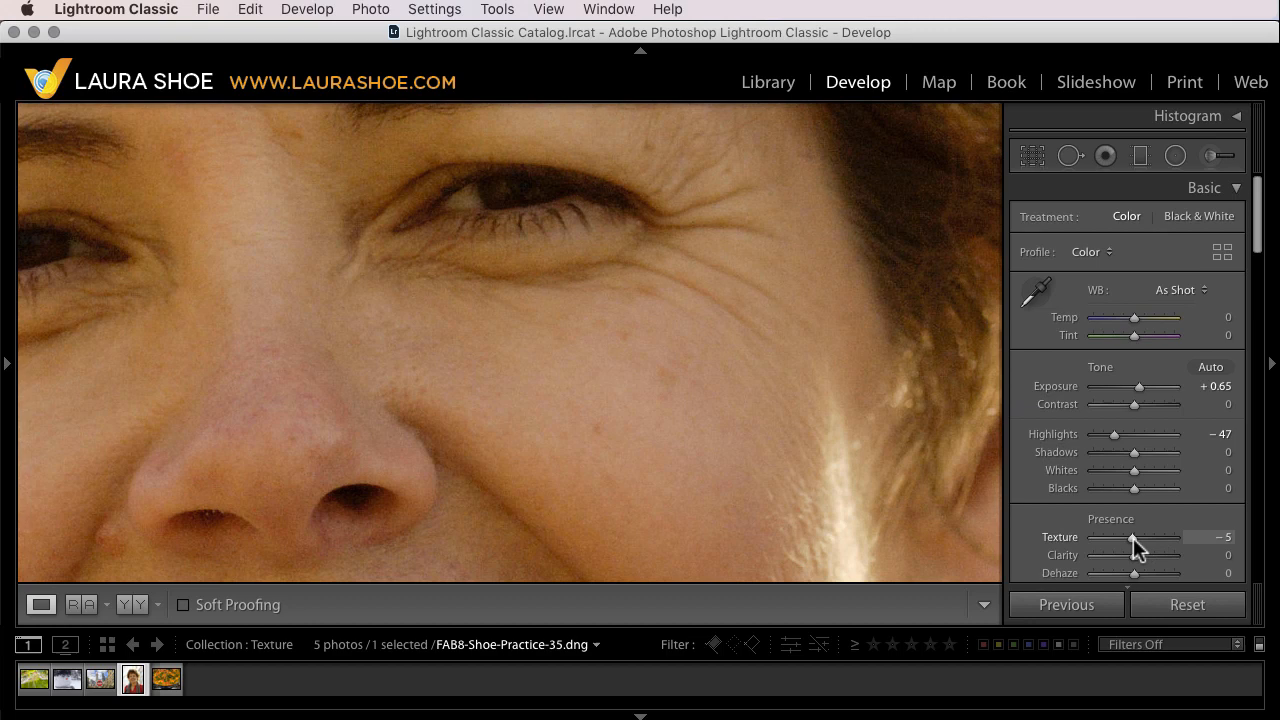
{"action": "left_click_drag", "start_coordinate": [1134, 536], "coordinate": [1096, 536]}
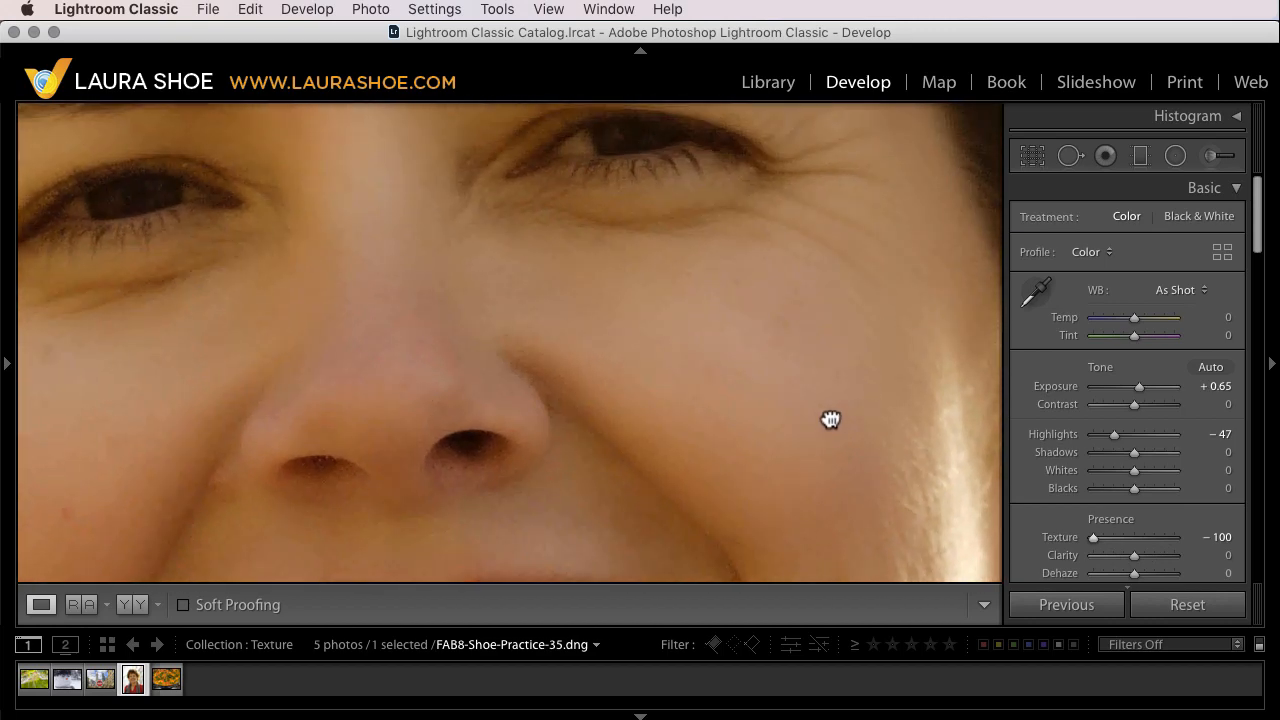
{"action": "left_click_drag", "start_coordinate": [830, 420], "coordinate": [818, 478]}
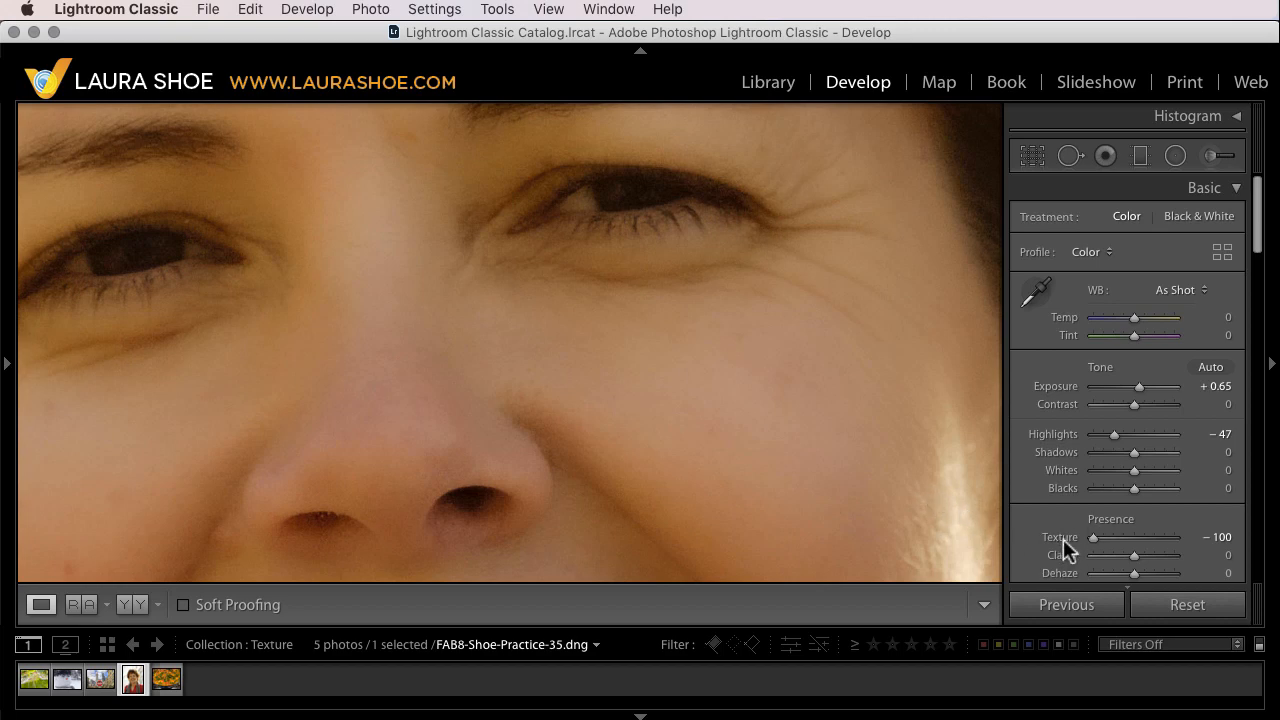
{"action": "left_click_drag", "start_coordinate": [1092, 536], "coordinate": [1134, 536]}
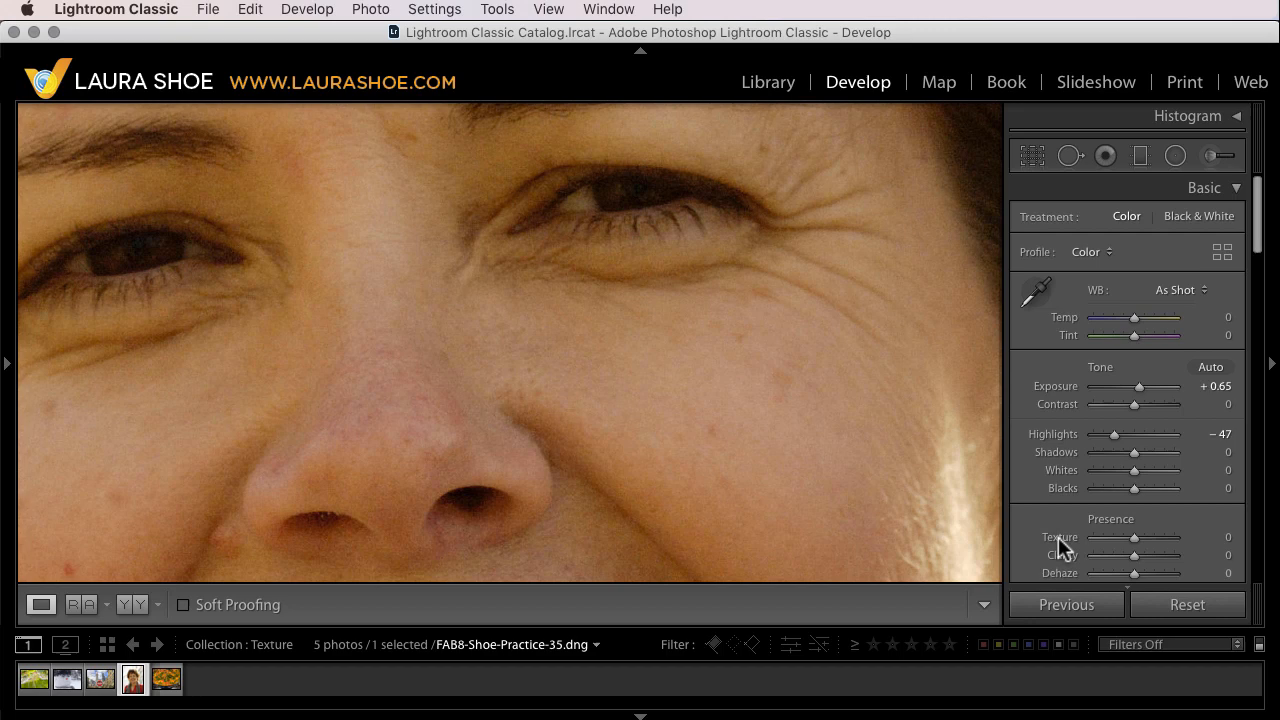
{"action": "mouse_move", "coordinate": [716, 486]}
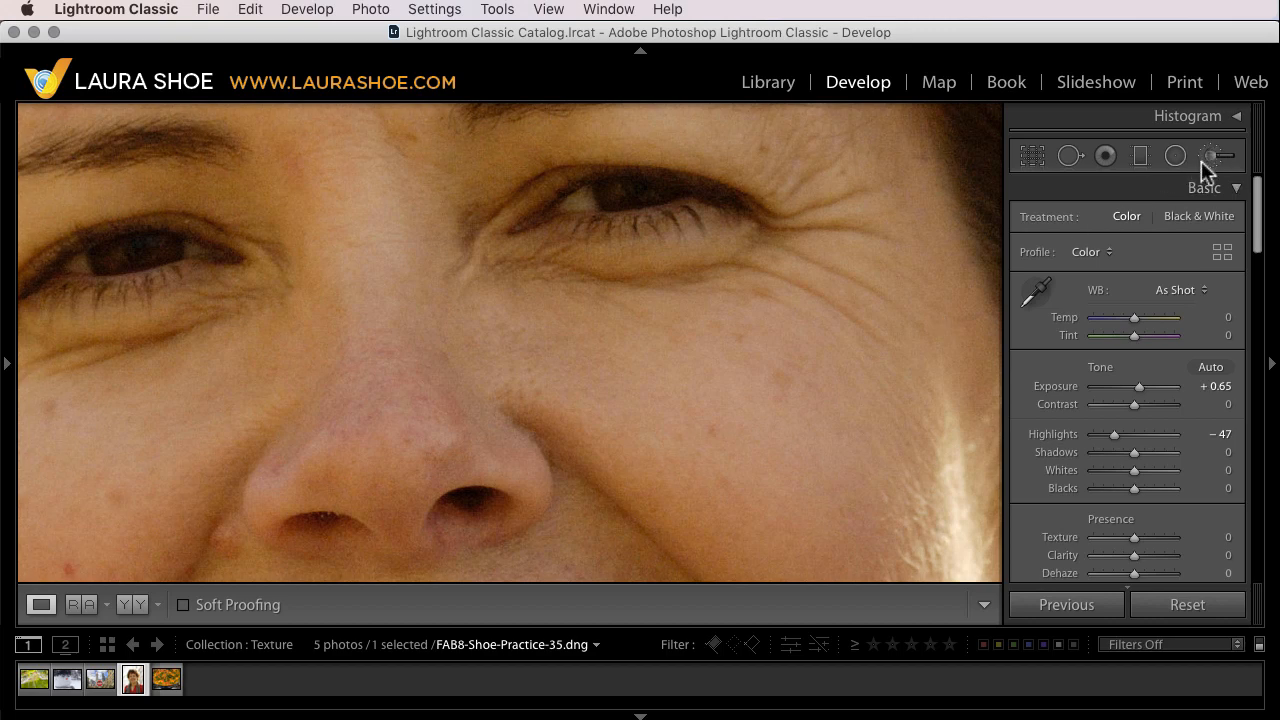
Set the Adjustment Brush to Texture about -60 for the skin, toggling it to zero and back to compare
{"action": "left_click", "coordinate": [1208, 156]}
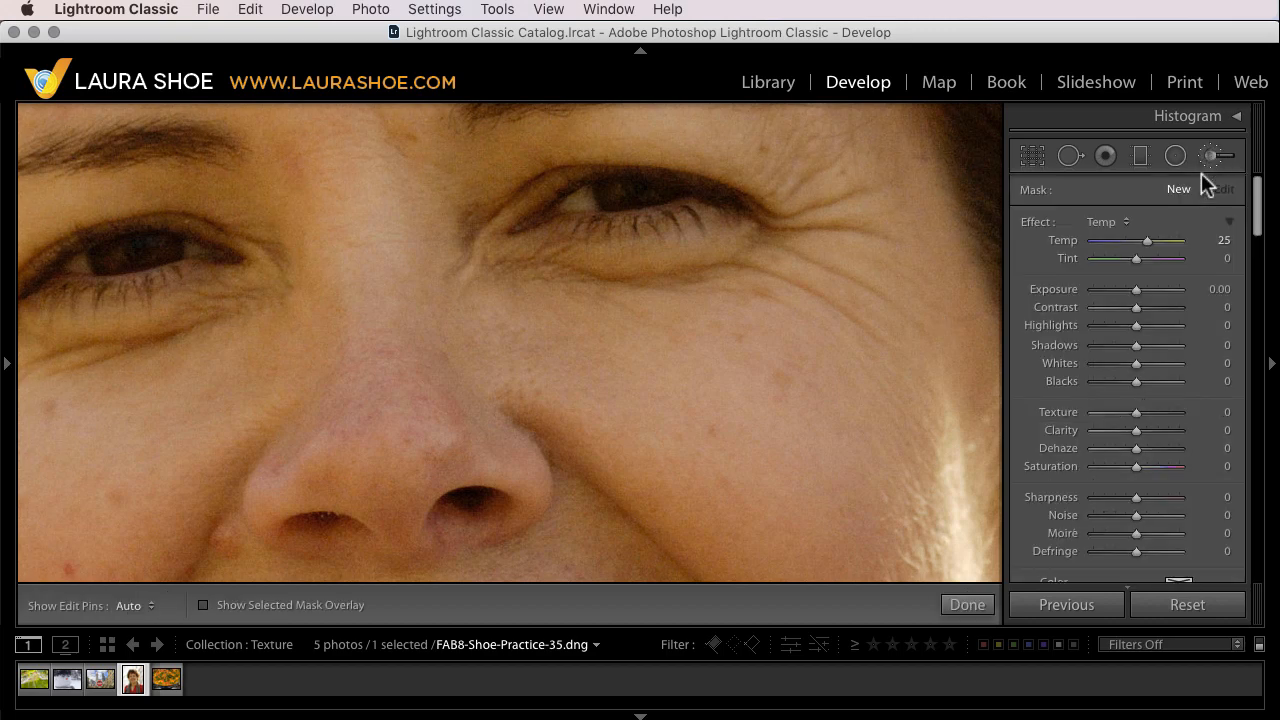
{"action": "mouse_move", "coordinate": [1200, 200]}
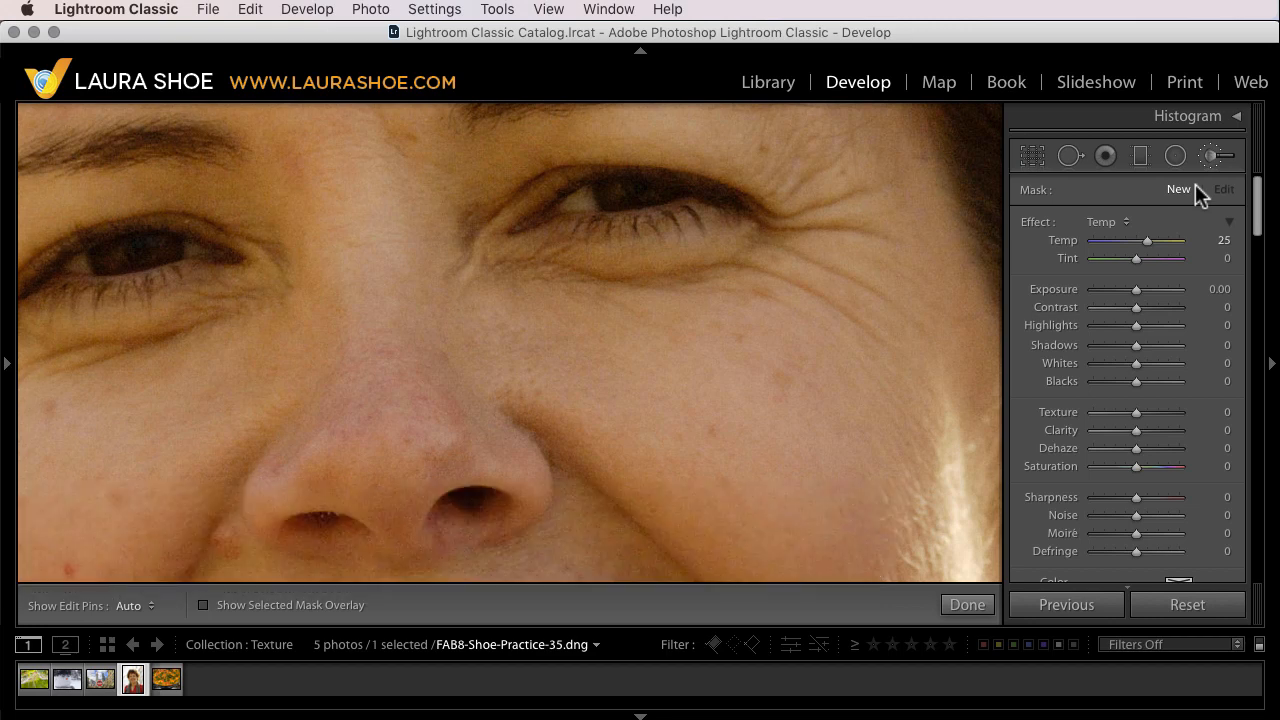
{"action": "mouse_move", "coordinate": [1020, 236]}
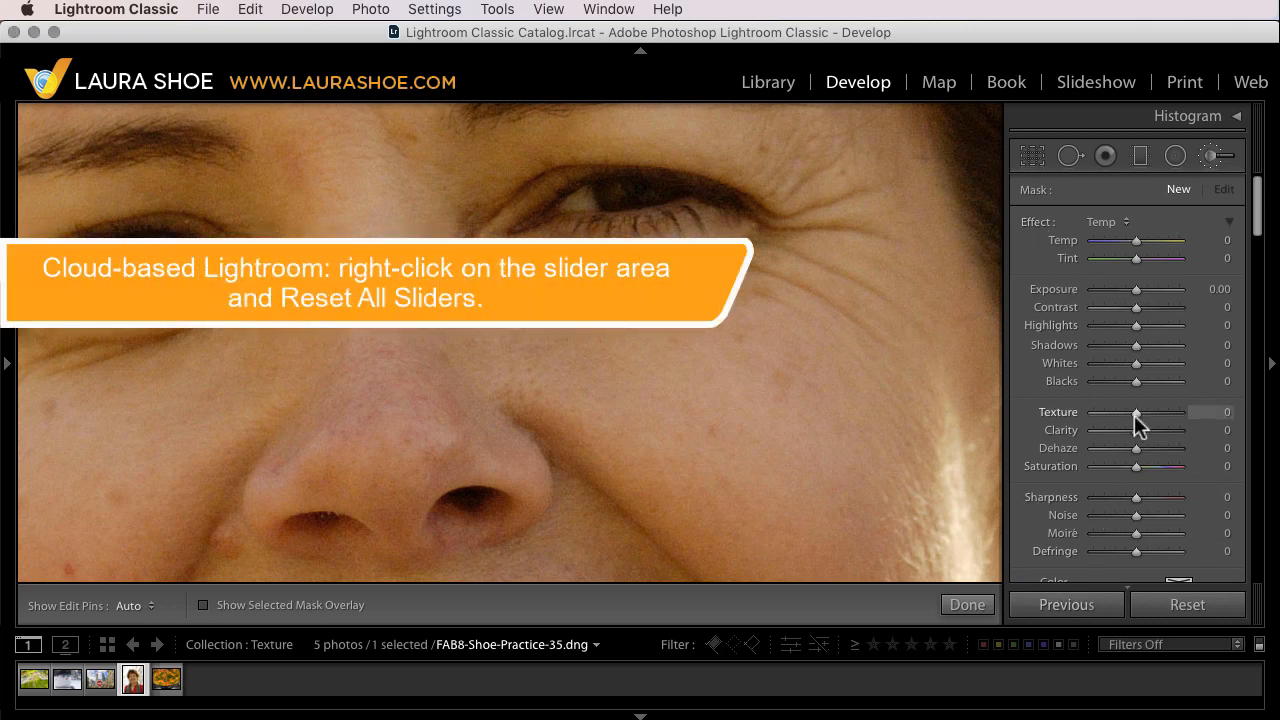
{"action": "left_click_drag", "start_coordinate": [1136, 412], "coordinate": [1112, 412]}
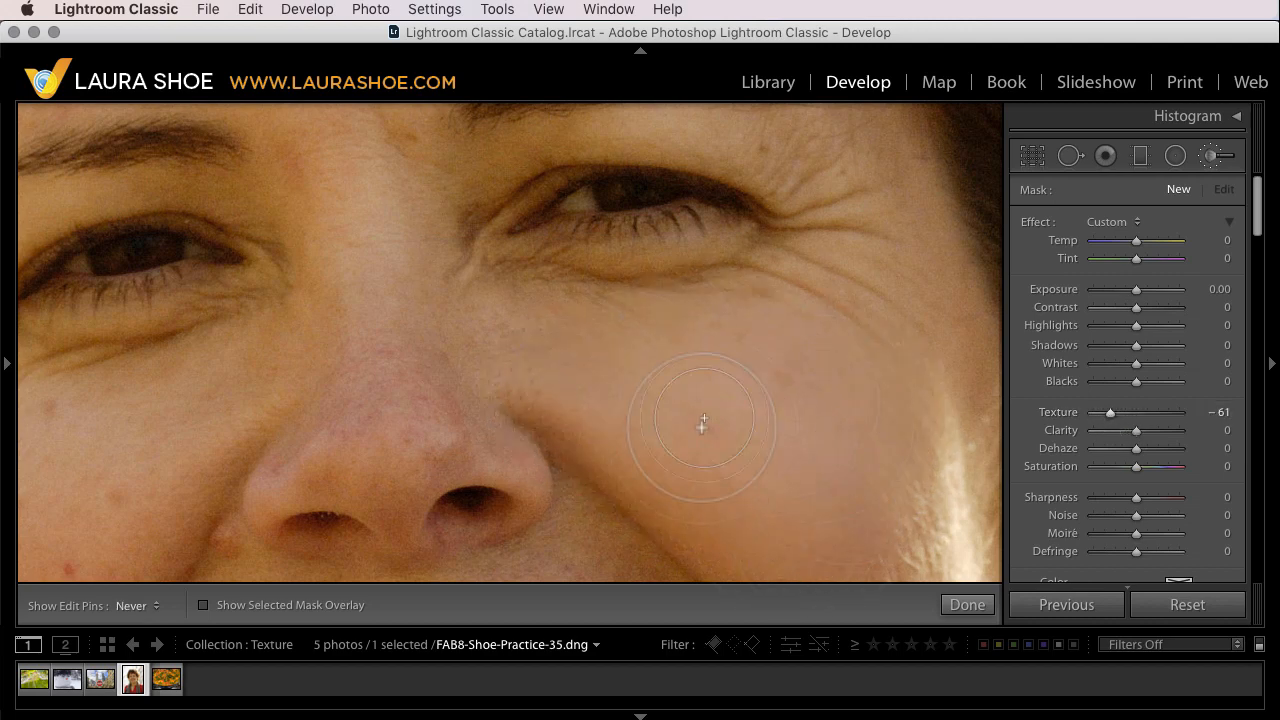
{"action": "mouse_move", "coordinate": [164, 492]}
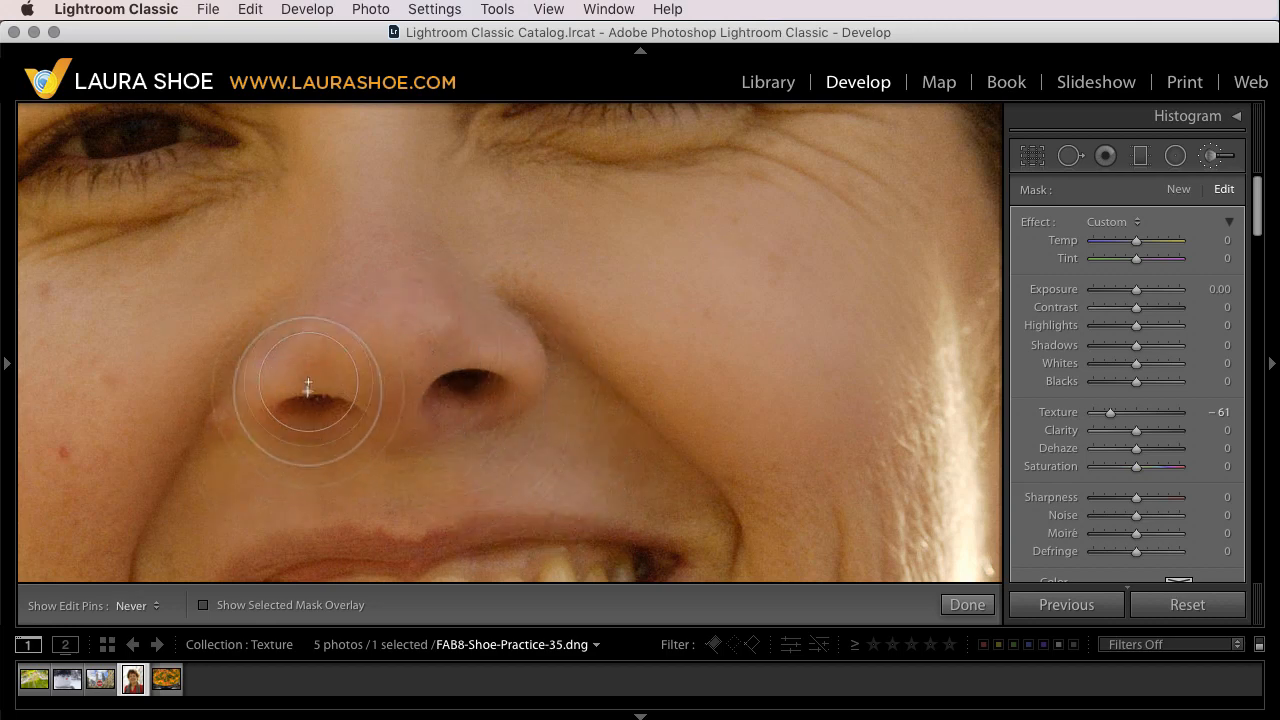
{"action": "mouse_move", "coordinate": [428, 376]}
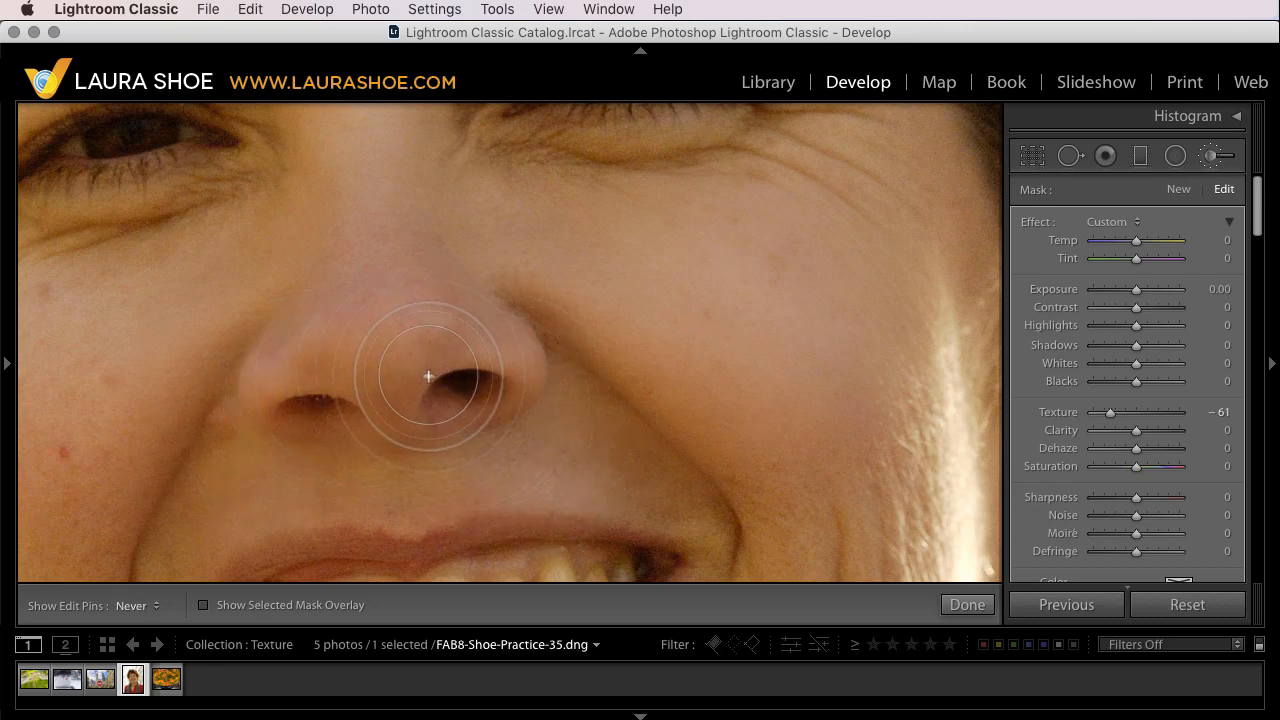
{"action": "mouse_move", "coordinate": [808, 528]}
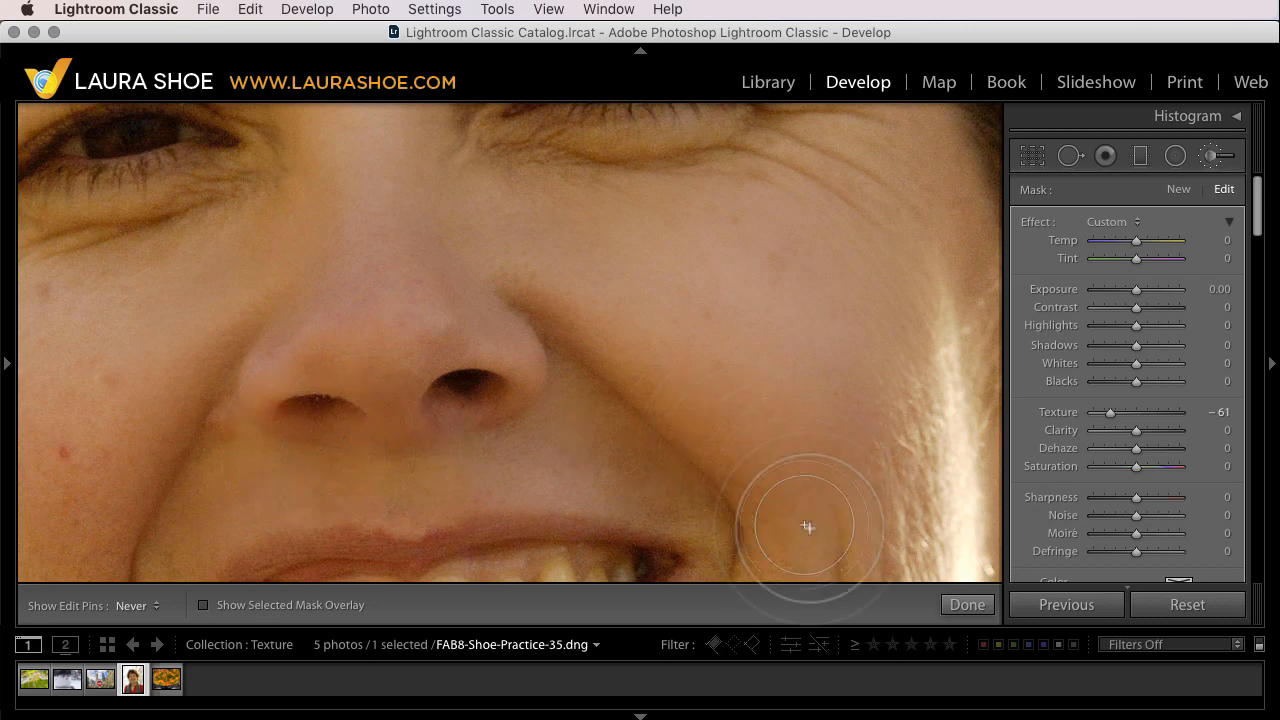
{"action": "mouse_move", "coordinate": [912, 364]}
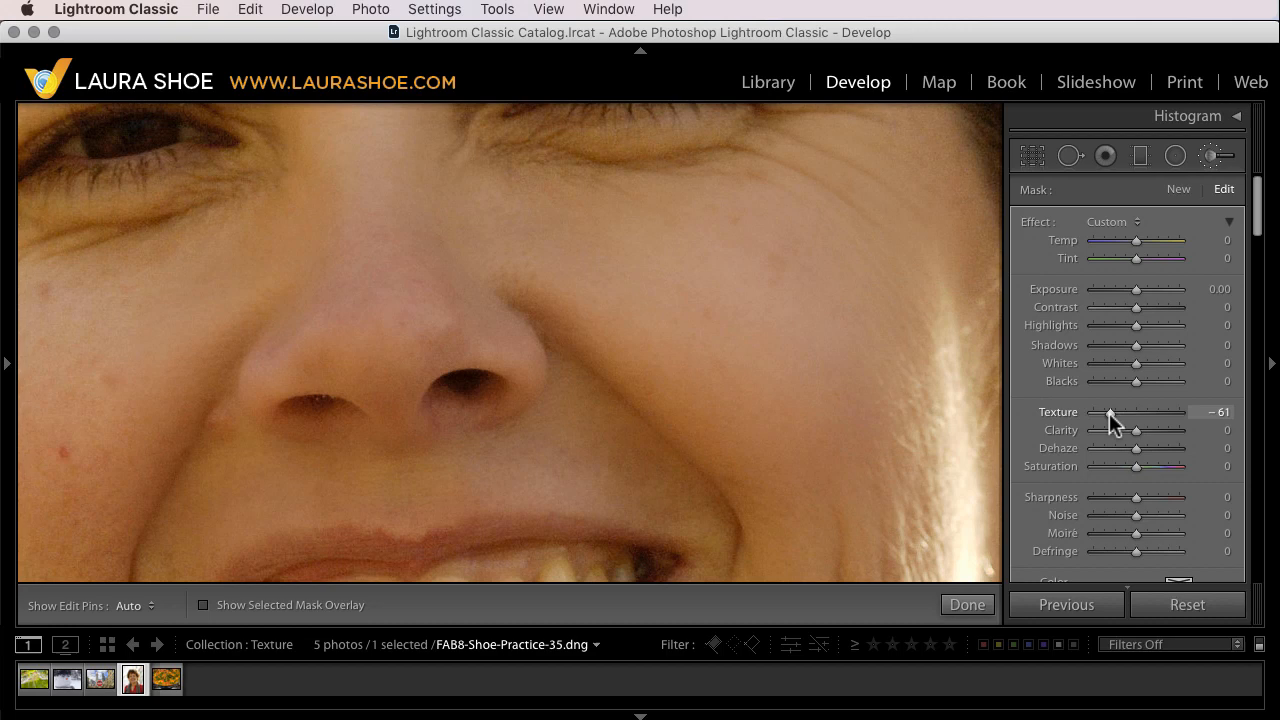
{"action": "left_click_drag", "start_coordinate": [1110, 412], "coordinate": [1136, 412]}
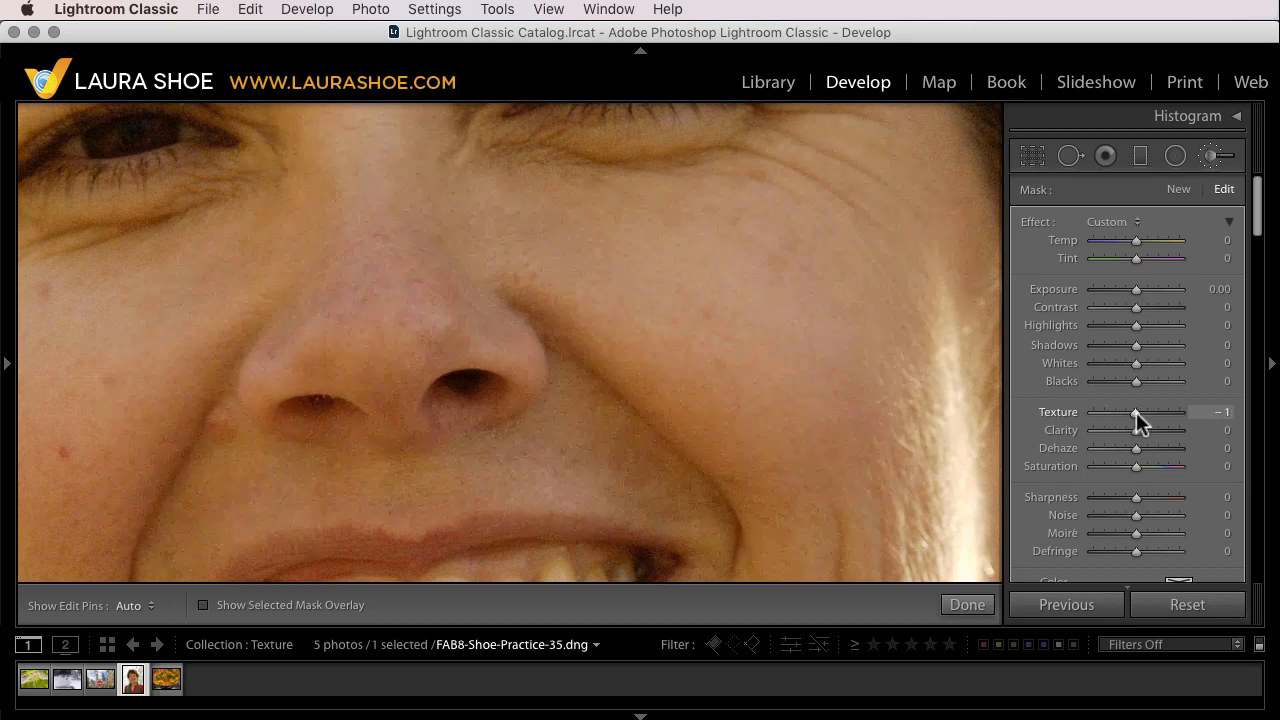
{"action": "left_click_drag", "start_coordinate": [1136, 412], "coordinate": [1108, 412]}
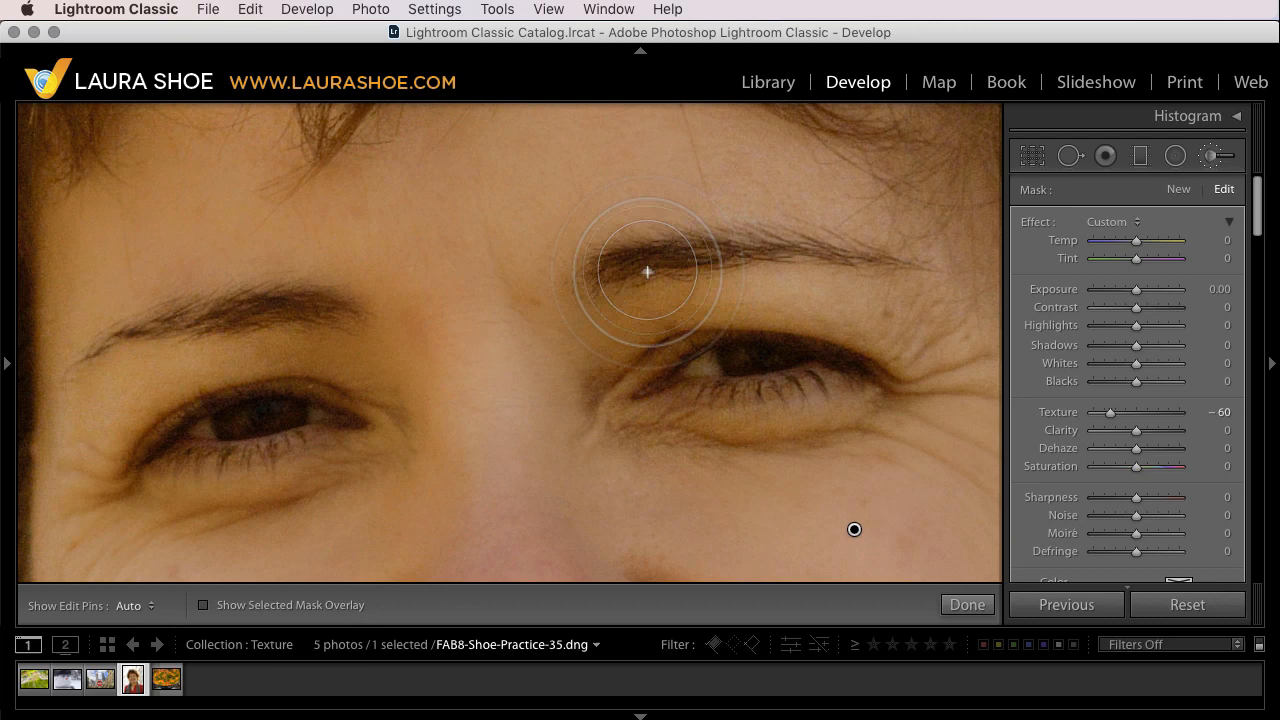
{"action": "mouse_move", "coordinate": [736, 256]}
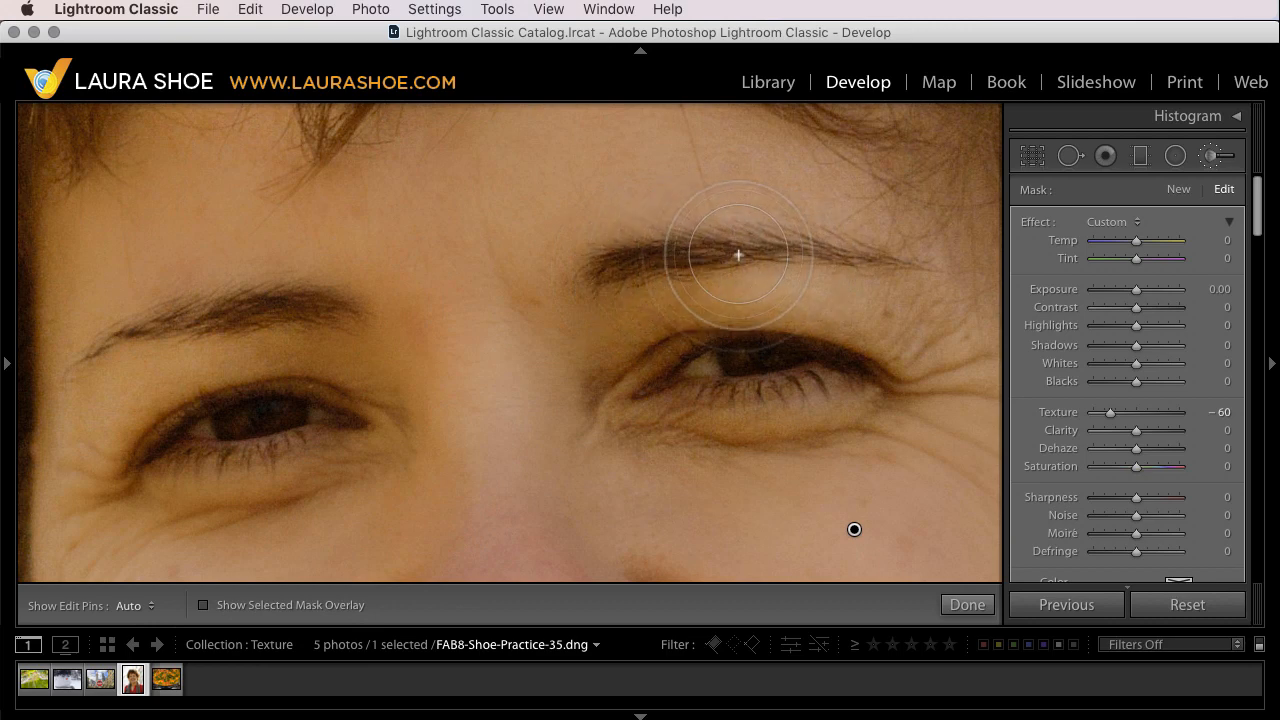
{"action": "mouse_move", "coordinate": [912, 156]}
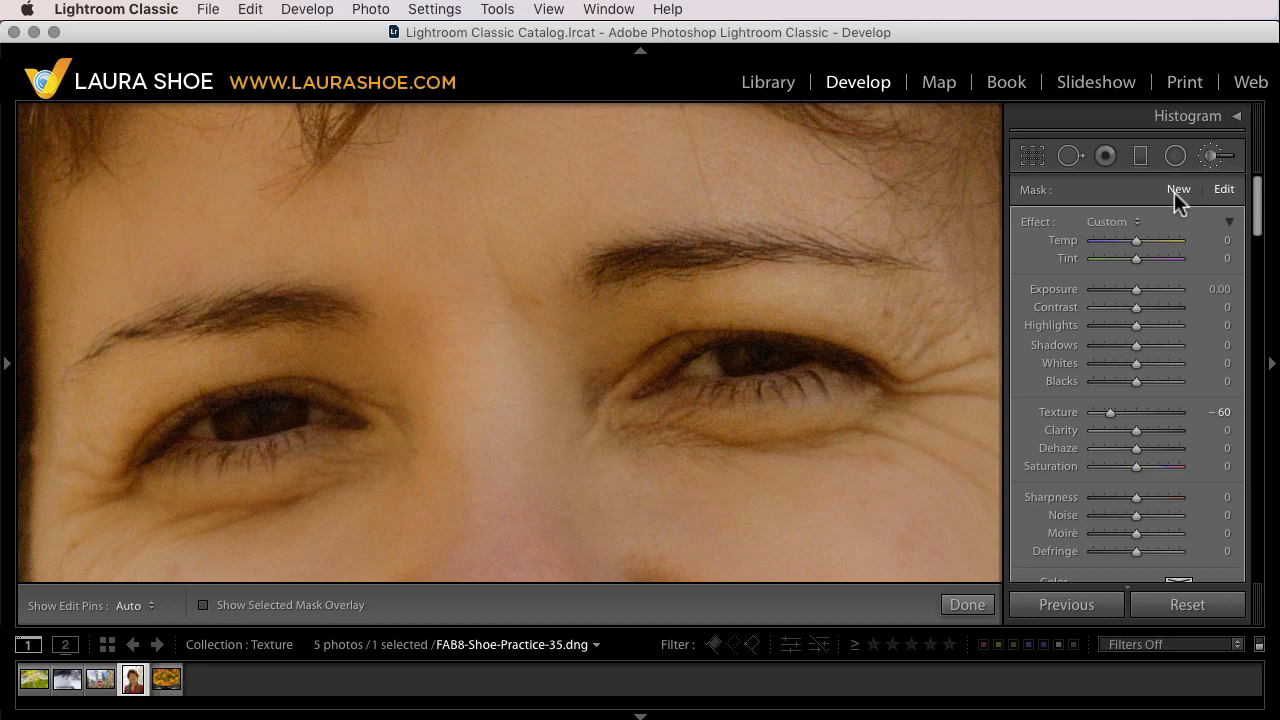
Add a new brush at Texture +42 for the eyebrow, then reselect the -60 skin adjustment
{"action": "left_click_drag", "start_coordinate": [1110, 412], "coordinate": [1108, 412]}
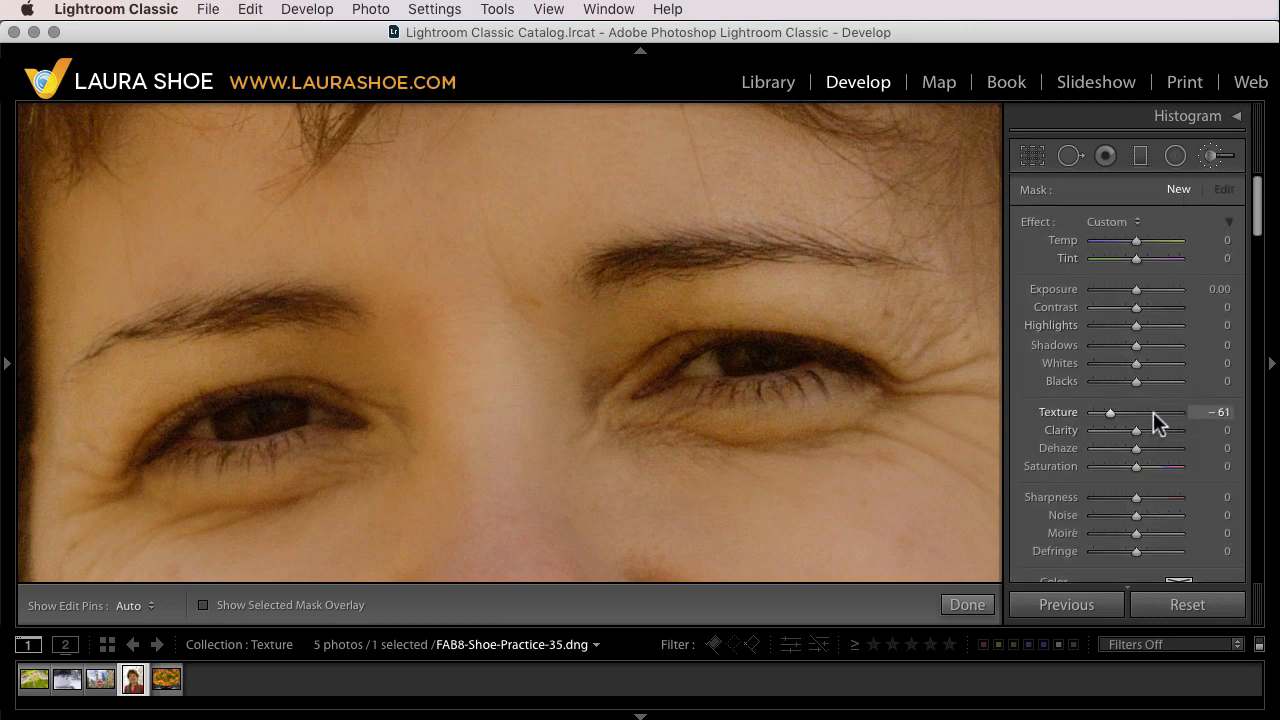
{"action": "left_click_drag", "start_coordinate": [1110, 412], "coordinate": [1156, 412]}
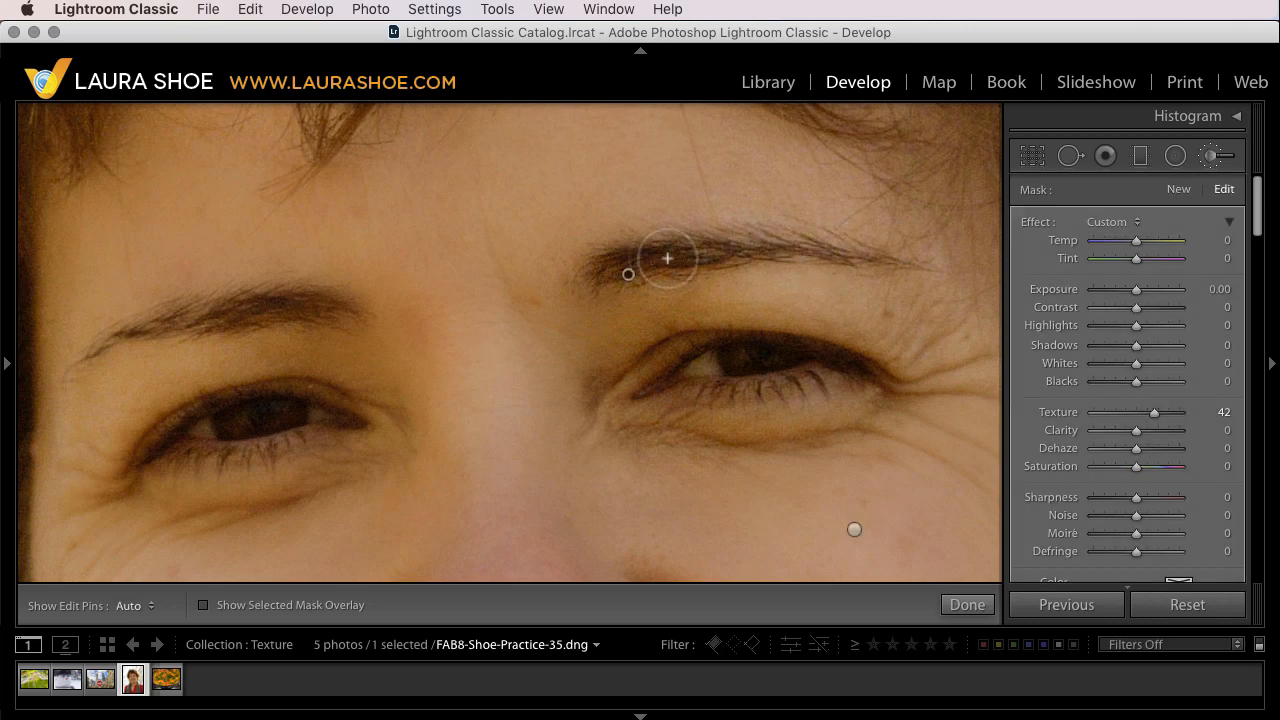
{"action": "mouse_move", "coordinate": [846, 544]}
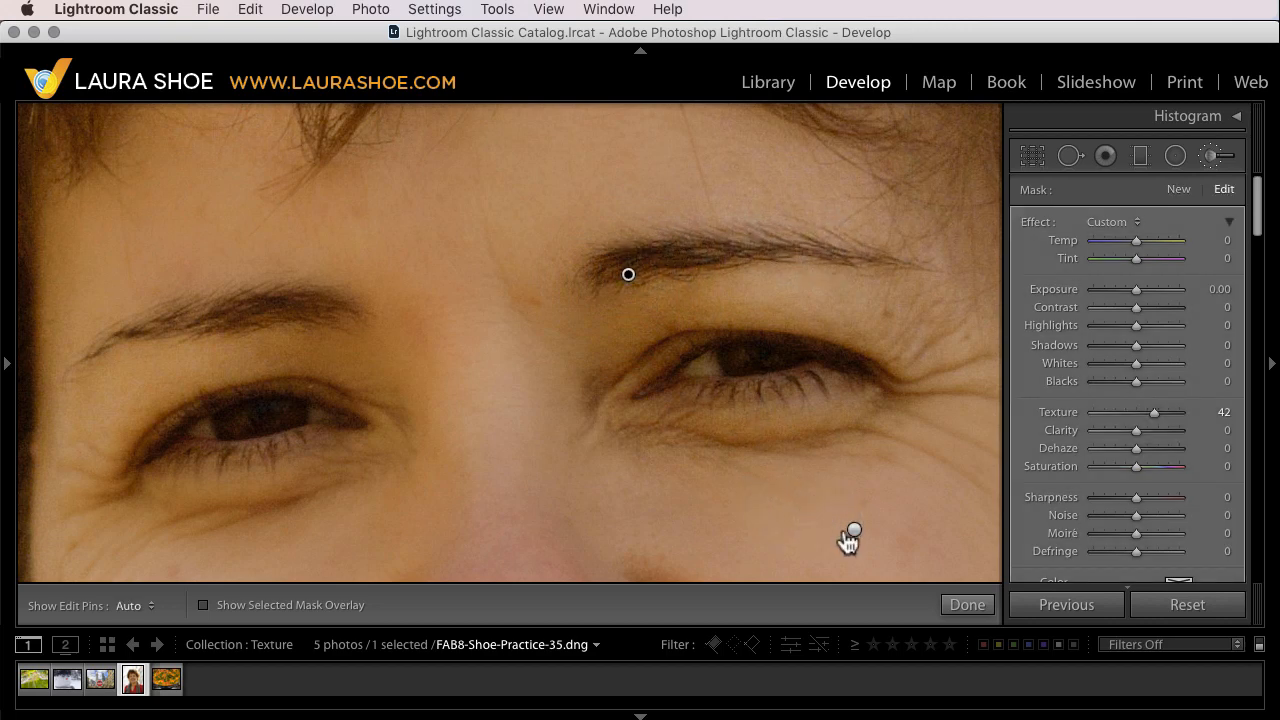
{"action": "left_click_drag", "start_coordinate": [1154, 412], "coordinate": [1108, 412]}
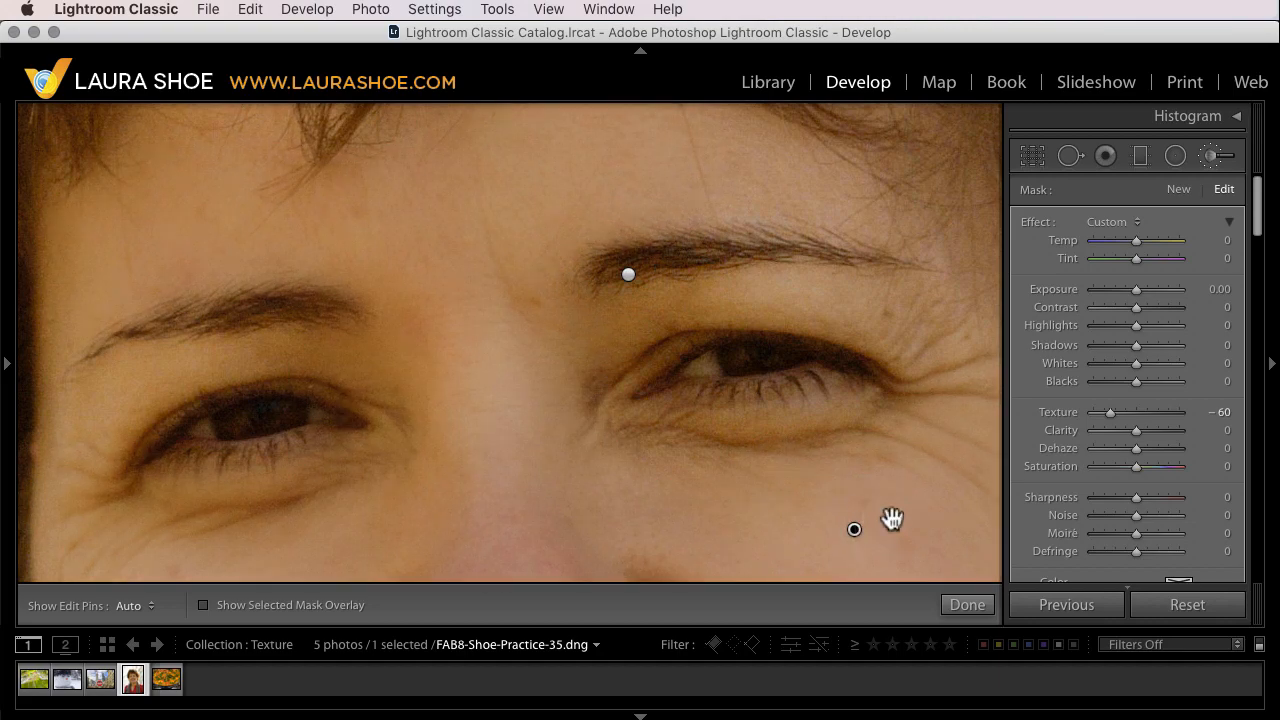
{"action": "left_click_drag", "start_coordinate": [890, 518], "coordinate": [862, 334]}
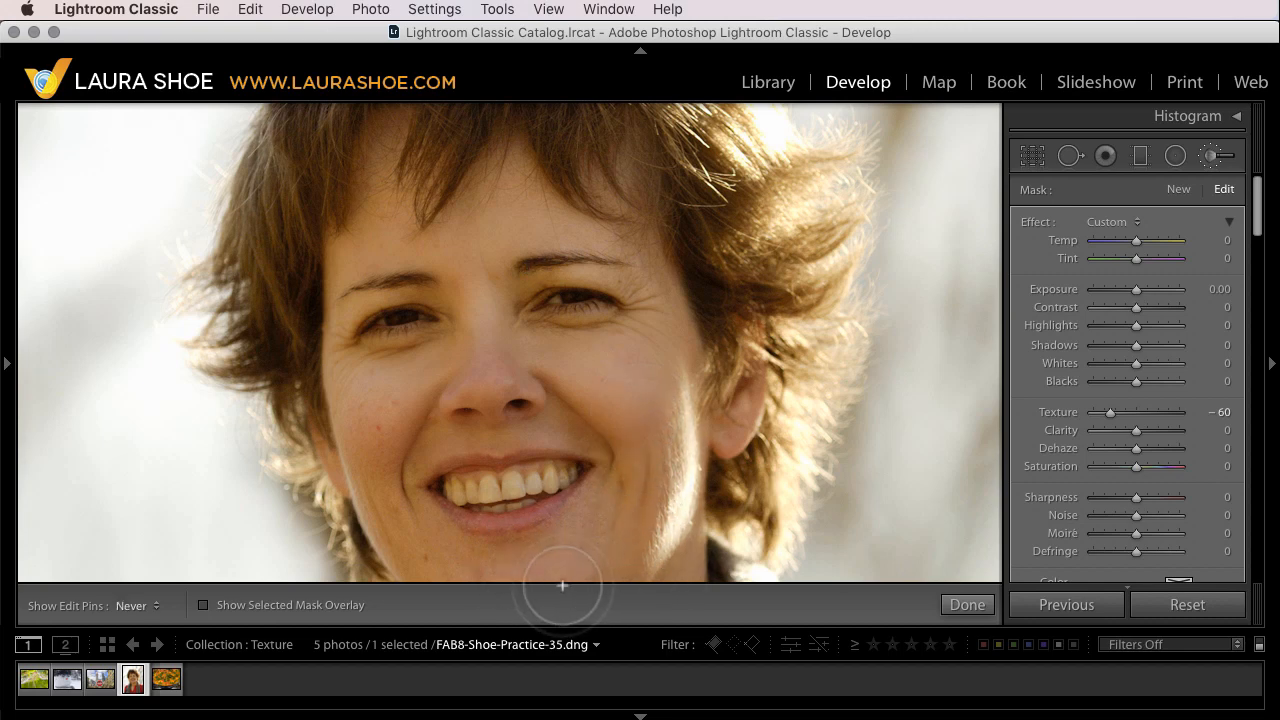
{"action": "mouse_move", "coordinate": [348, 264]}
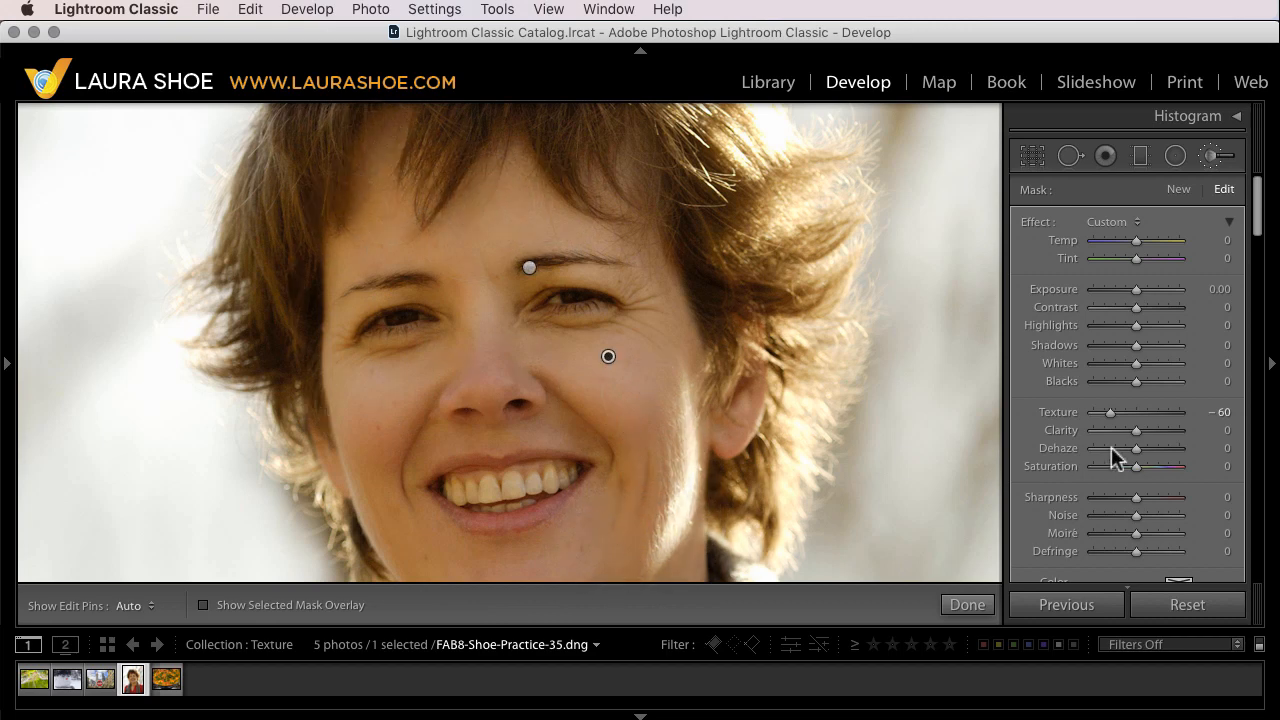
Compare Texture -100 against Clarity -100 on the skin brush, ending at Texture -53 with Clarity near zero
{"action": "left_click_drag", "start_coordinate": [1108, 412], "coordinate": [1092, 412]}
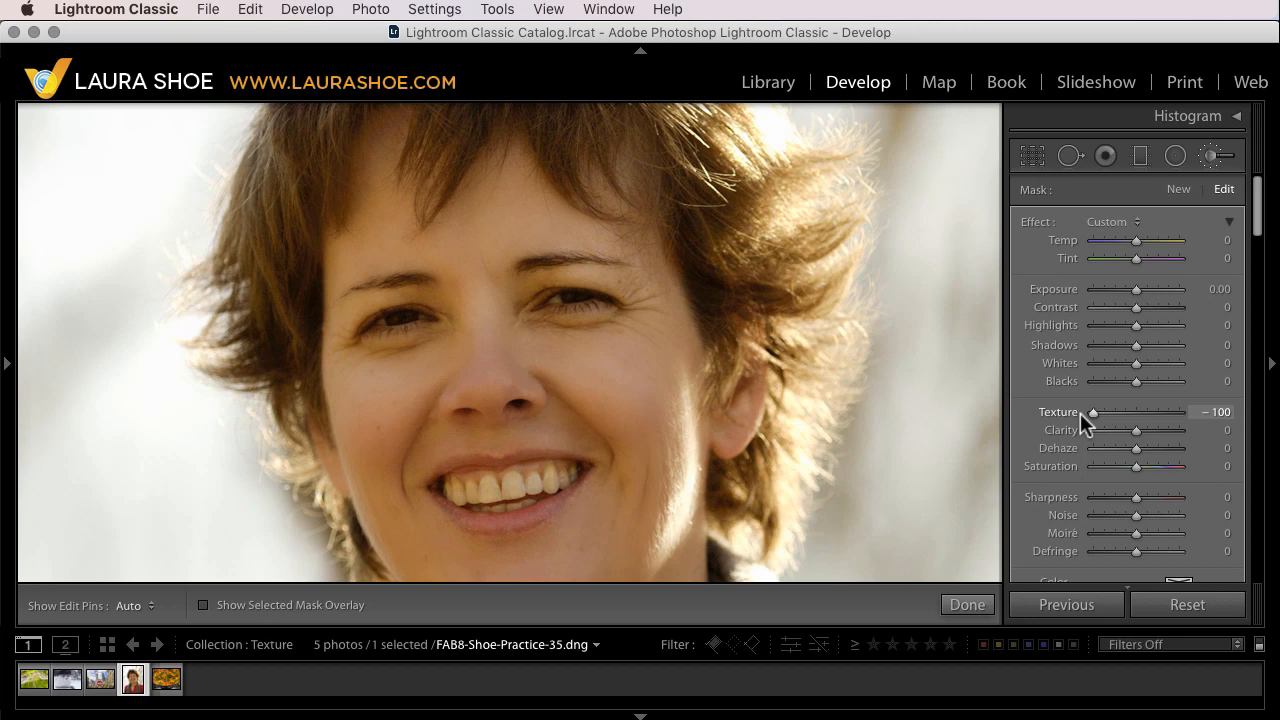
{"action": "mouse_move", "coordinate": [1078, 428]}
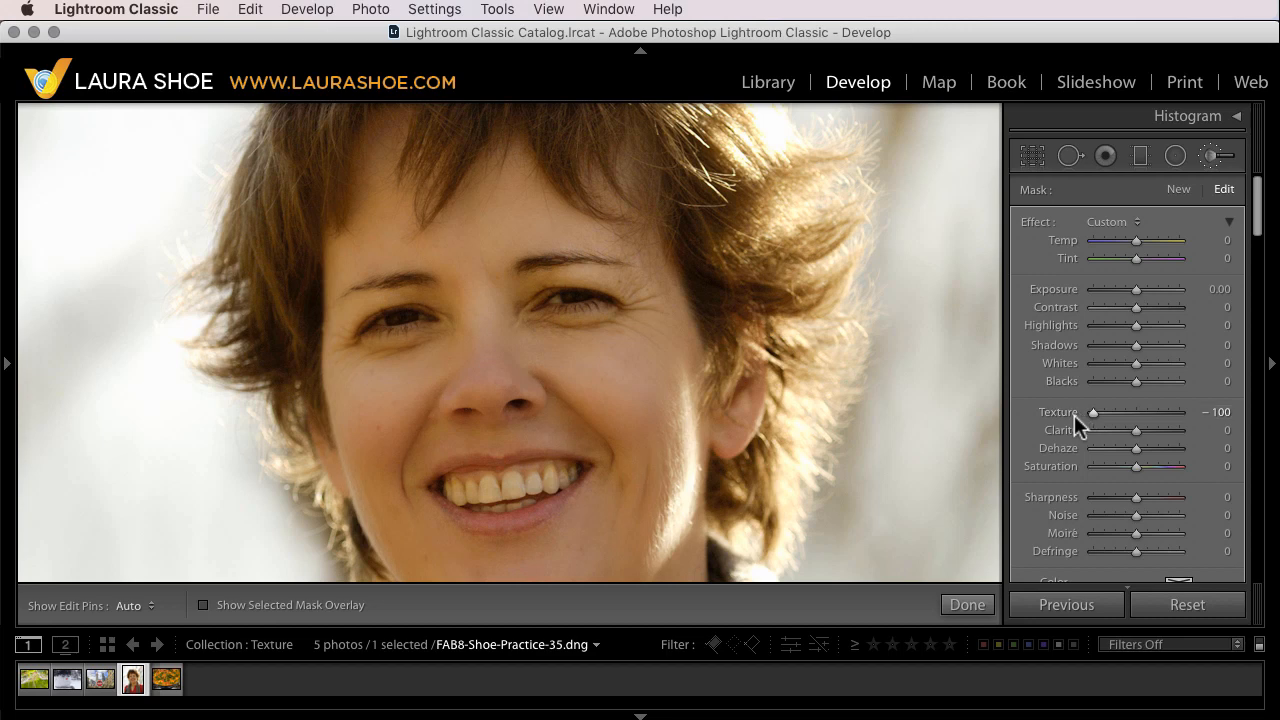
{"action": "mouse_move", "coordinate": [1064, 430]}
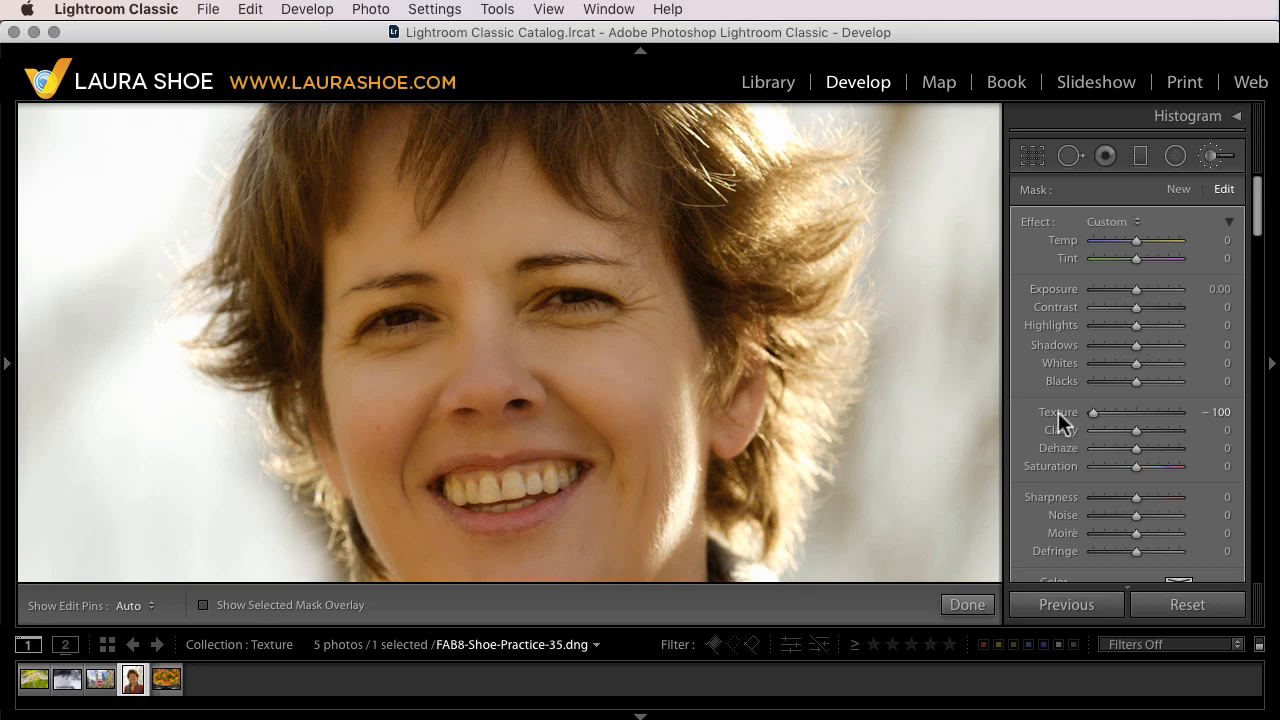
{"action": "mouse_move", "coordinate": [1060, 422]}
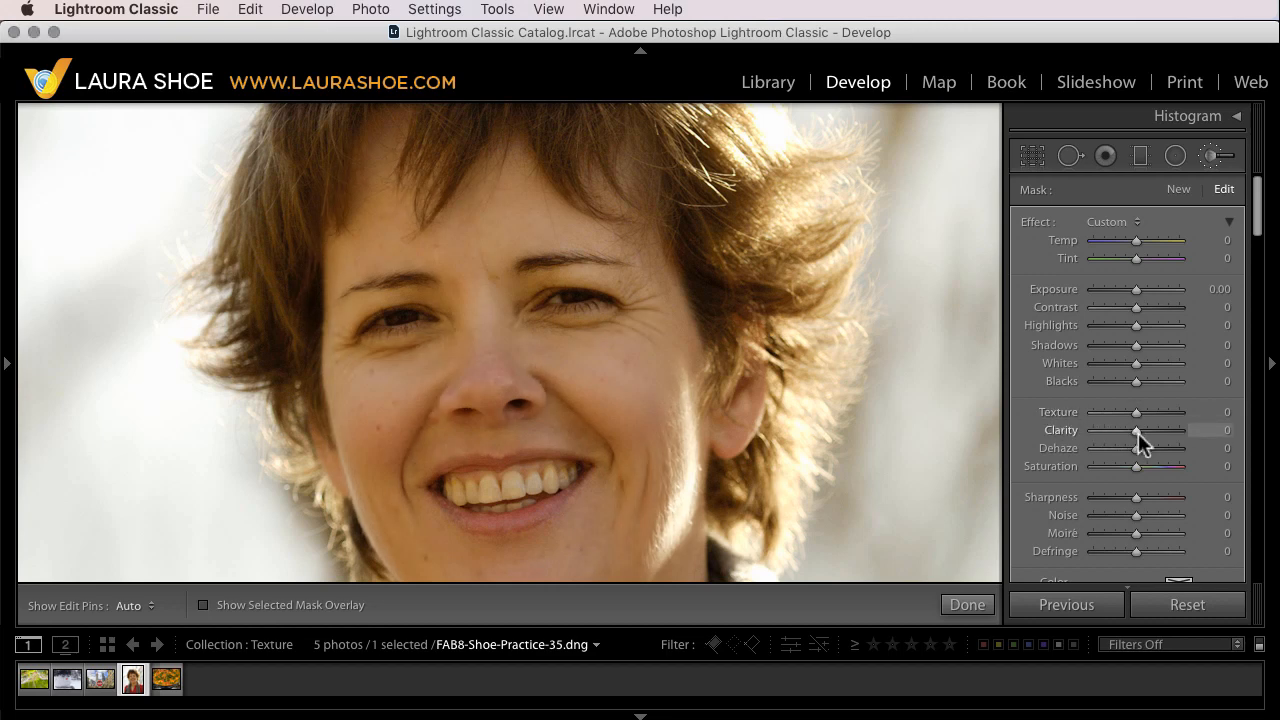
{"action": "left_click_drag", "start_coordinate": [1136, 430], "coordinate": [1094, 430]}
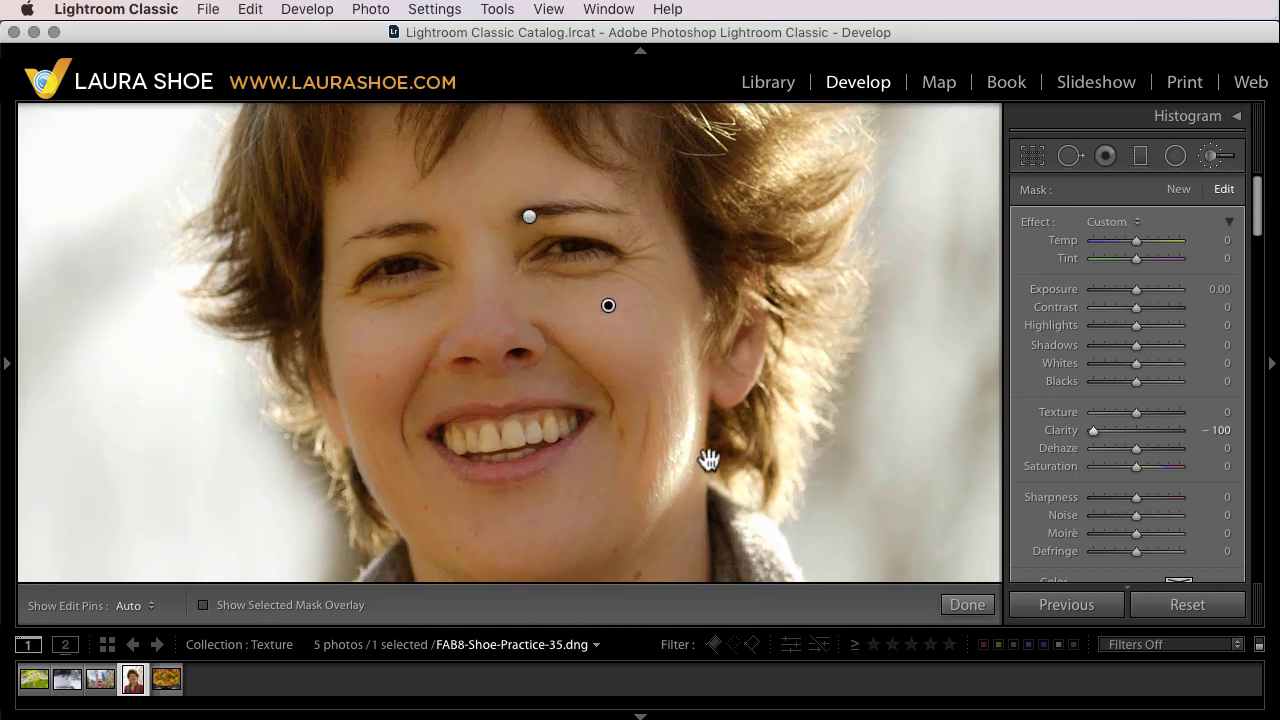
{"action": "mouse_move", "coordinate": [614, 390]}
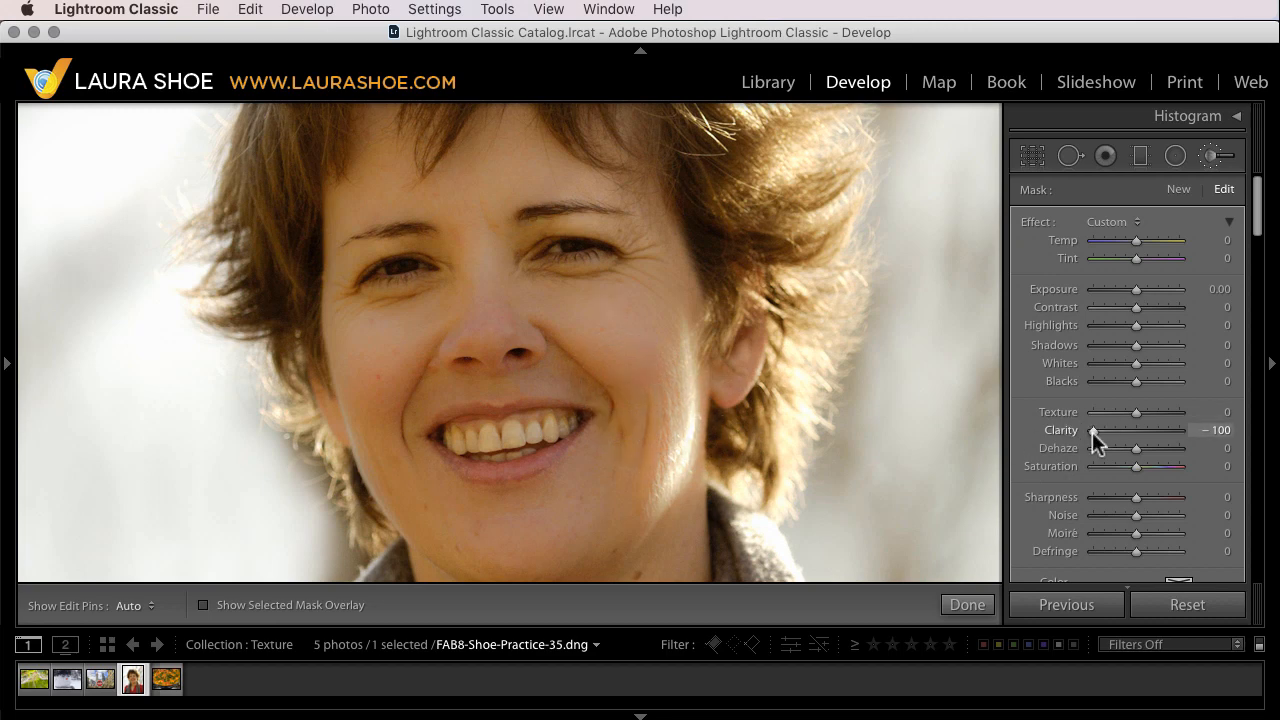
{"action": "left_click_drag", "start_coordinate": [1070, 428], "coordinate": [1136, 428]}
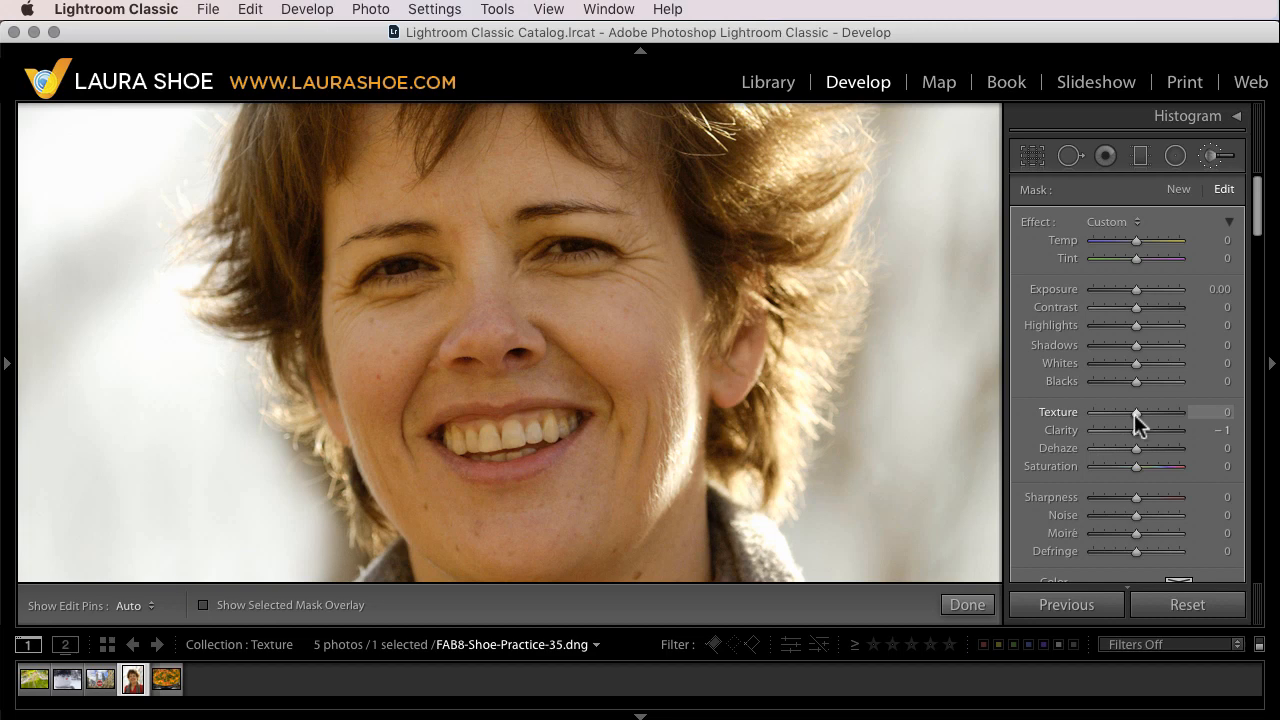
{"action": "left_click_drag", "start_coordinate": [1136, 412], "coordinate": [1112, 412]}
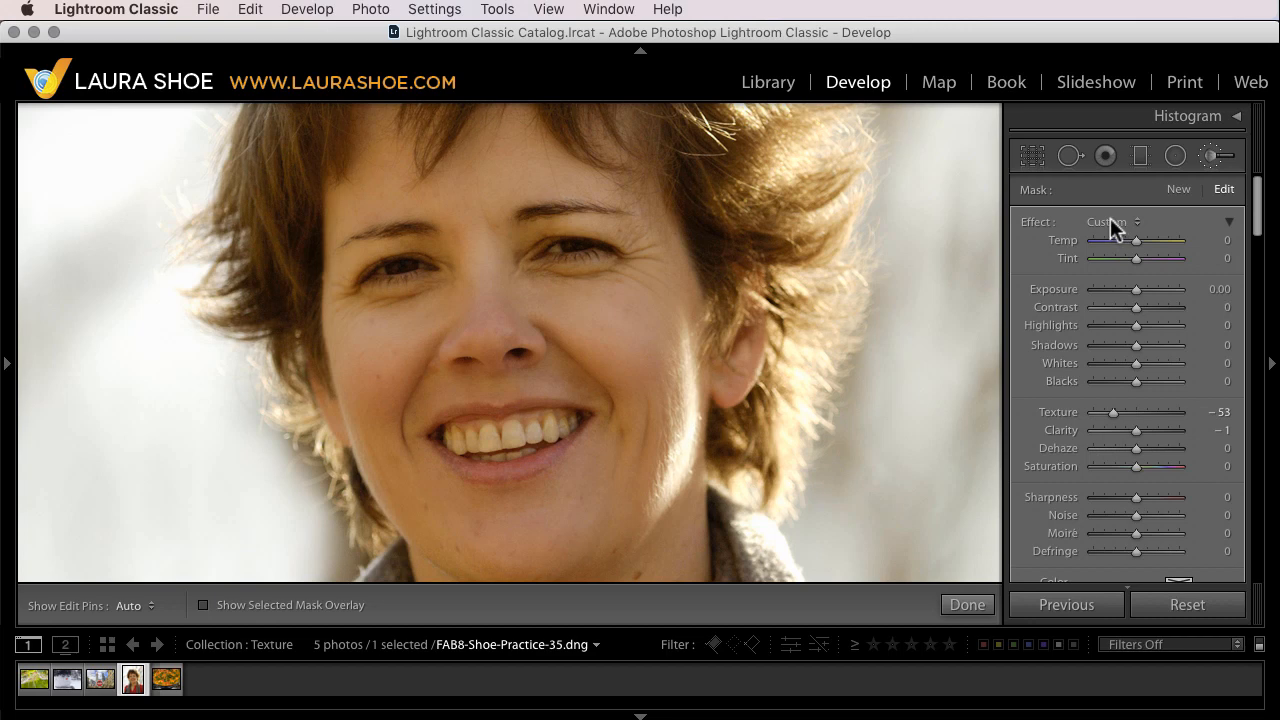
Apply the Soften Skin brush preset, then switch to Soften Skin (Lite) giving Texture -35 and Clarity -15
{"action": "left_click", "coordinate": [1110, 220]}
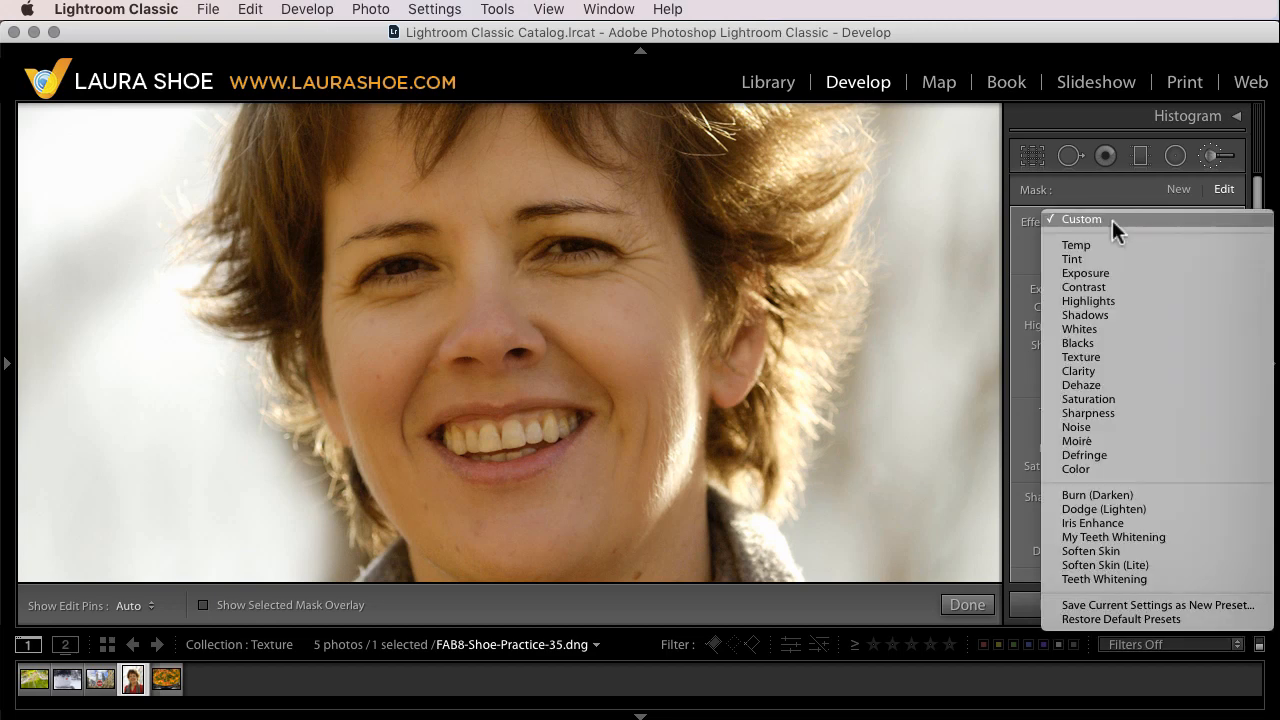
{"action": "mouse_move", "coordinate": [1118, 552]}
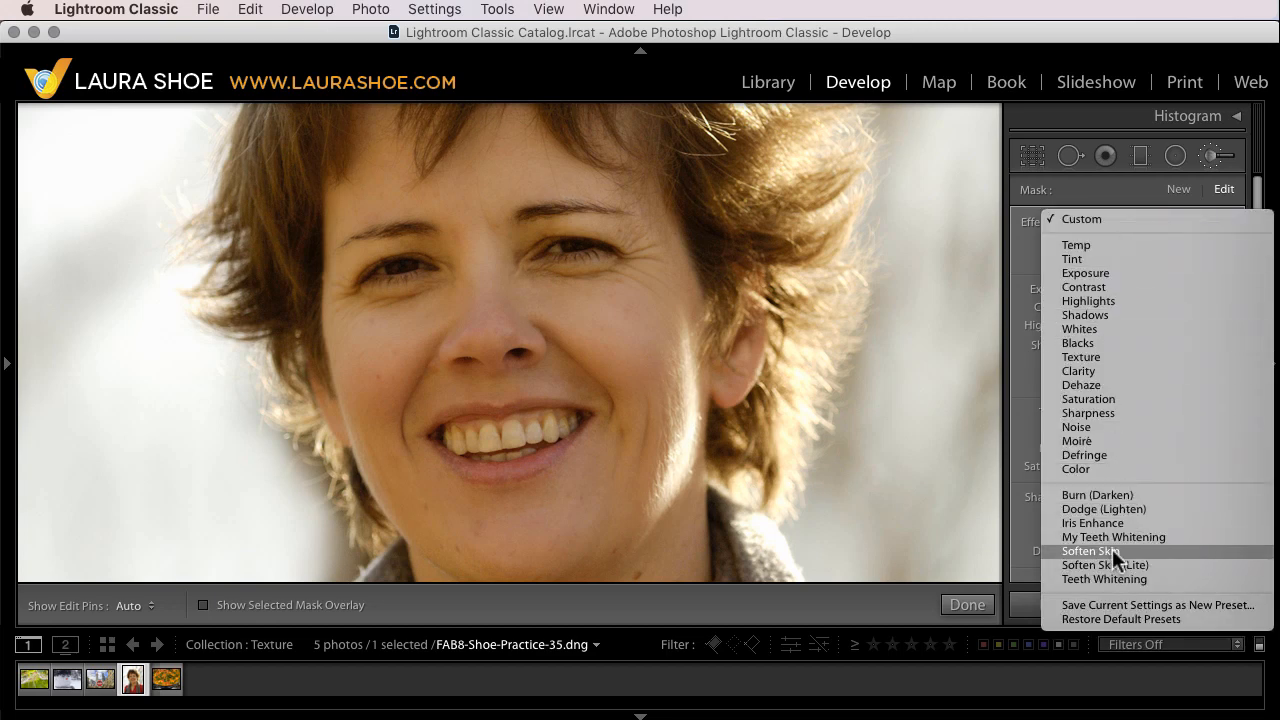
{"action": "left_click", "coordinate": [1088, 552]}
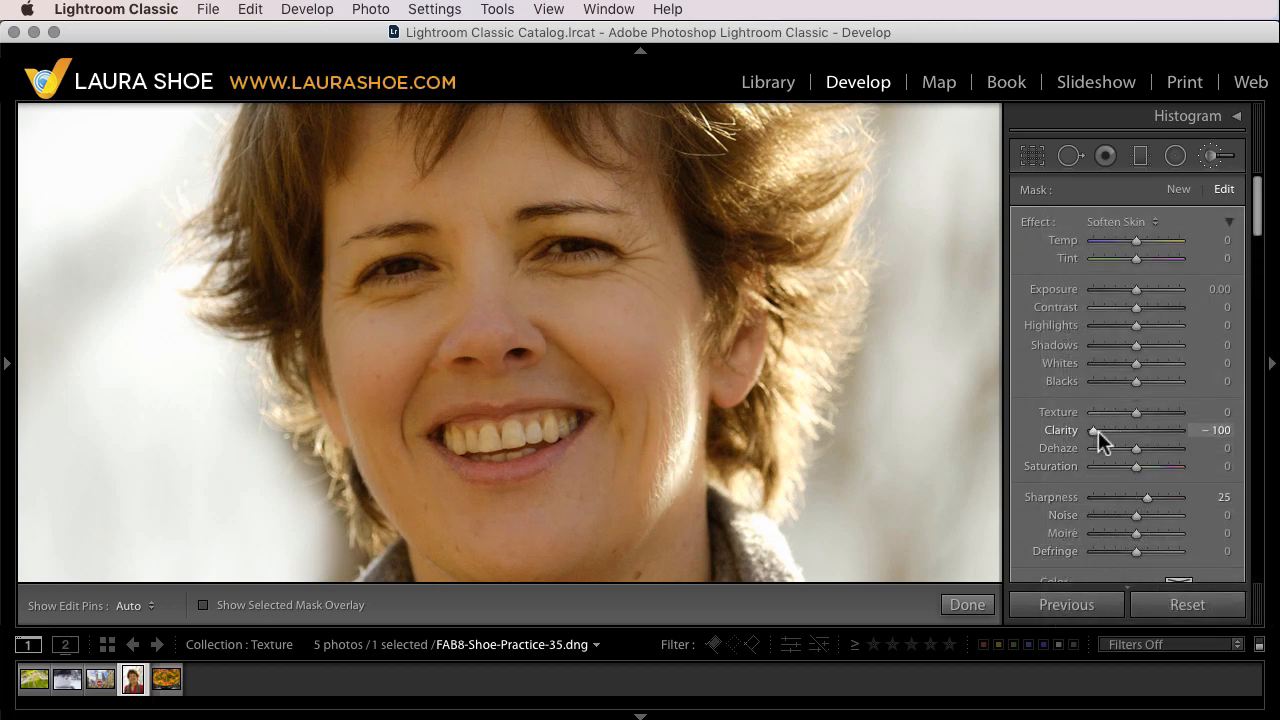
{"action": "mouse_move", "coordinate": [1144, 504]}
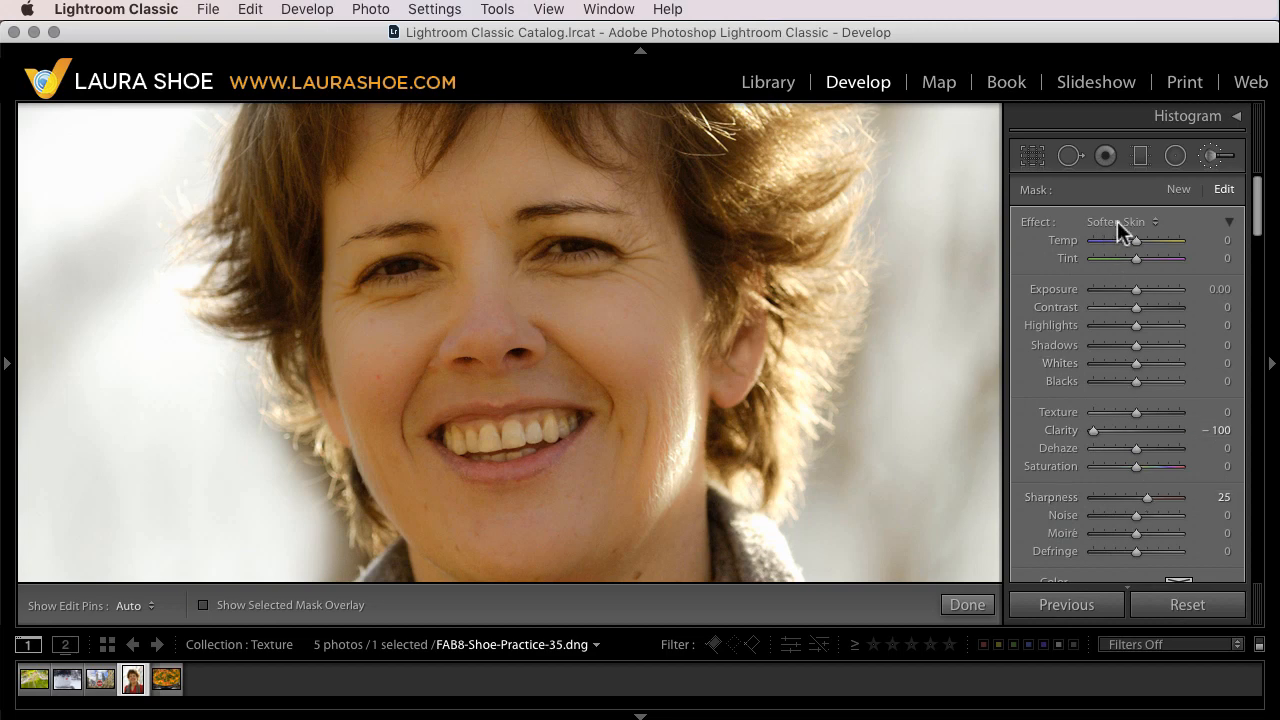
{"action": "left_click", "coordinate": [1128, 220]}
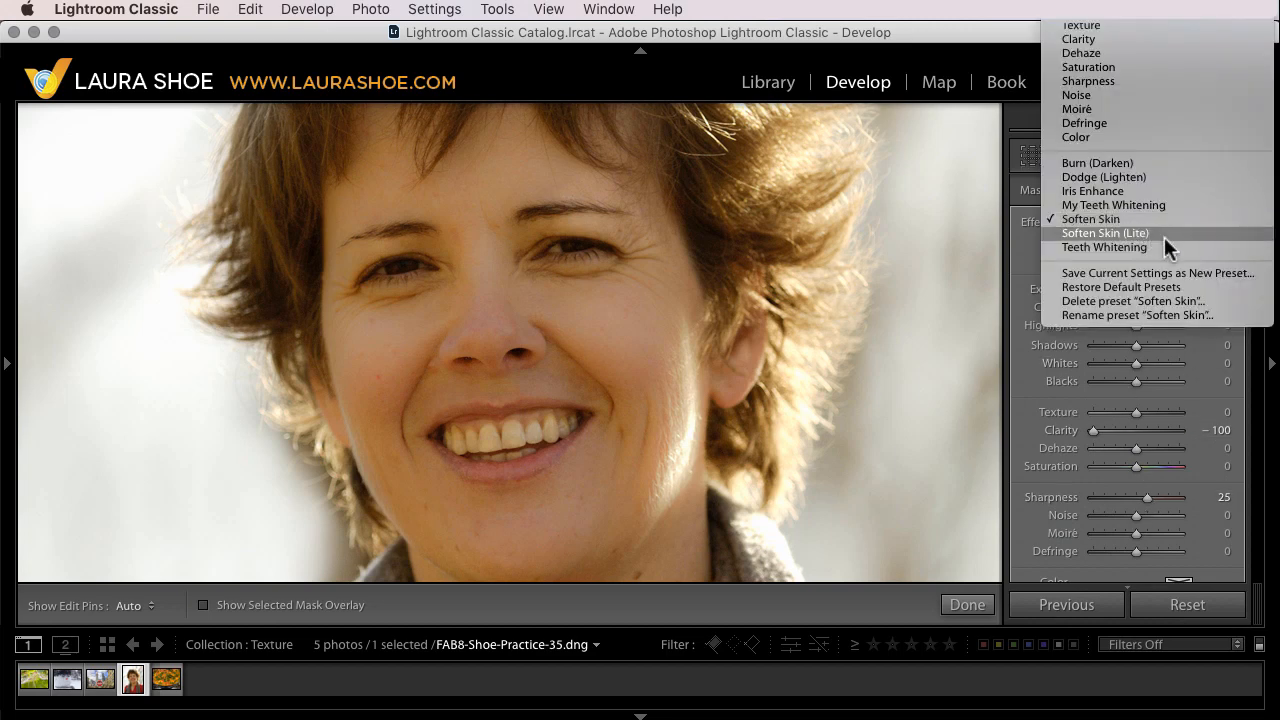
{"action": "left_click", "coordinate": [1104, 232]}
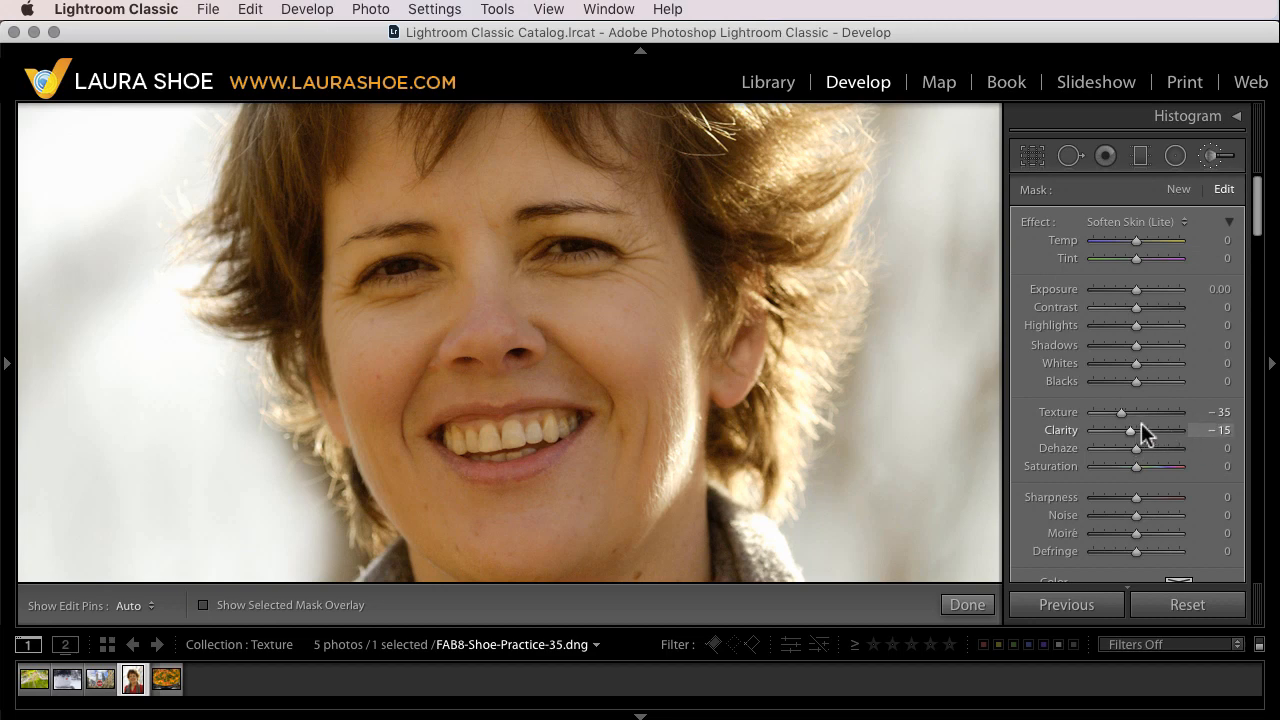
{"action": "mouse_move", "coordinate": [1102, 424]}
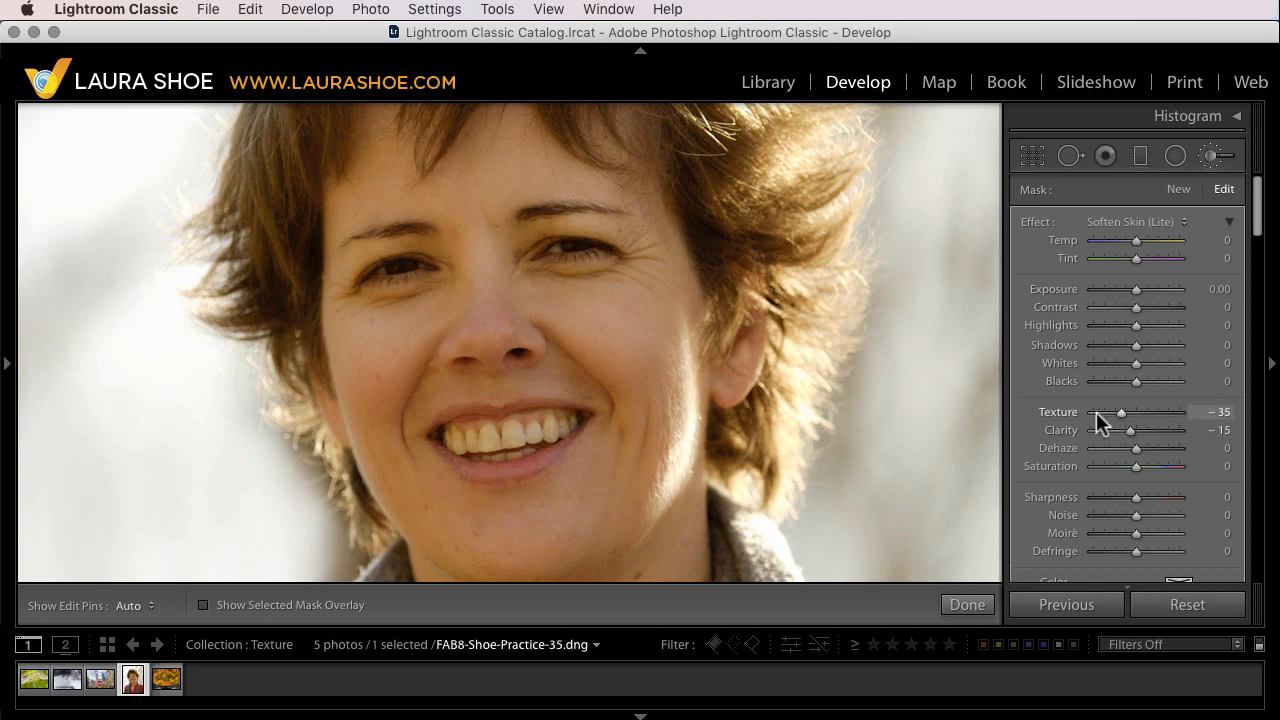
{"action": "mouse_move", "coordinate": [1136, 426]}
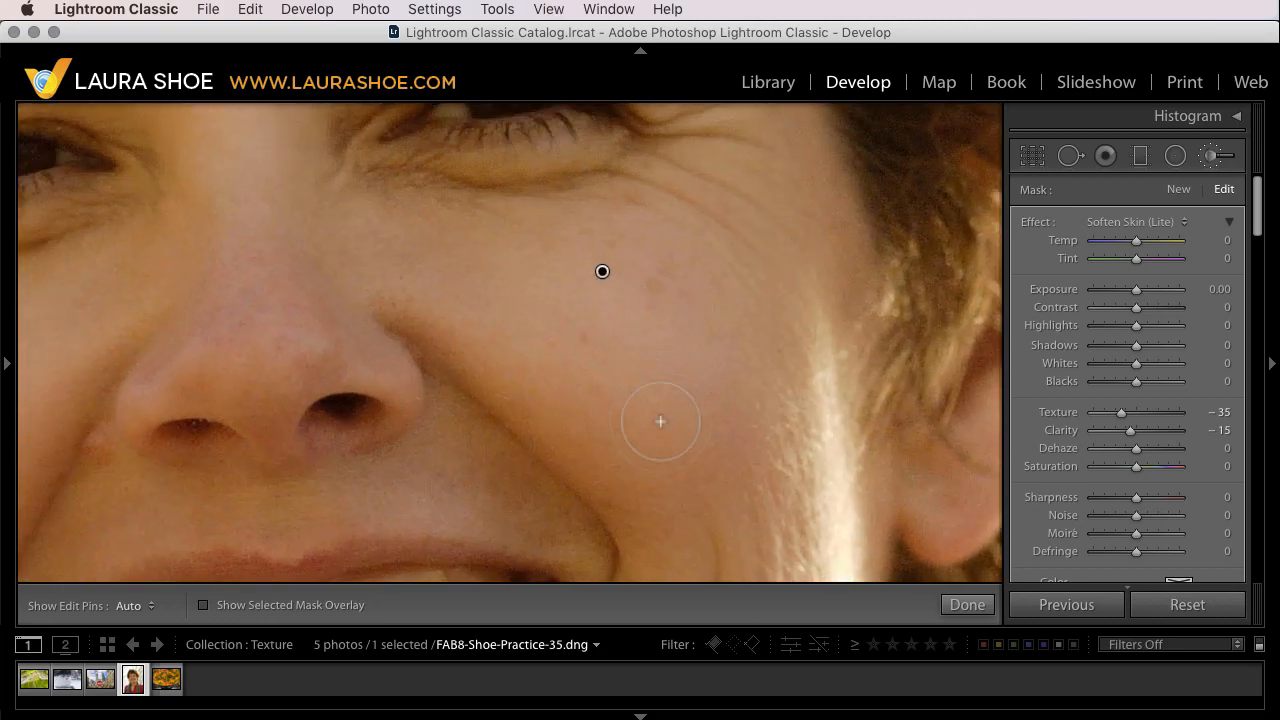
Nudge the skin brush's Texture down to -37
{"action": "scroll", "scroll_direction": "down", "scroll_amount": 3}
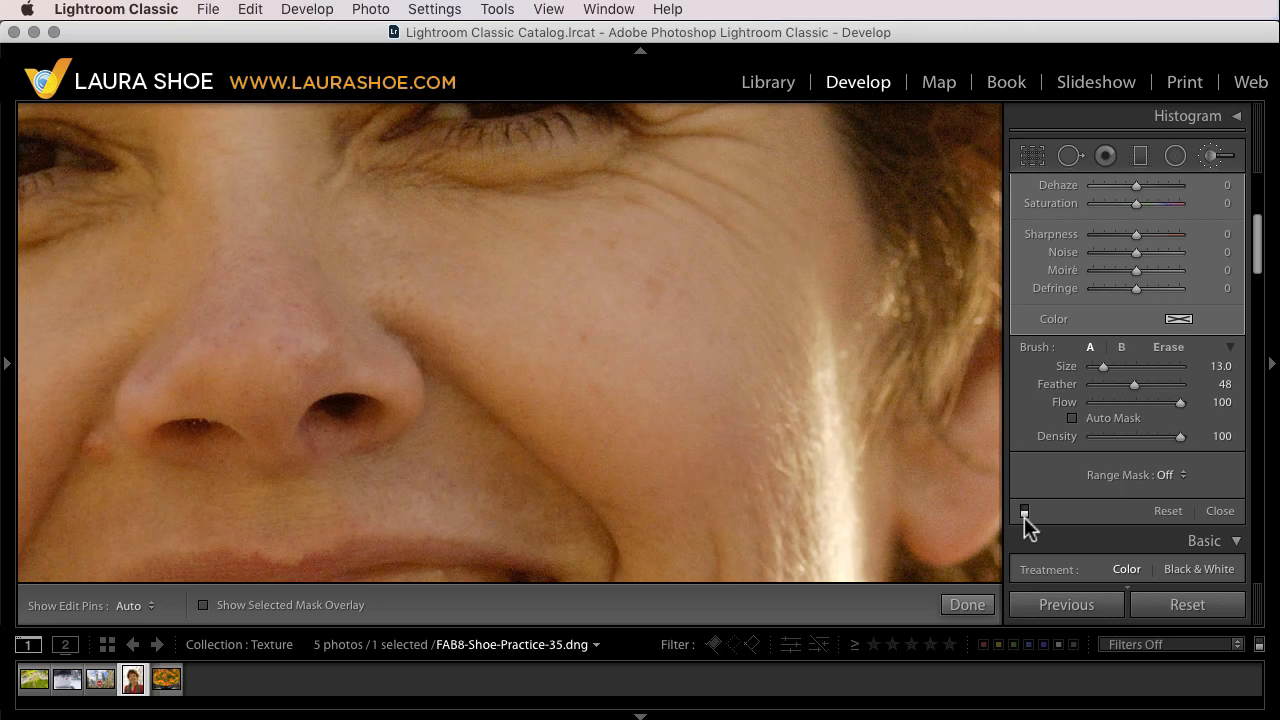
{"action": "mouse_move", "coordinate": [1064, 480]}
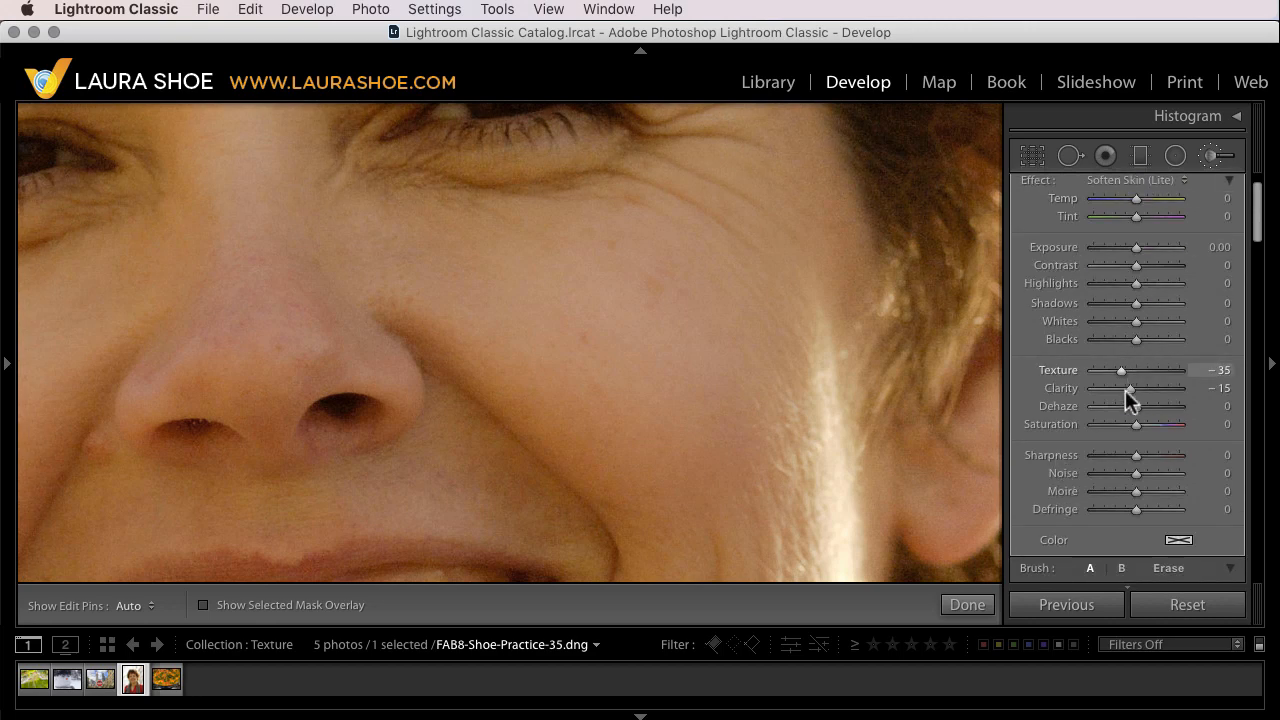
{"action": "mouse_move", "coordinate": [1124, 378]}
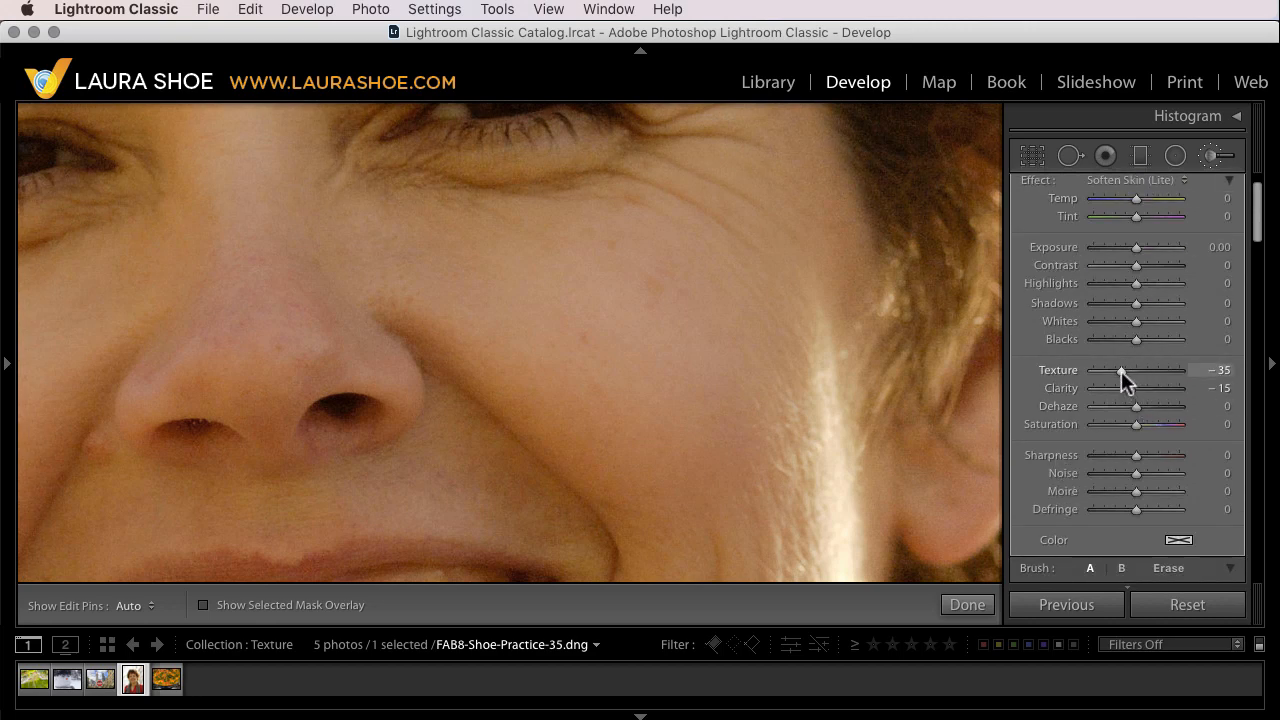
{"action": "left_click_drag", "start_coordinate": [1122, 370], "coordinate": [1120, 370]}
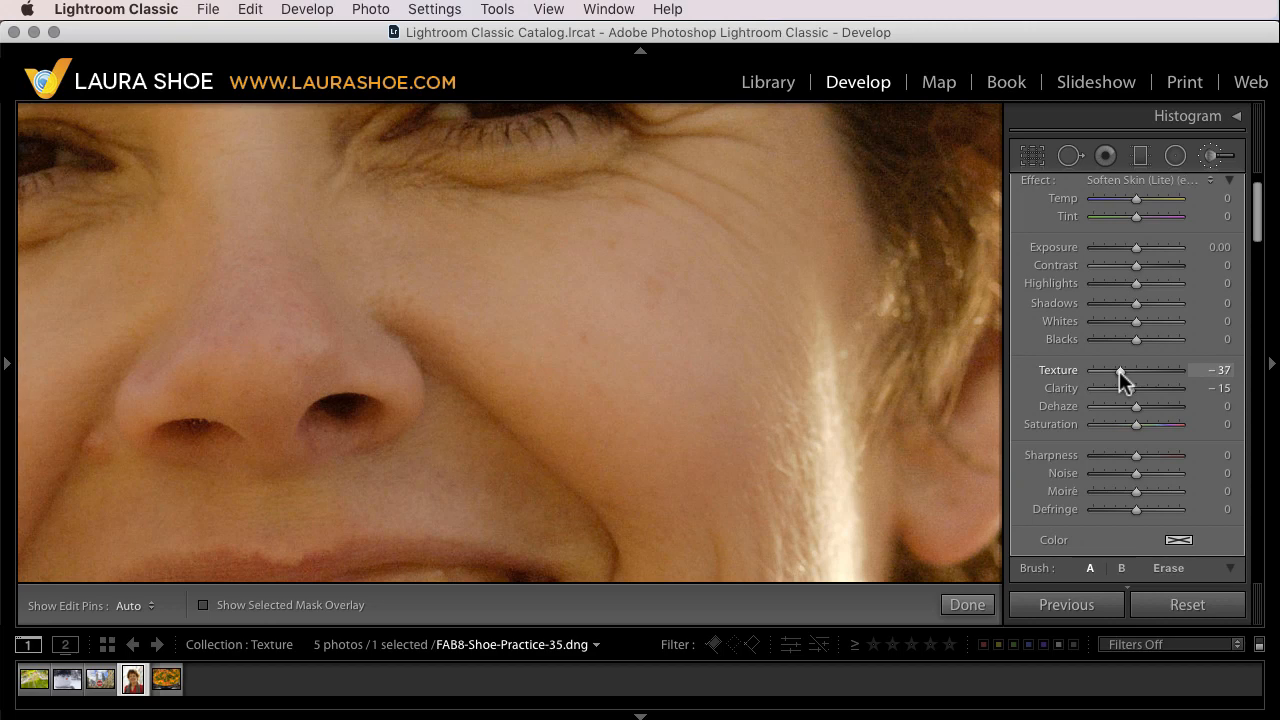
{"action": "left_click_drag", "start_coordinate": [1120, 370], "coordinate": [1110, 370]}
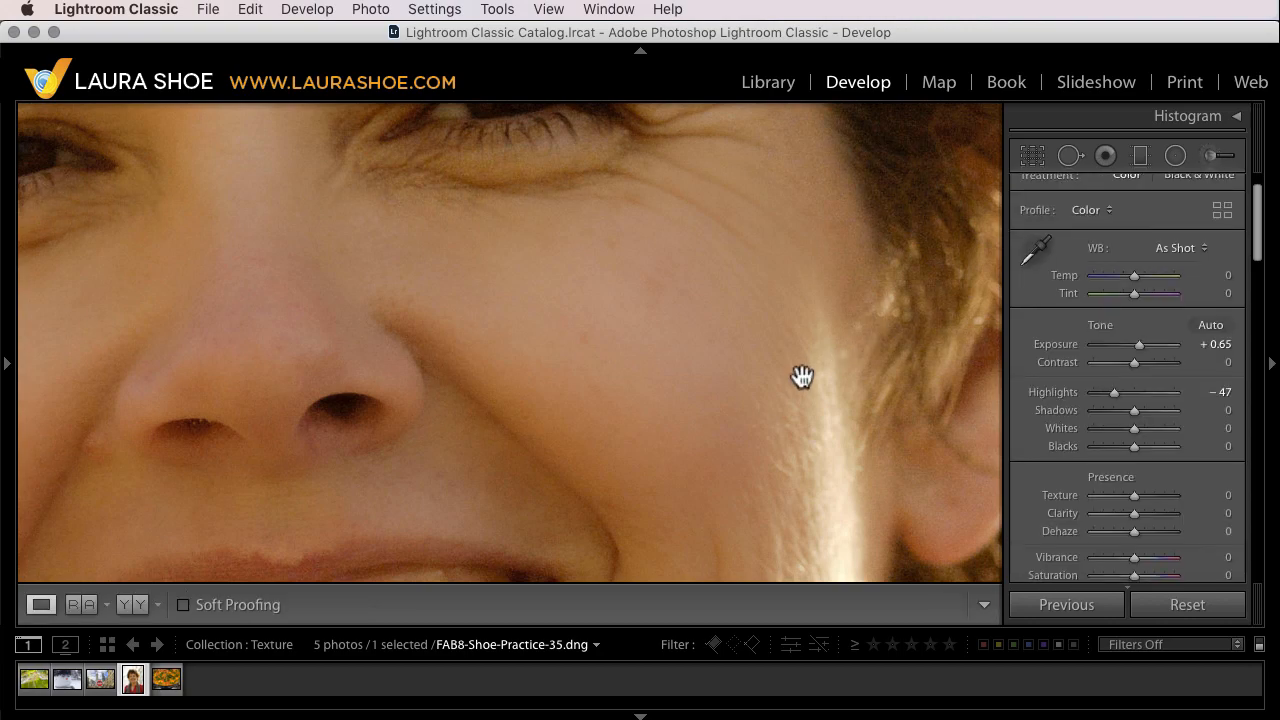
Switch to the stew photo IMG_4628.JPG and bring the Presence sliders into view
{"action": "left_click", "coordinate": [166, 680]}
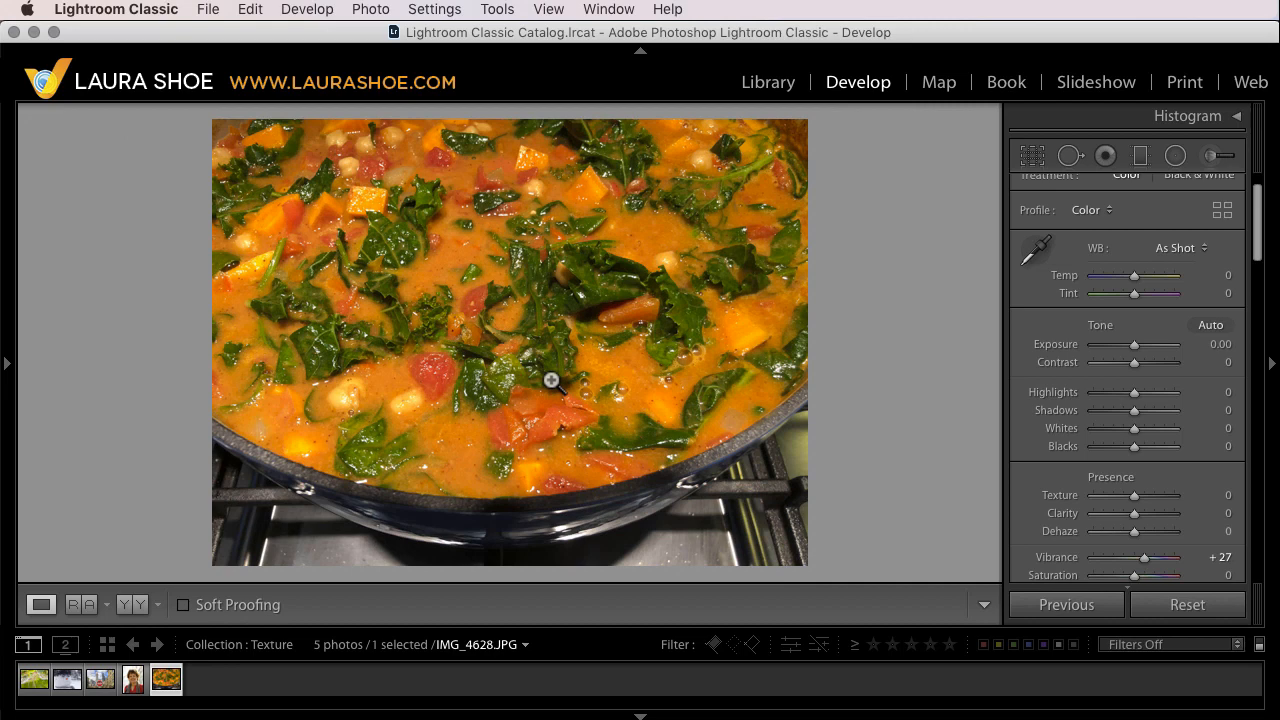
{"action": "mouse_move", "coordinate": [1042, 508]}
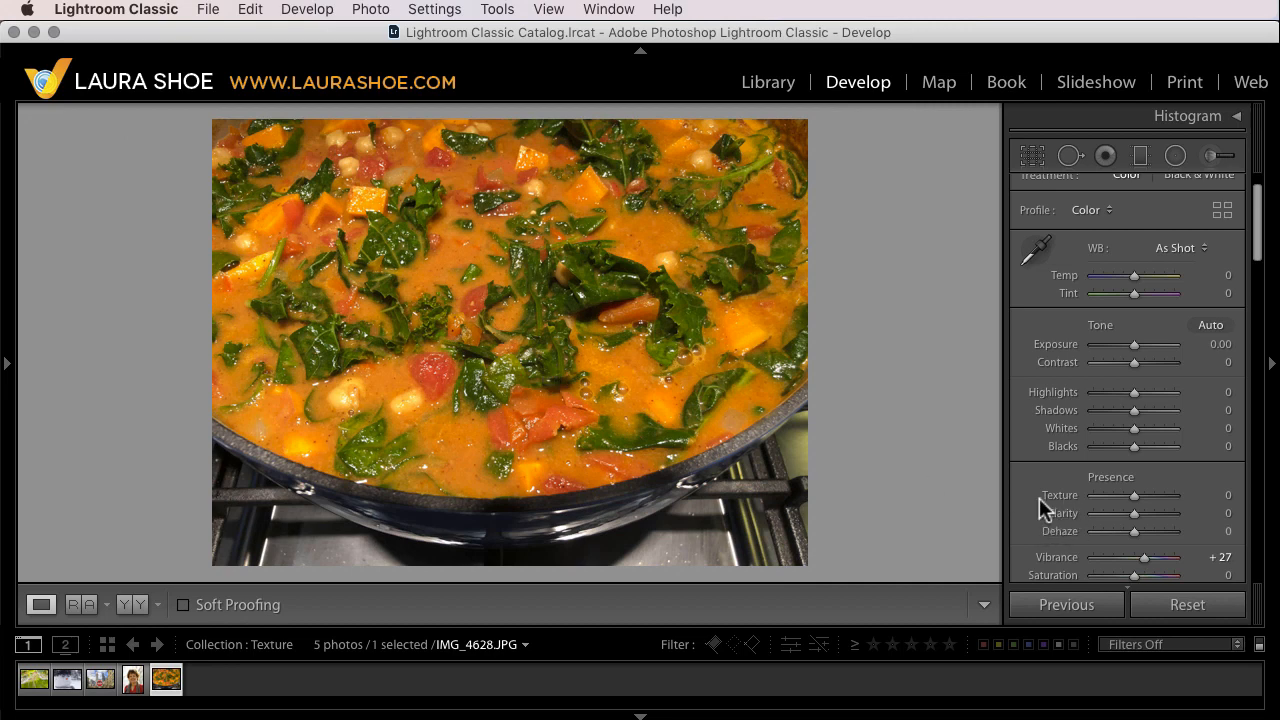
{"action": "scroll", "scroll_direction": "down", "scroll_amount": 3}
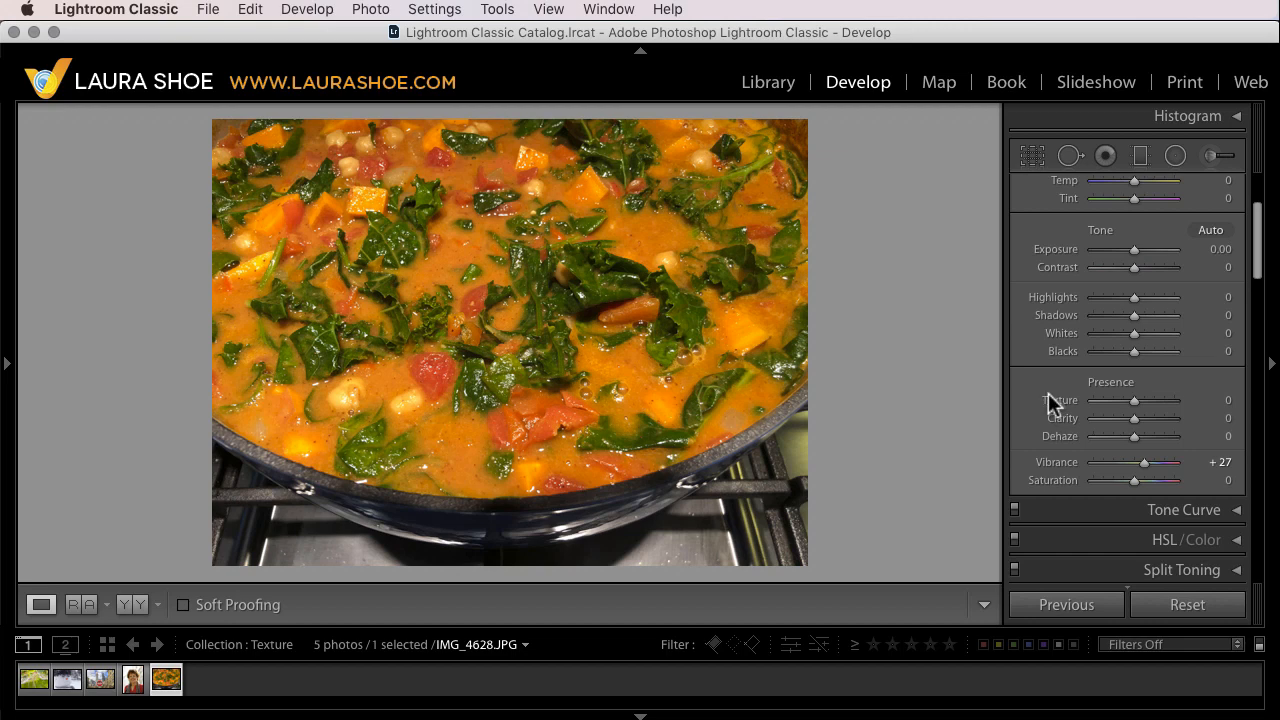
{"action": "mouse_move", "coordinate": [1056, 414]}
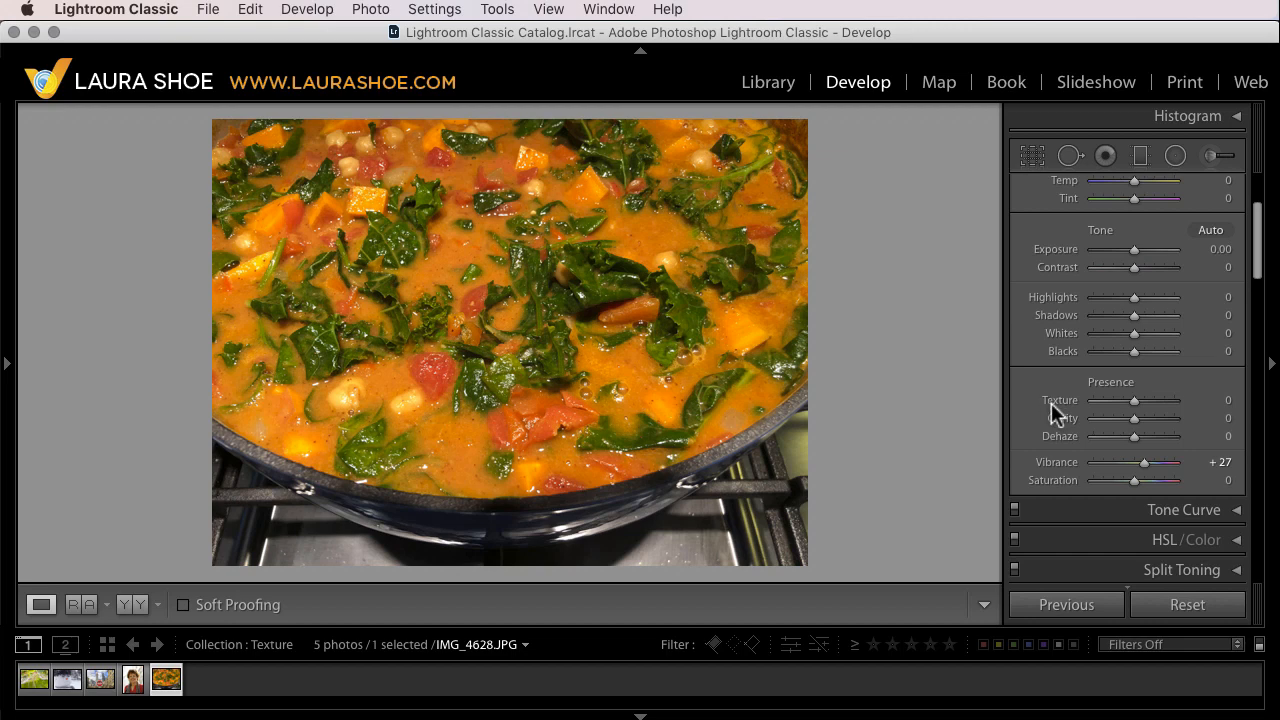
{"action": "mouse_move", "coordinate": [1078, 432]}
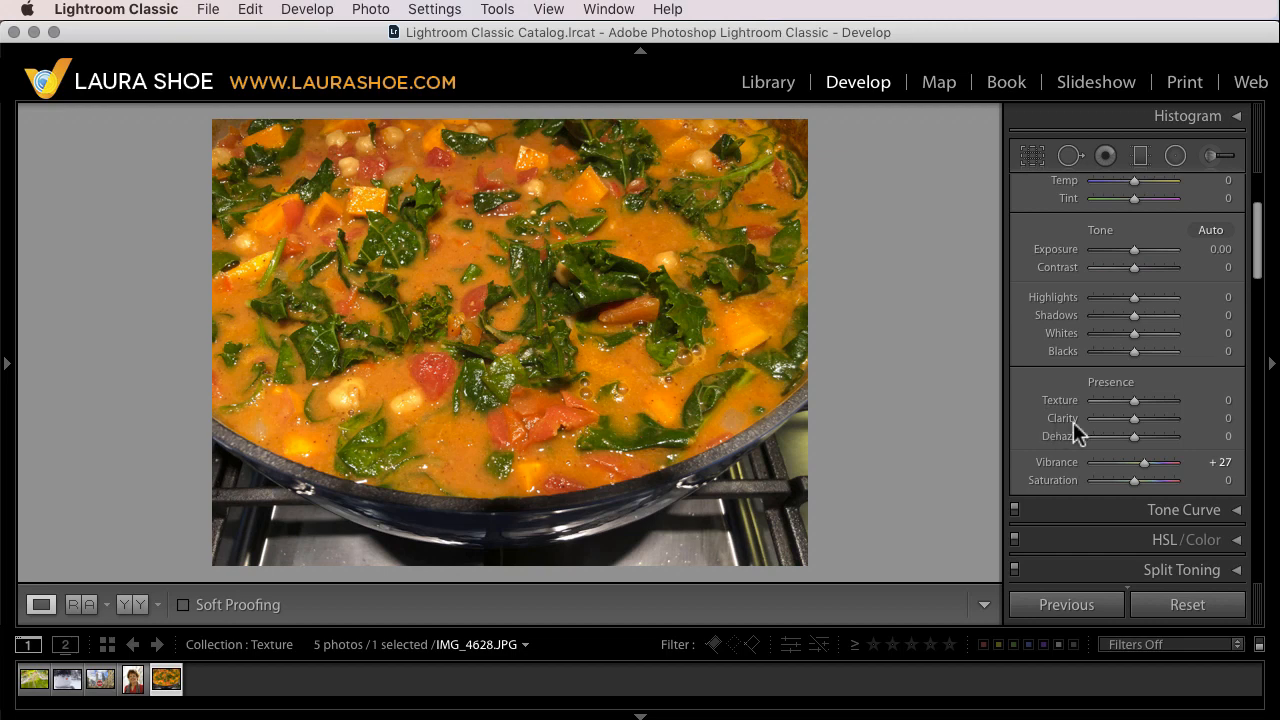
{"action": "mouse_move", "coordinate": [1048, 424]}
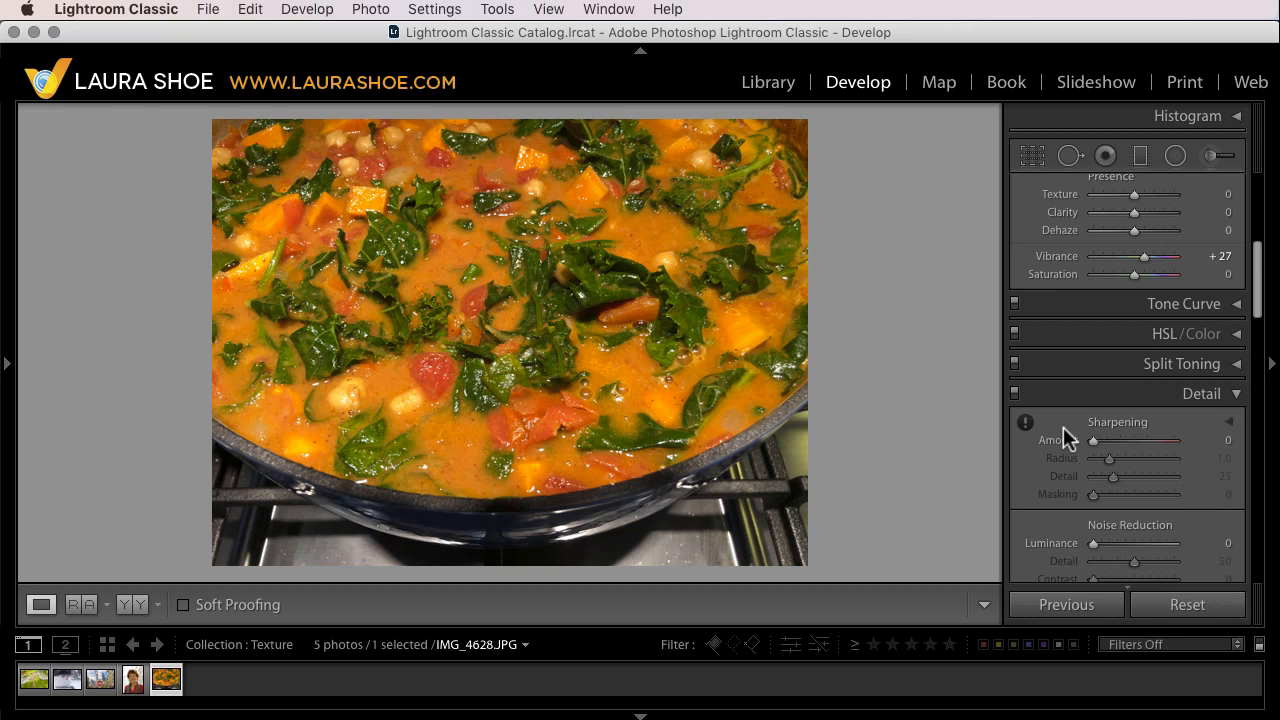
{"action": "mouse_move", "coordinate": [584, 384]}
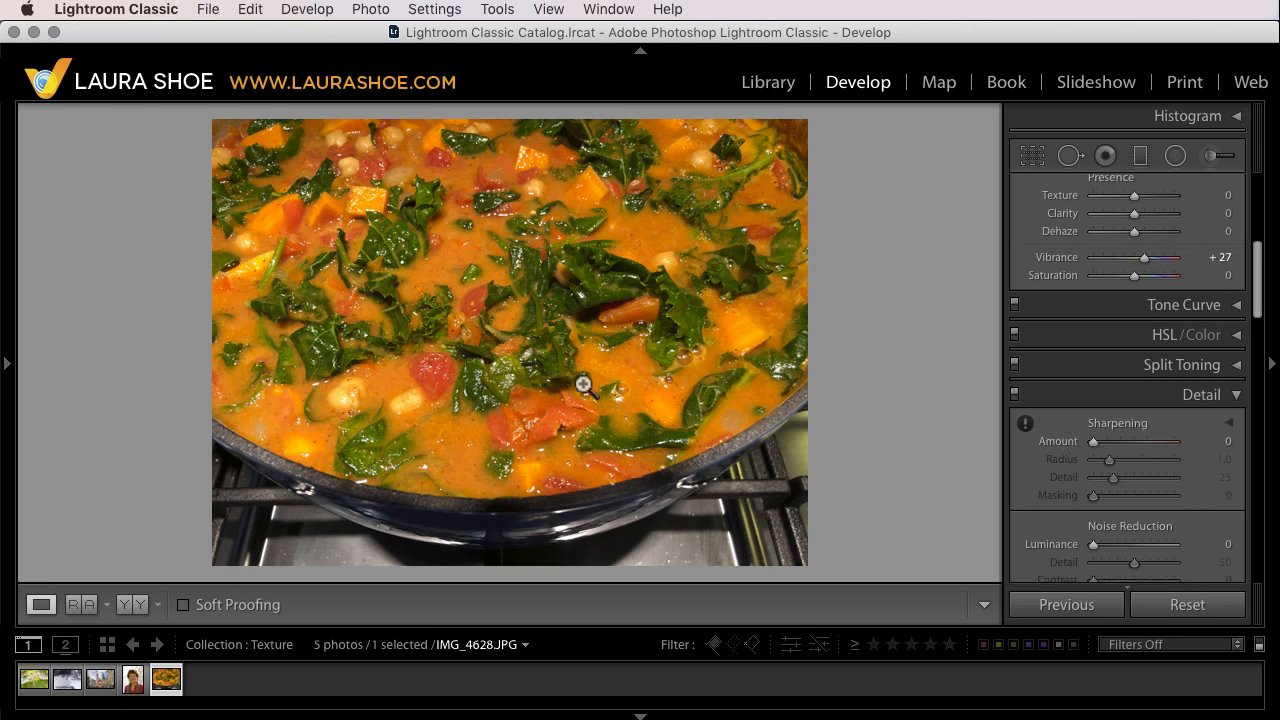
{"action": "mouse_move", "coordinate": [588, 362]}
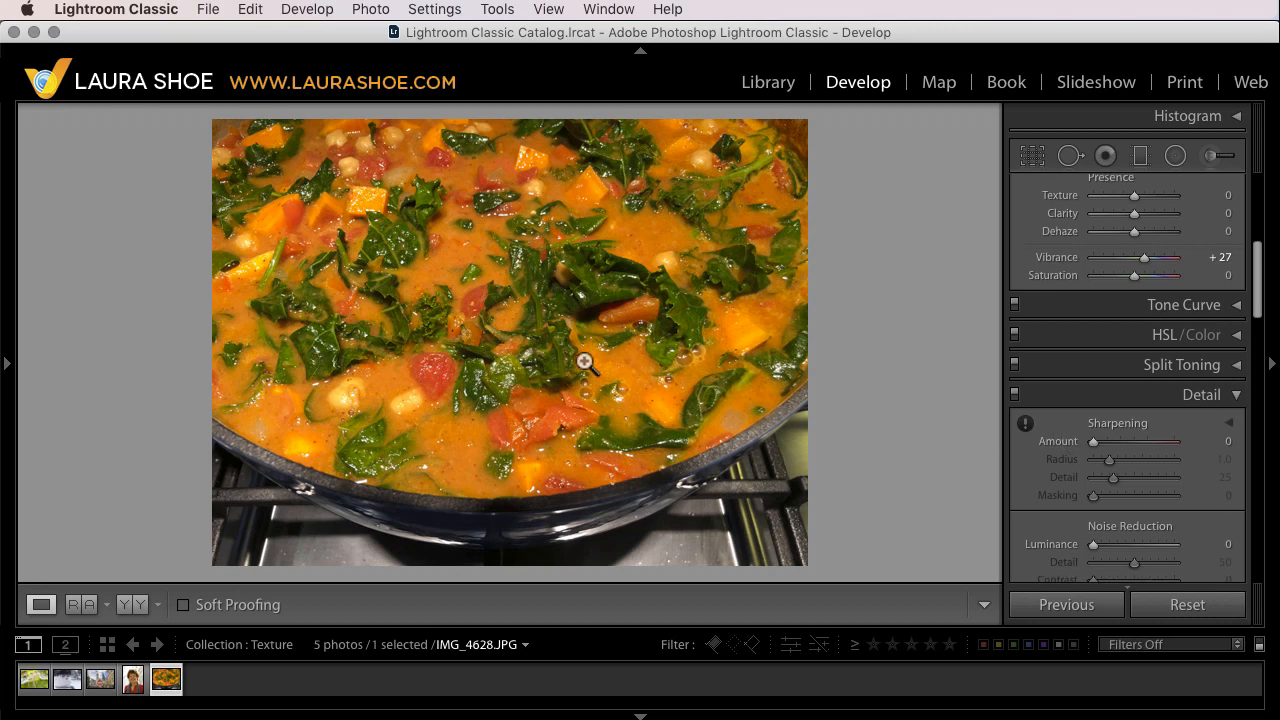
Zoom to 1:1 on the stew and test Texture up to +92 before returning it to 0
{"action": "left_click", "coordinate": [588, 362]}
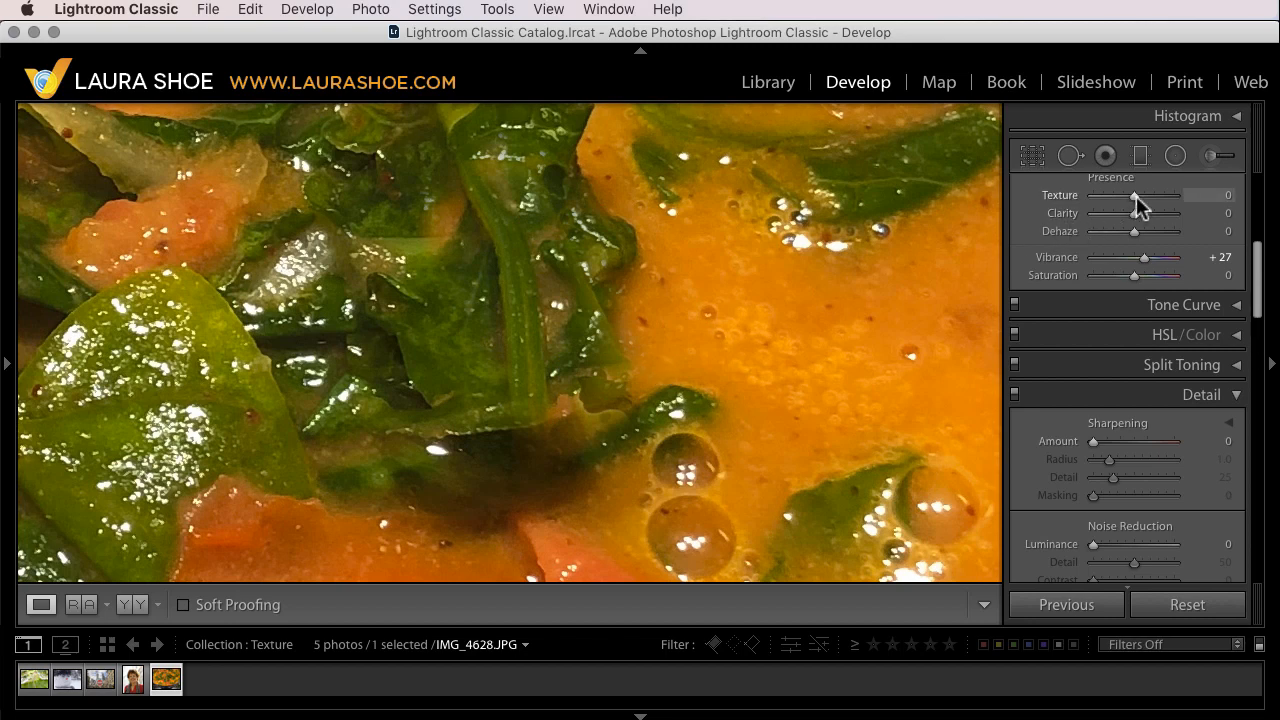
{"action": "left_click_drag", "start_coordinate": [1136, 196], "coordinate": [1172, 196]}
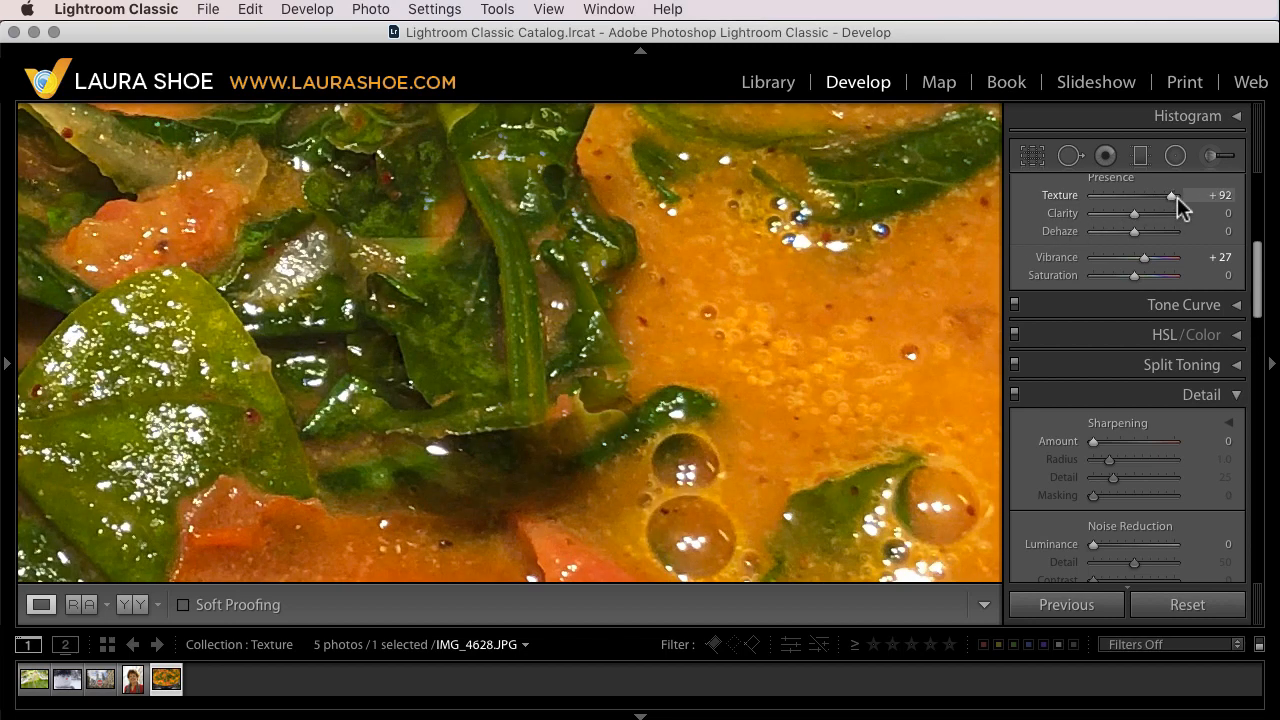
{"action": "left_click_drag", "start_coordinate": [1172, 196], "coordinate": [1134, 196]}
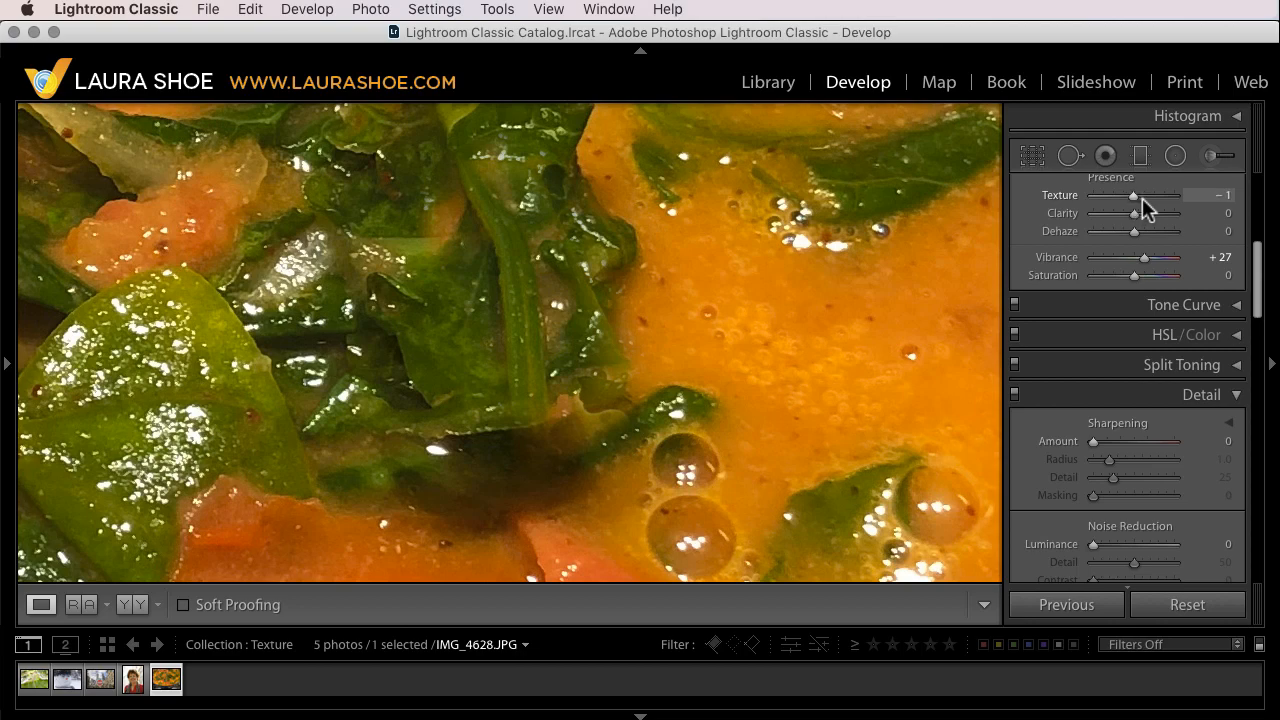
{"action": "left_click_drag", "start_coordinate": [1132, 196], "coordinate": [1152, 196]}
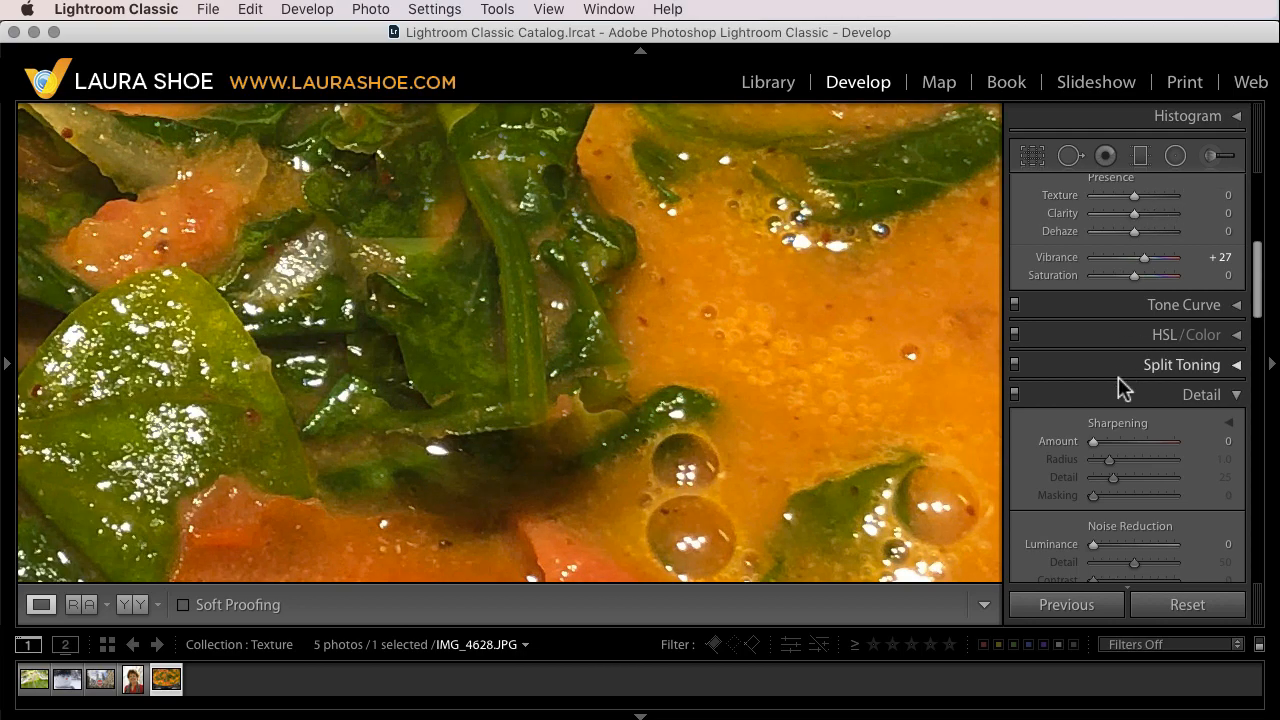
{"action": "mouse_move", "coordinate": [1096, 454]}
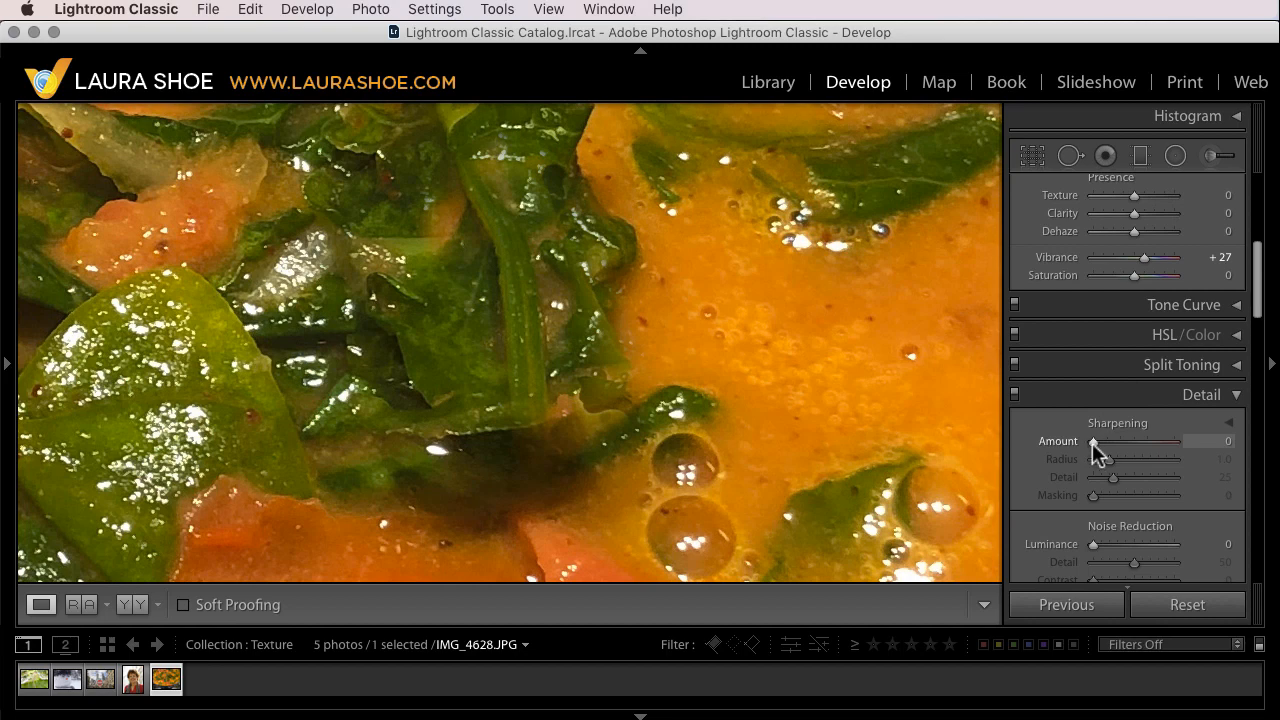
Try Sharpening Amount at 78 and 0, then settle it at 96
{"action": "left_click_drag", "start_coordinate": [1092, 442], "coordinate": [1132, 442]}
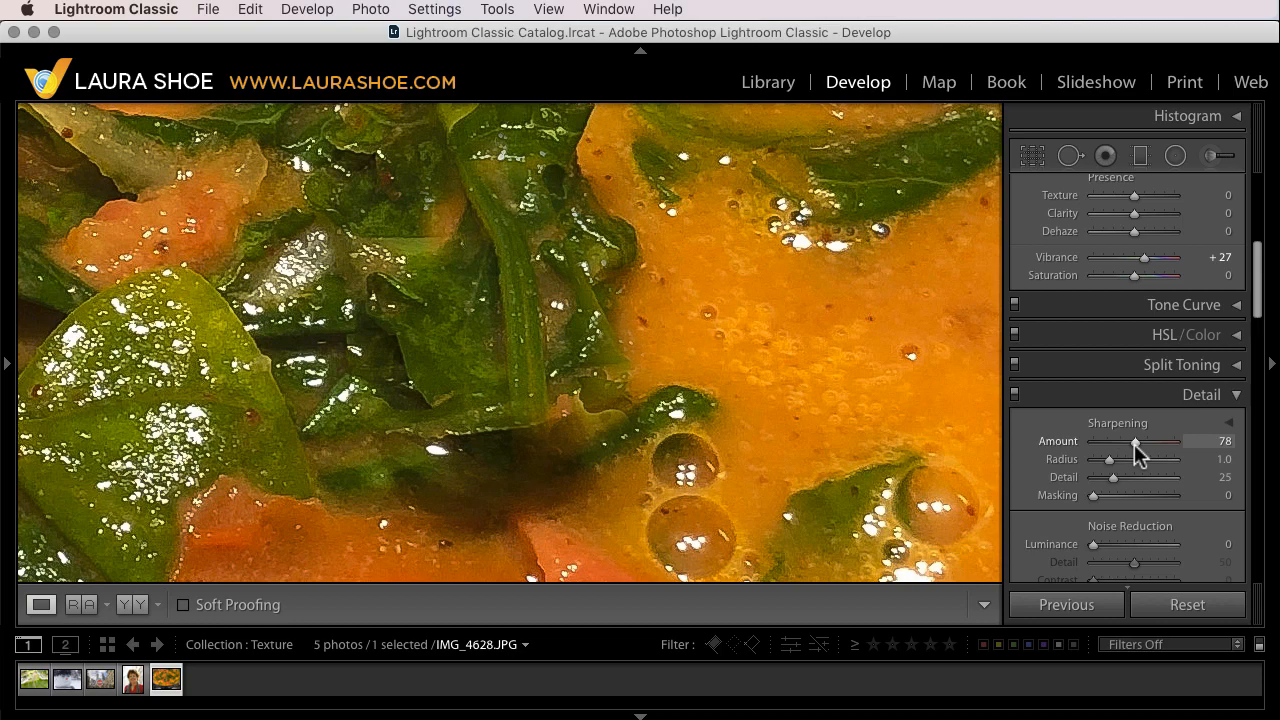
{"action": "left_click_drag", "start_coordinate": [1136, 442], "coordinate": [1092, 442]}
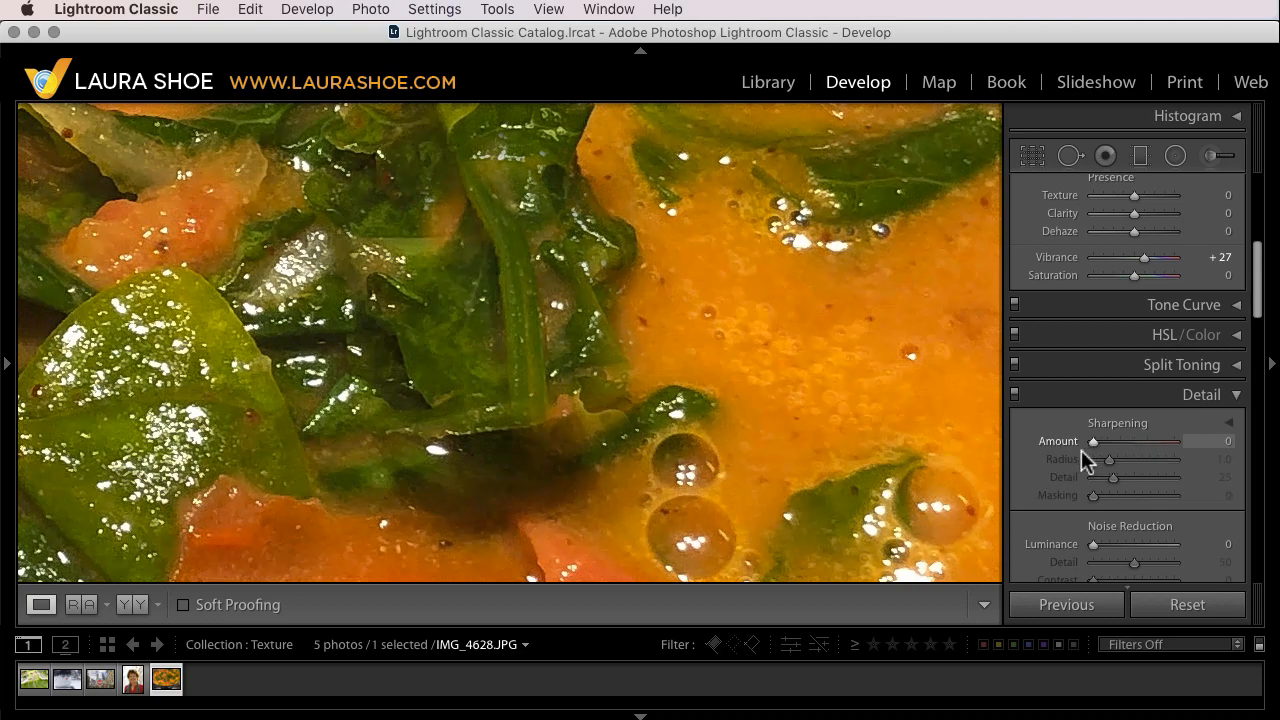
{"action": "left_click_drag", "start_coordinate": [1092, 442], "coordinate": [1144, 442]}
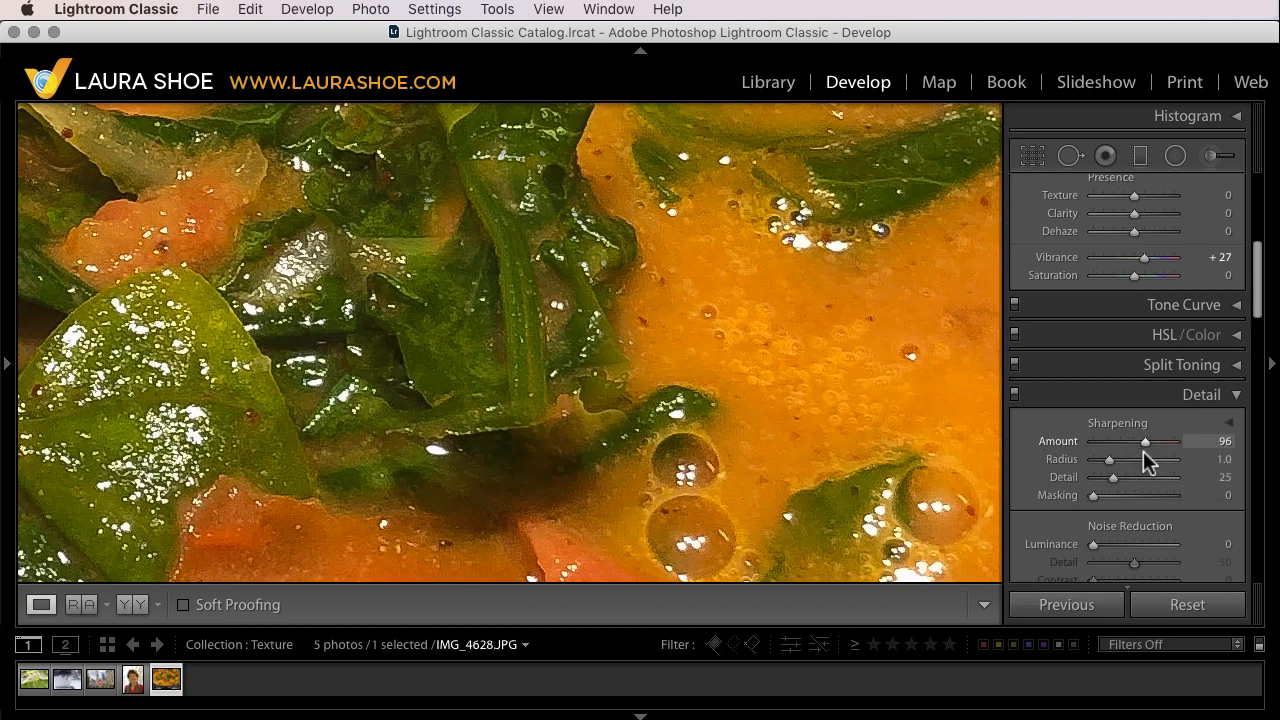
{"action": "left_click_drag", "start_coordinate": [1146, 442], "coordinate": [1144, 442]}
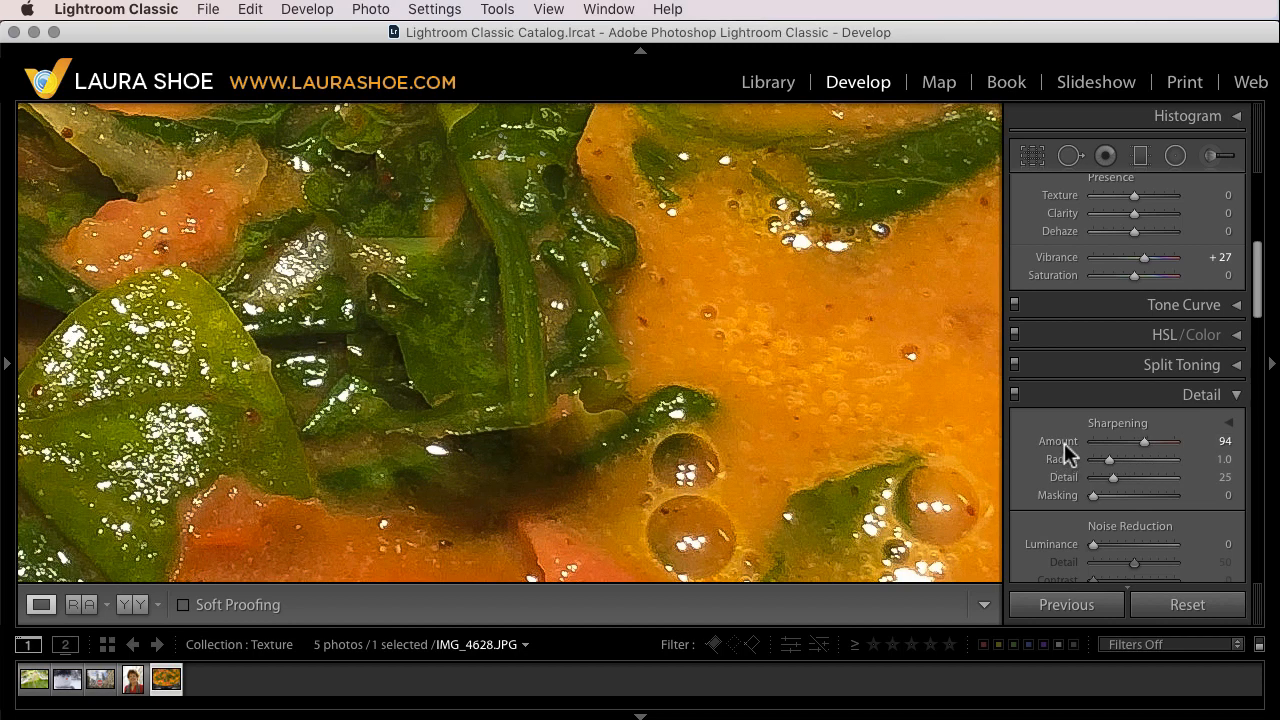
Zero Sharpening Amount, push Texture to +100, then settle Texture at -4
{"action": "left_click_drag", "start_coordinate": [1172, 440], "coordinate": [1100, 440]}
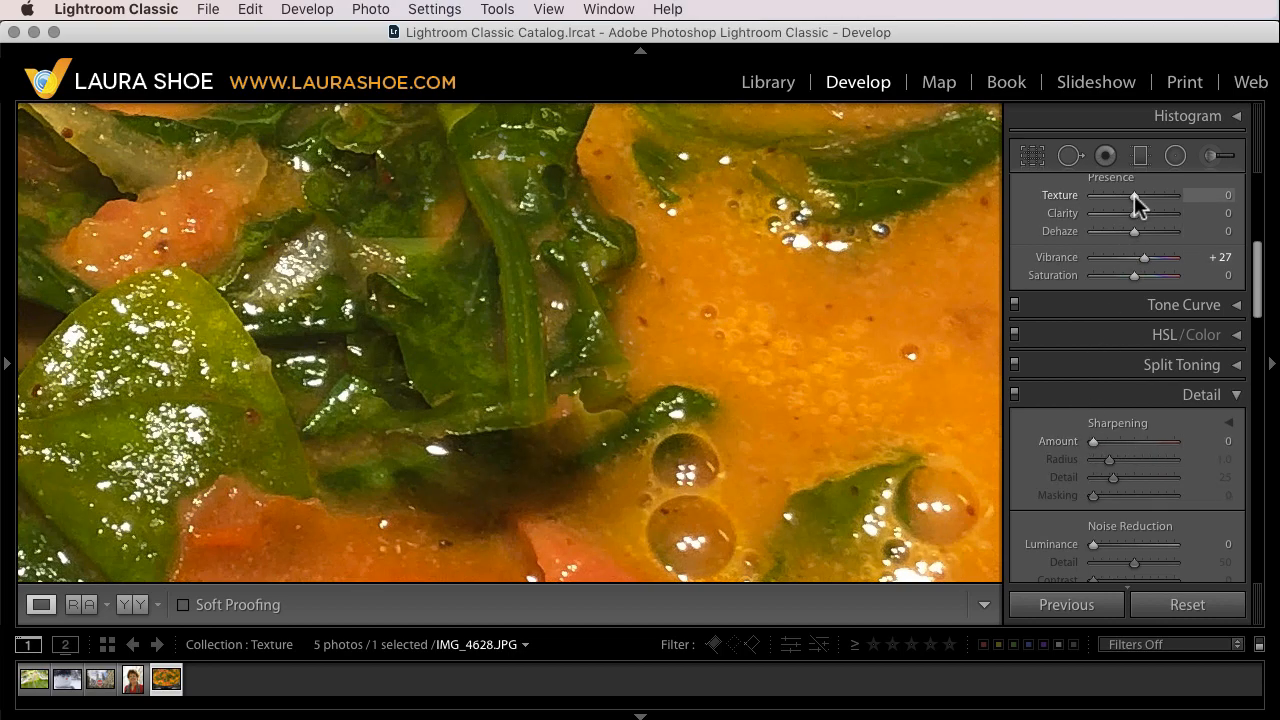
{"action": "left_click_drag", "start_coordinate": [1136, 196], "coordinate": [1172, 196]}
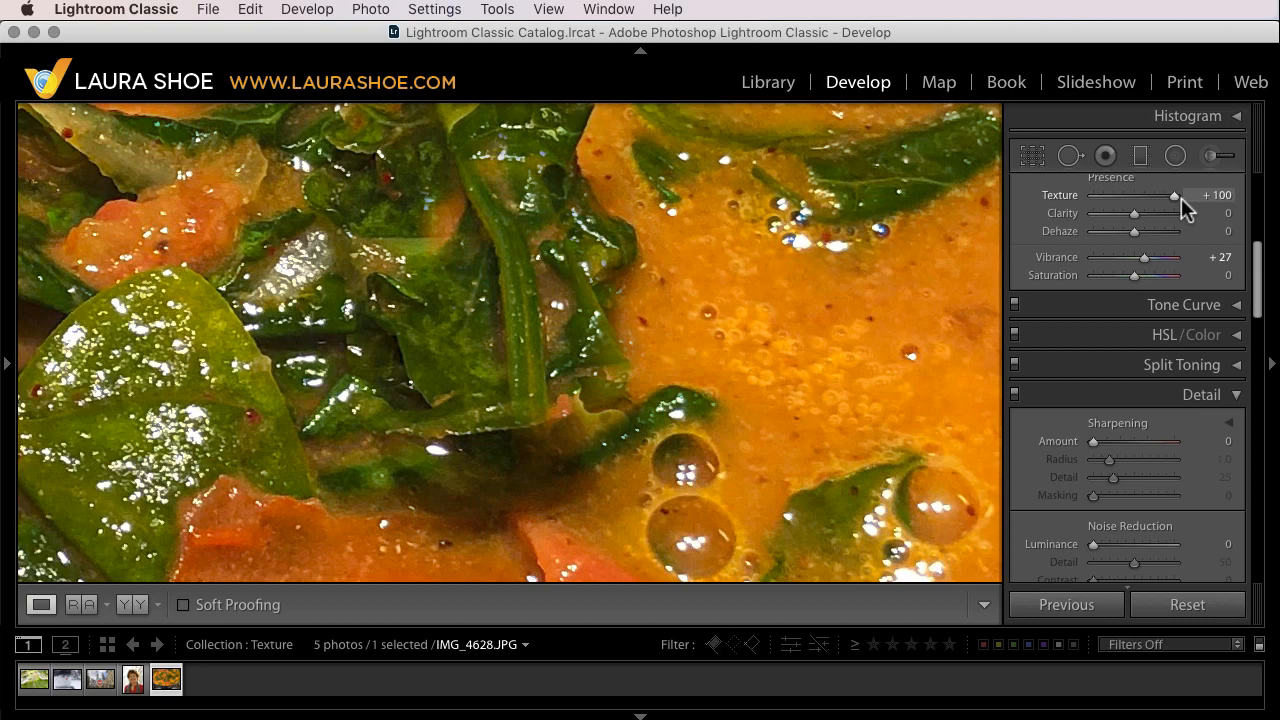
{"action": "left_click_drag", "start_coordinate": [1180, 196], "coordinate": [1172, 196]}
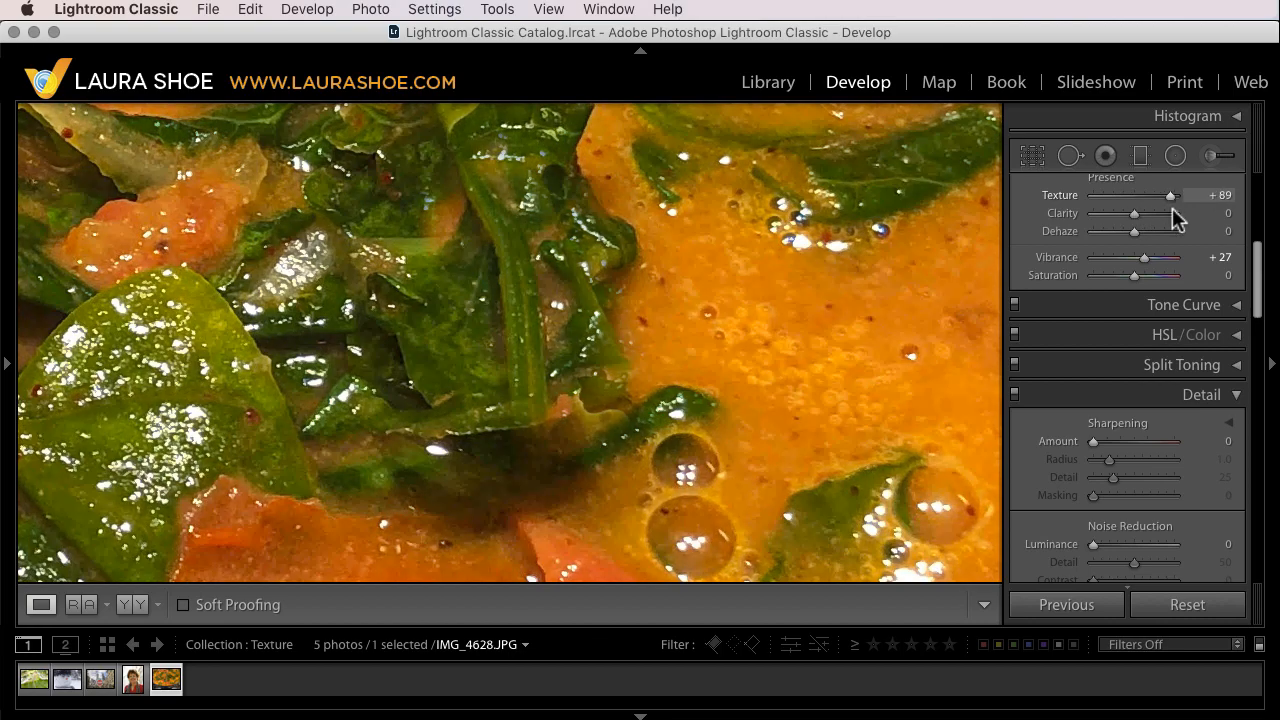
{"action": "left_click_drag", "start_coordinate": [1172, 196], "coordinate": [1132, 196]}
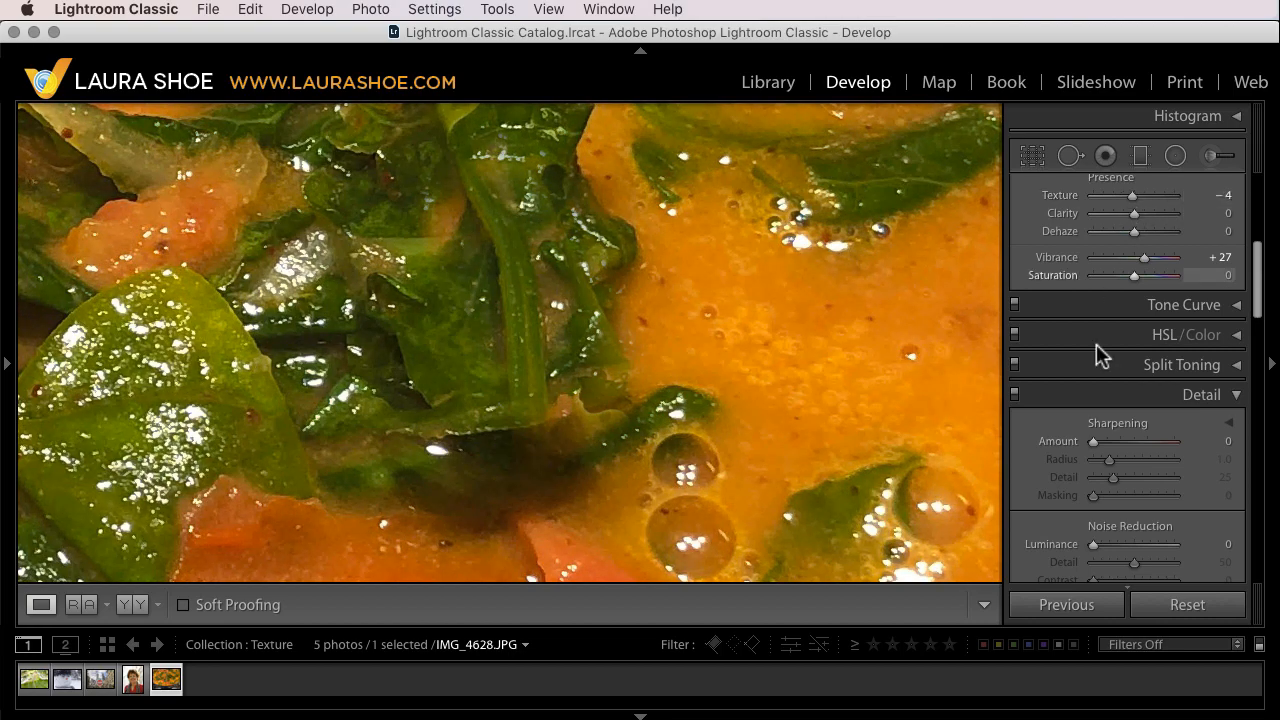
Sweep Sharpening Amount from 28 up past 121 and fine-tune it around 100 to compare detail
{"action": "left_click_drag", "start_coordinate": [1092, 442], "coordinate": [1112, 442]}
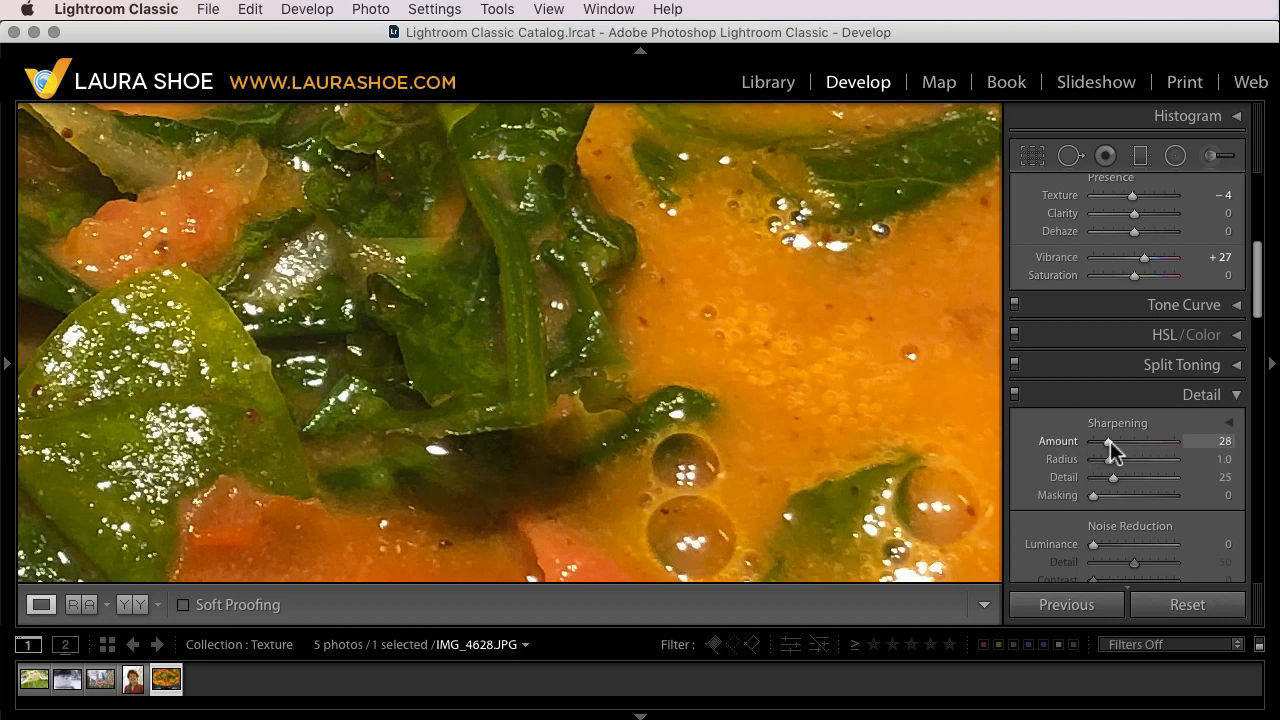
{"action": "left_click_drag", "start_coordinate": [1112, 442], "coordinate": [1182, 442]}
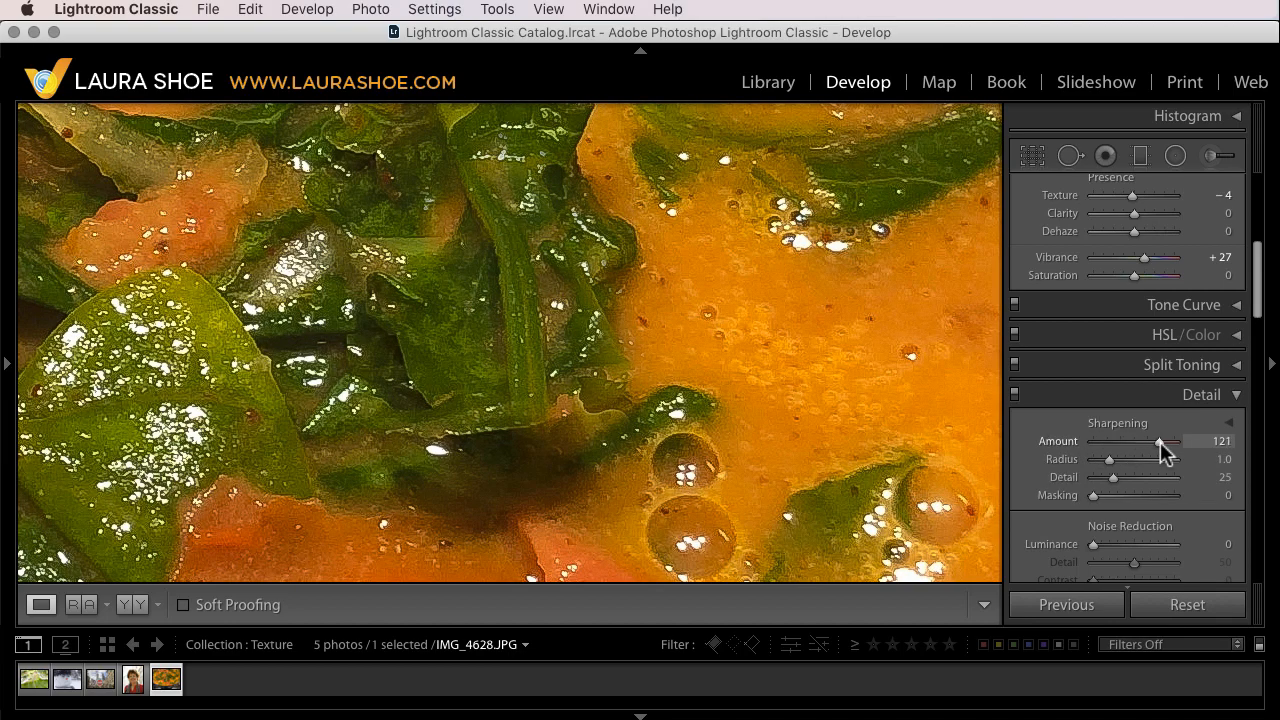
{"action": "left_click_drag", "start_coordinate": [1184, 442], "coordinate": [1130, 442]}
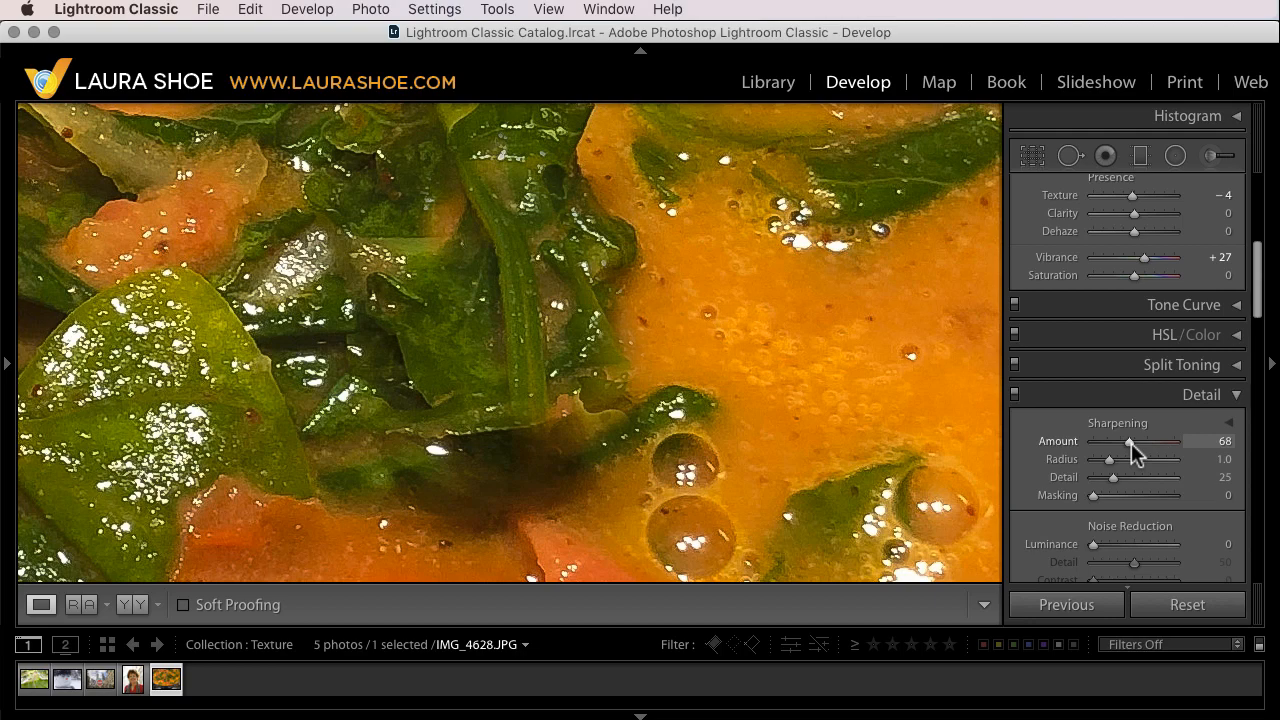
{"action": "left_click_drag", "start_coordinate": [1130, 442], "coordinate": [1120, 442]}
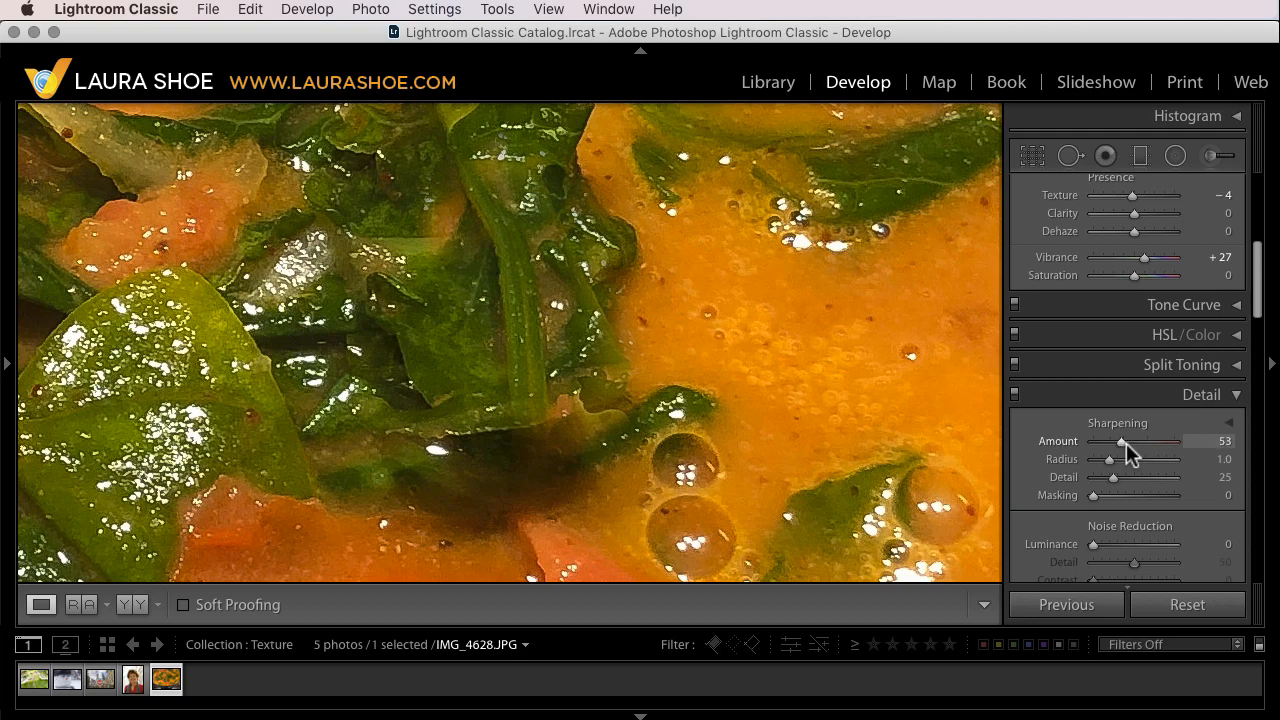
{"action": "left_click_drag", "start_coordinate": [1120, 442], "coordinate": [1136, 442]}
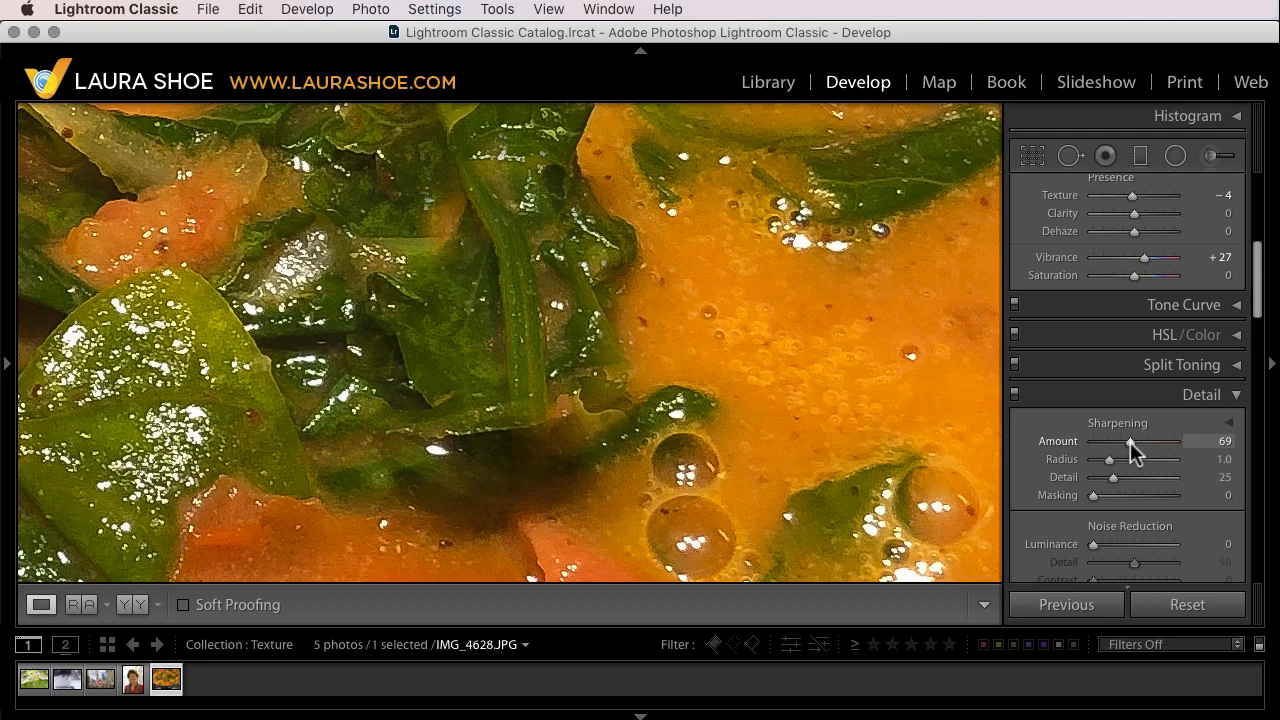
{"action": "left_click_drag", "start_coordinate": [1132, 442], "coordinate": [1146, 442]}
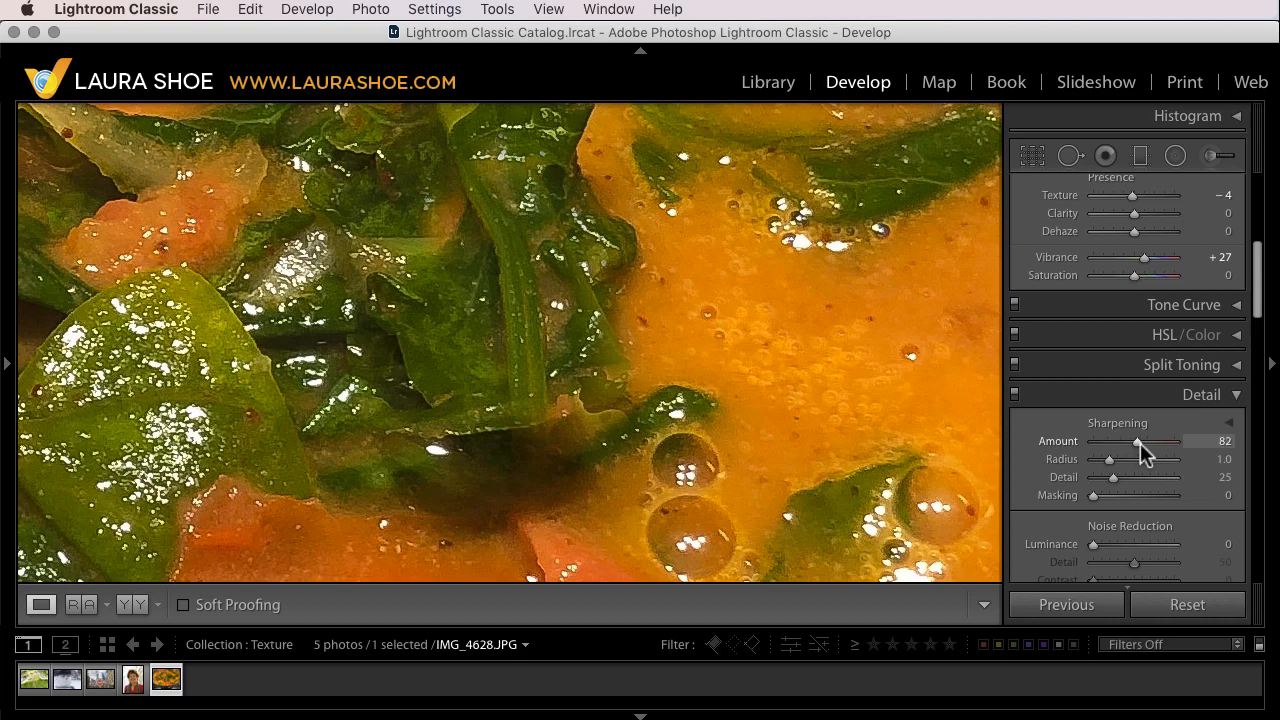
{"action": "left_click_drag", "start_coordinate": [1168, 444], "coordinate": [1148, 444]}
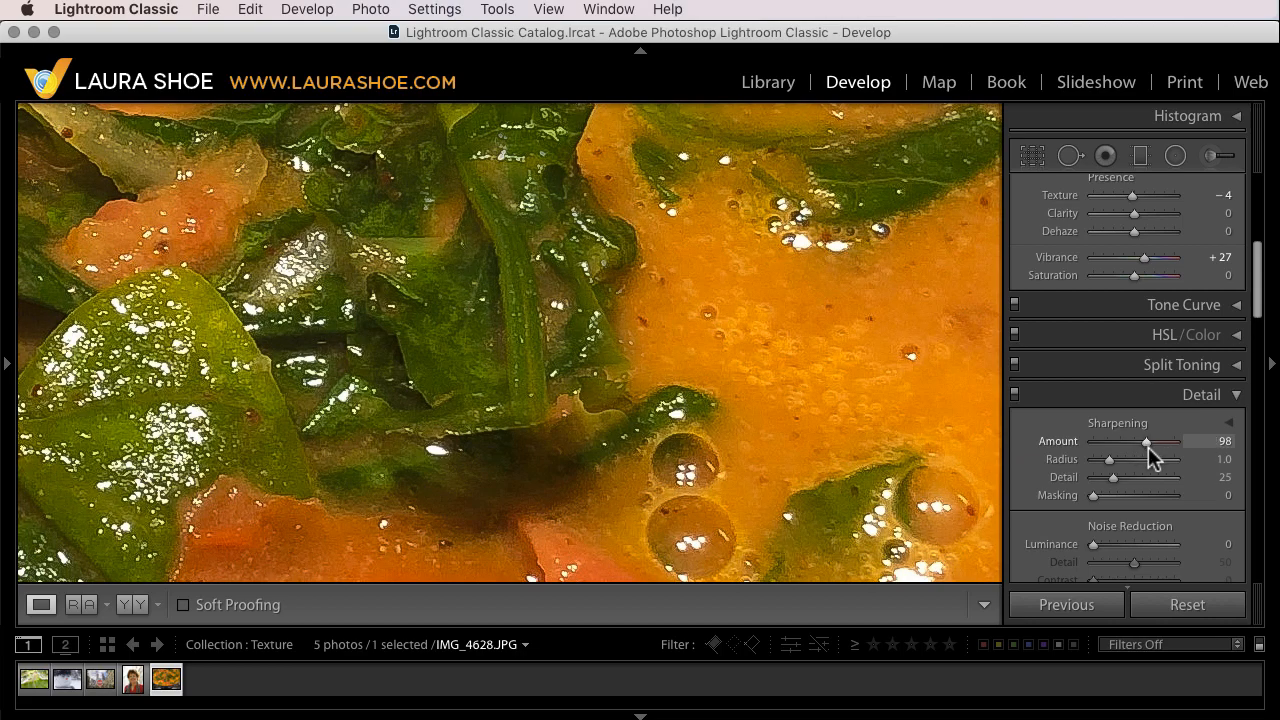
{"action": "left_click_drag", "start_coordinate": [1148, 442], "coordinate": [1156, 442]}
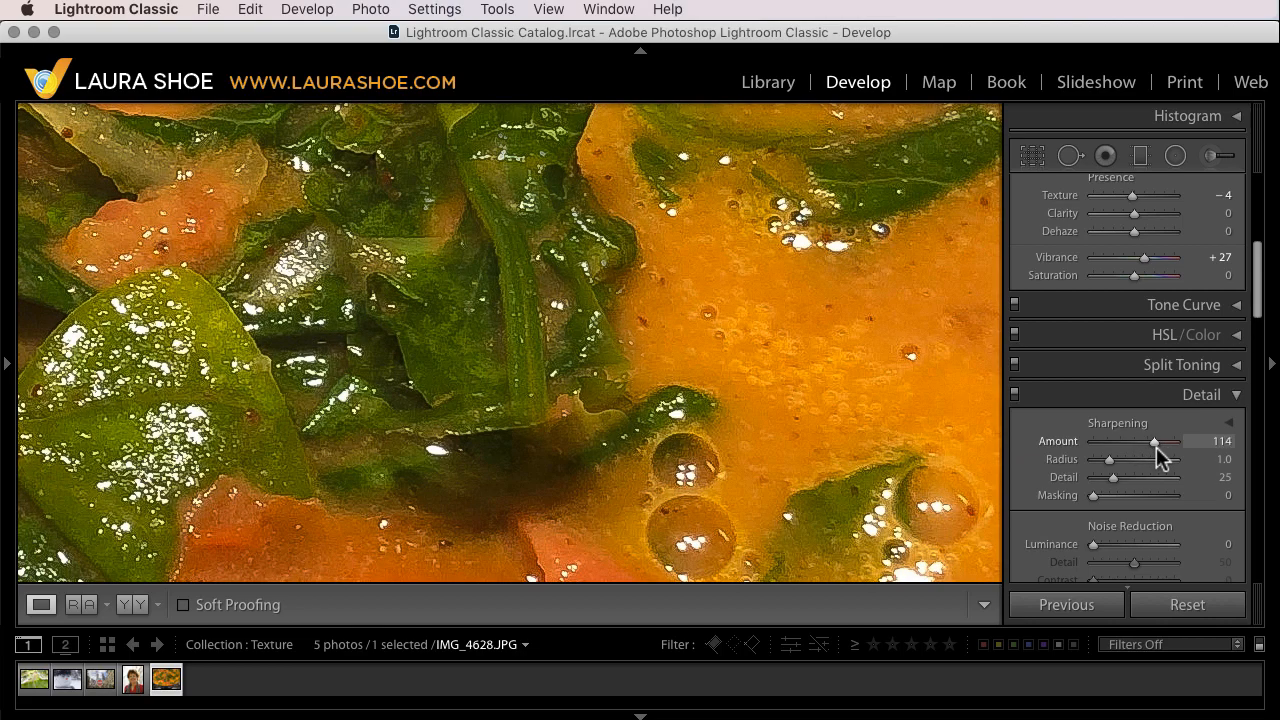
{"action": "left_click_drag", "start_coordinate": [1156, 442], "coordinate": [1148, 444]}
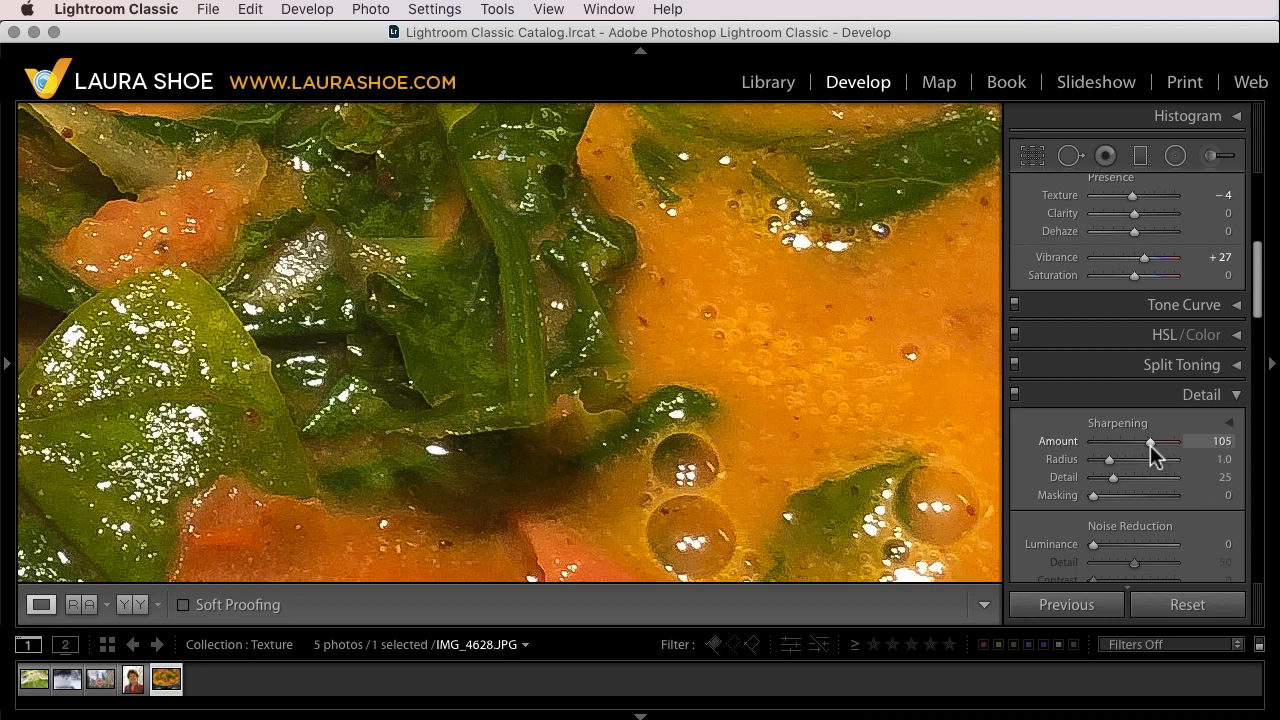
{"action": "left_click_drag", "start_coordinate": [1152, 442], "coordinate": [1148, 442]}
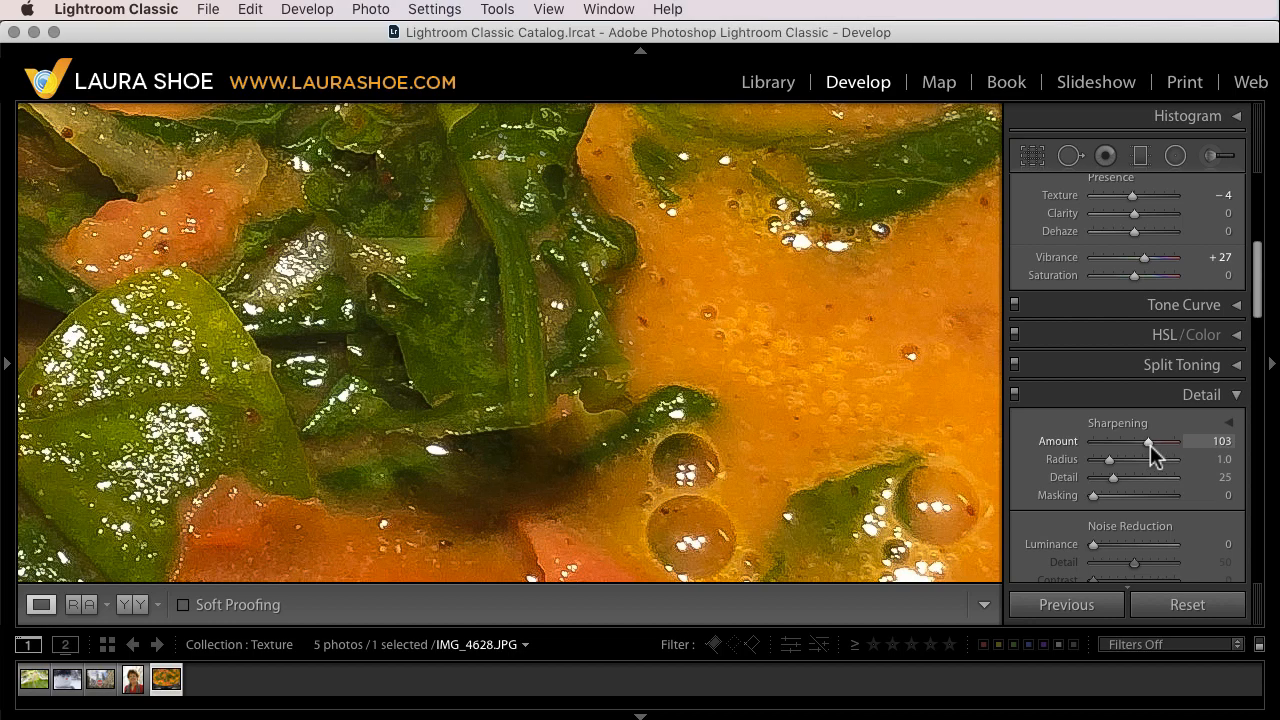
Pull Sharpening Amount back down to a low 16
{"action": "left_click_drag", "start_coordinate": [1148, 442], "coordinate": [1136, 442]}
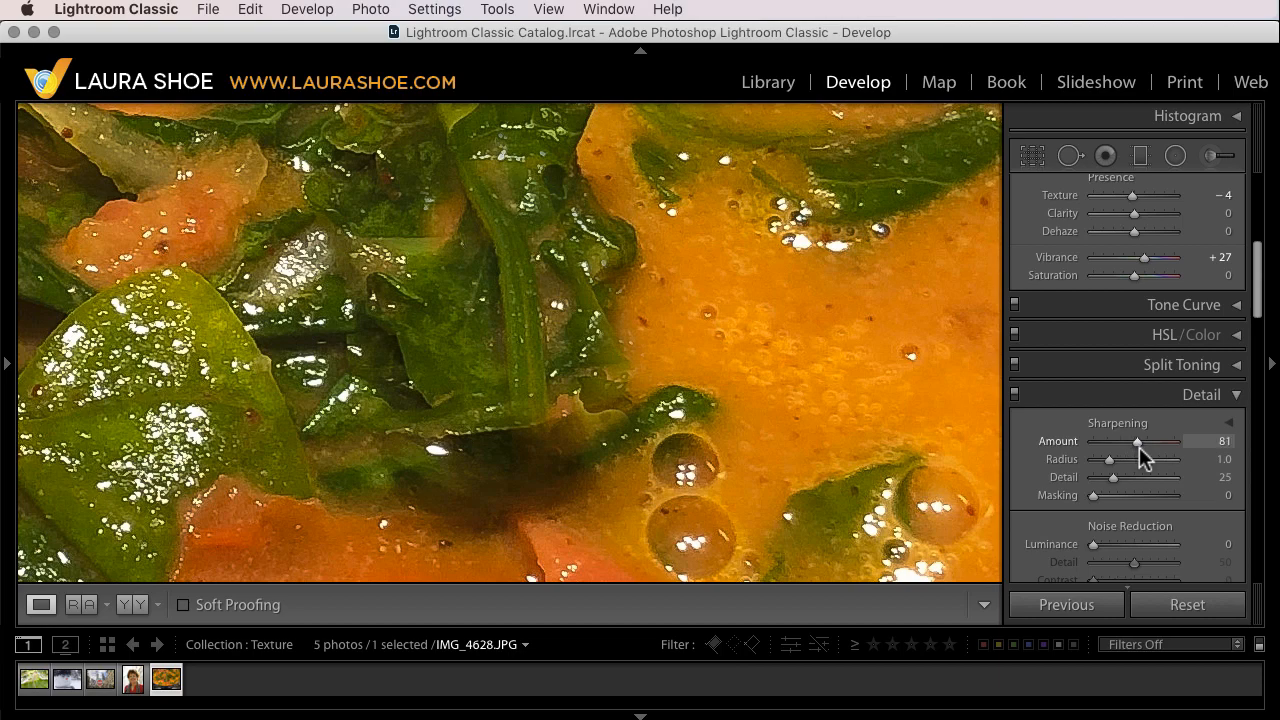
{"action": "left_click_drag", "start_coordinate": [1138, 442], "coordinate": [1148, 442]}
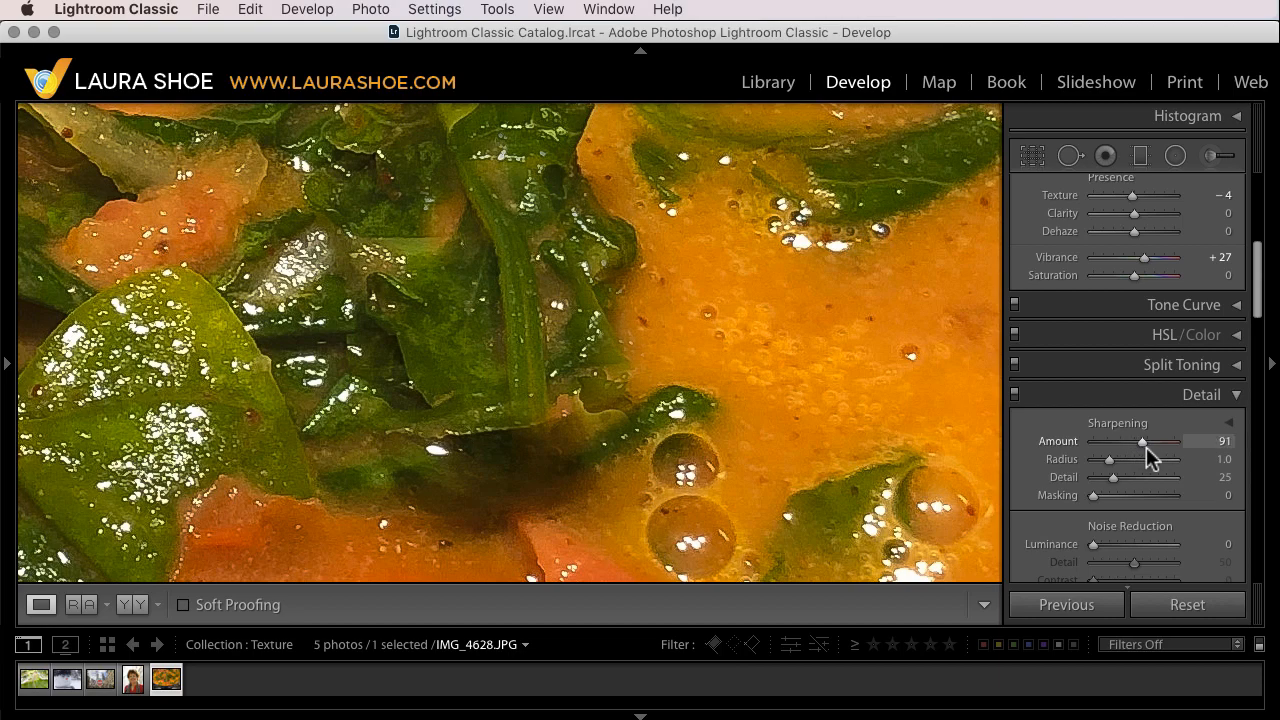
{"action": "left_click_drag", "start_coordinate": [1172, 442], "coordinate": [1132, 442]}
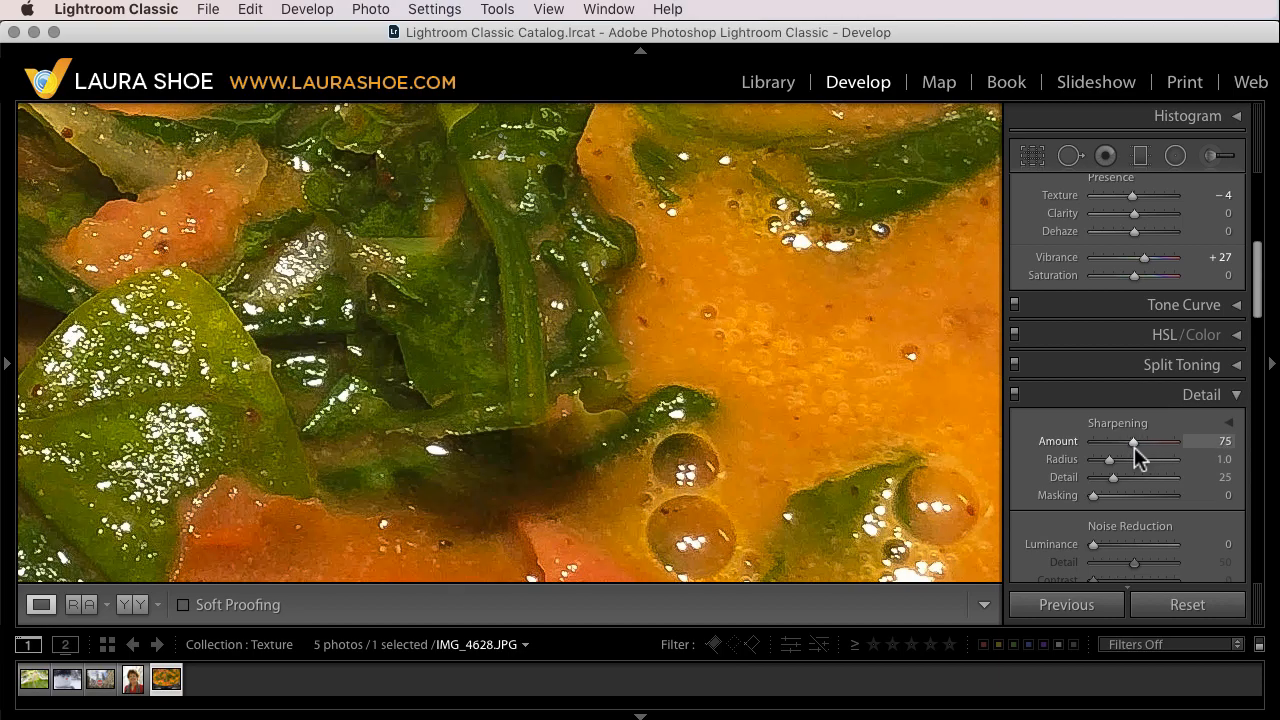
{"action": "left_click_drag", "start_coordinate": [1132, 442], "coordinate": [1128, 442]}
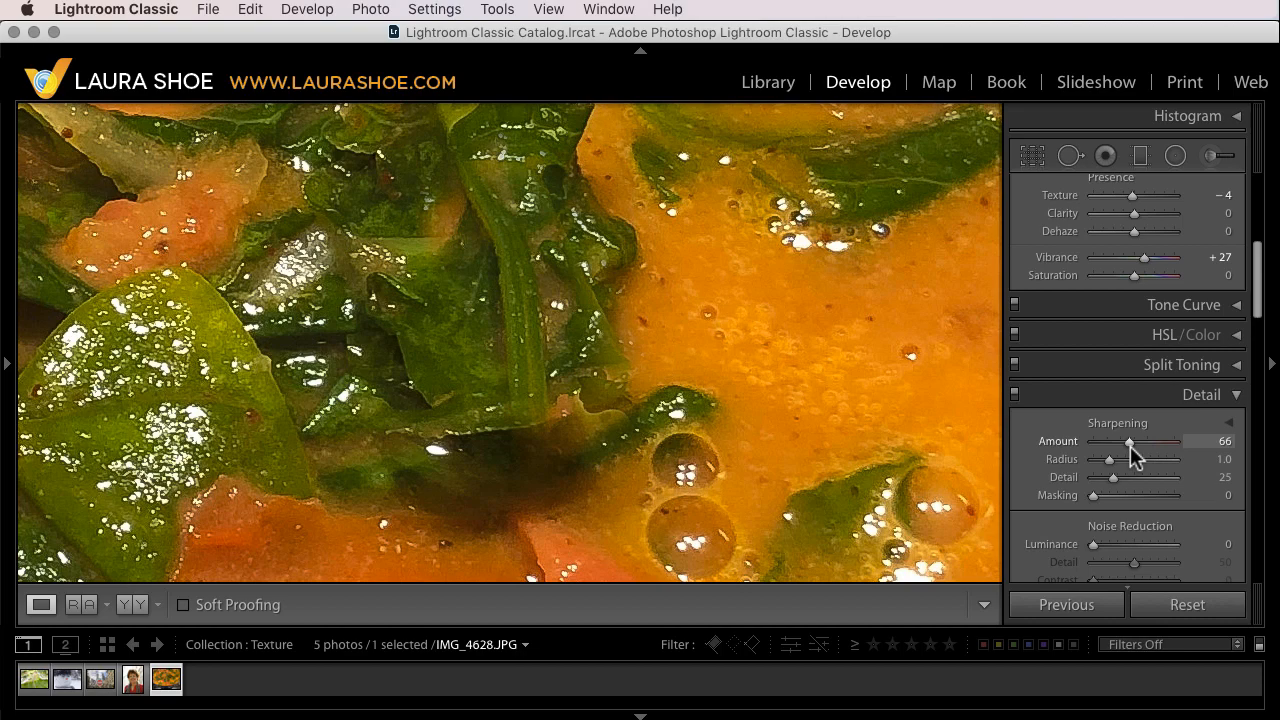
{"action": "left_click_drag", "start_coordinate": [1130, 442], "coordinate": [1098, 442]}
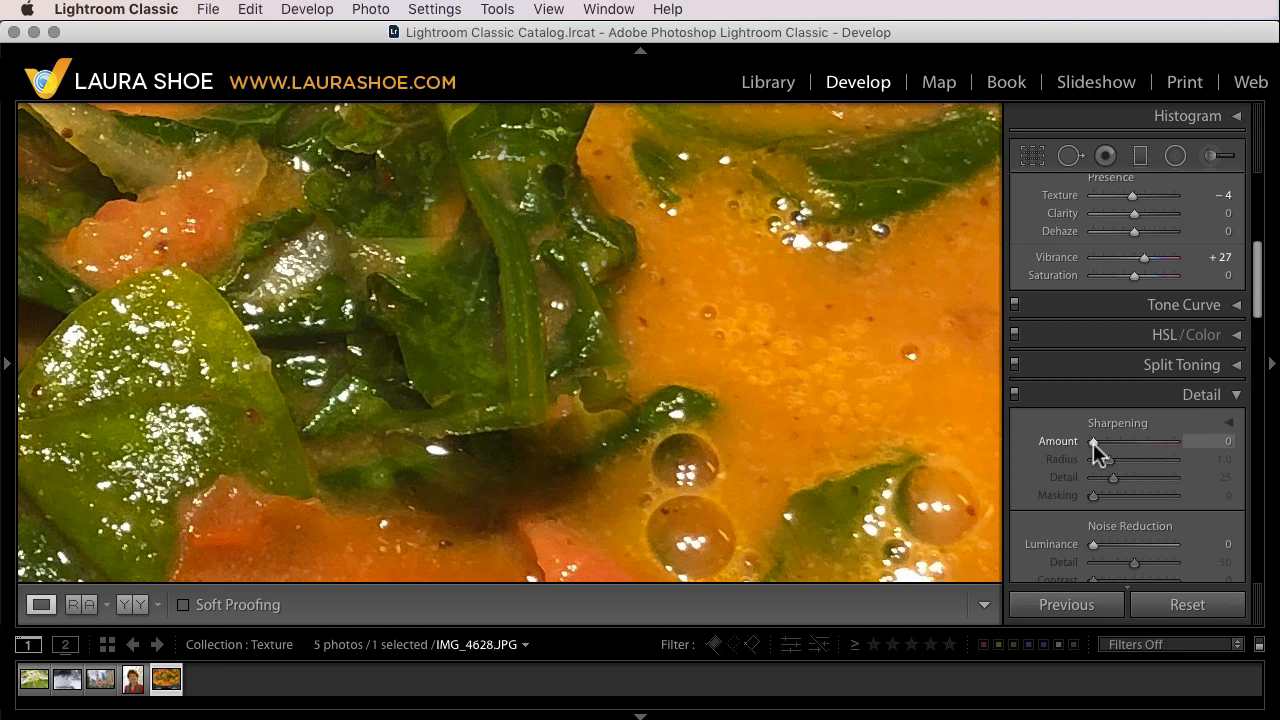
{"action": "left_click_drag", "start_coordinate": [1096, 442], "coordinate": [1108, 442]}
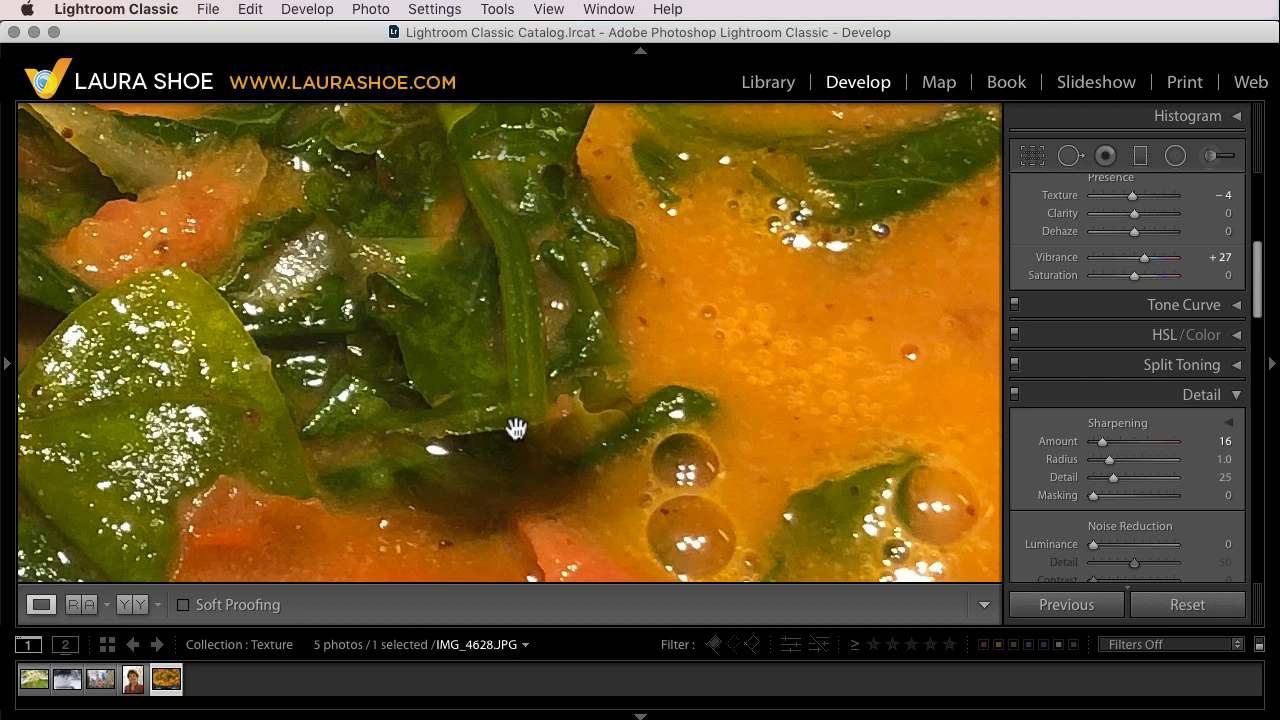
{"action": "mouse_move", "coordinate": [1104, 450]}
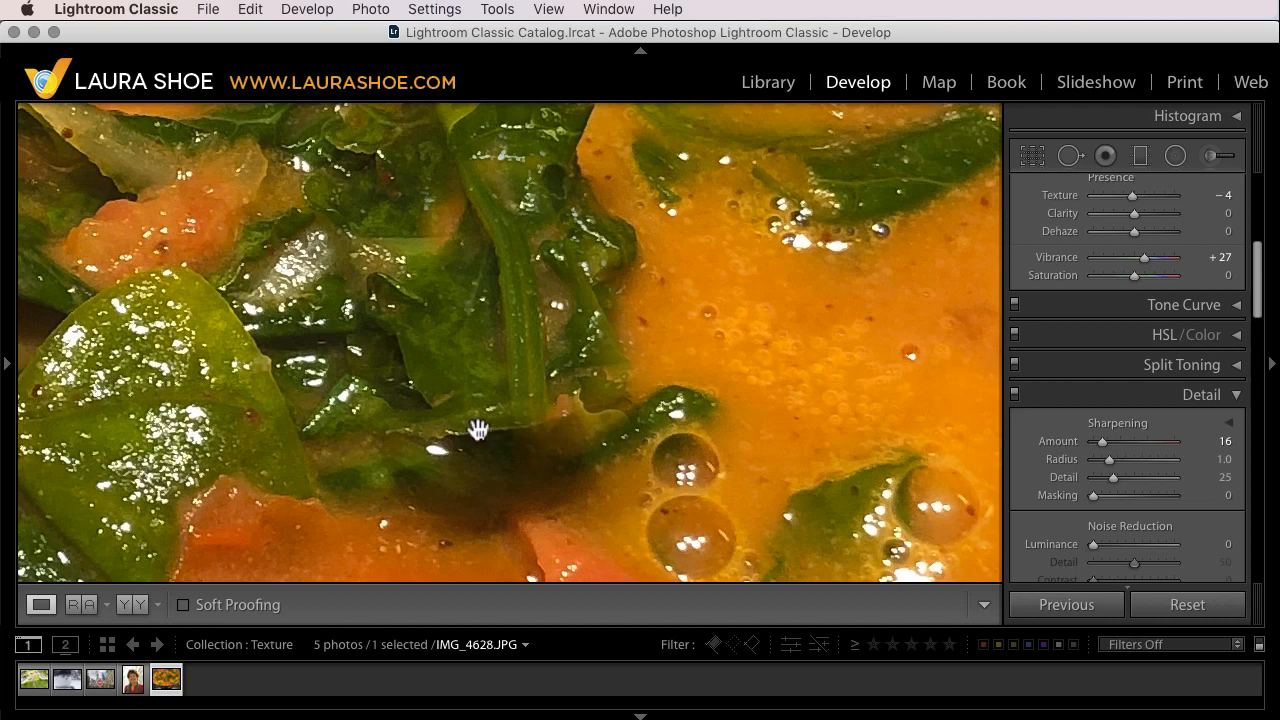
{"action": "mouse_move", "coordinate": [1110, 450]}
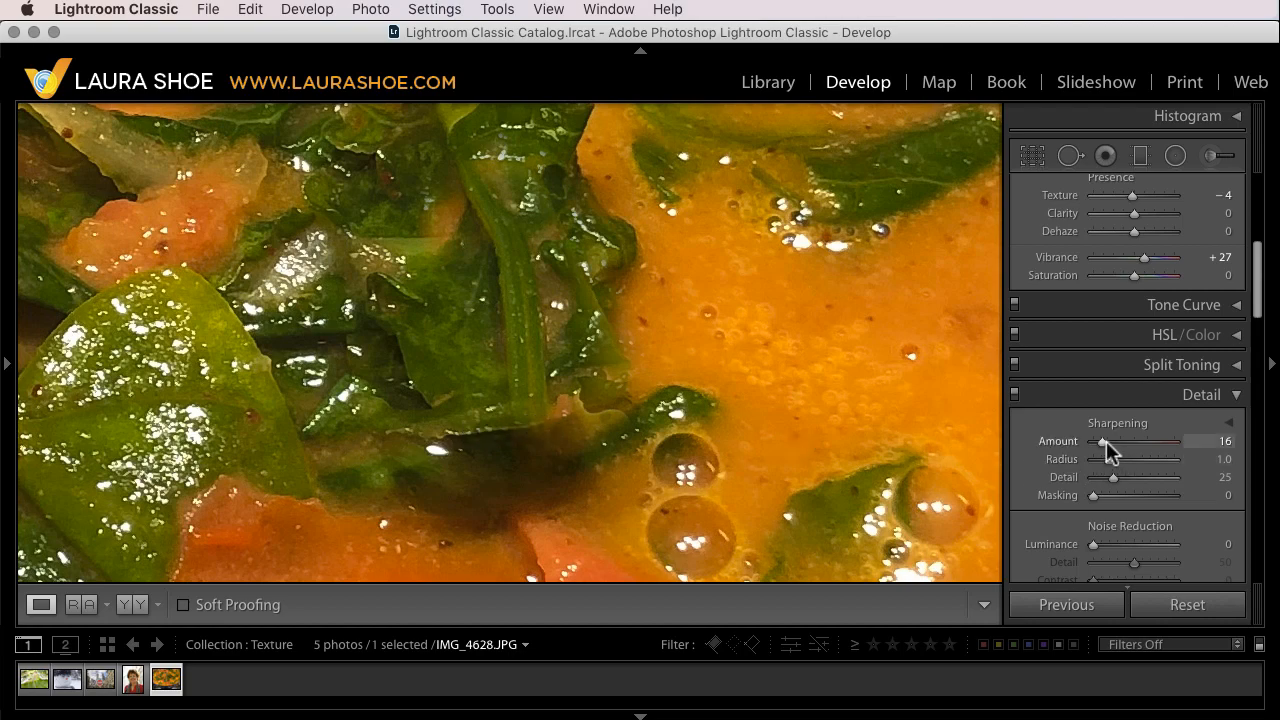
Raise Sharpening Amount from 16 to 81 with Texture left at -4
{"action": "left_click_drag", "start_coordinate": [1104, 446], "coordinate": [1144, 446]}
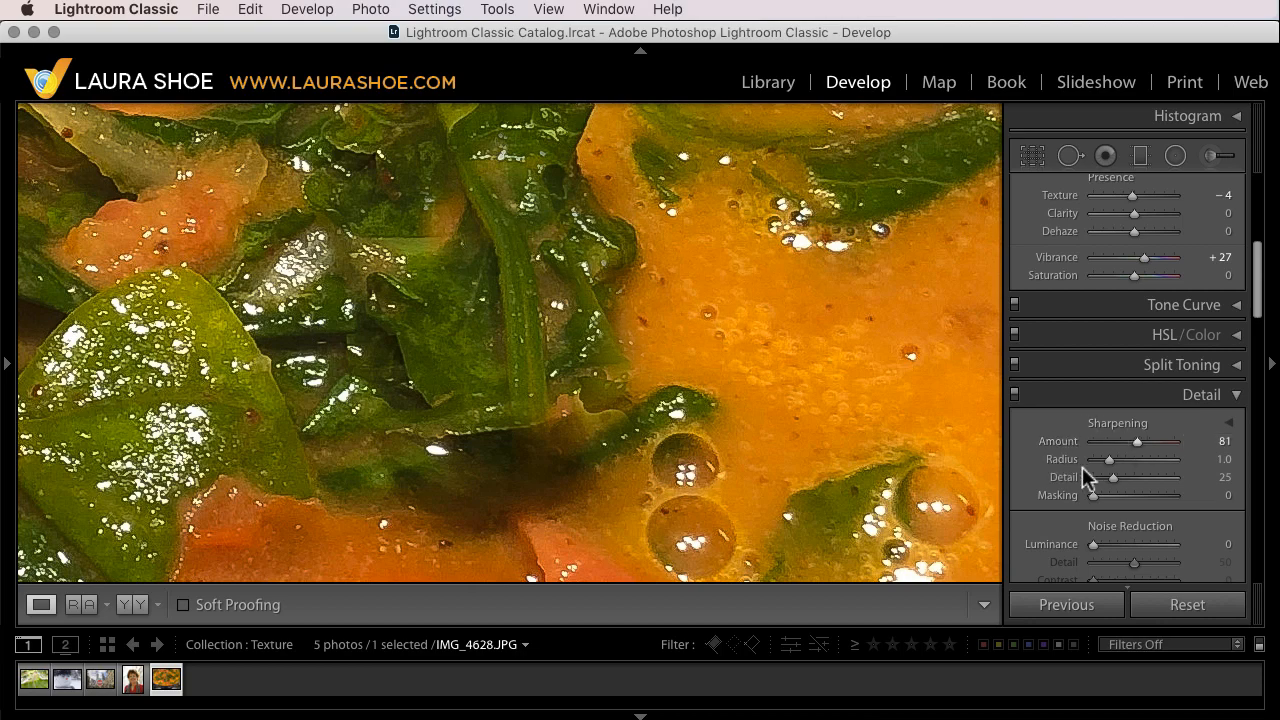
{"action": "mouse_move", "coordinate": [794, 356]}
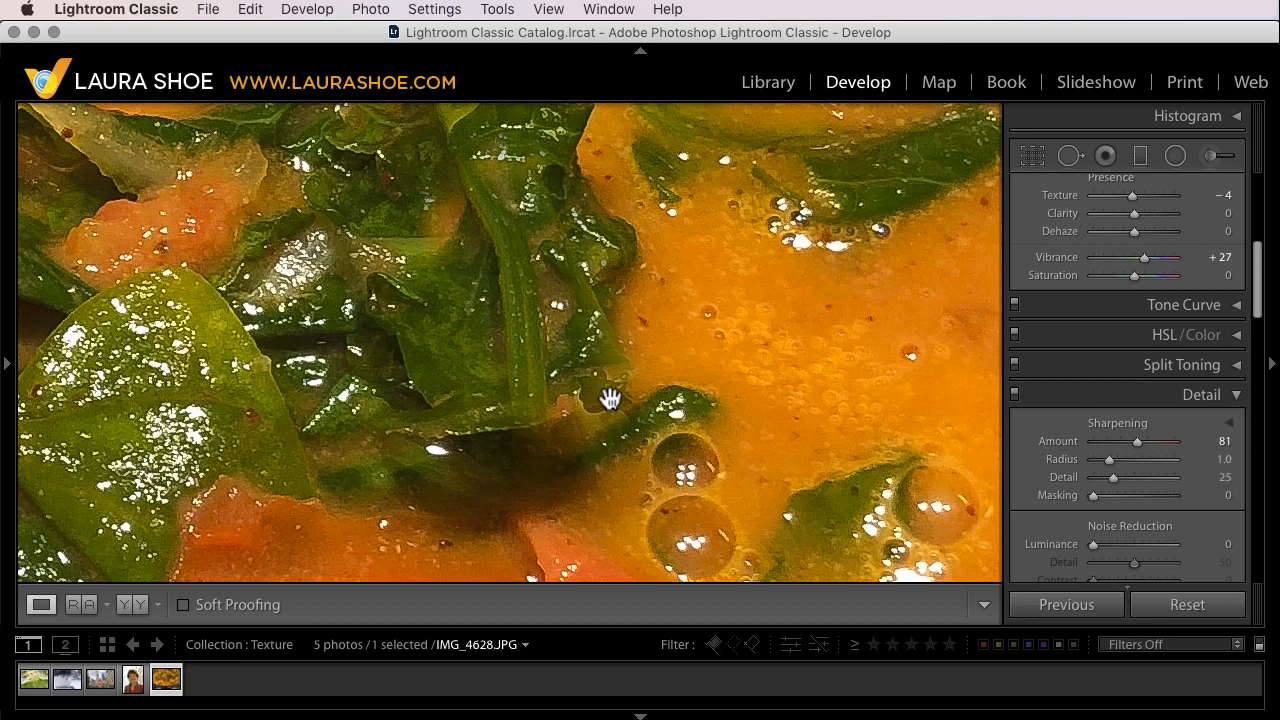
{"action": "mouse_move", "coordinate": [1076, 410]}
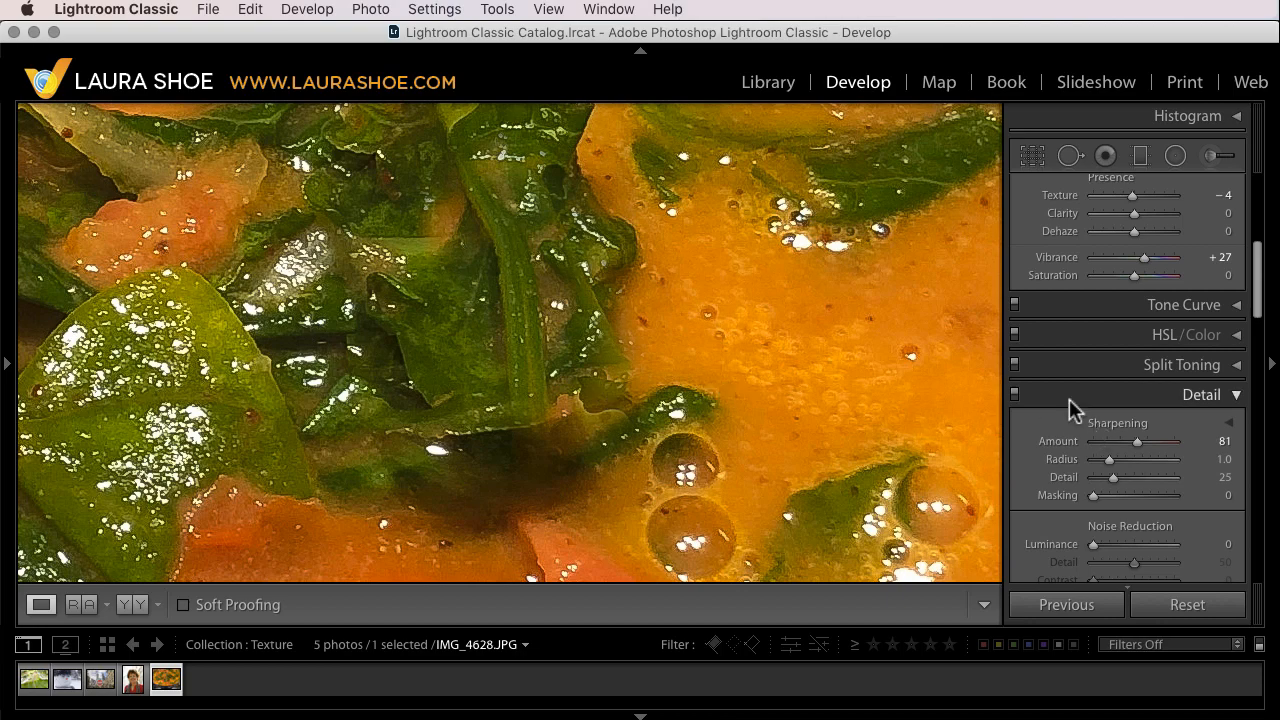